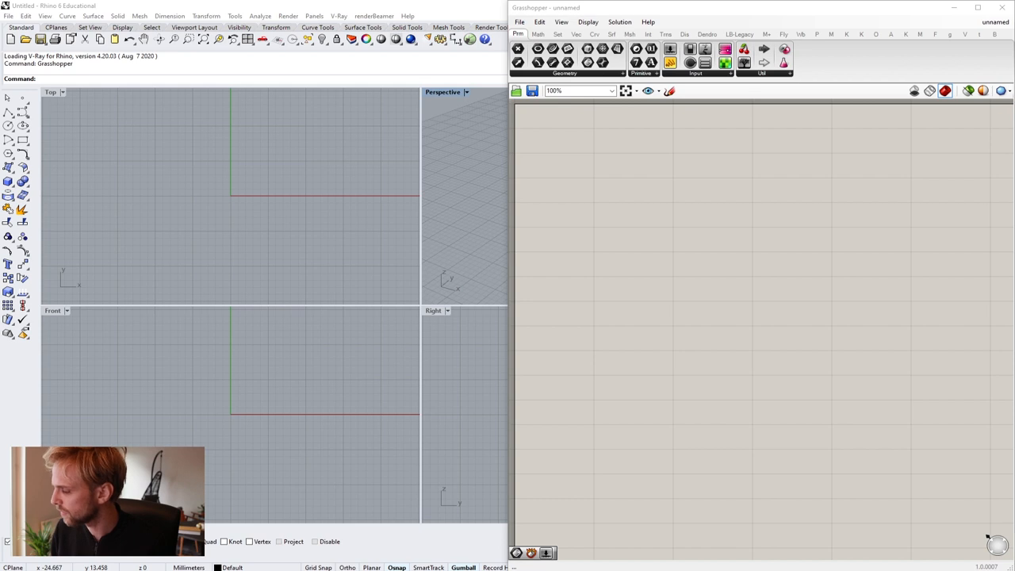
mouse_move(664, 218)
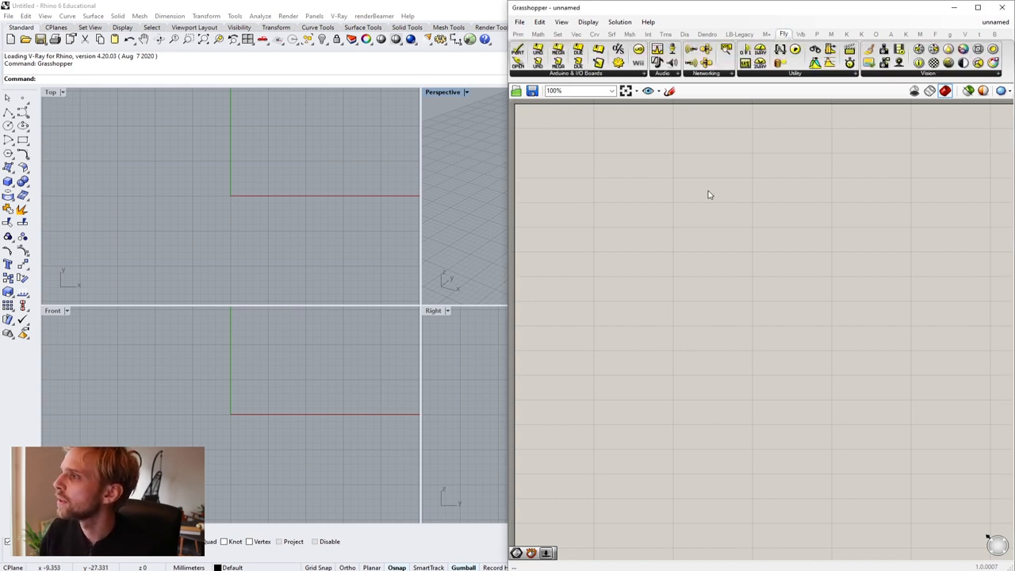
mouse_move(704, 200)
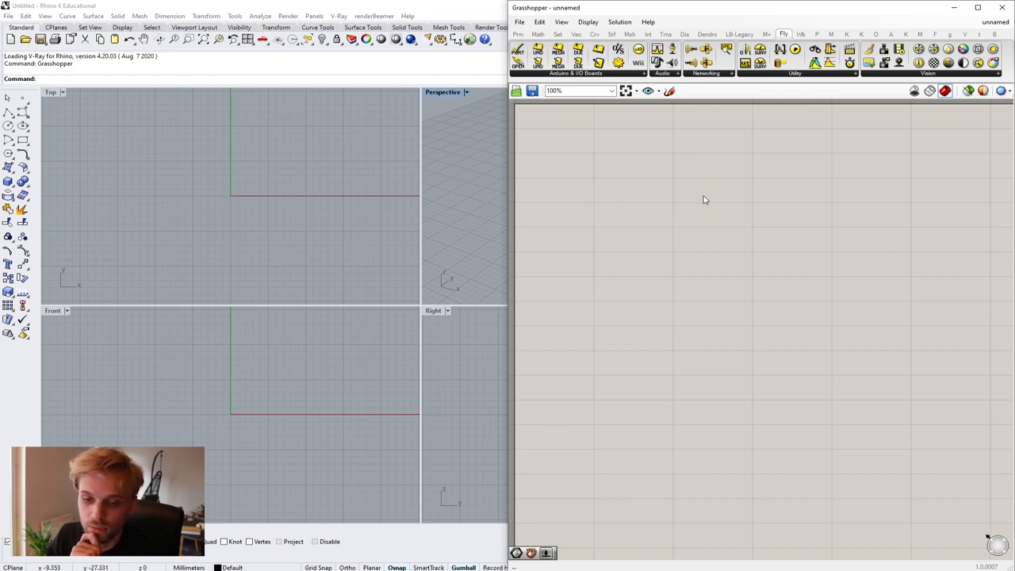
mouse_move(647, 206)
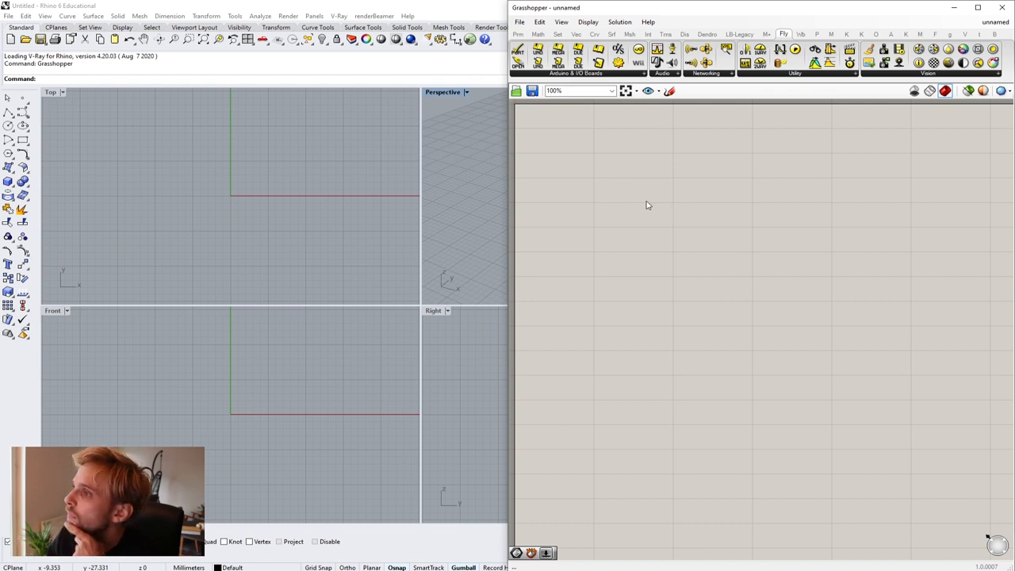
mouse_move(498, 146)
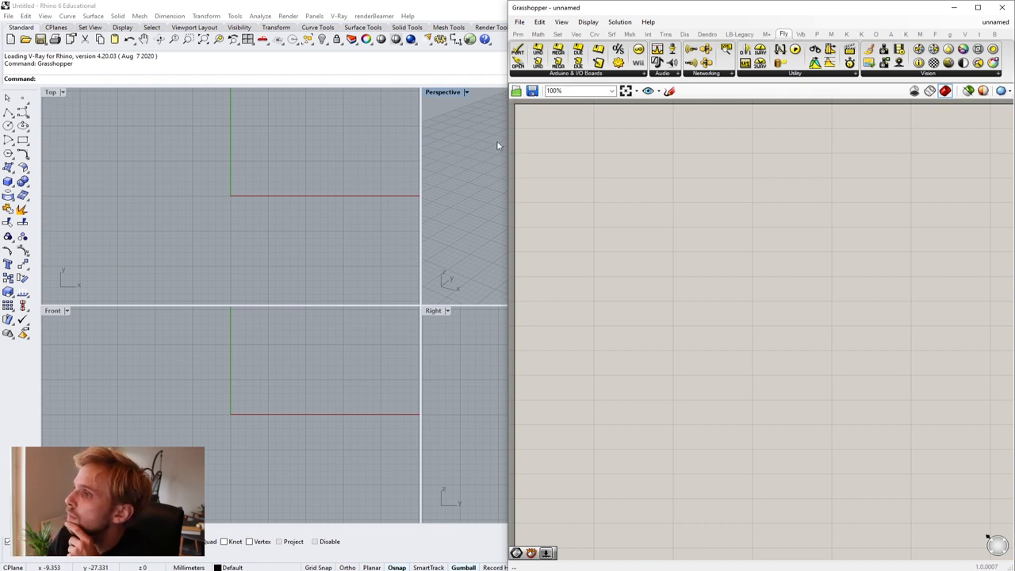
mouse_move(434, 96)
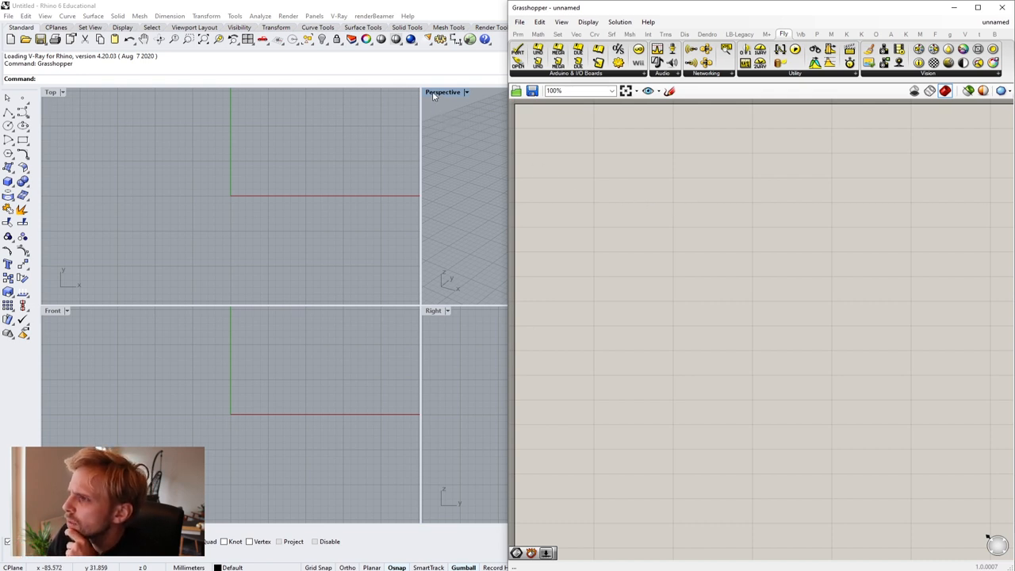
- Maximize the Rhino Perspective viewport so it fills the modelling area
double_click(441, 92)
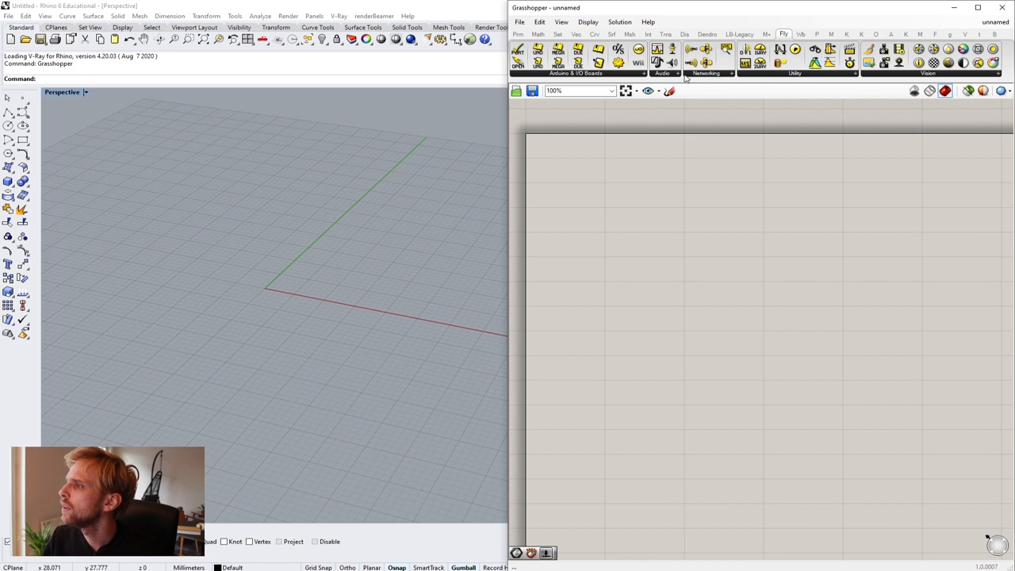
- Expand Firefly's Audio component group listing Frequency Spectrum and the other audio tools
click(676, 73)
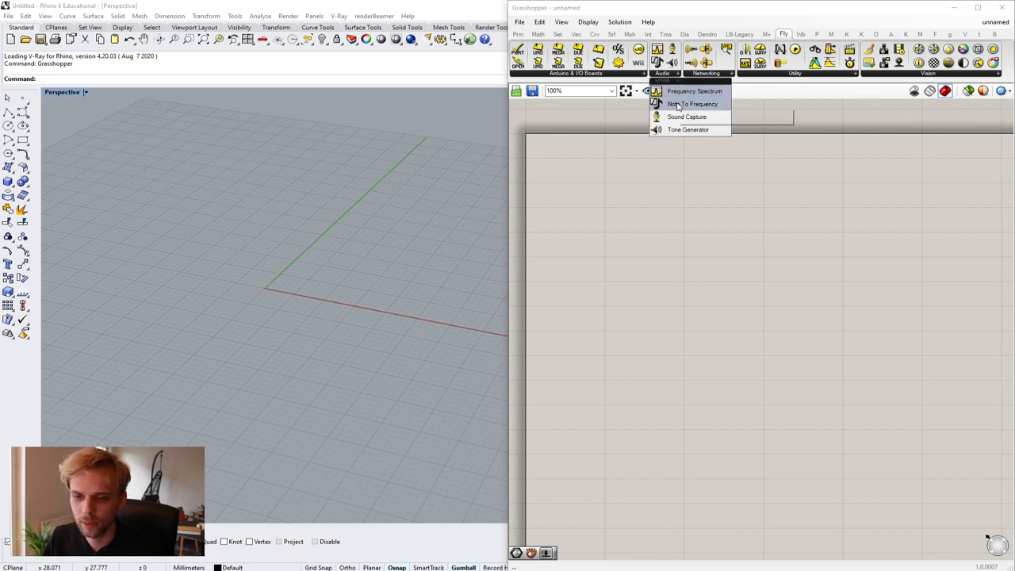
mouse_move(706, 105)
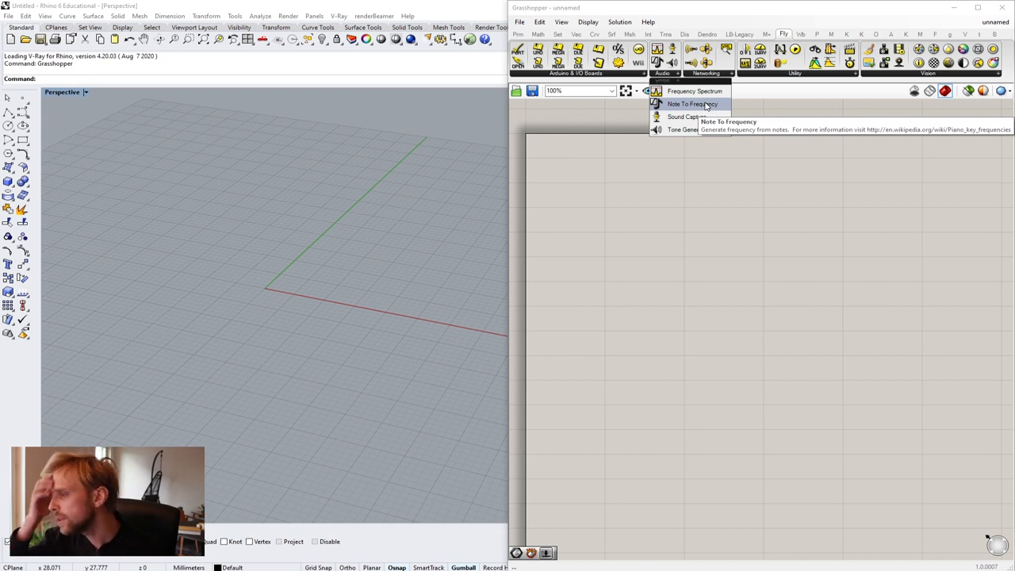
mouse_move(686, 117)
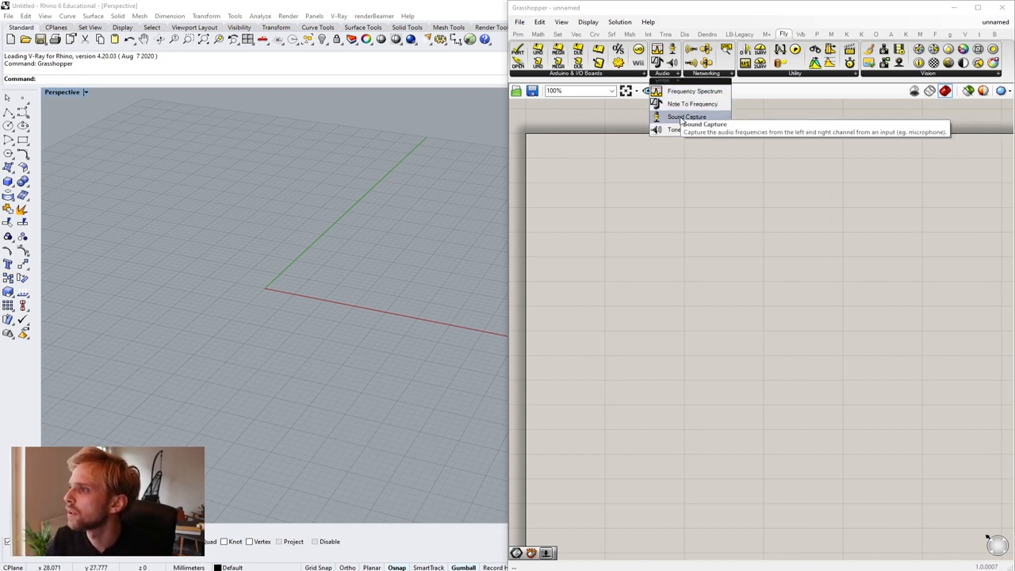
mouse_move(694, 90)
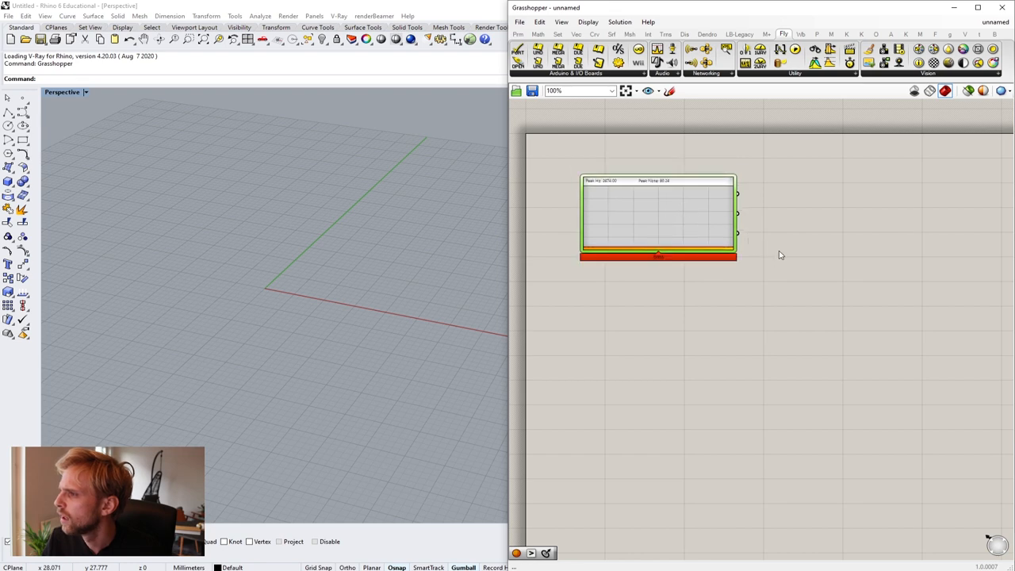
- Zoom the canvas around the Frequency Spectrum component and its value panel
scroll(up, 3)
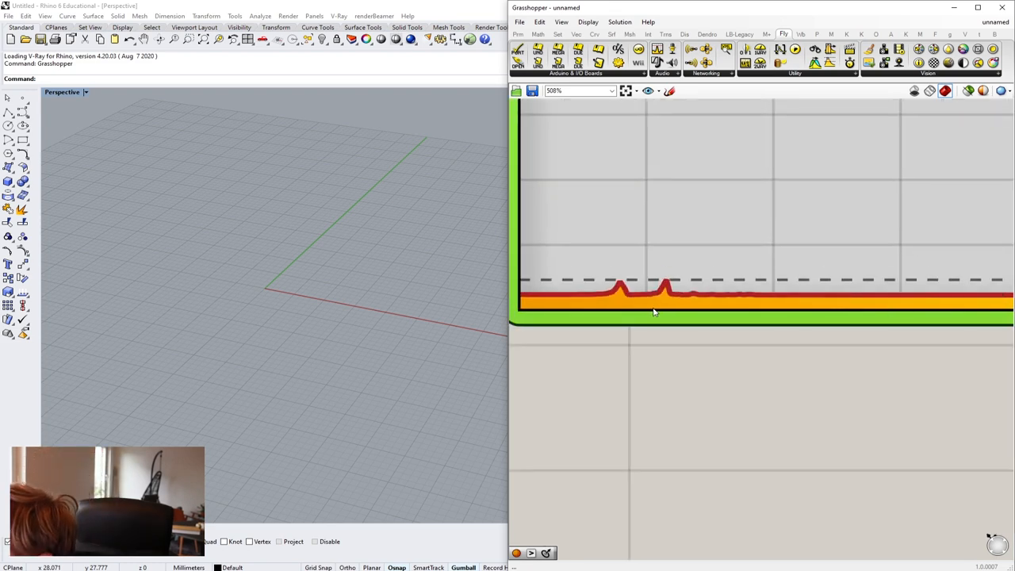
scroll(down, 3)
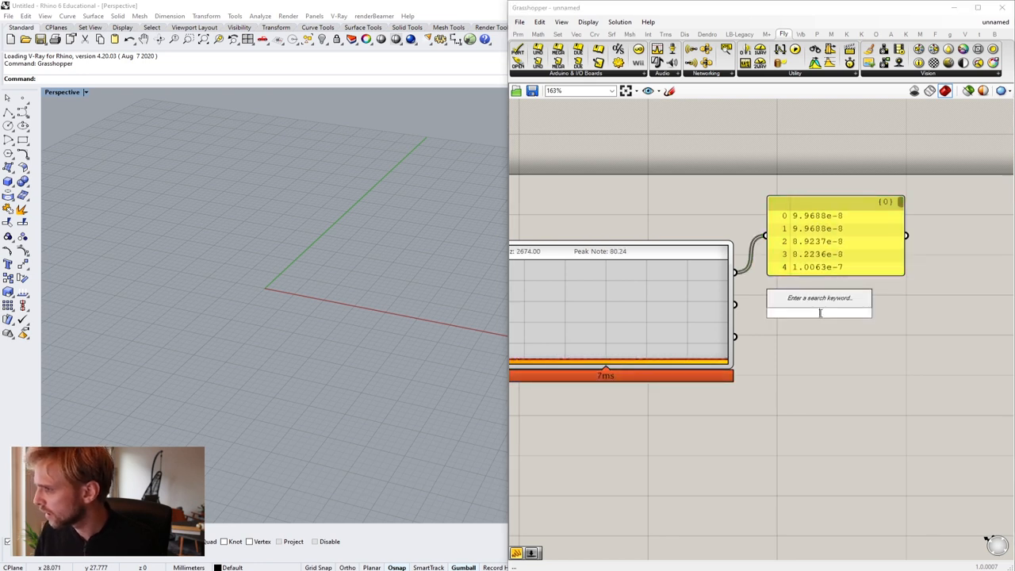
- Add a List Length on the spectrum output and a numeric input of 19, then tidy the canvas
text(list len)
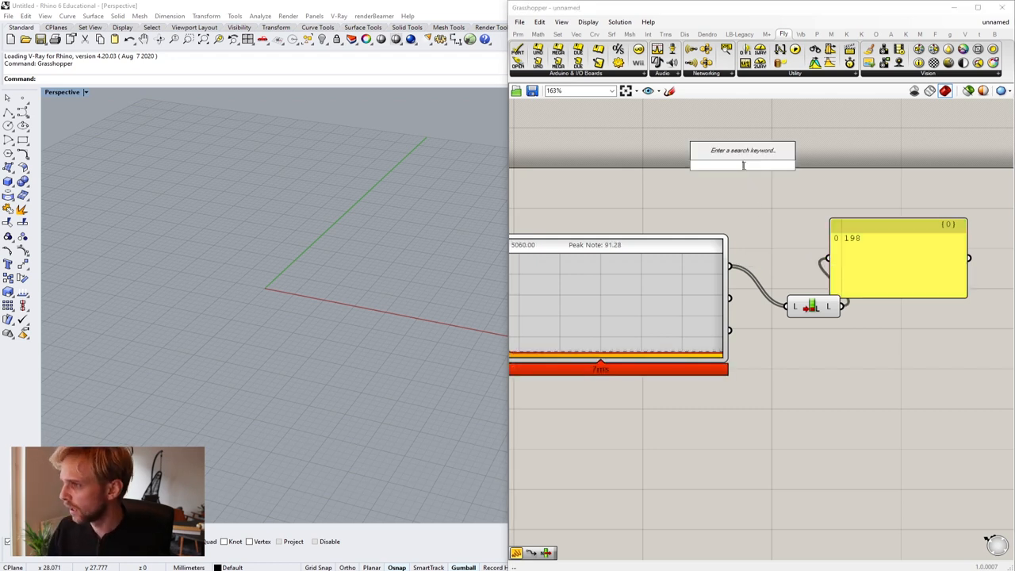
text(//19)
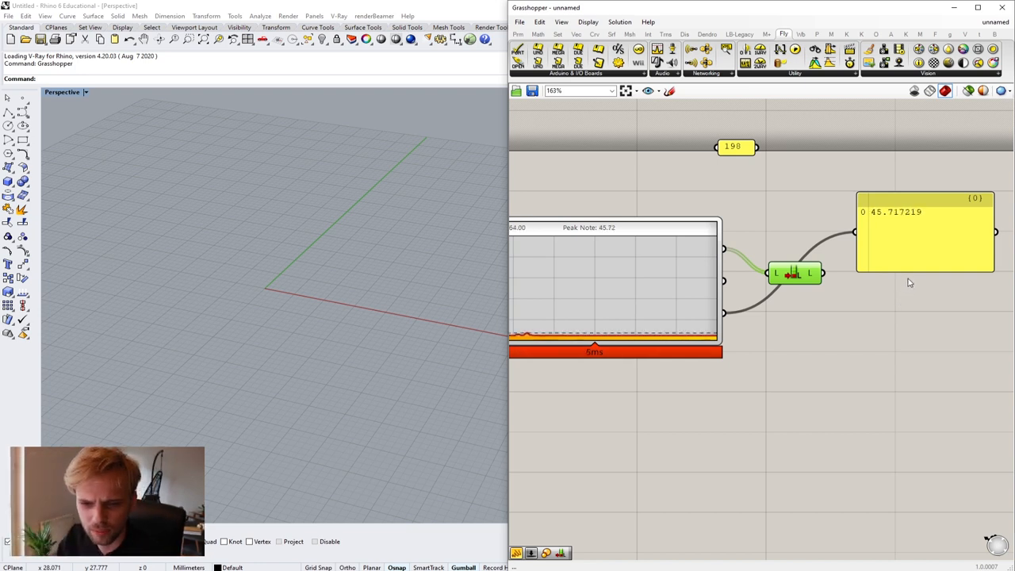
drag(925, 230, 859, 328)
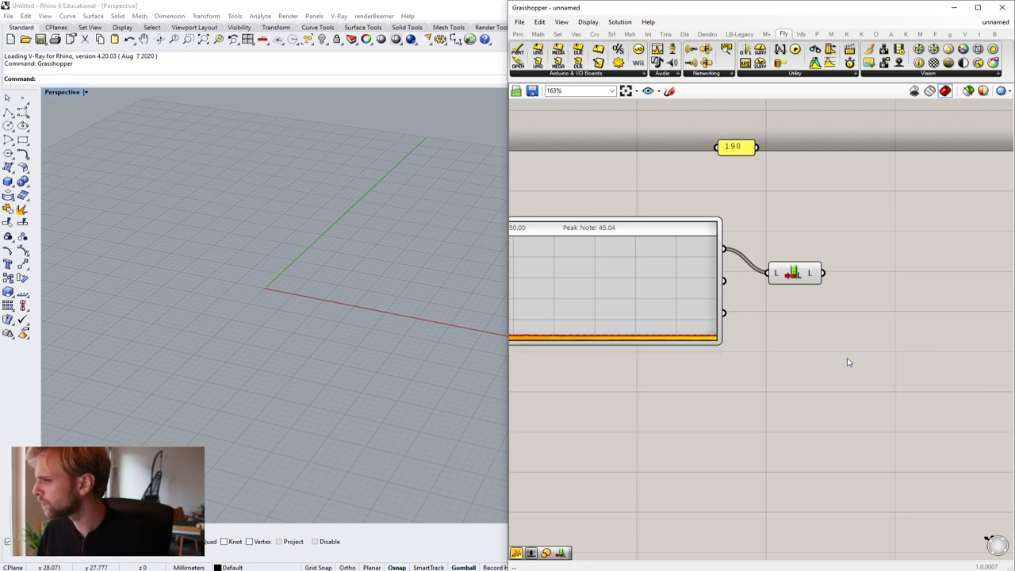
drag(796, 273, 828, 254)
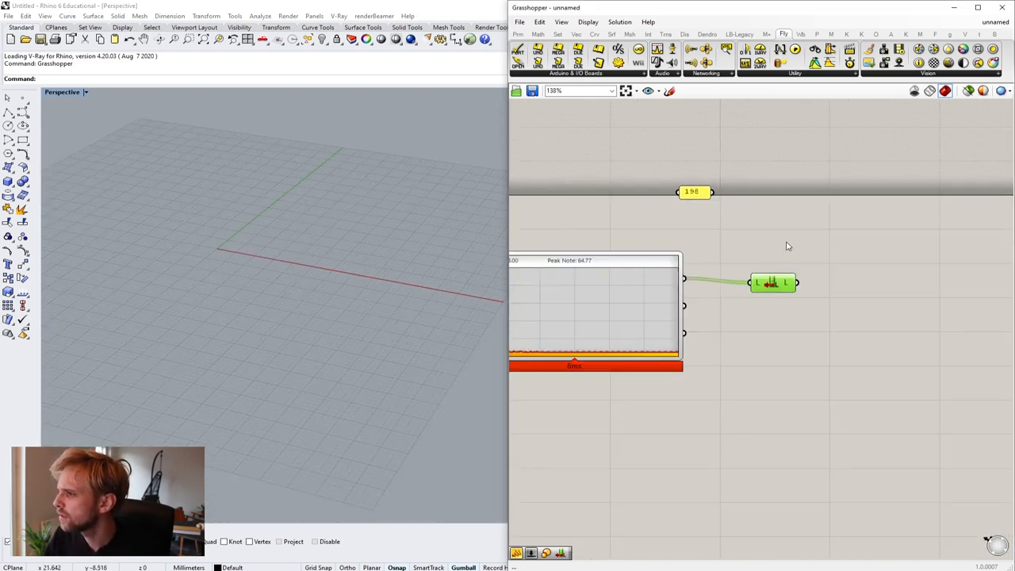
- Place a Construct Point fed by a Series so a row of points runs along the X axis
double_click(788, 246)
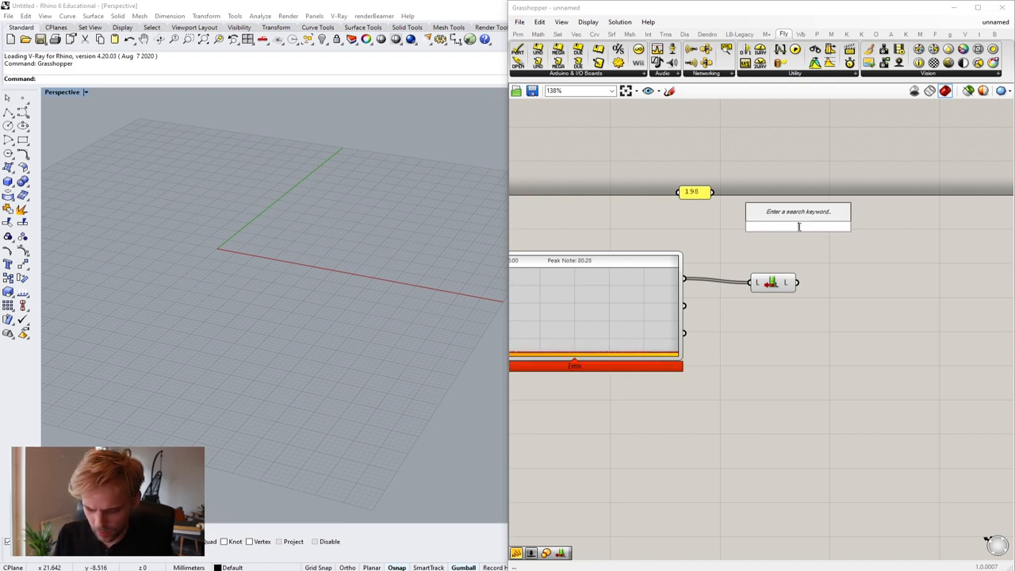
text(construct poin)
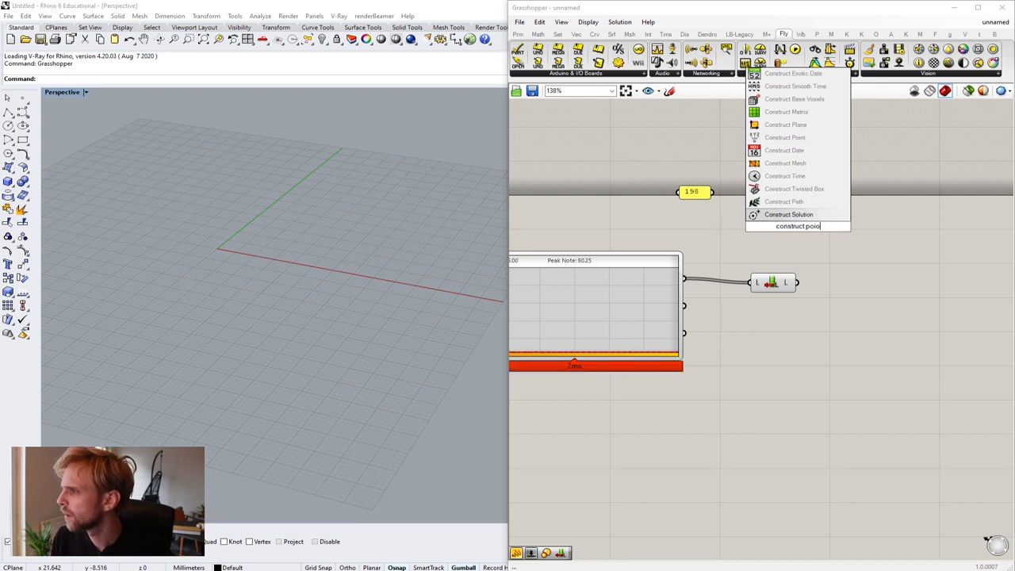
click(786, 137)
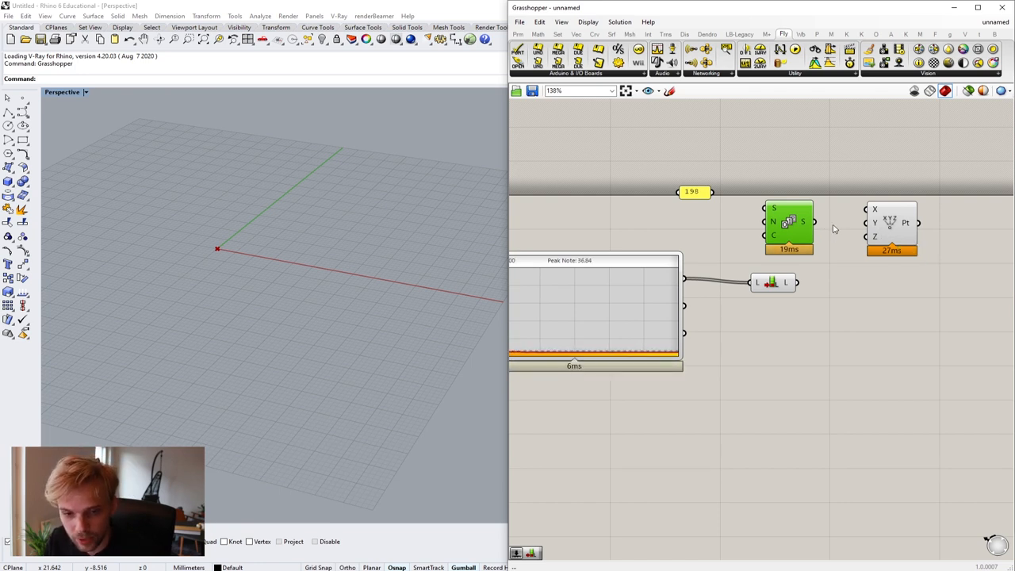
mouse_move(806, 222)
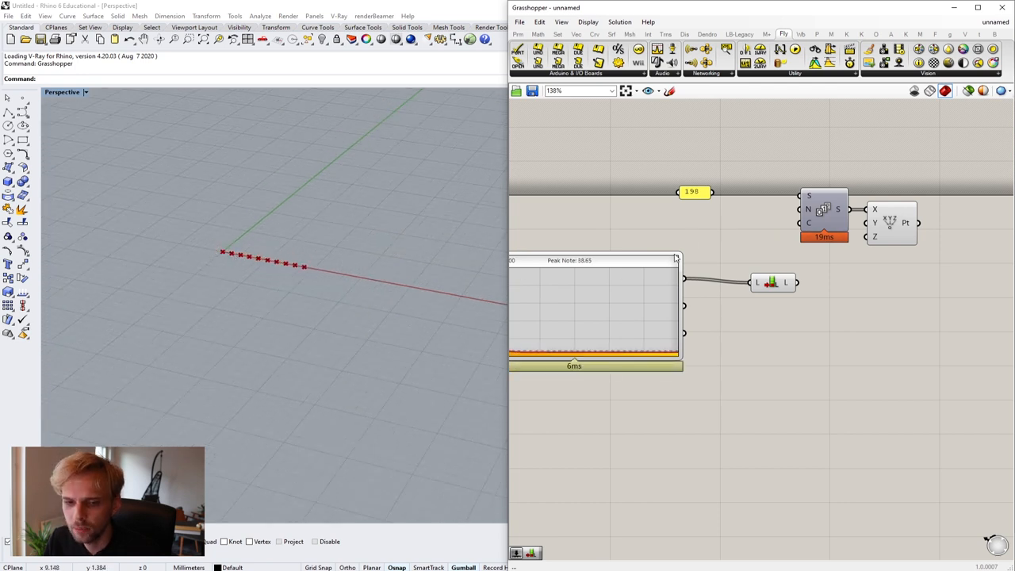
double_click(720, 219)
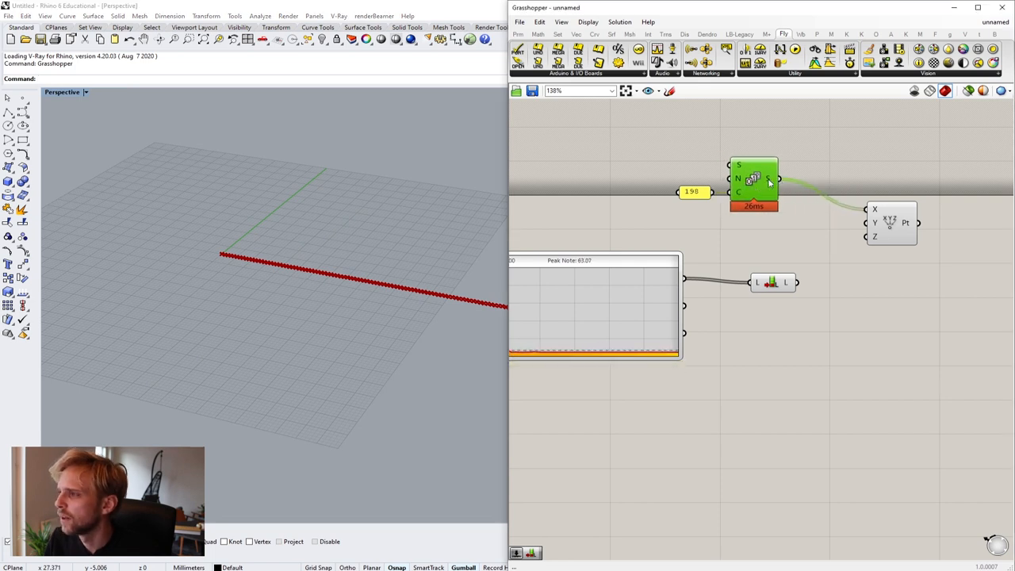
mouse_move(770, 181)
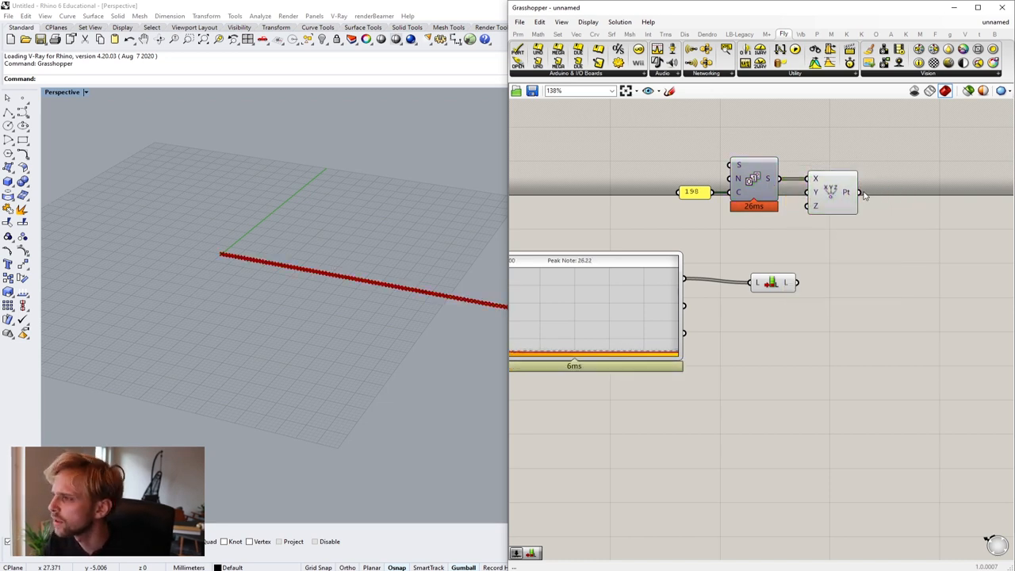
mouse_move(849, 193)
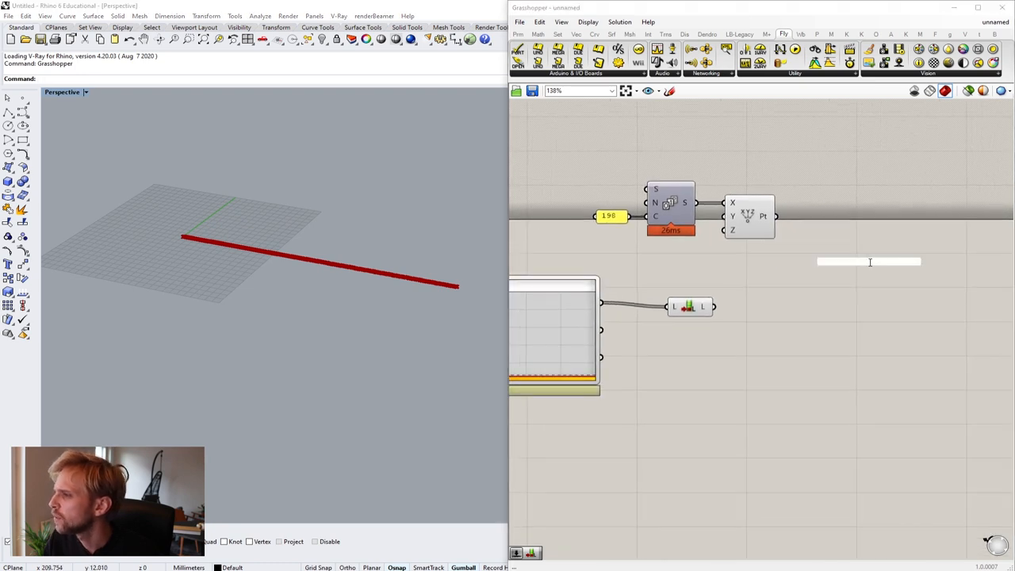
- Add a Circle CNR on the points with spectrum-driven radii, plus a Multiplication component
double_click(869, 261)
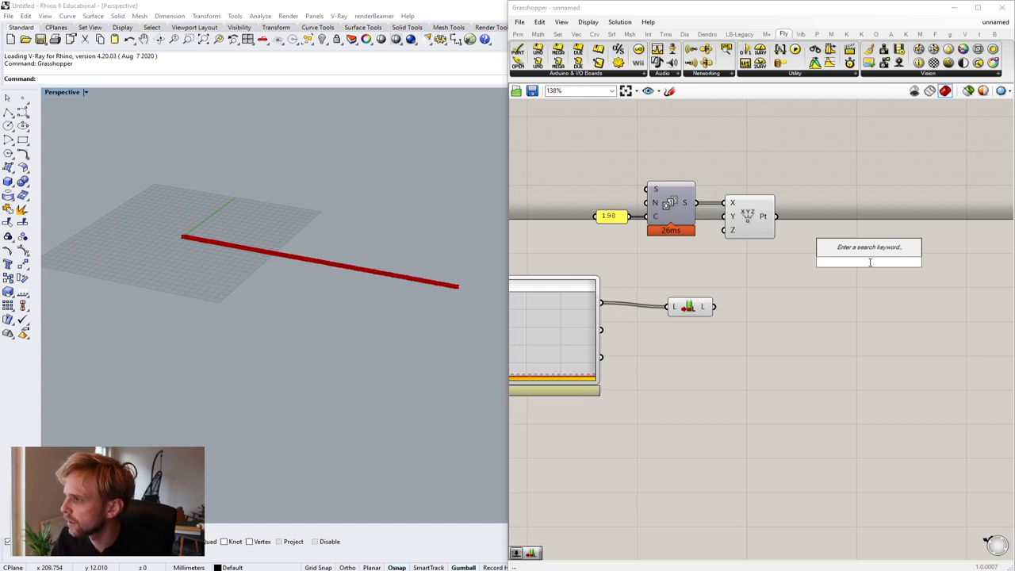
text(cir)
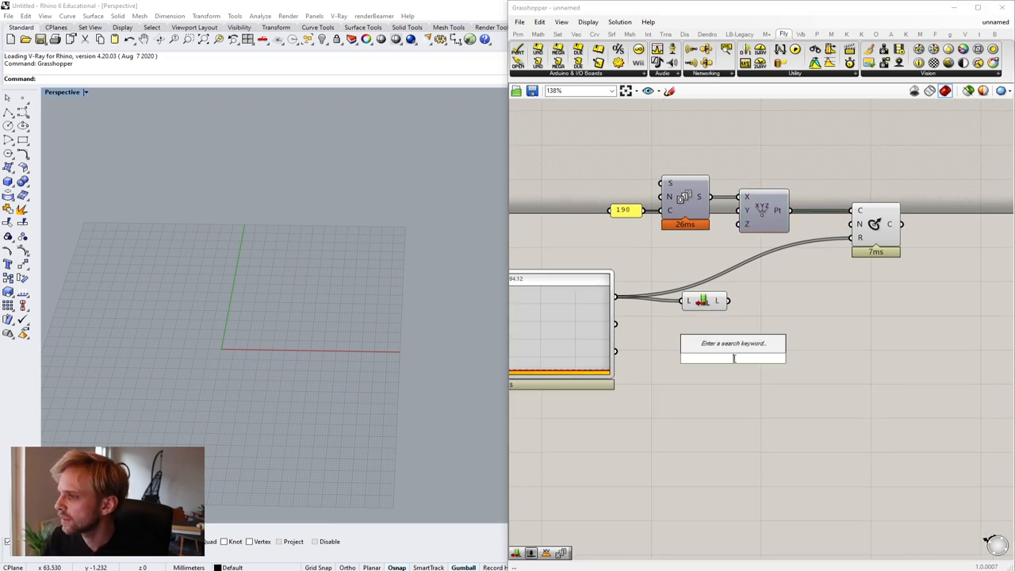
text(mu)
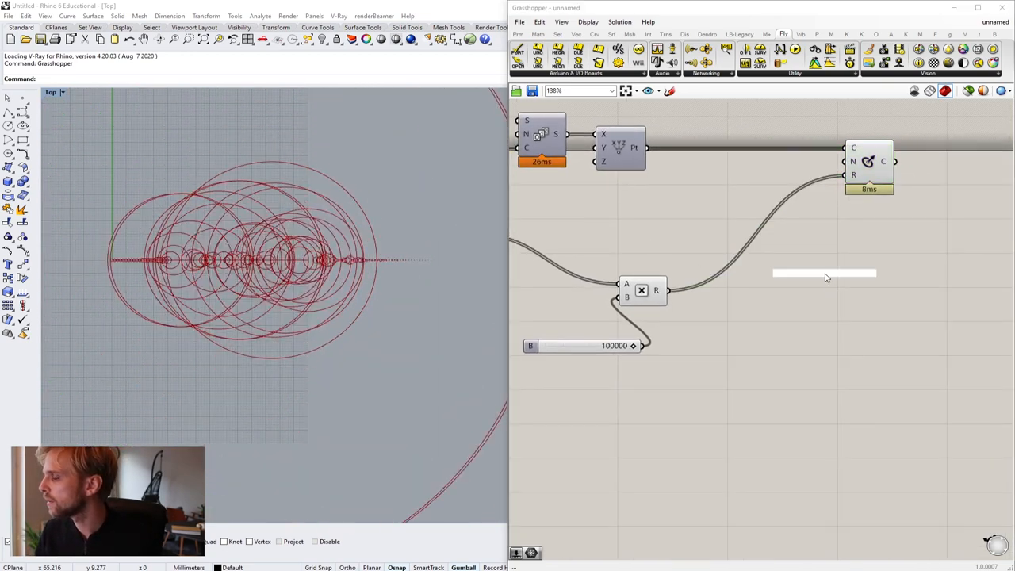
- Add a Number Slider and a Square Root component feeding the Multiplication's A input
double_click(825, 266)
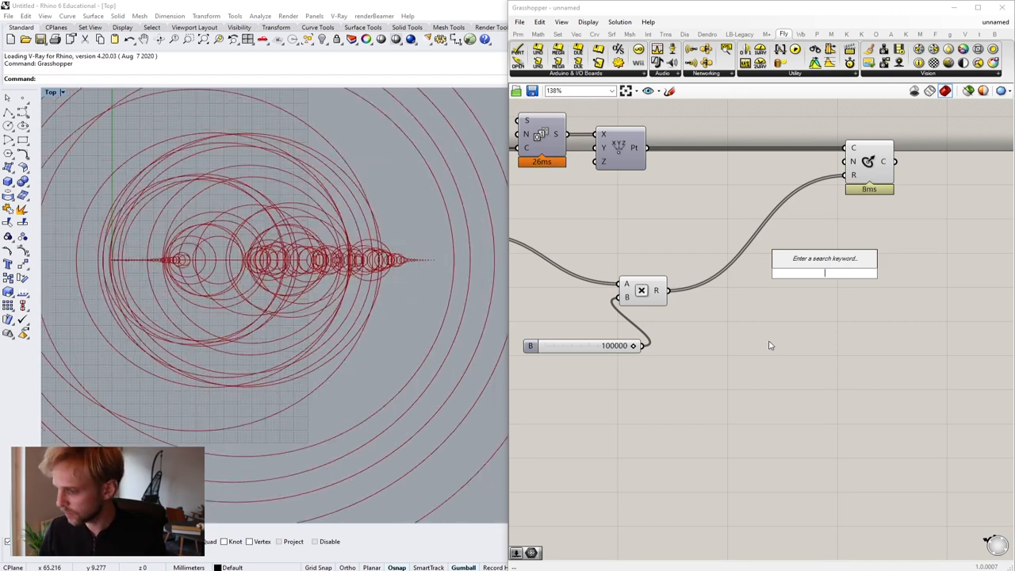
text(Number Slider)
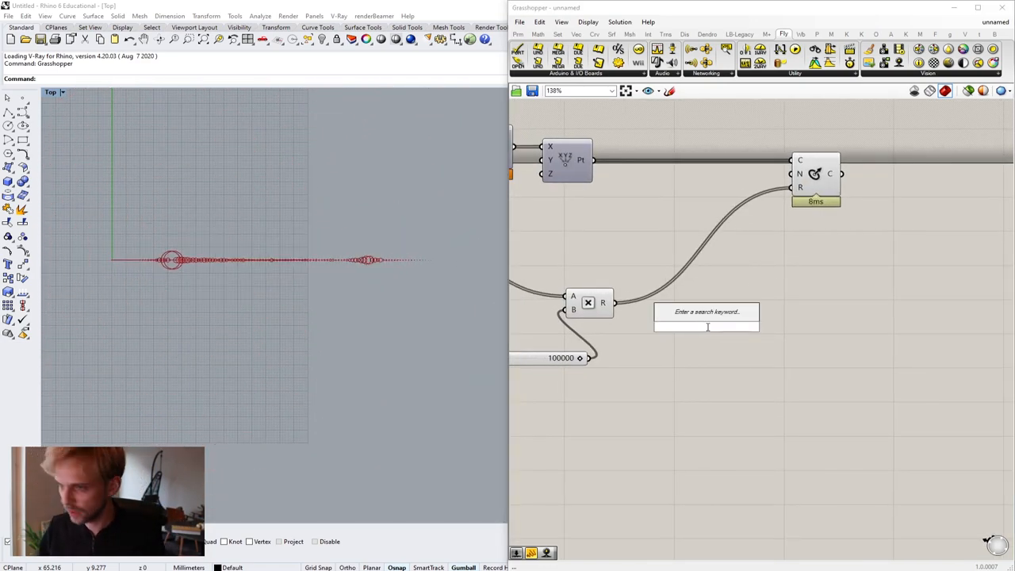
text(squar)
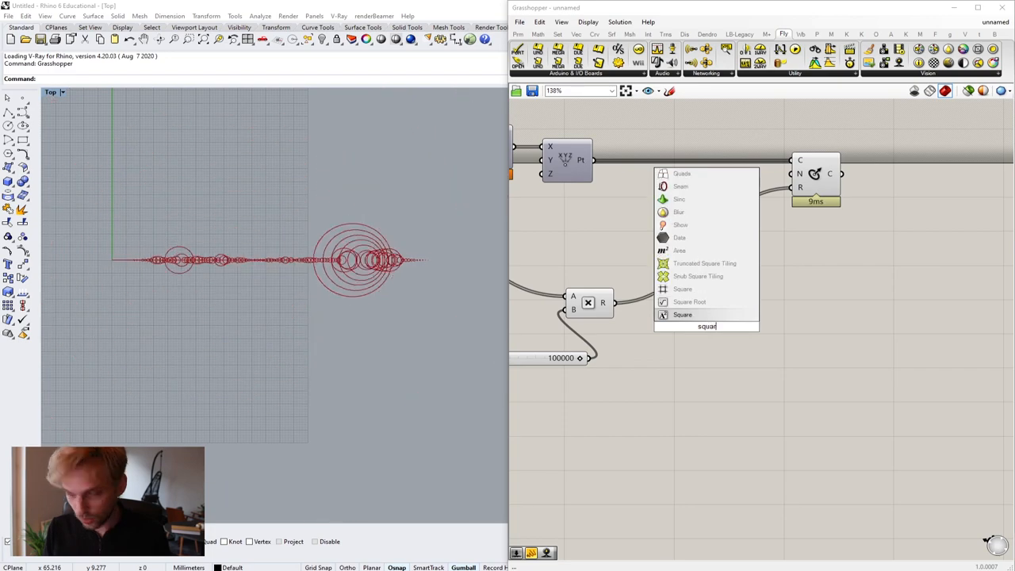
click(682, 314)
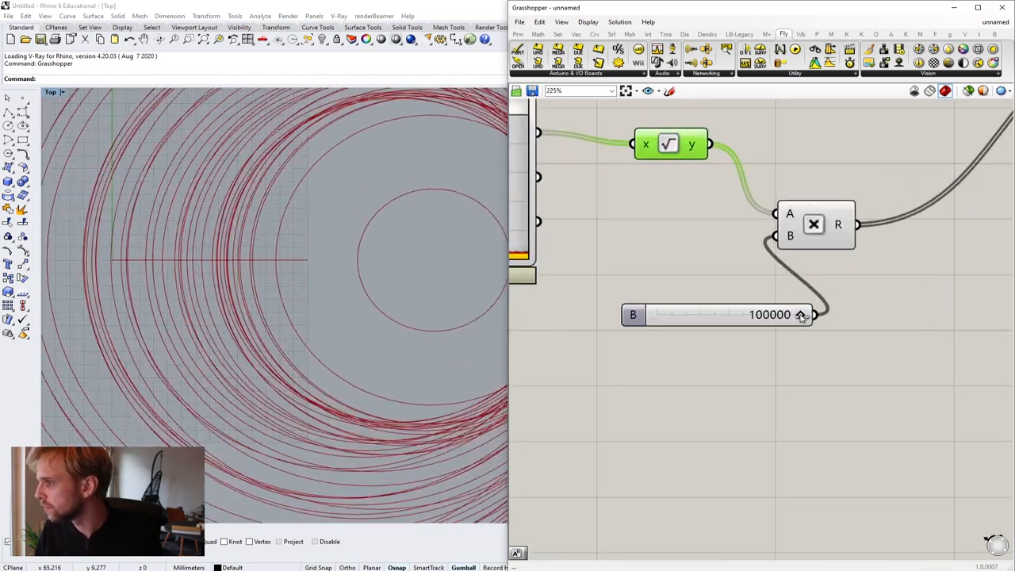
- Lower the multiplier slider to about 100 so the circles shrink to a thin band
drag(800, 314, 720, 314)
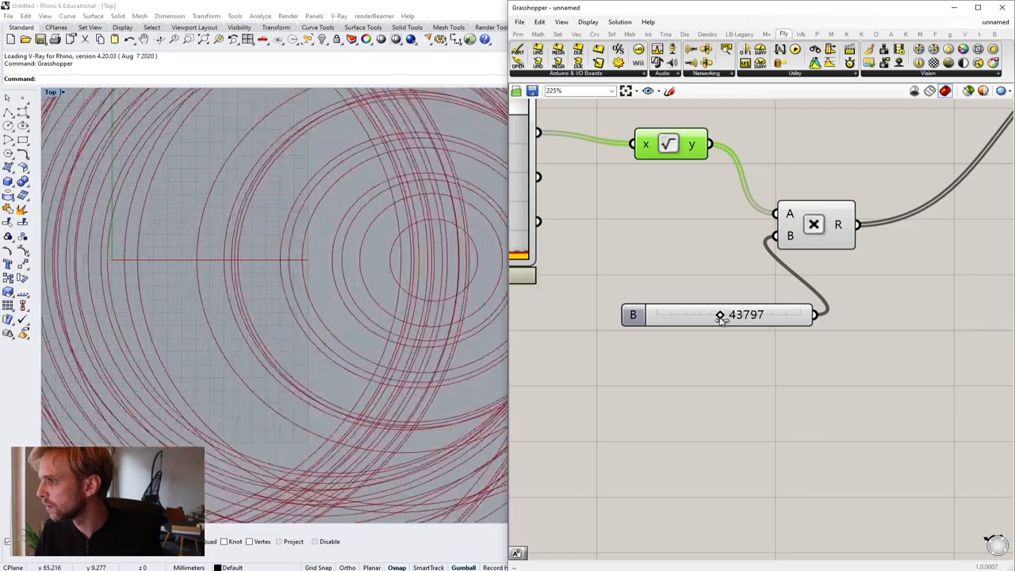
drag(720, 314, 679, 314)
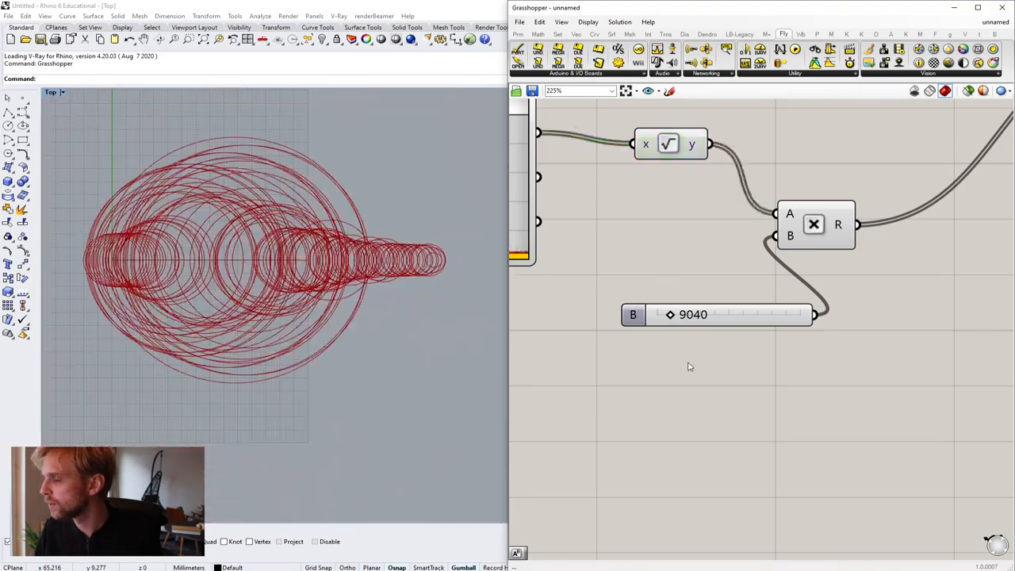
double_click(688, 361)
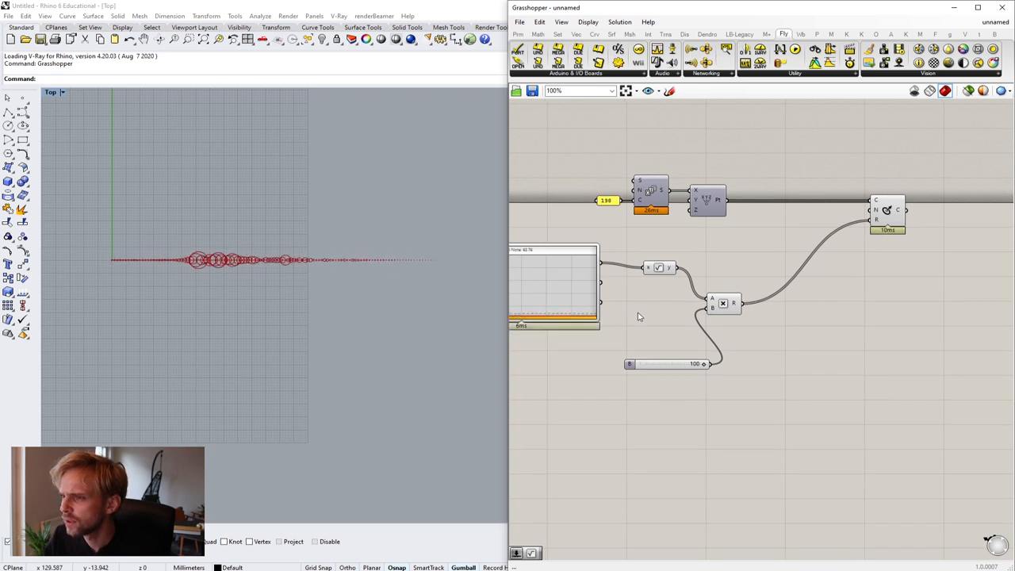
- Select the audio-driven circle components and disable them to clear the Rhino preview
click(650, 263)
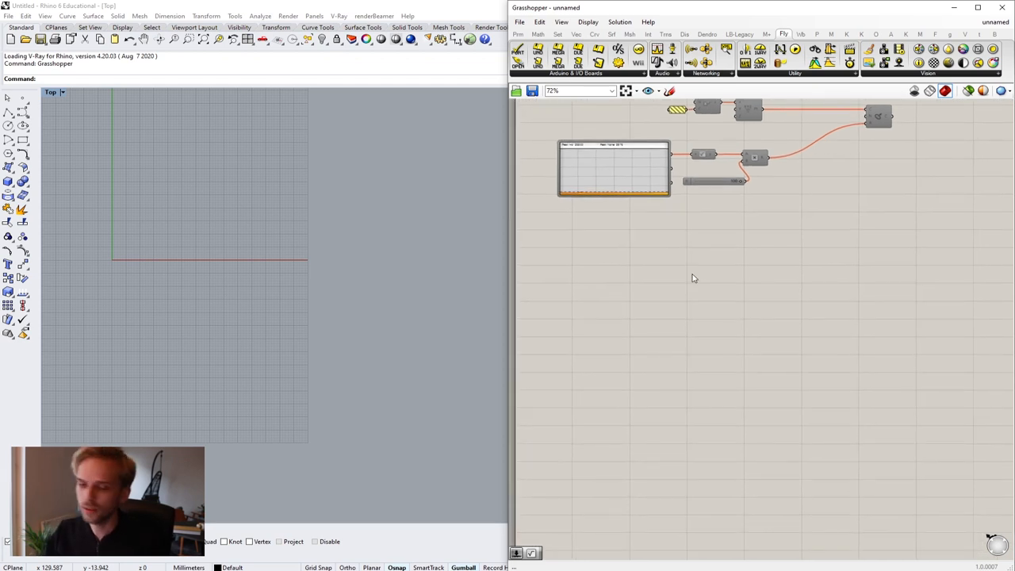
mouse_move(688, 274)
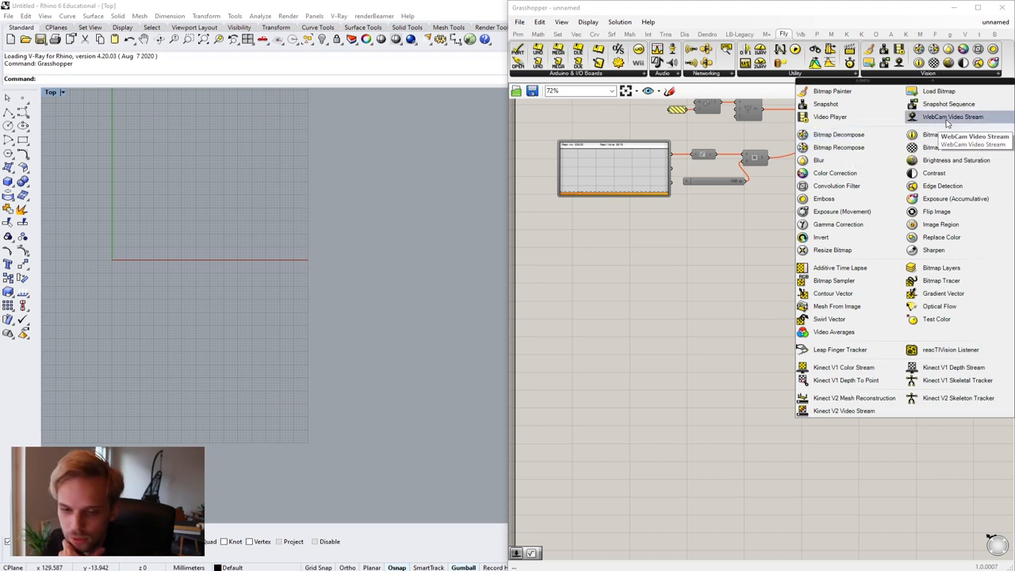
- Place a WebCam Video Stream component, then dismiss the Rhino crash report without sending
click(952, 117)
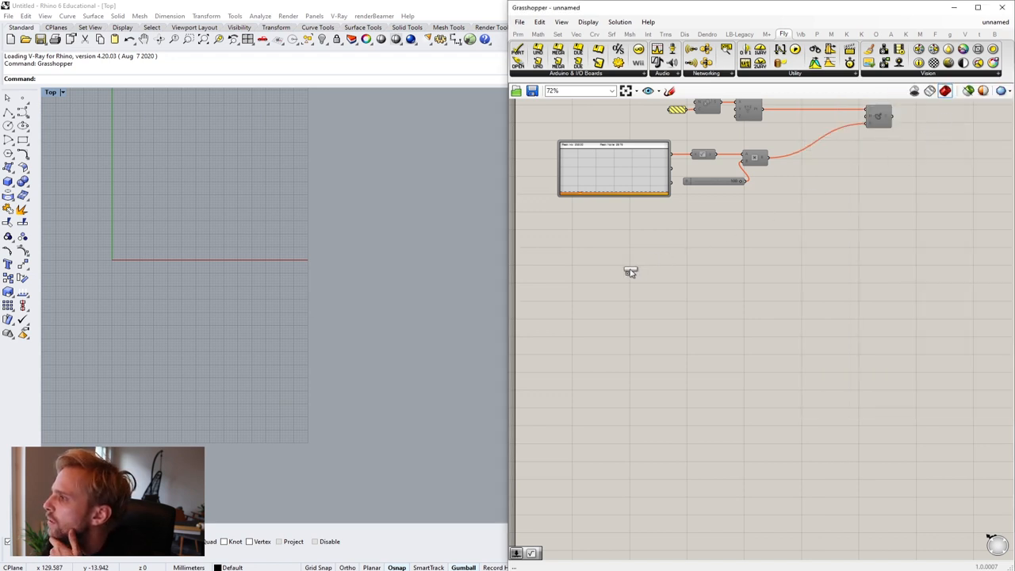
click(631, 273)
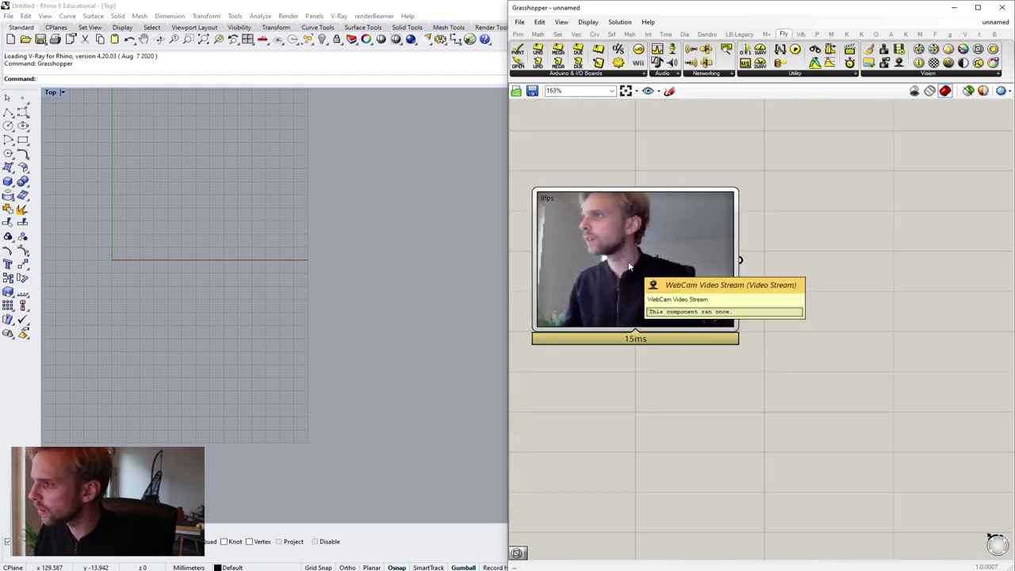
right_click(631, 262)
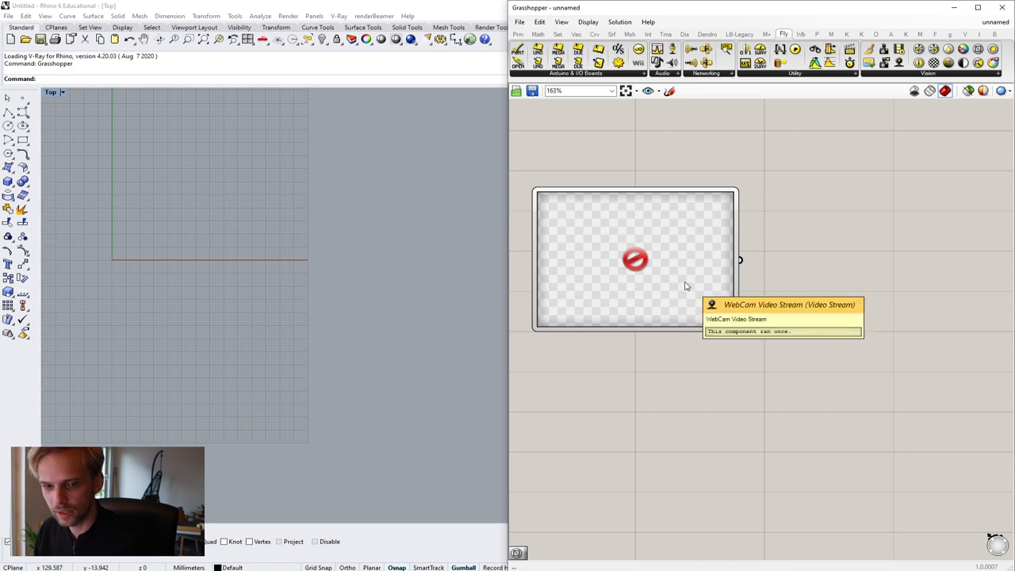
right_click(634, 261)
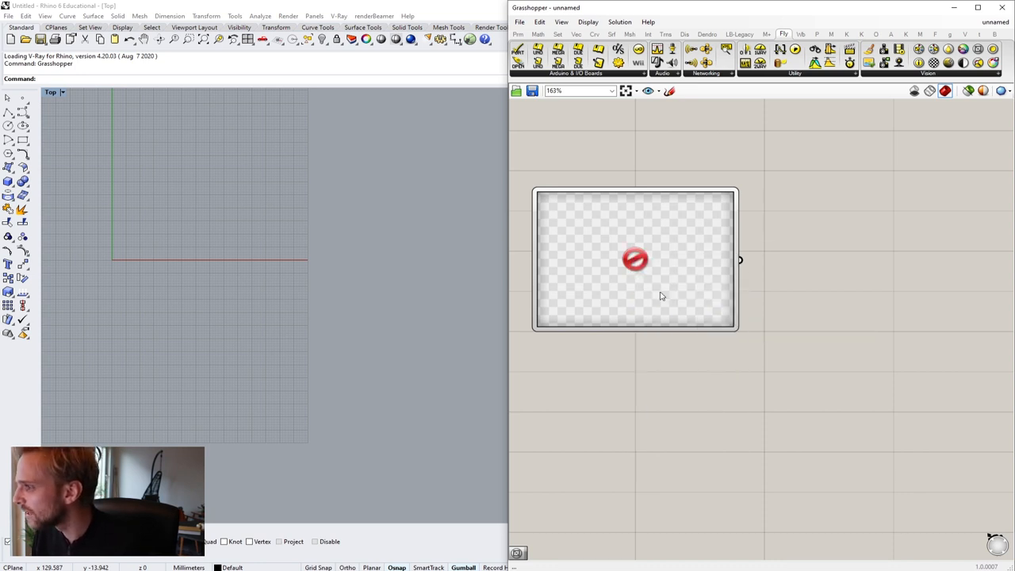
mouse_move(644, 278)
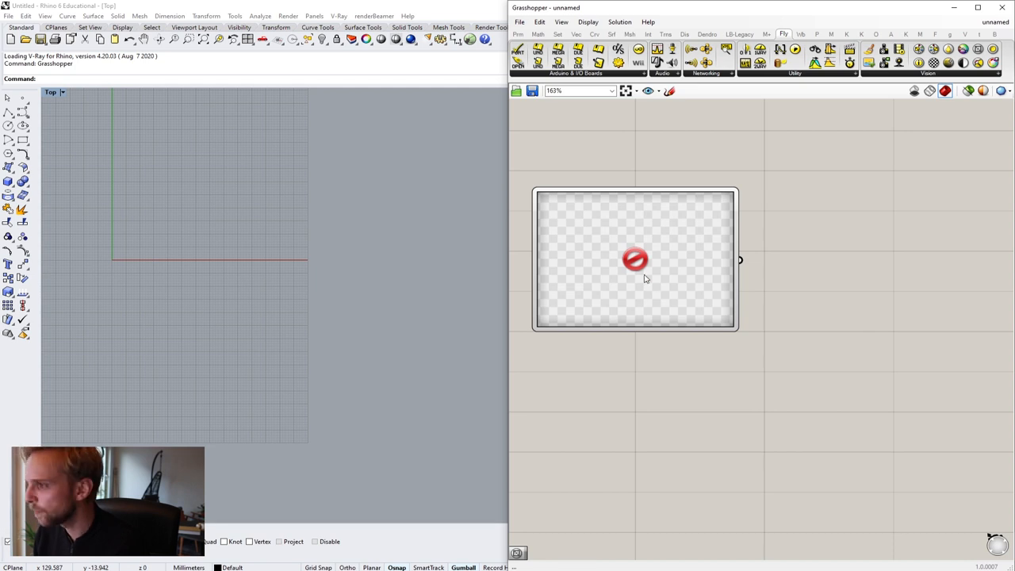
mouse_move(733, 196)
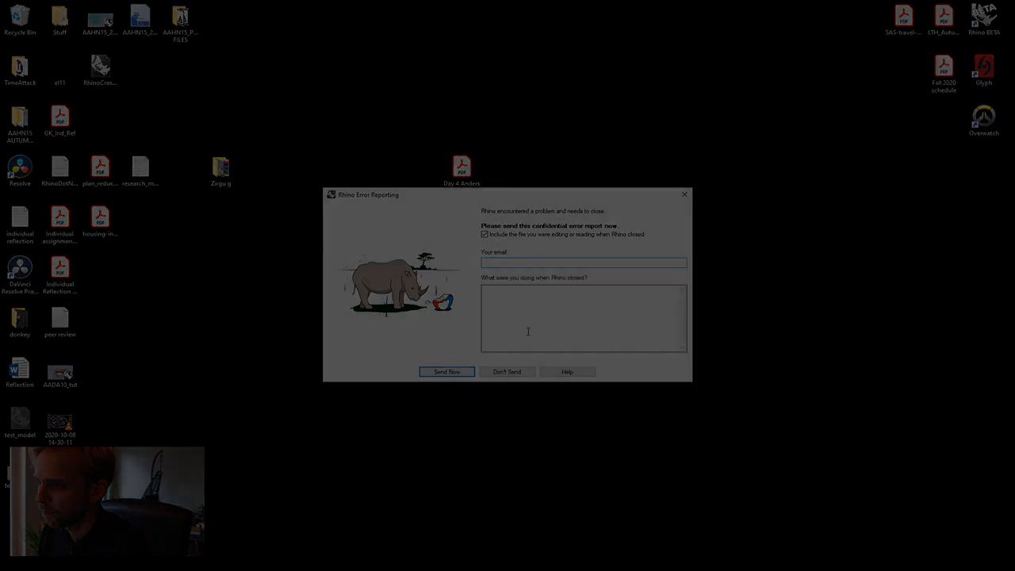
click(506, 371)
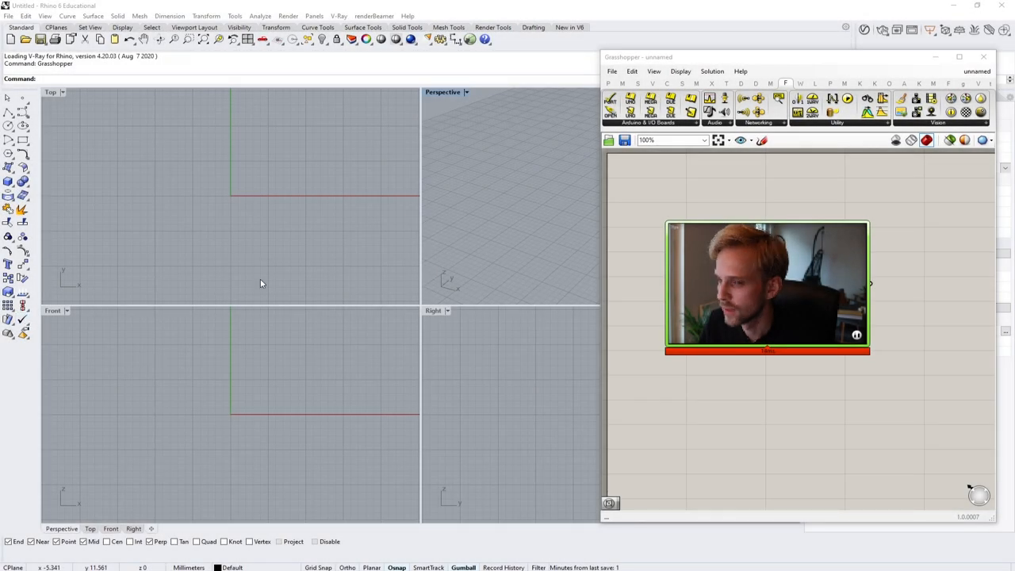
mouse_move(422, 235)
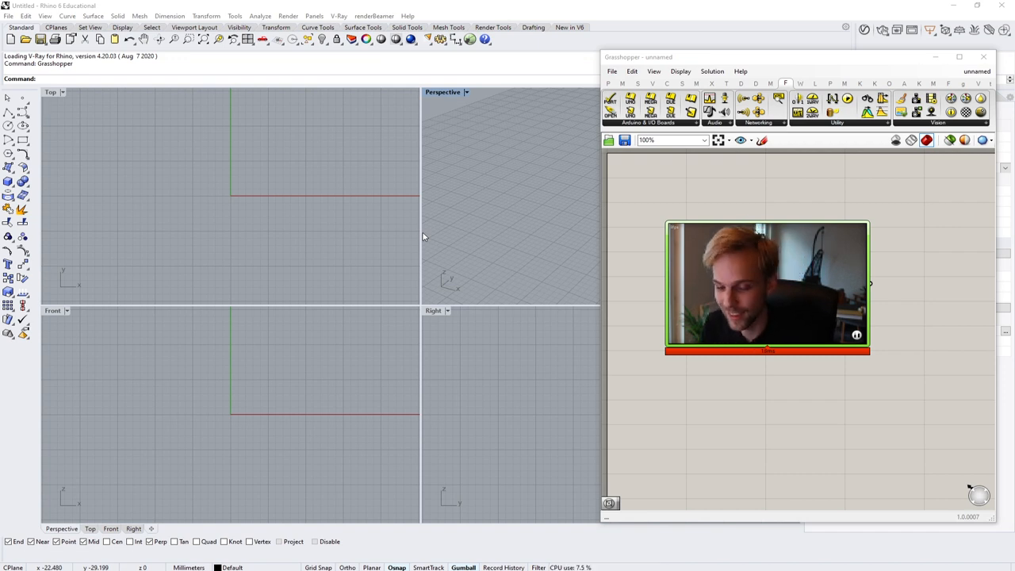
mouse_move(720, 273)
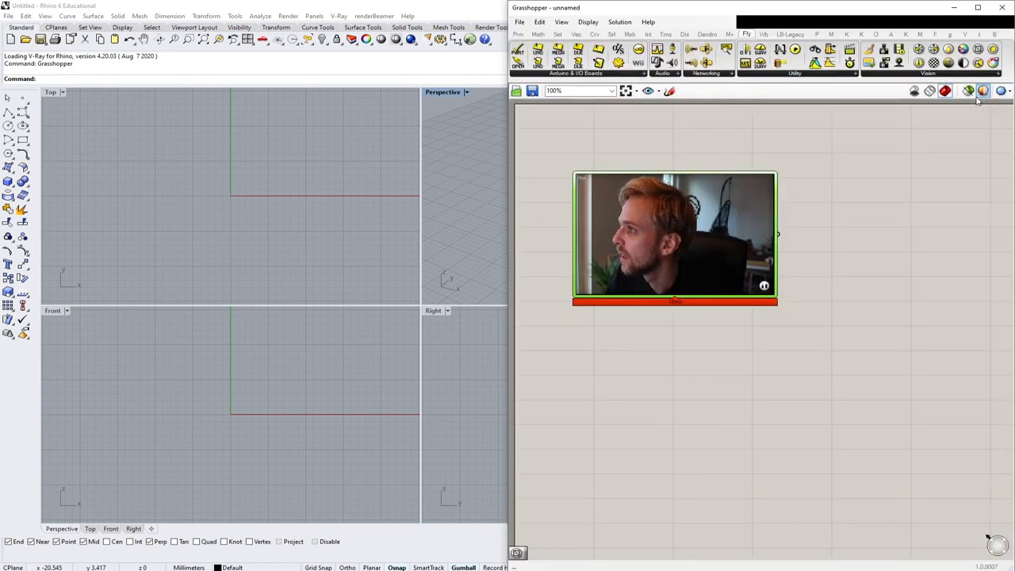
mouse_move(969, 90)
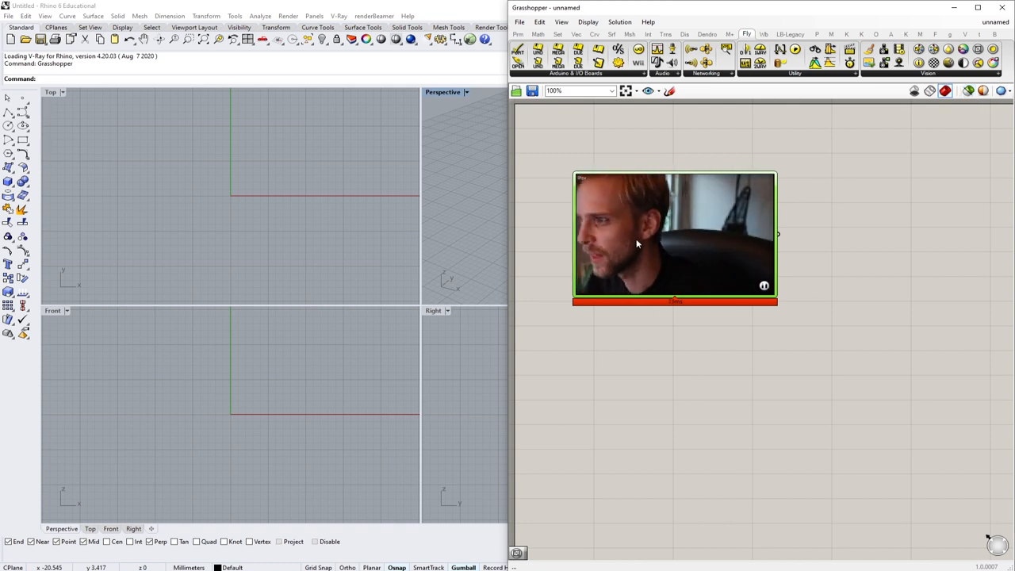
mouse_move(679, 238)
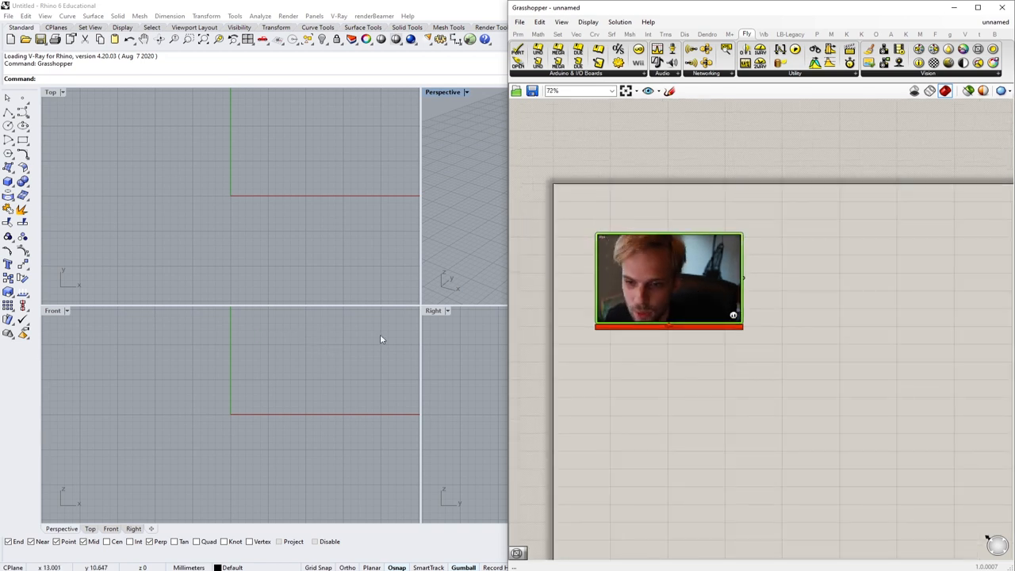
mouse_move(279, 470)
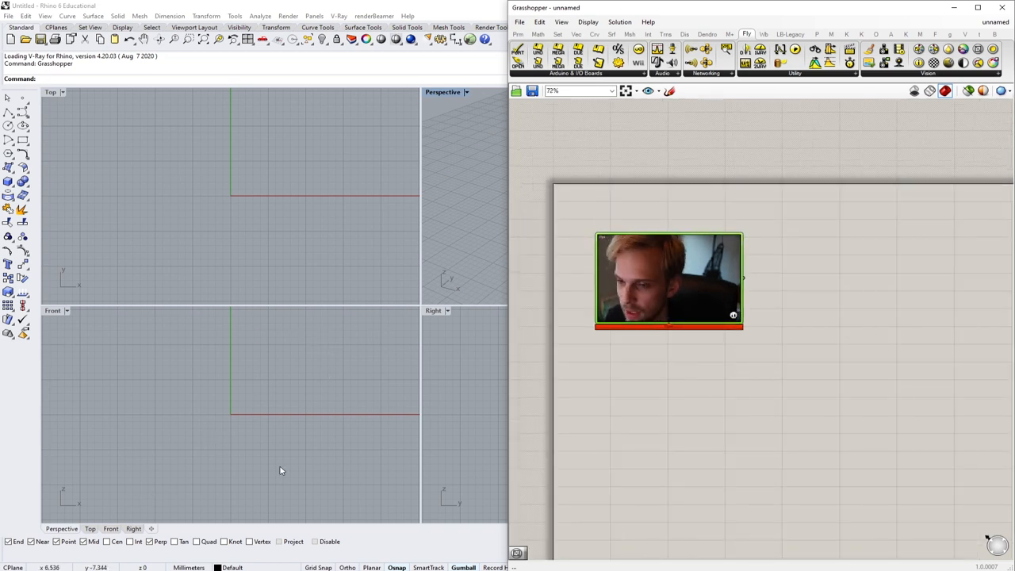
- Shift the canvas and nudge the WebCam stream component toward the upper left
drag(670, 279, 609, 239)
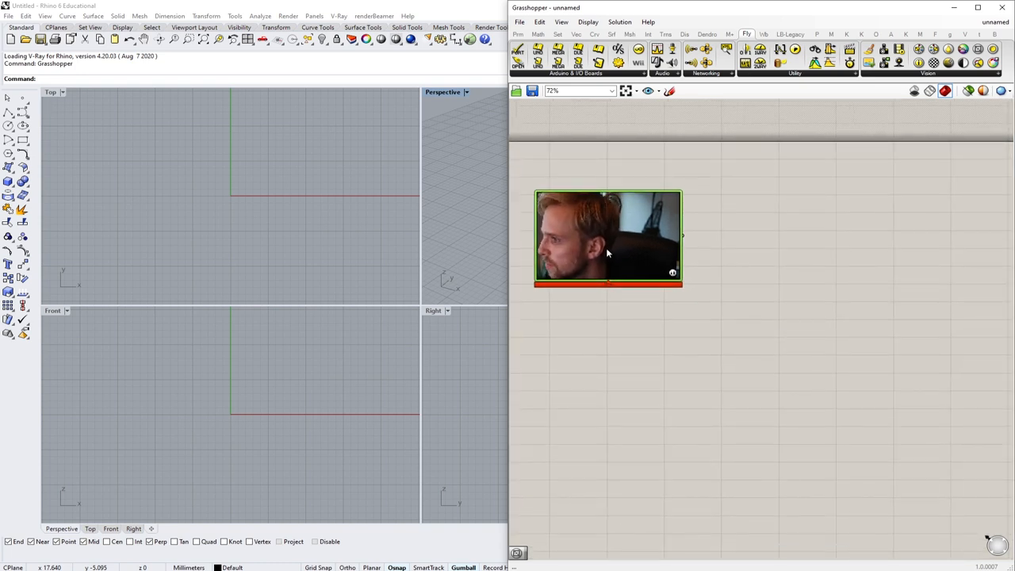
drag(607, 238, 640, 300)
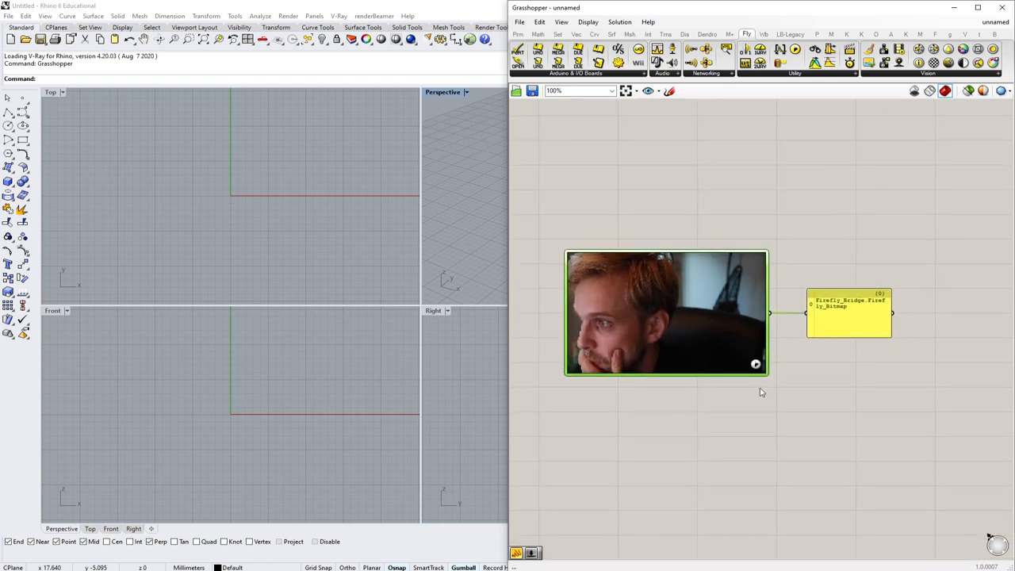
mouse_move(762, 374)
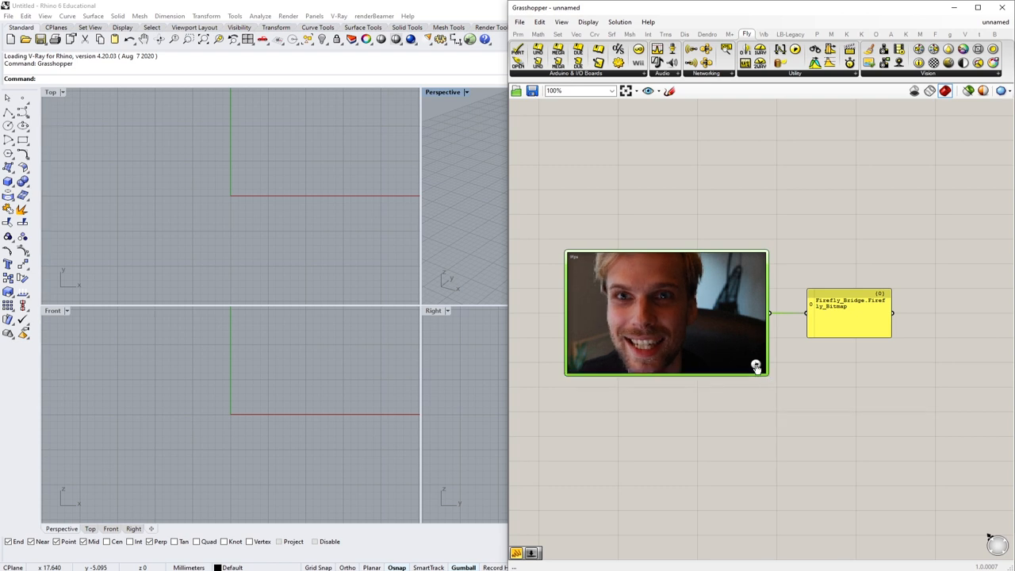
mouse_move(823, 427)
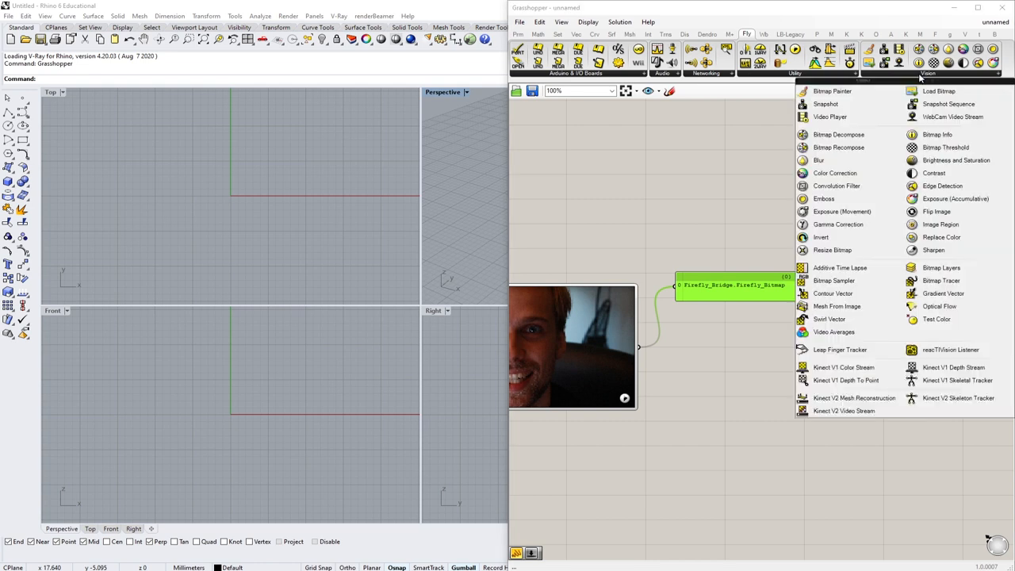
mouse_move(939, 90)
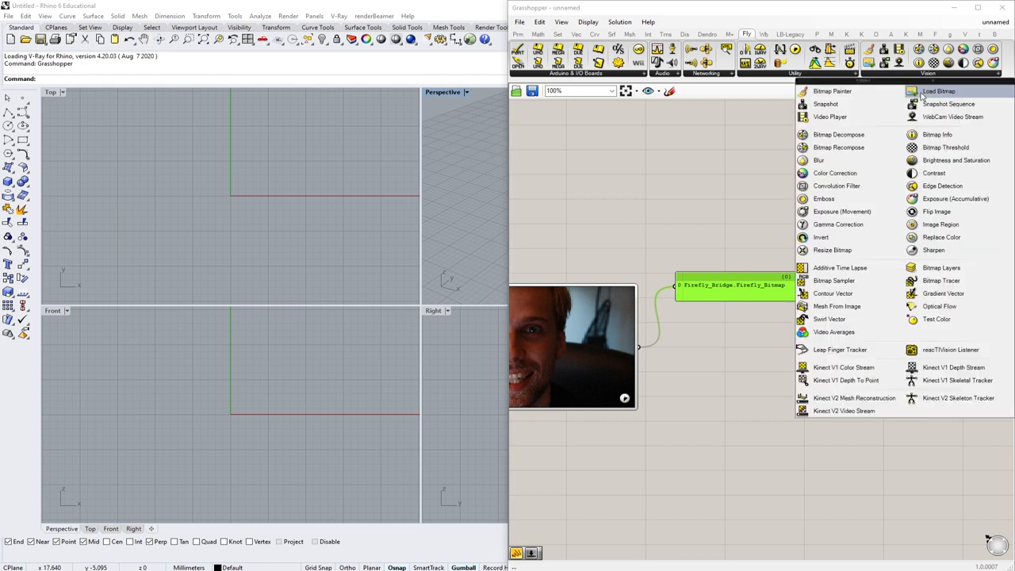
mouse_move(823, 198)
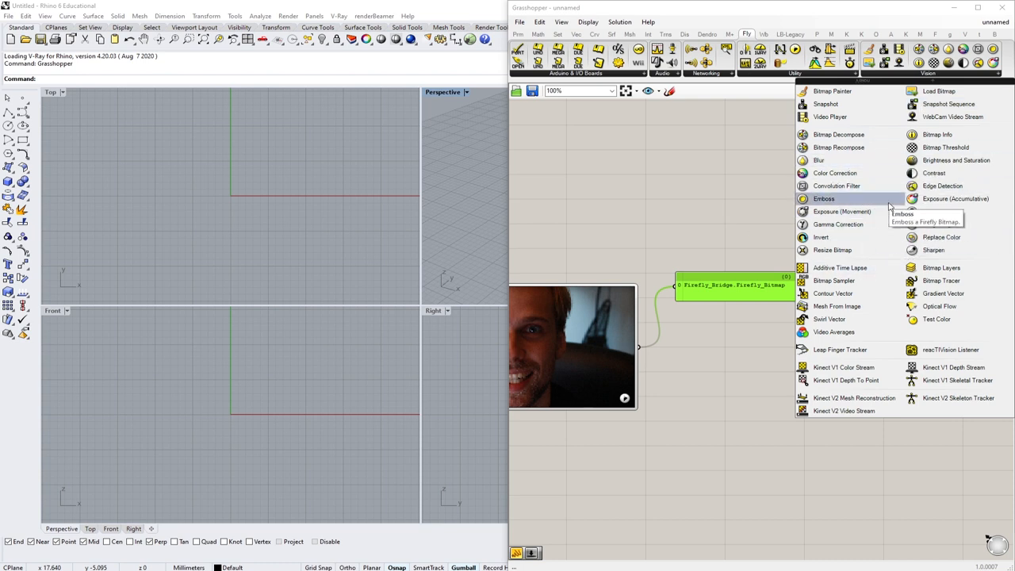
mouse_move(840, 213)
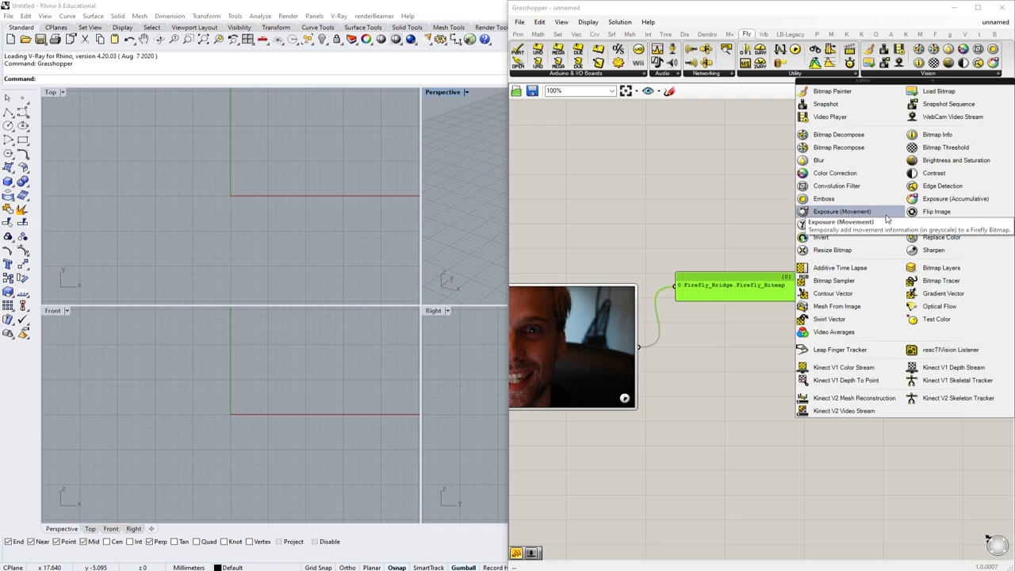
mouse_move(834, 331)
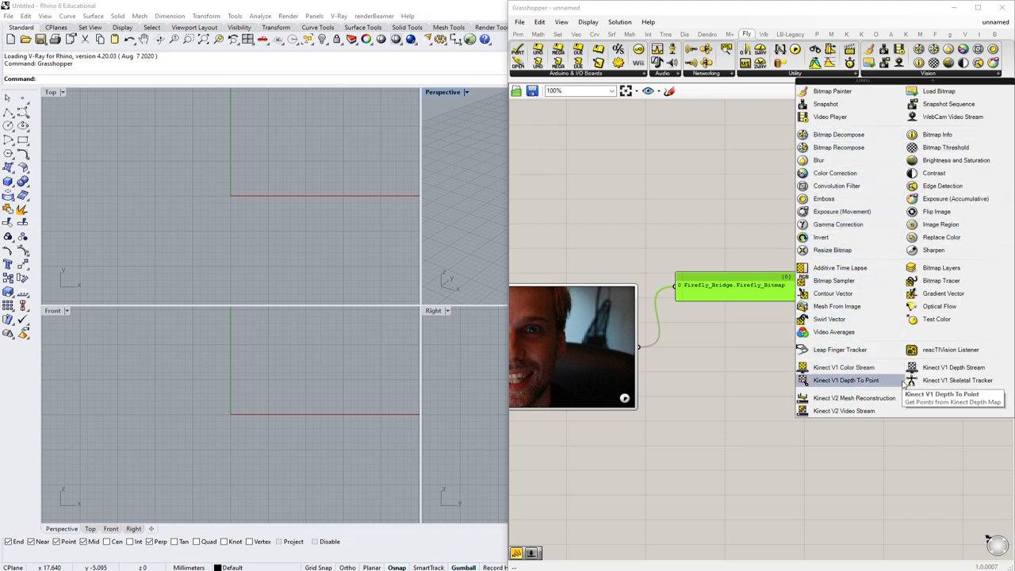
mouse_move(838, 306)
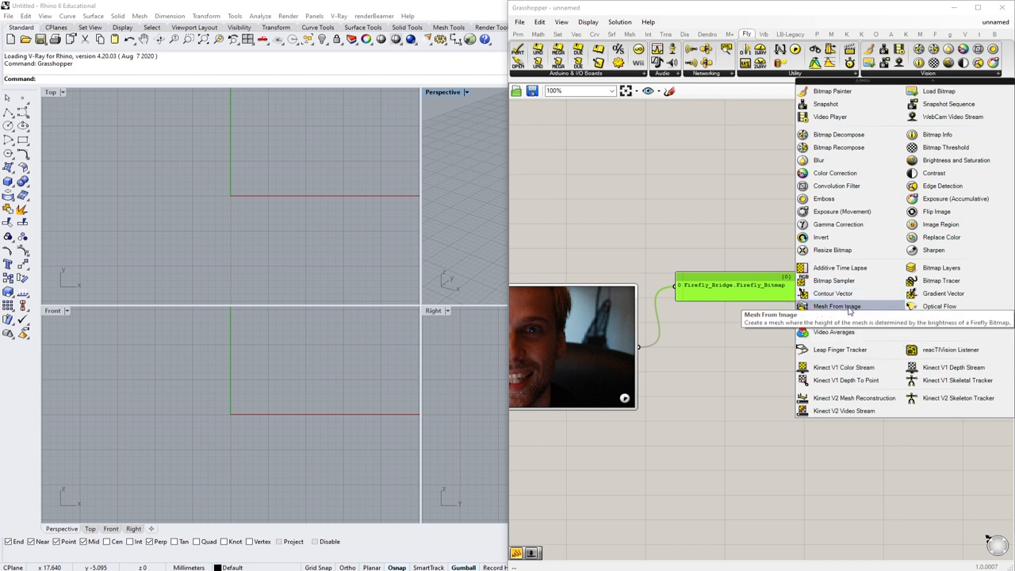
- Add Firefly's Mesh From Image and feed it the webcam bitmap
click(739, 373)
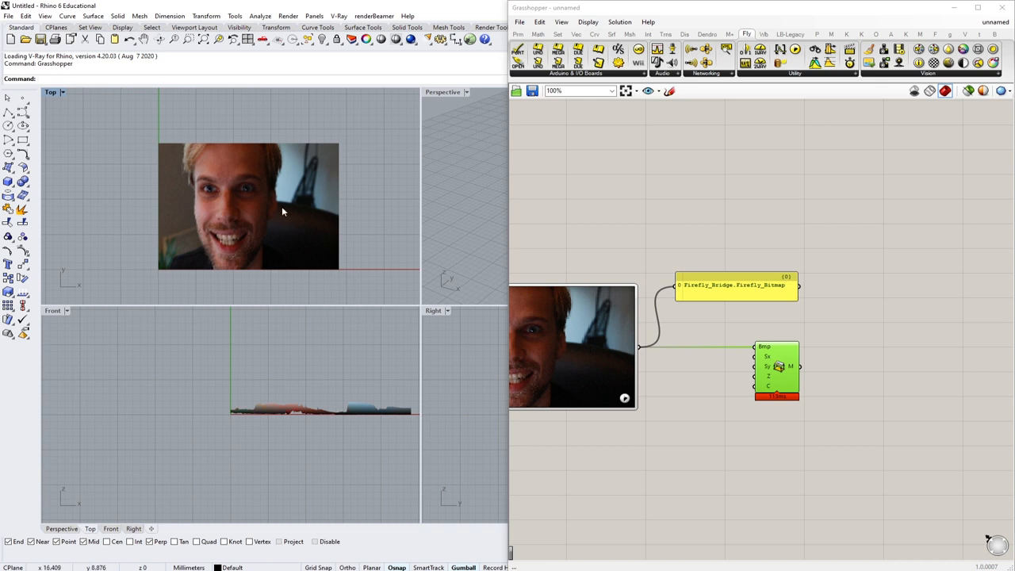
mouse_move(673, 222)
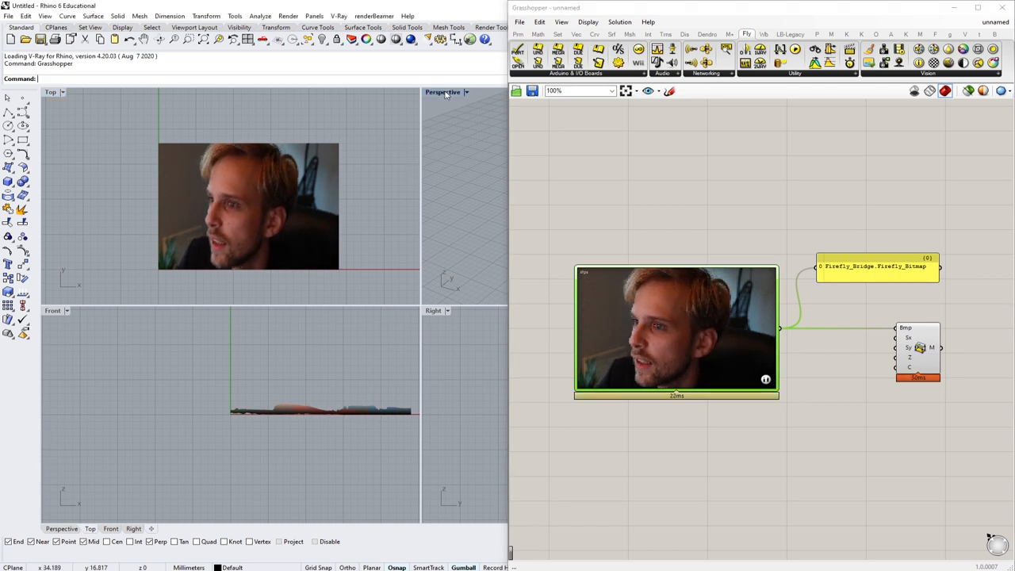
- Maximize the Perspective viewport and orbit to look down on the webcam relief mesh
double_click(444, 92)
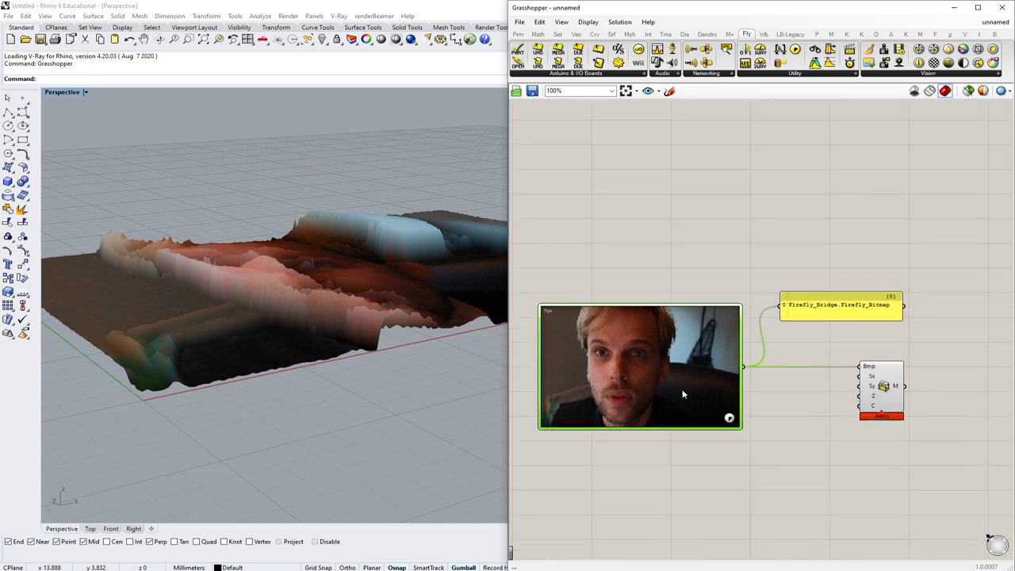
mouse_move(726, 419)
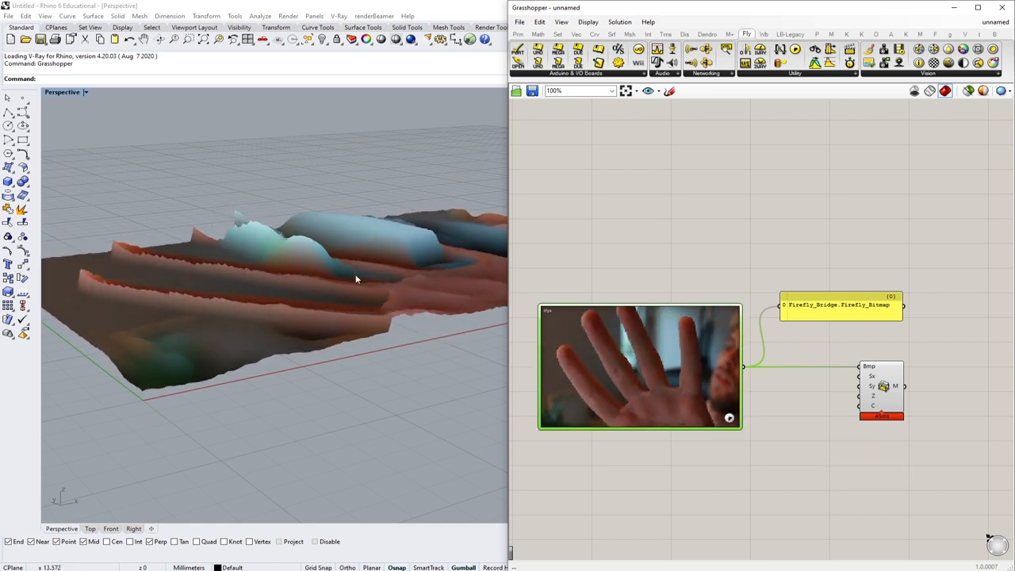
drag(357, 279, 404, 269)
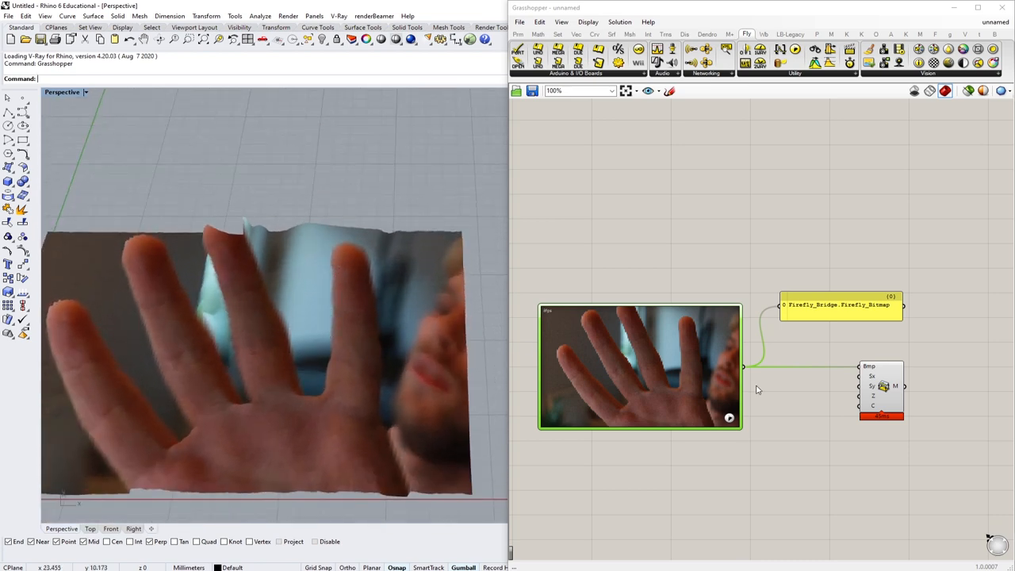
scroll(down, 3)
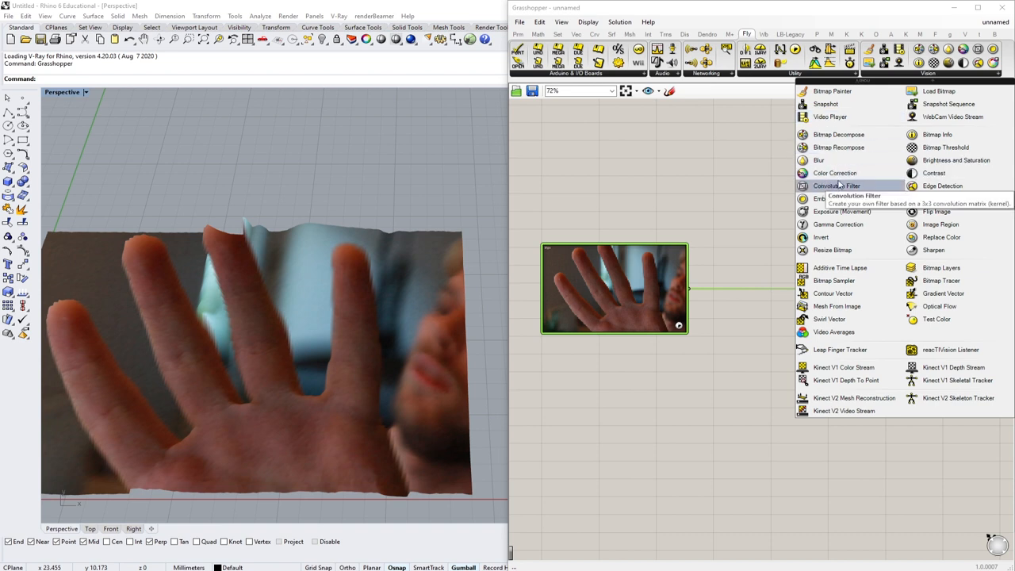
mouse_move(887, 191)
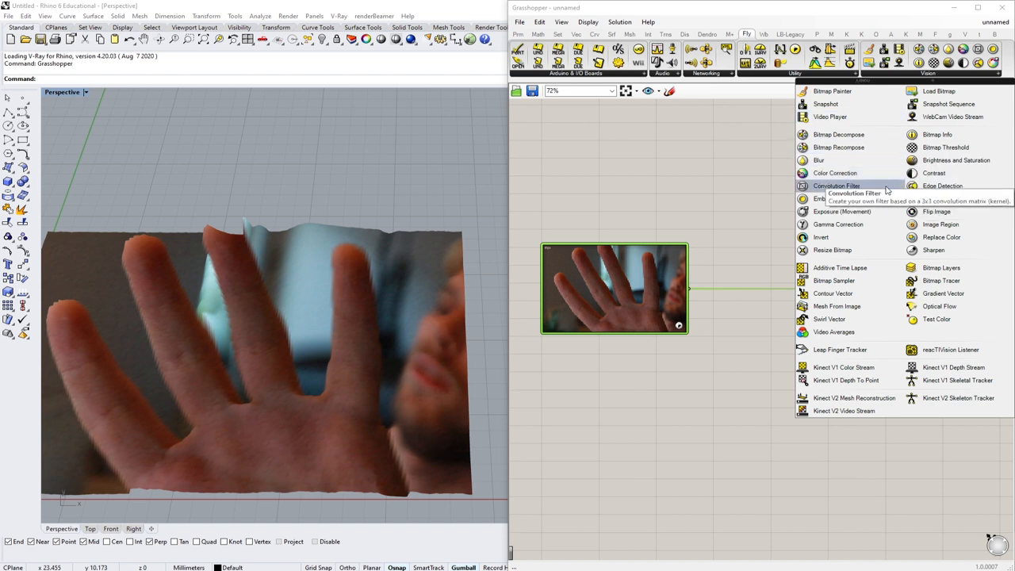
mouse_move(932, 198)
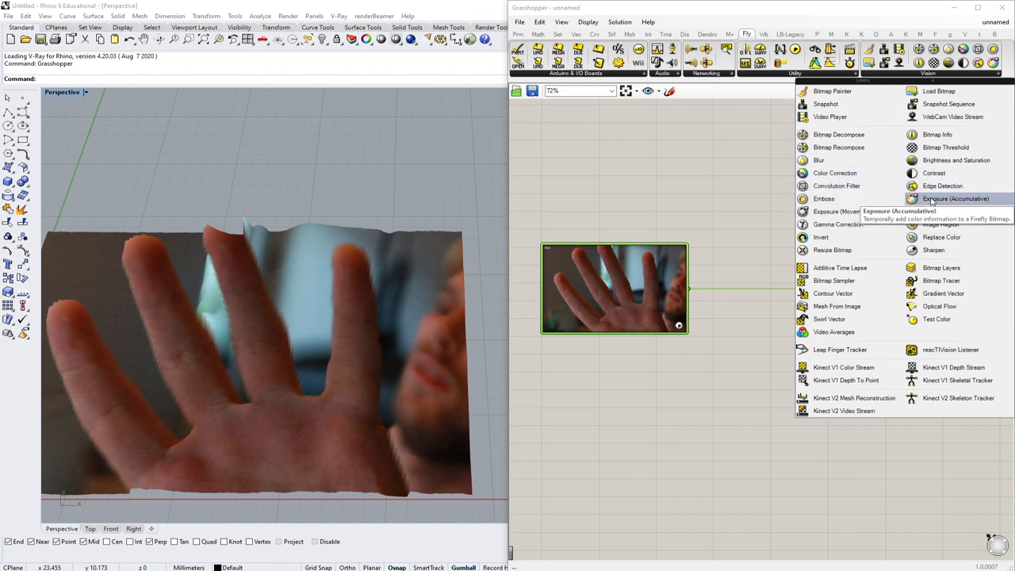
- Add Firefly Brightness and Saturation on the webcam bitmap with a Saturation Multiplier slider at 0
click(955, 198)
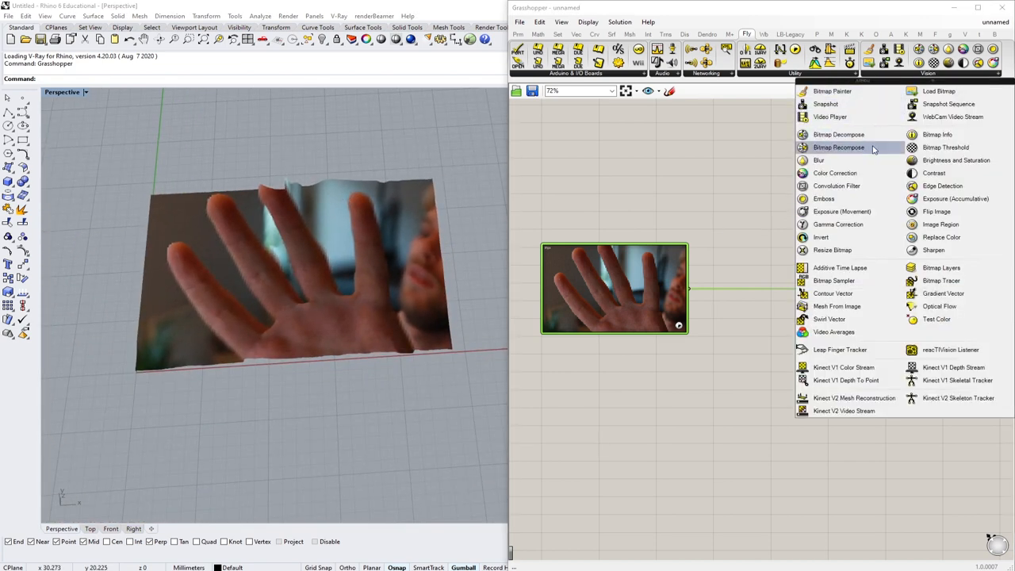
mouse_move(956, 161)
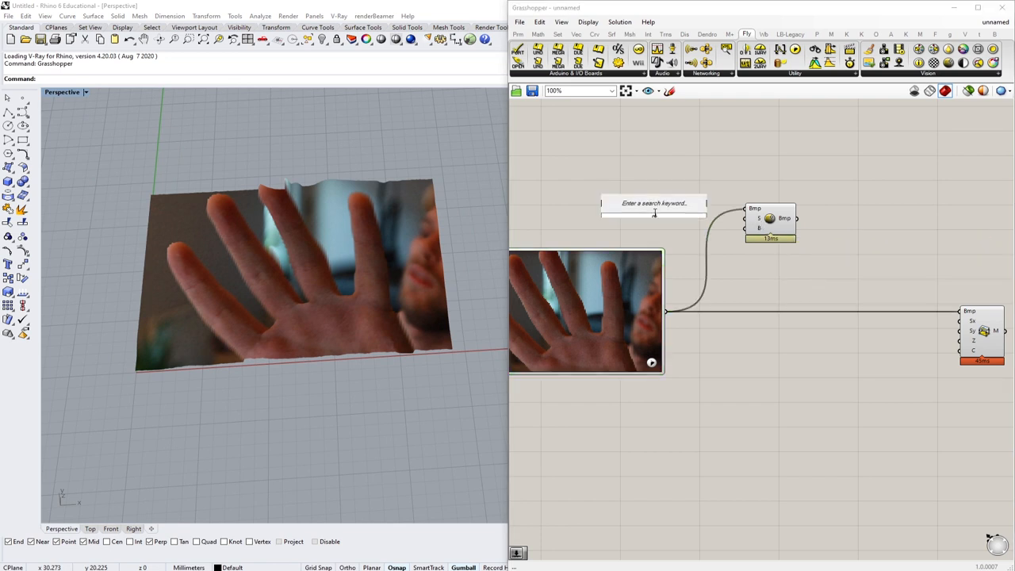
click(653, 203)
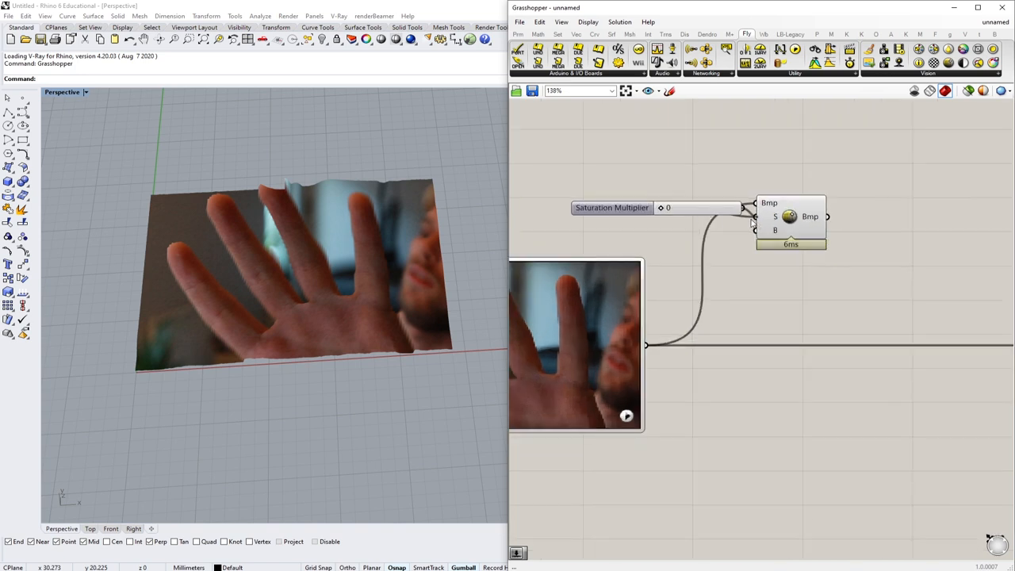
scroll(down, 3)
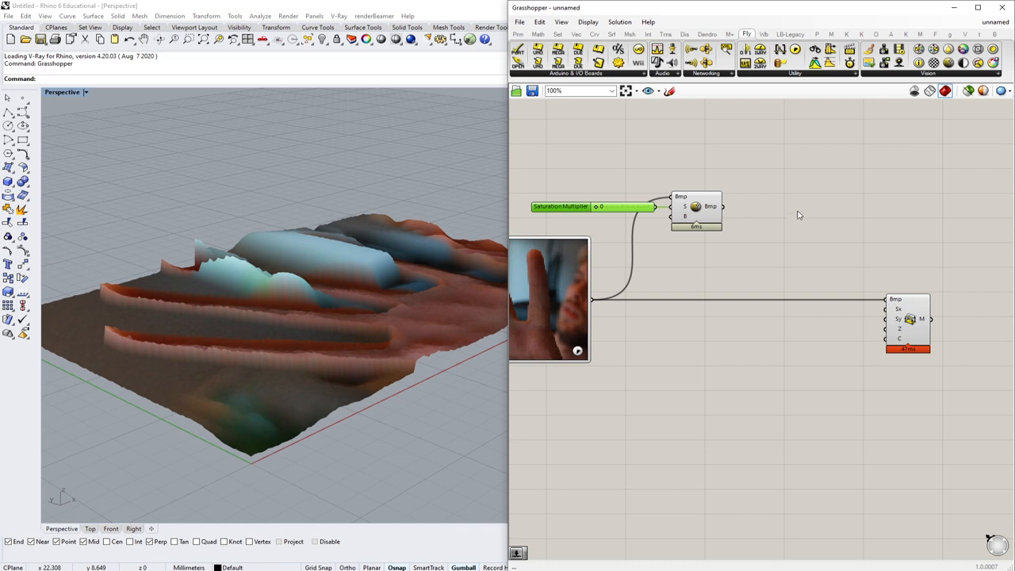
mouse_move(723, 218)
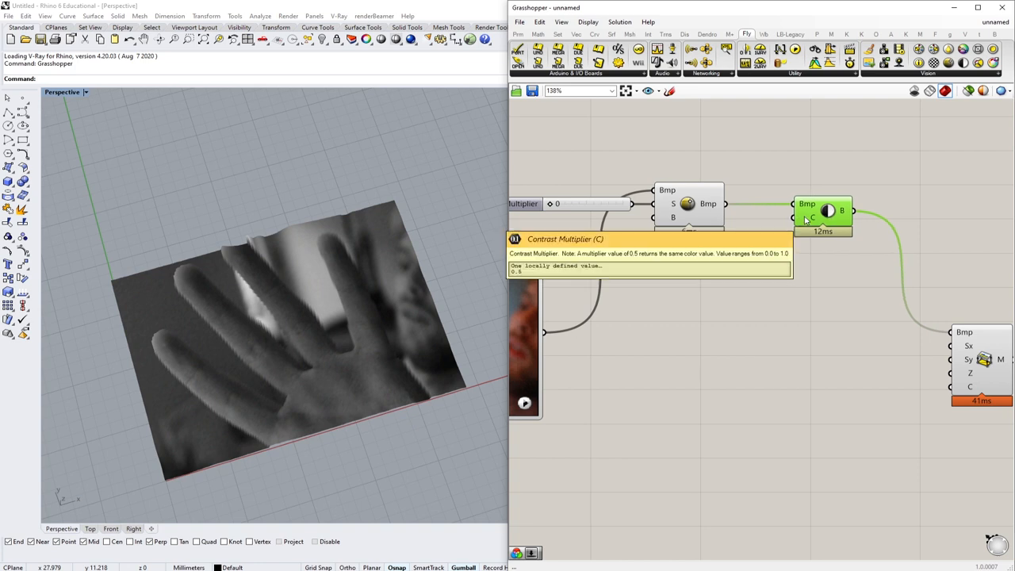
- Add a Contrast Multiplier slider on the Contrast component's C input and set it to 0.6
double_click(711, 267)
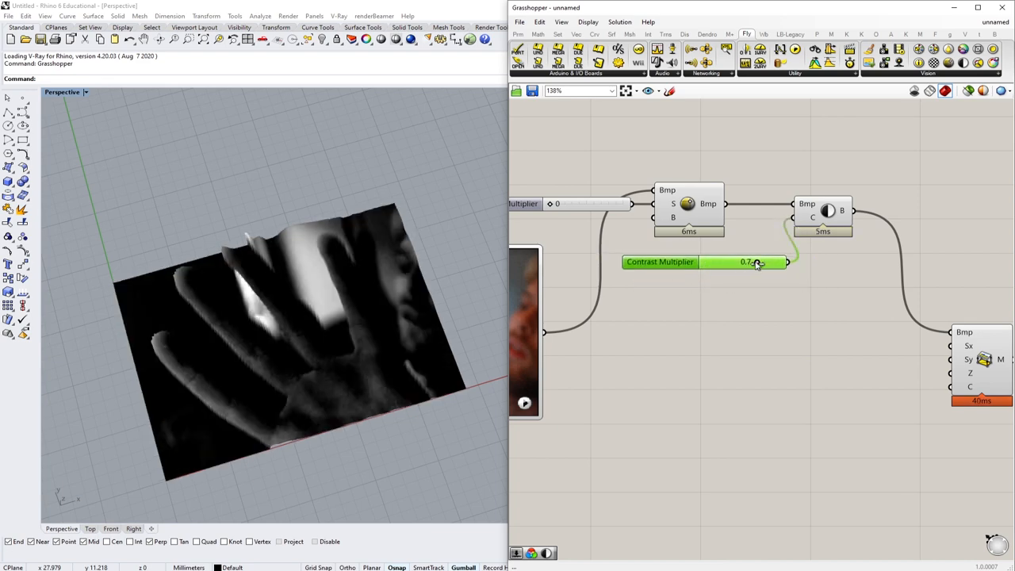
drag(754, 262, 749, 261)
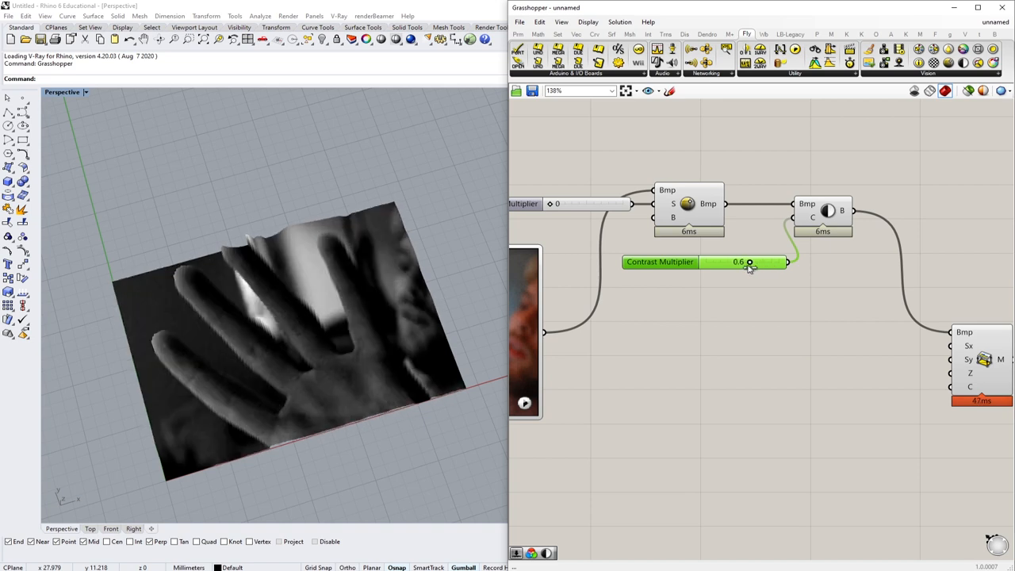
drag(749, 262, 755, 262)
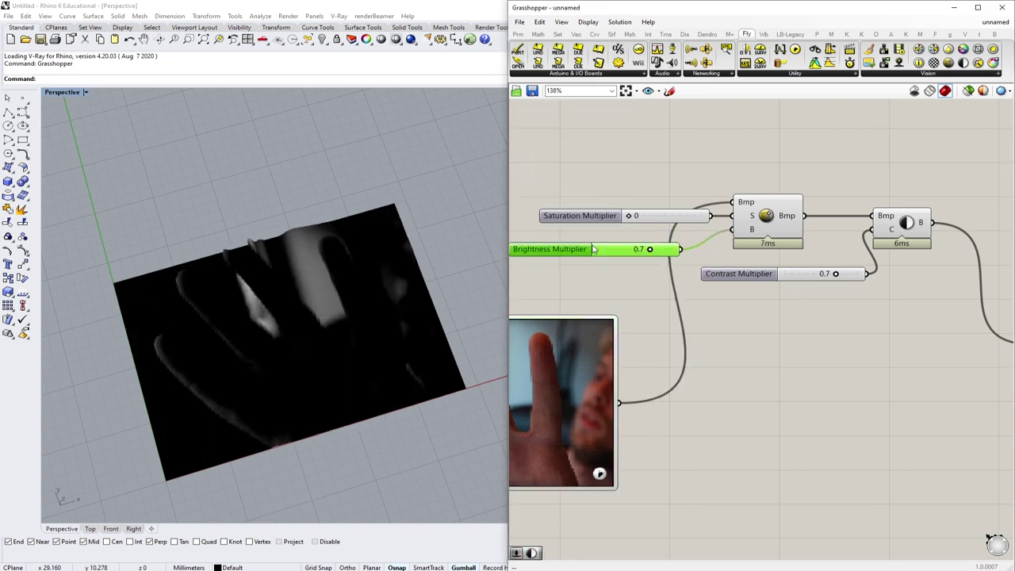
- Tune the Brightness Multiplier up and back down to about 1.1 with contrast at 0.5
drag(650, 249, 635, 235)
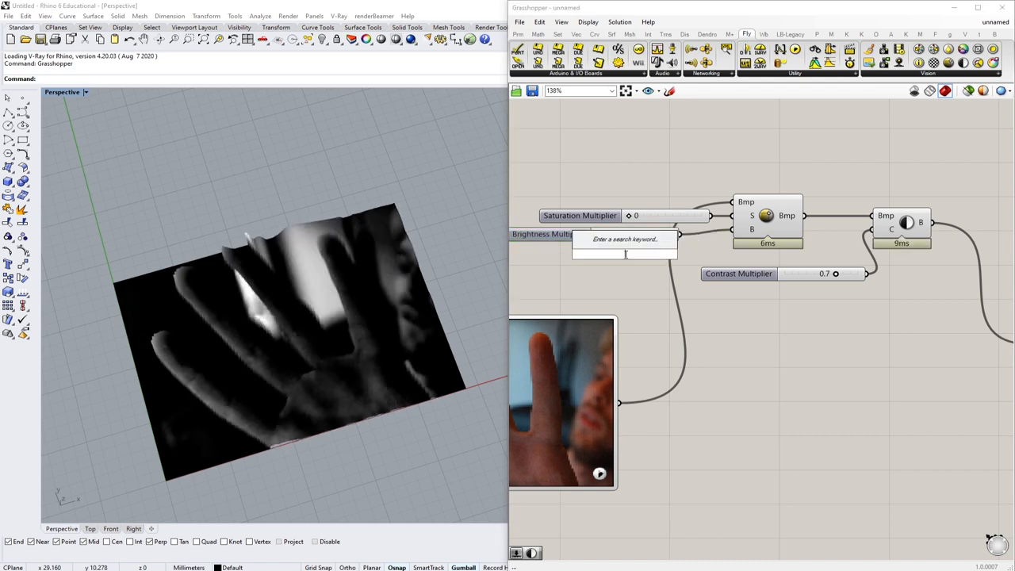
click(627, 238)
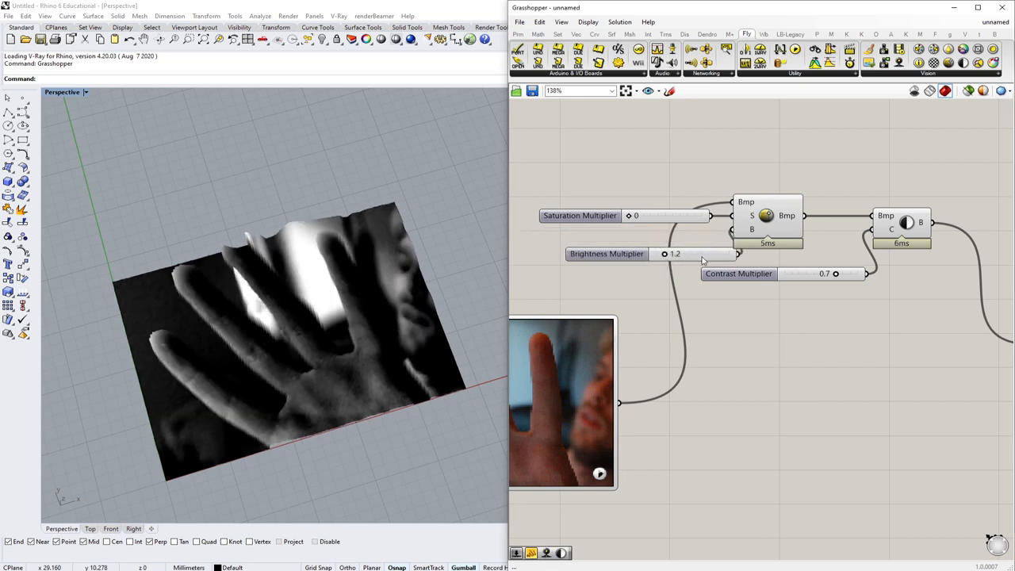
drag(681, 254, 647, 247)
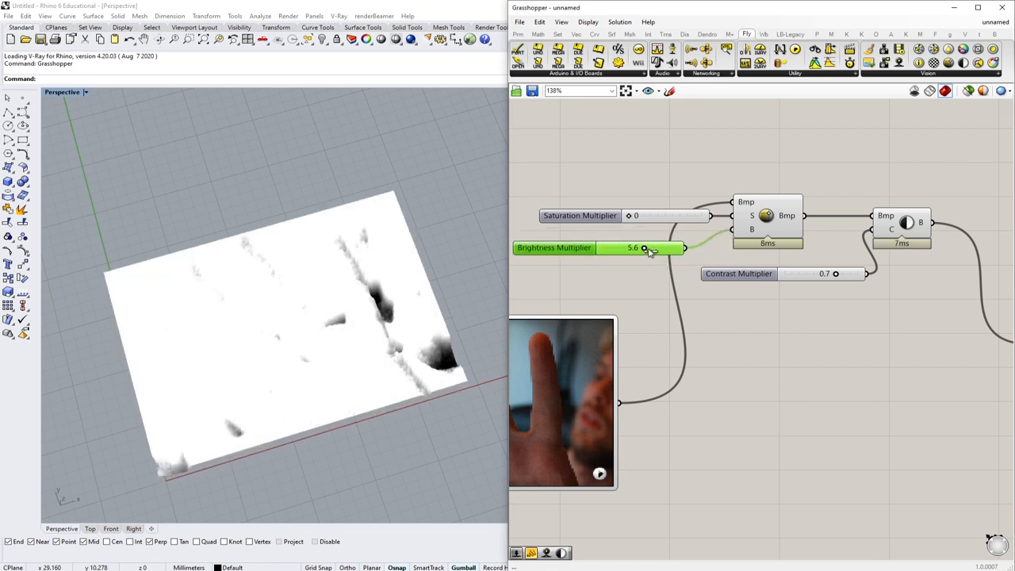
drag(644, 248, 617, 247)
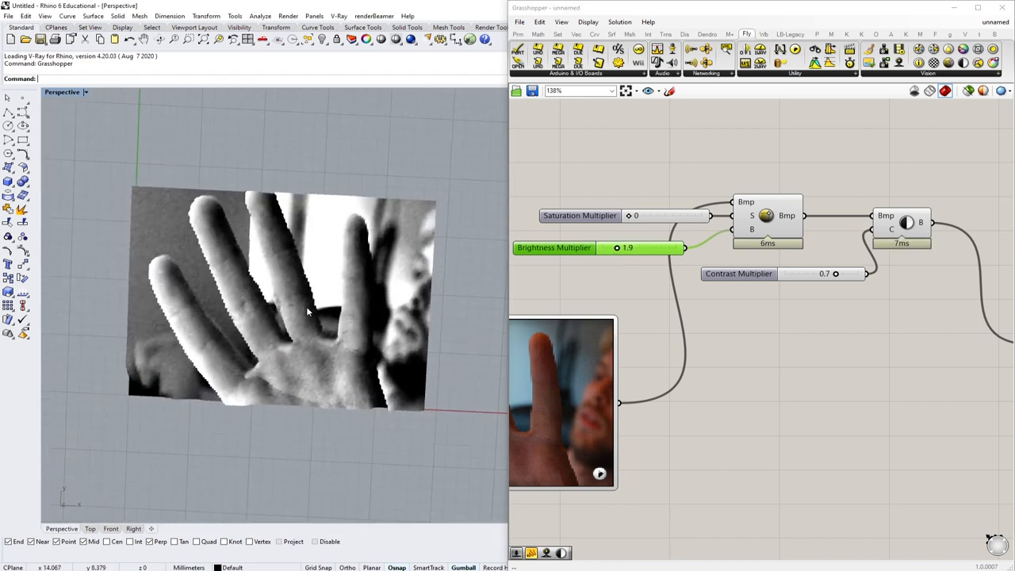
scroll(down, 3)
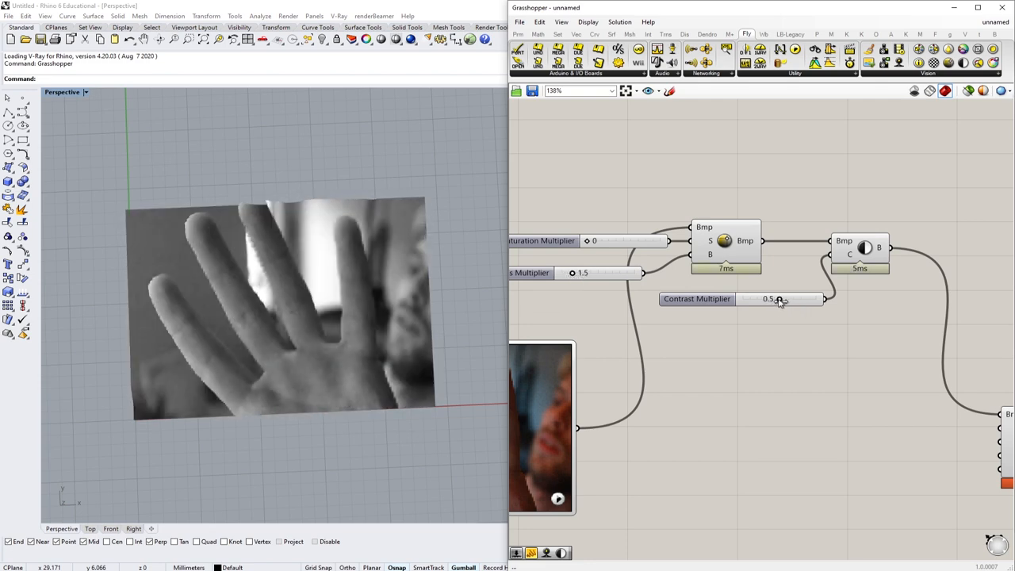
mouse_move(568, 272)
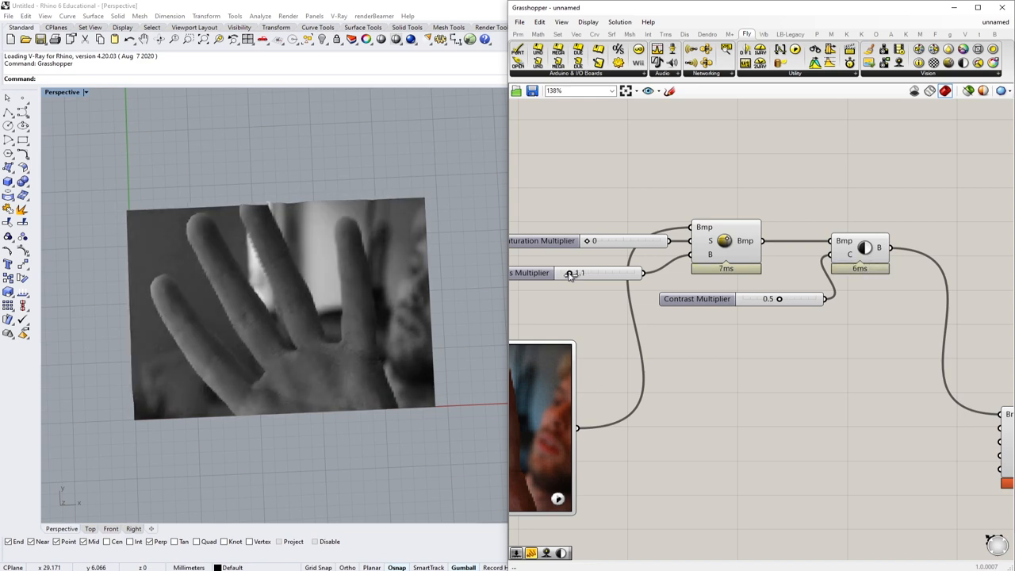
scroll(down, 3)
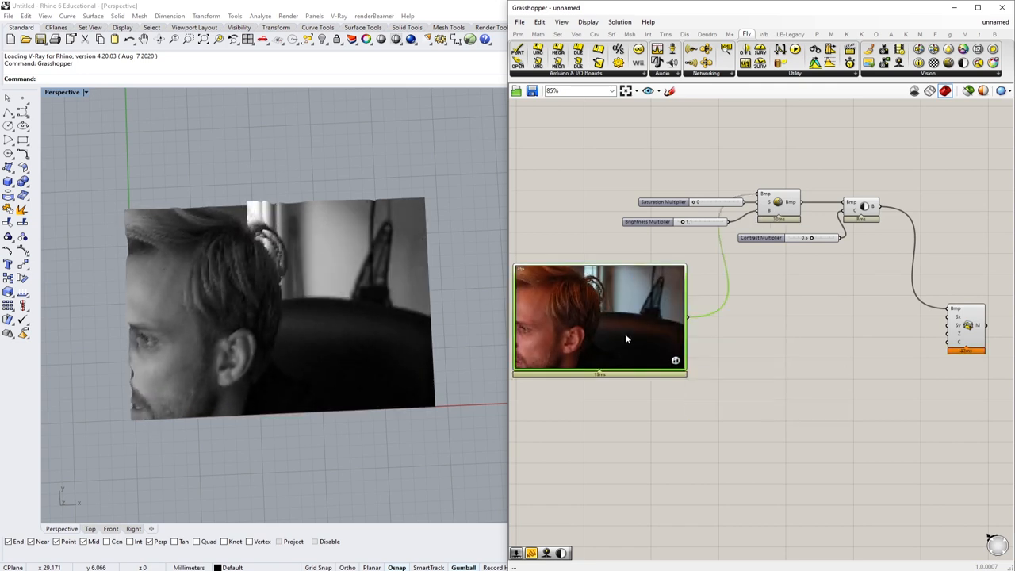
mouse_move(634, 318)
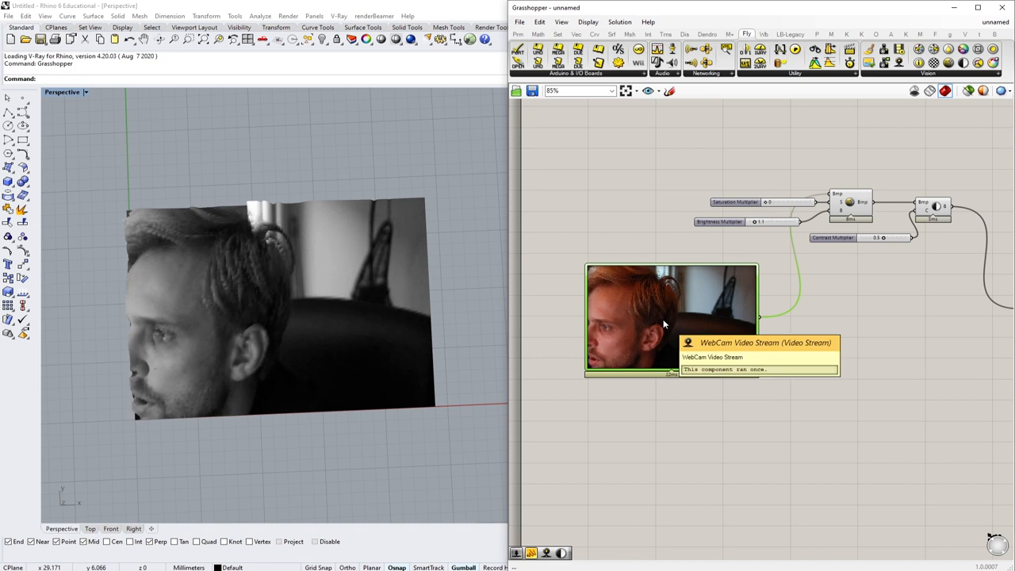
- Set the WebCam Video Stream resolution to 320 × 240, then settle on 240 × 180
right_click(669, 317)
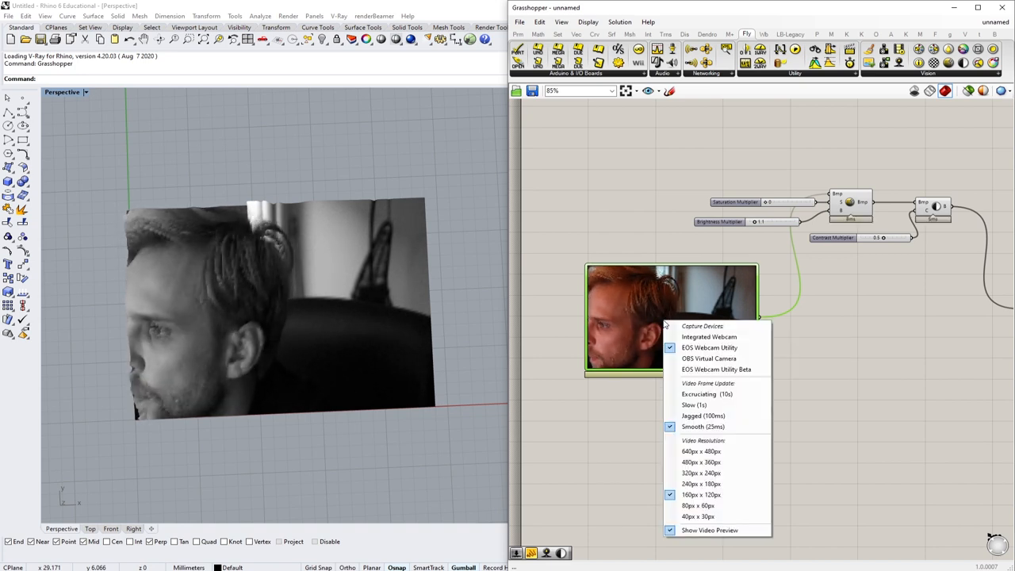
mouse_move(701, 495)
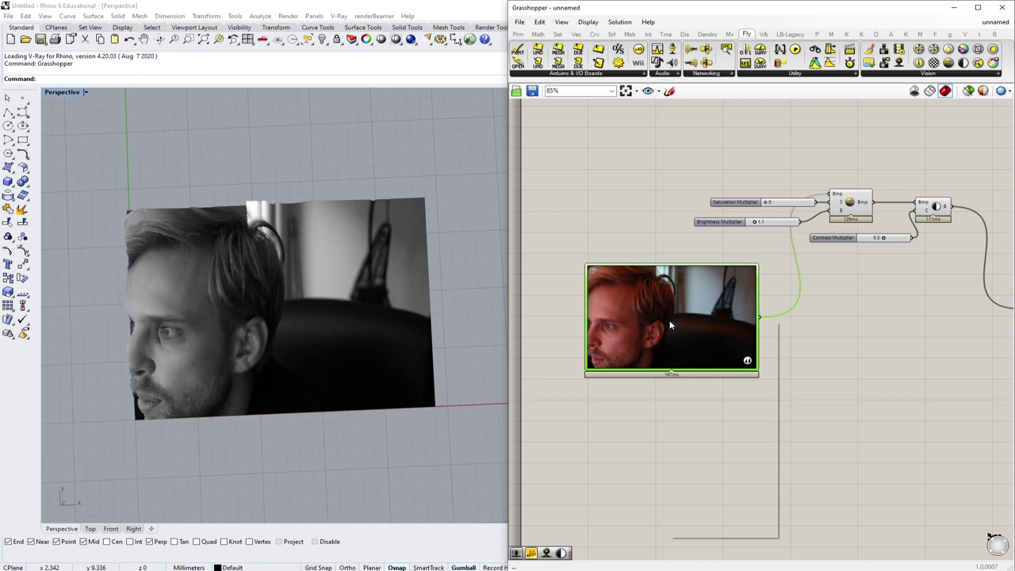
right_click(669, 317)
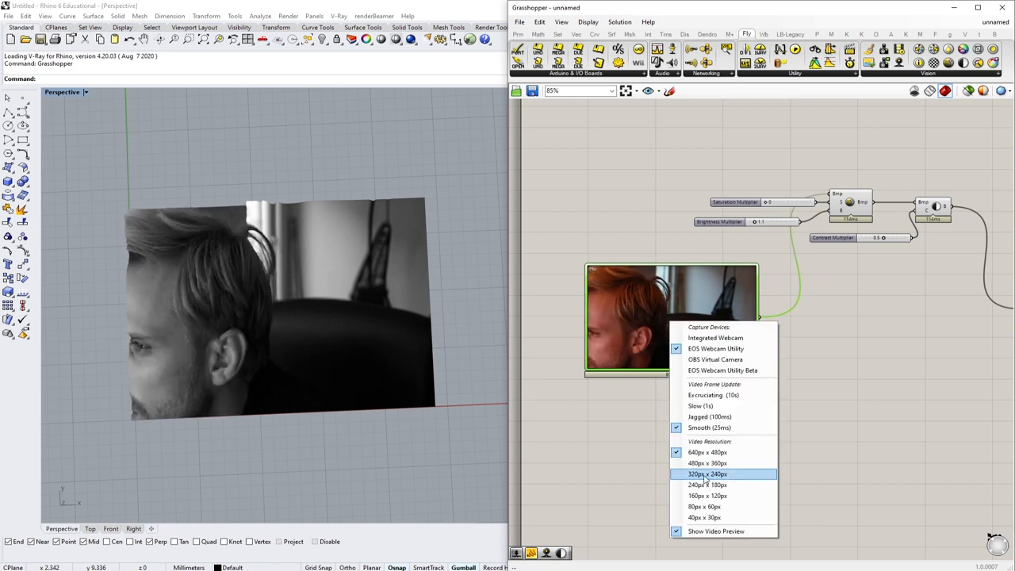
click(707, 473)
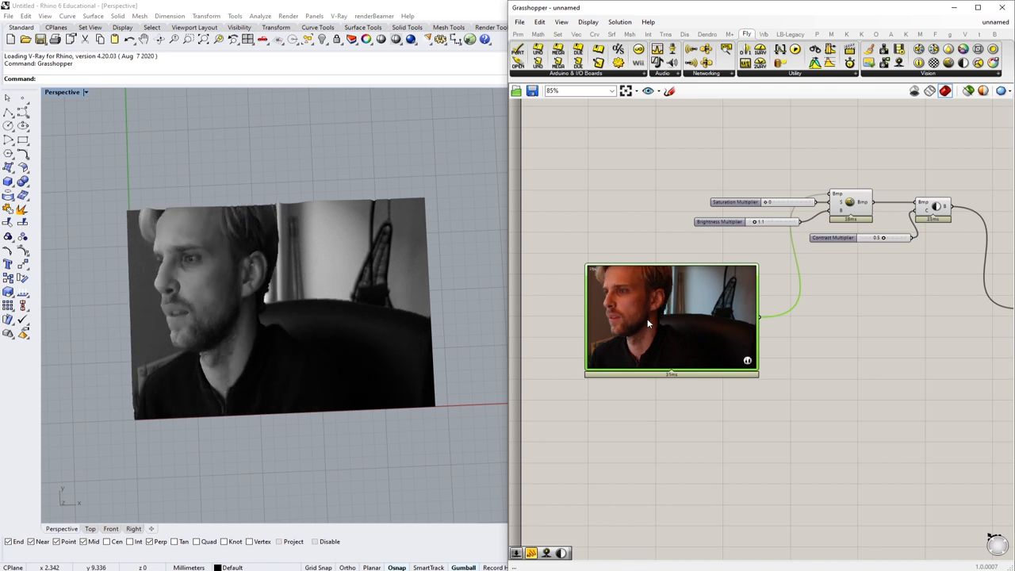
right_click(671, 317)
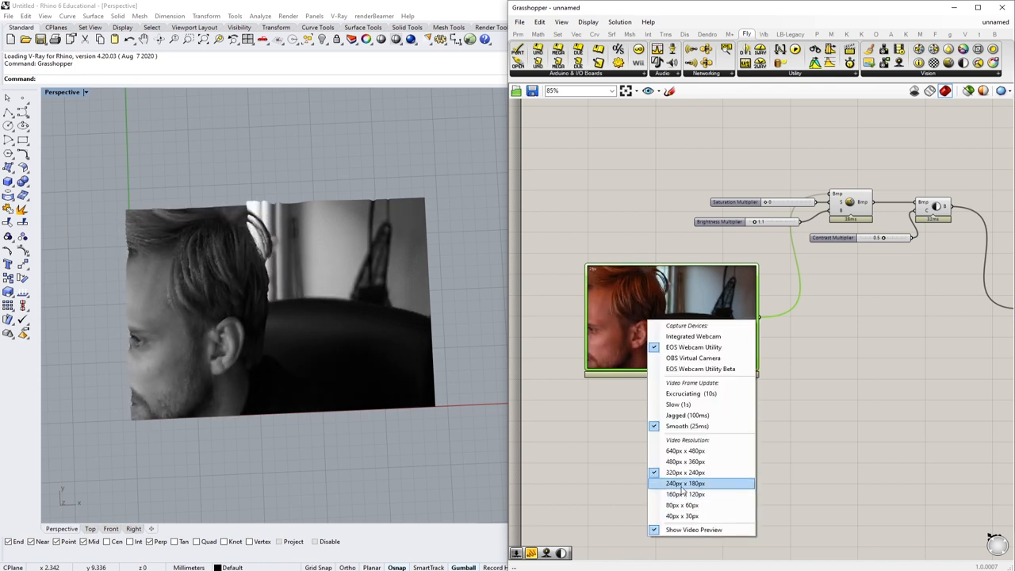
click(686, 482)
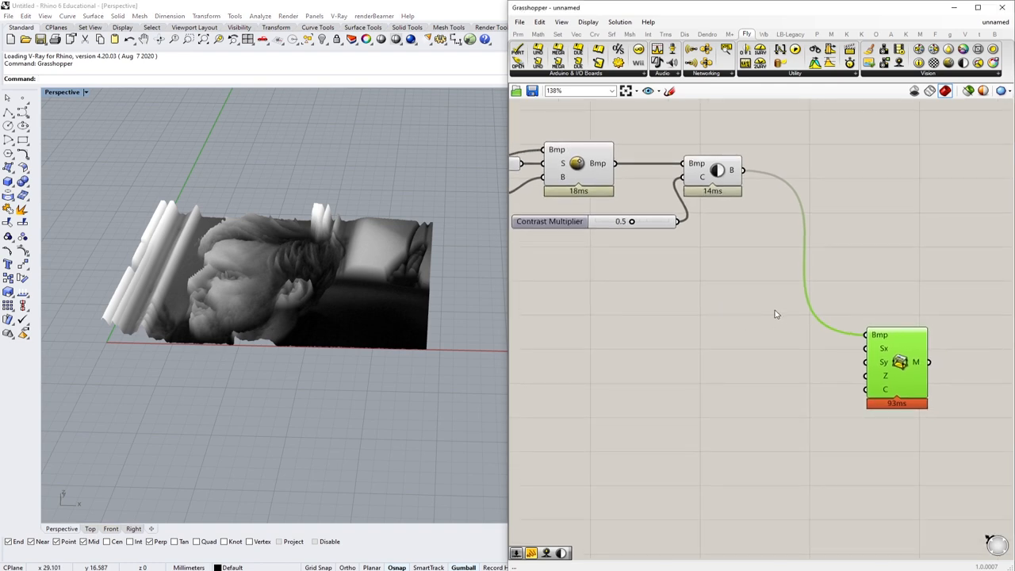
- Zoom the canvas around the Image mesh component while disabling it with Ctrl+E
scroll(down, 3)
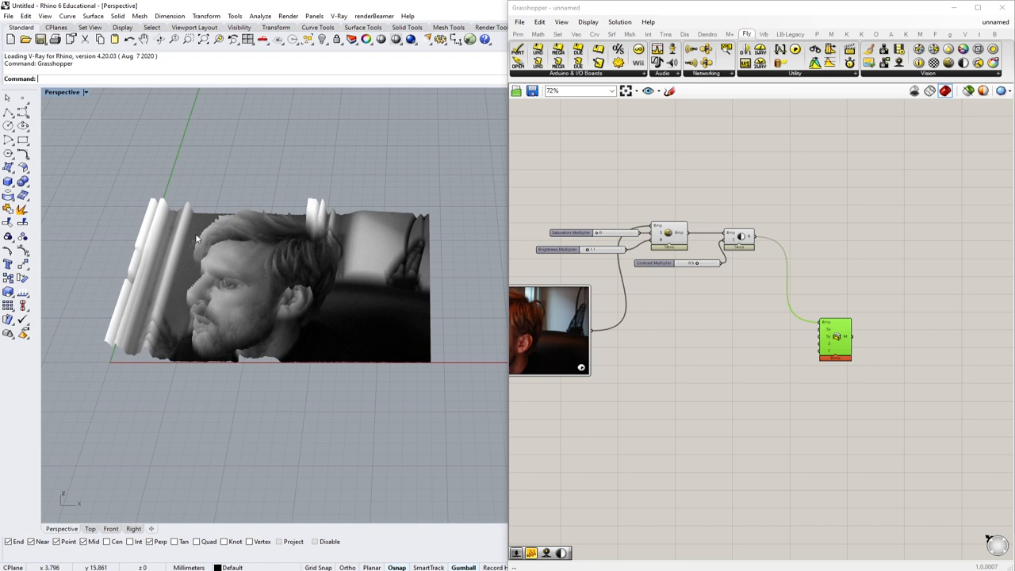
mouse_move(383, 224)
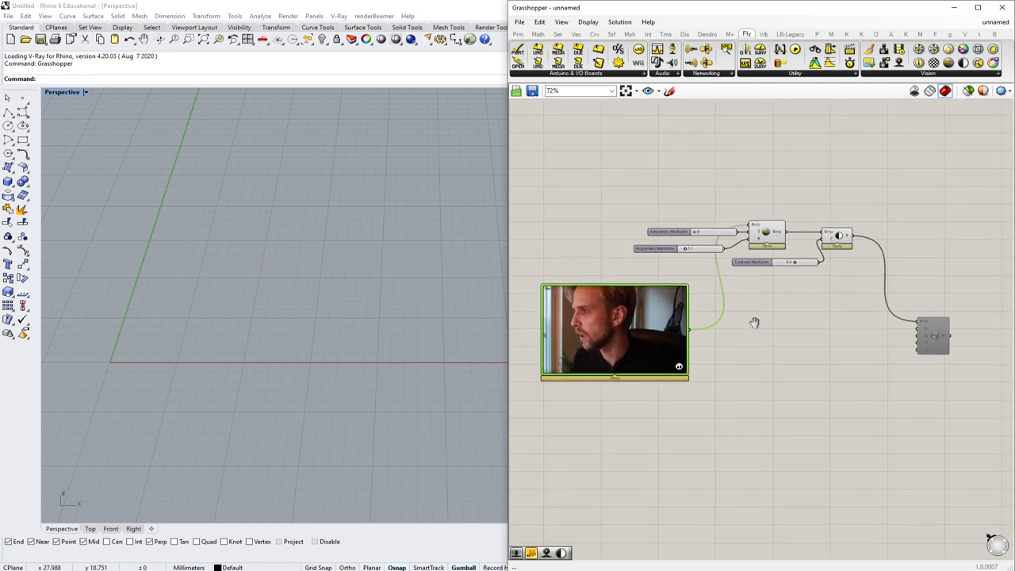
scroll(up, 3)
text(constru)
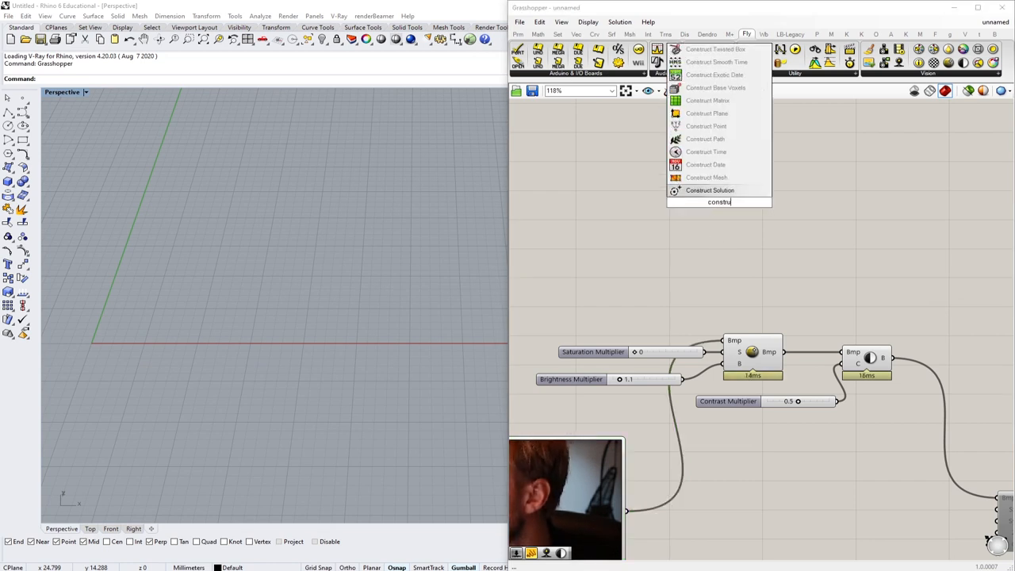
- Place a Construct Point component and search for a Number Slider to add beside it
text(p)
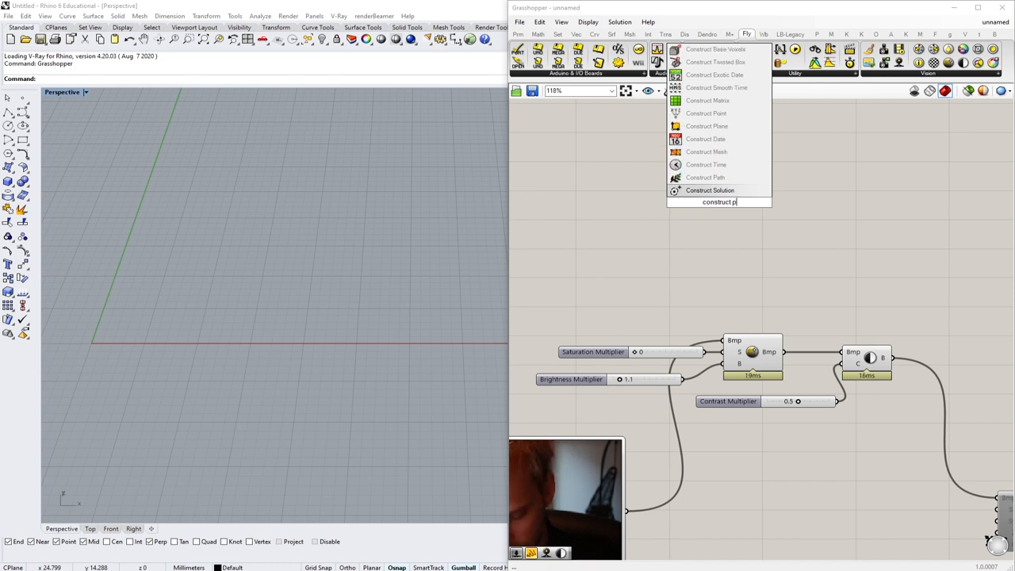
click(706, 113)
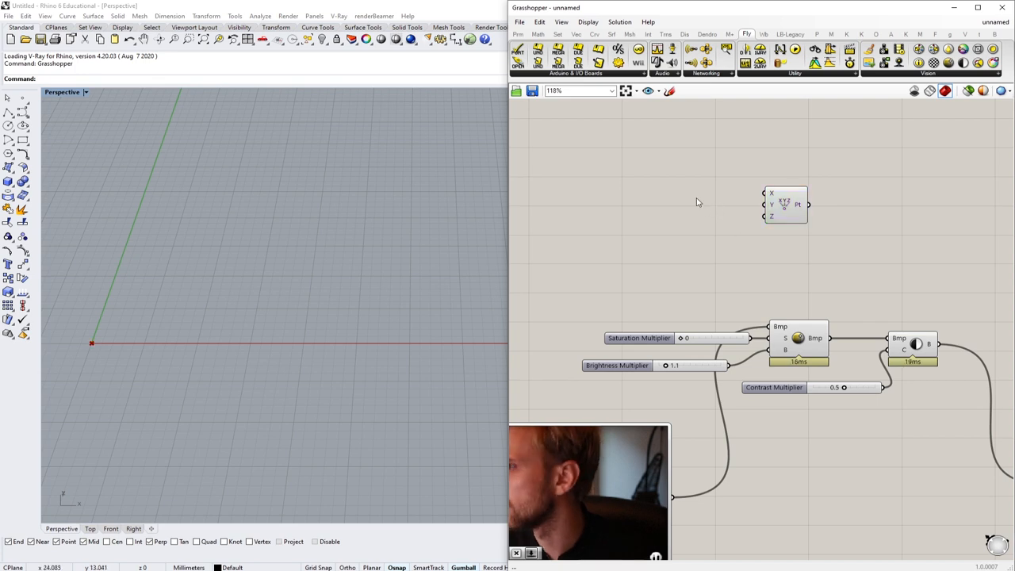
double_click(695, 190)
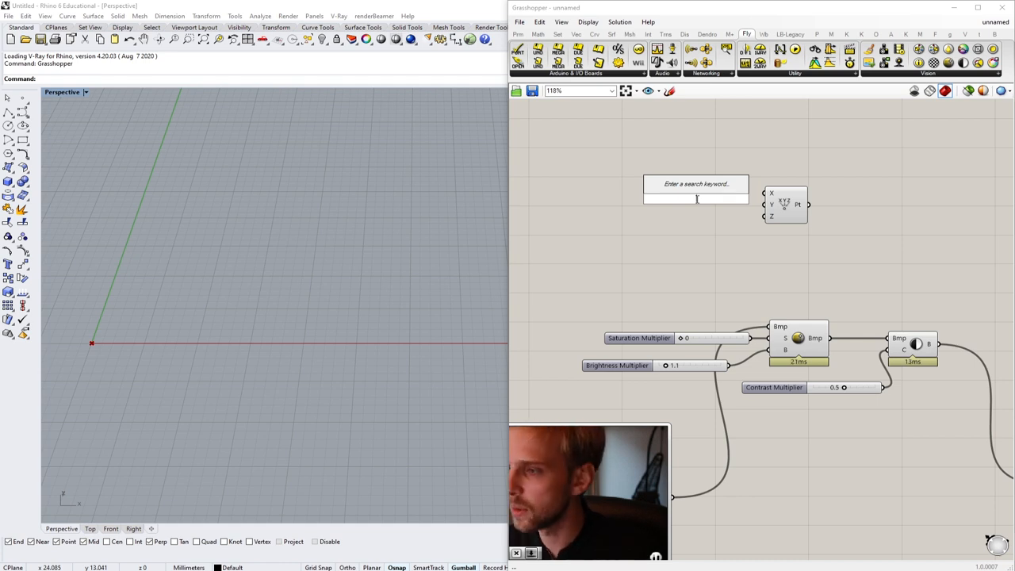
text(Number Slider)
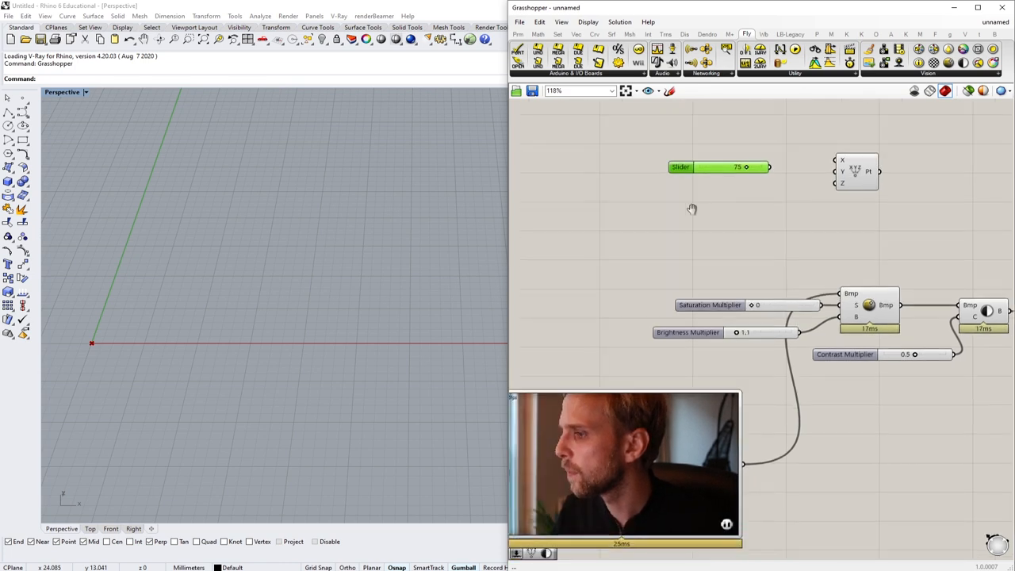
- Add two integer Number Sliders set to 75 and 50
double_click(682, 209)
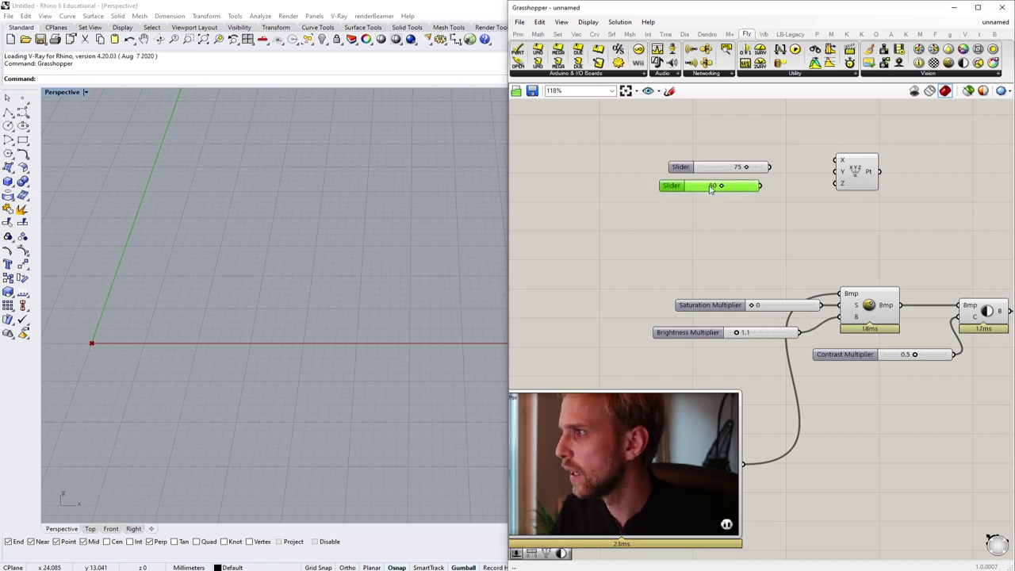
drag(720, 186, 706, 186)
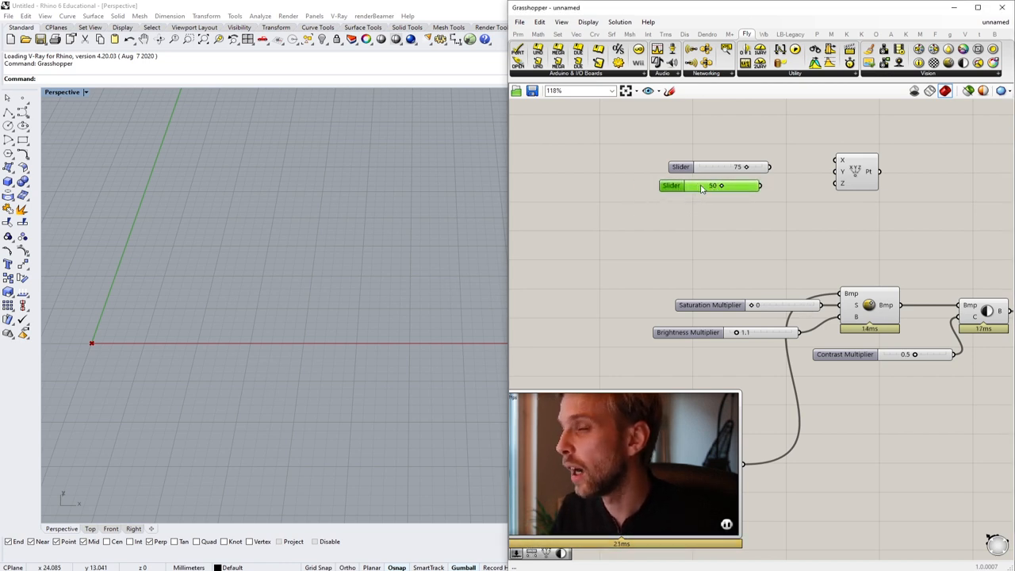
mouse_move(749, 168)
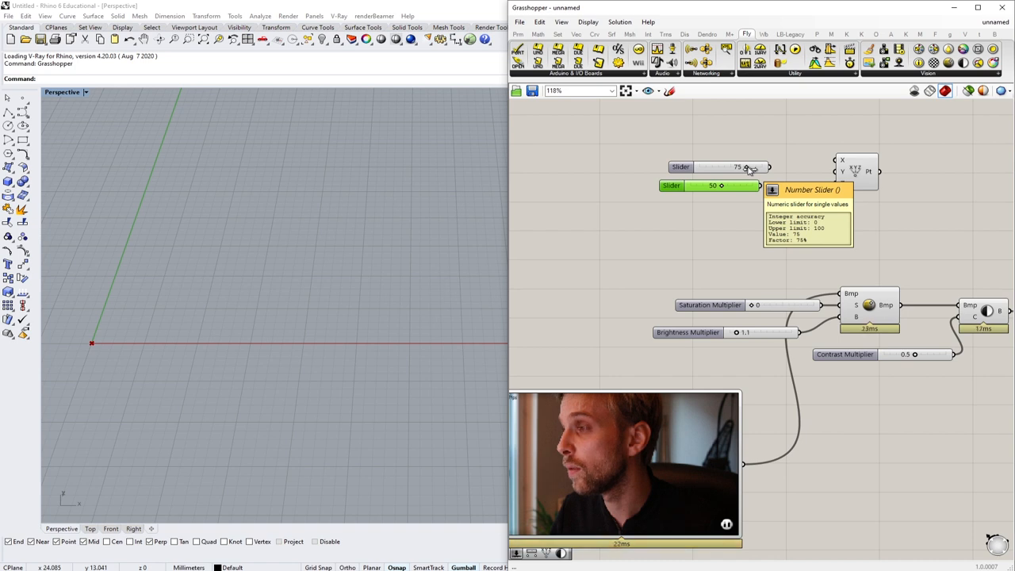
mouse_move(726, 200)
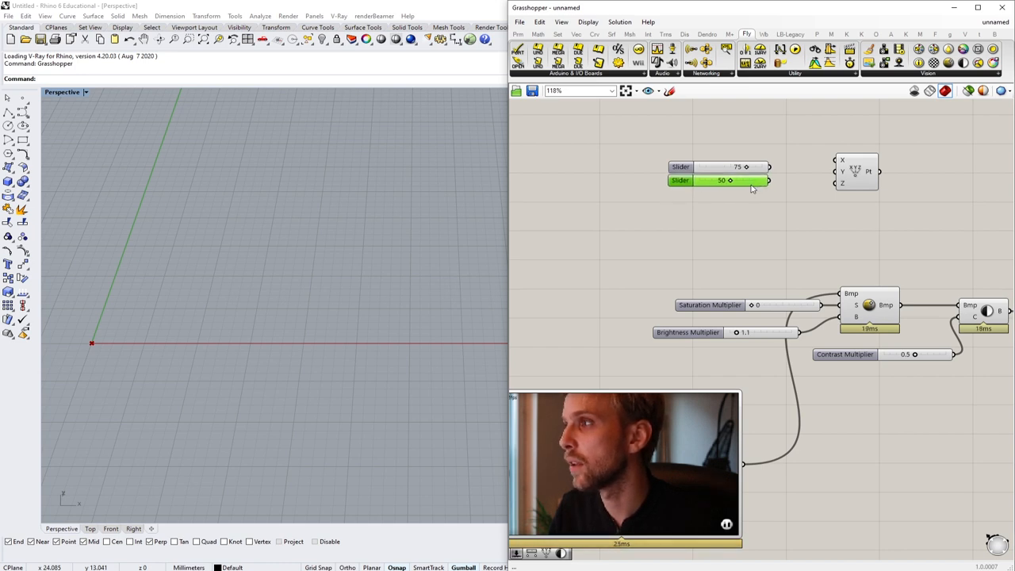
mouse_move(730, 181)
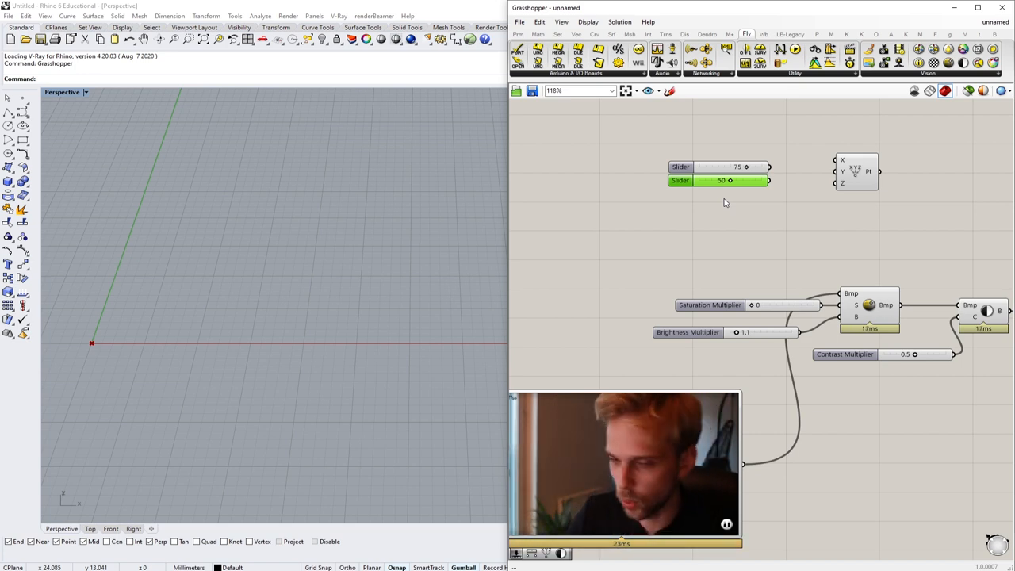
click(890, 171)
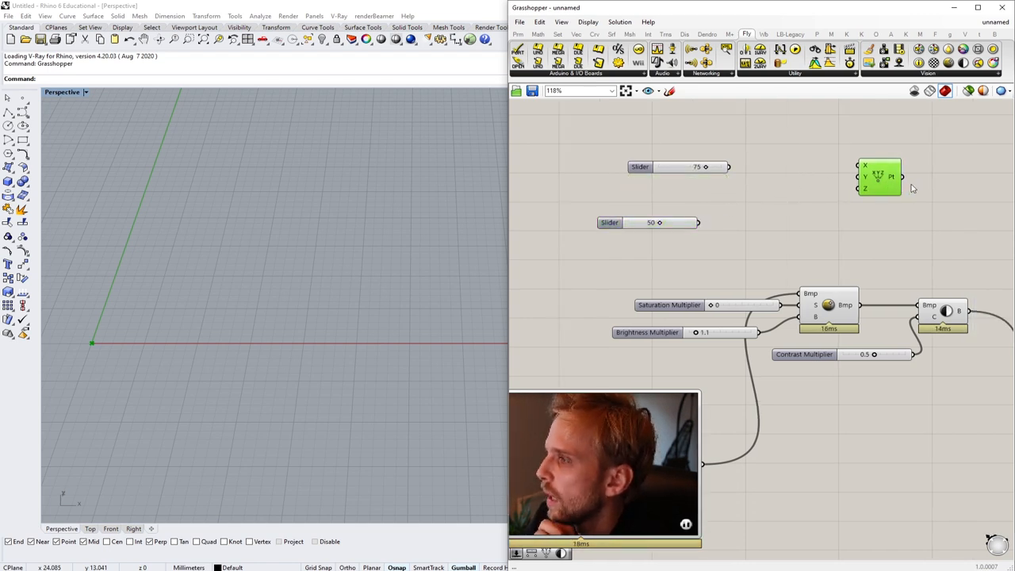
- Add Series components driven by the Count sliders into Construct Point X and Y, moving the webcam preview lower
double_click(785, 135)
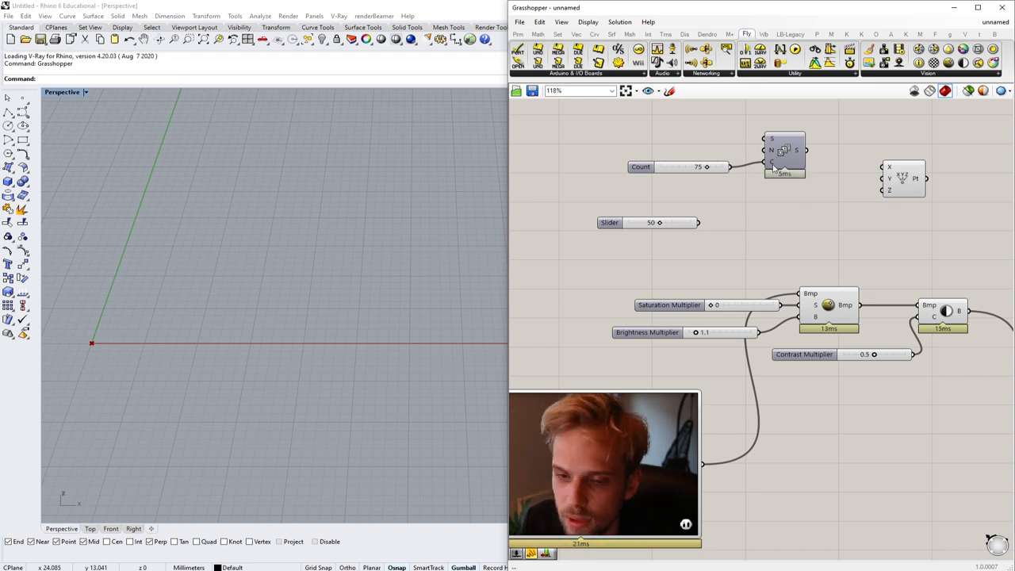
click(774, 157)
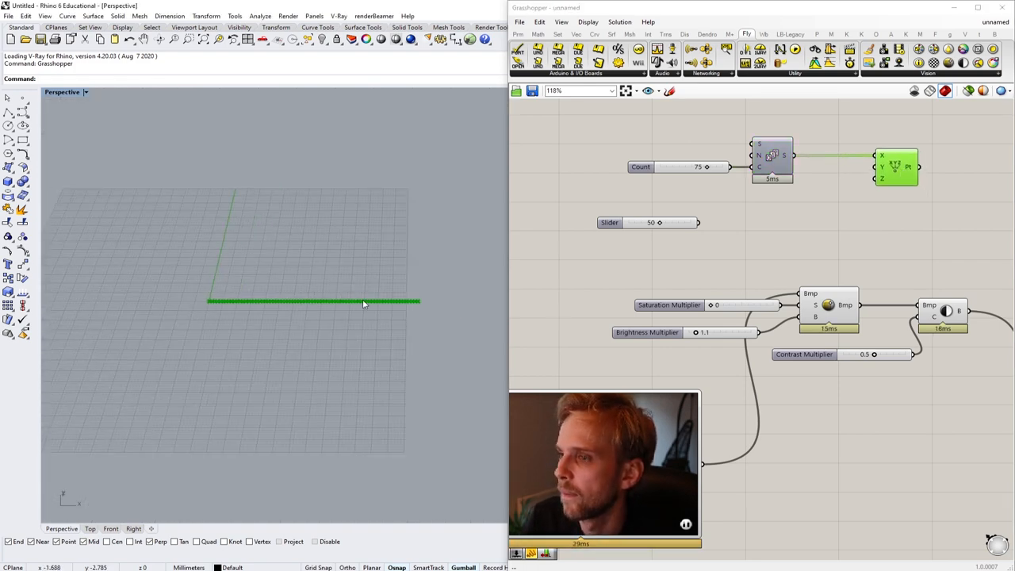
click(774, 155)
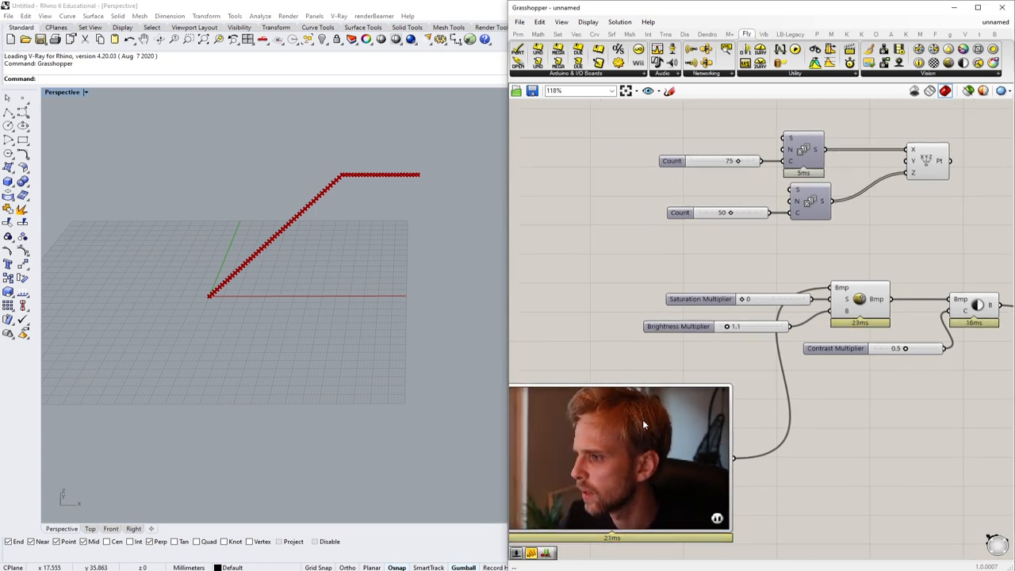
scroll(down, 3)
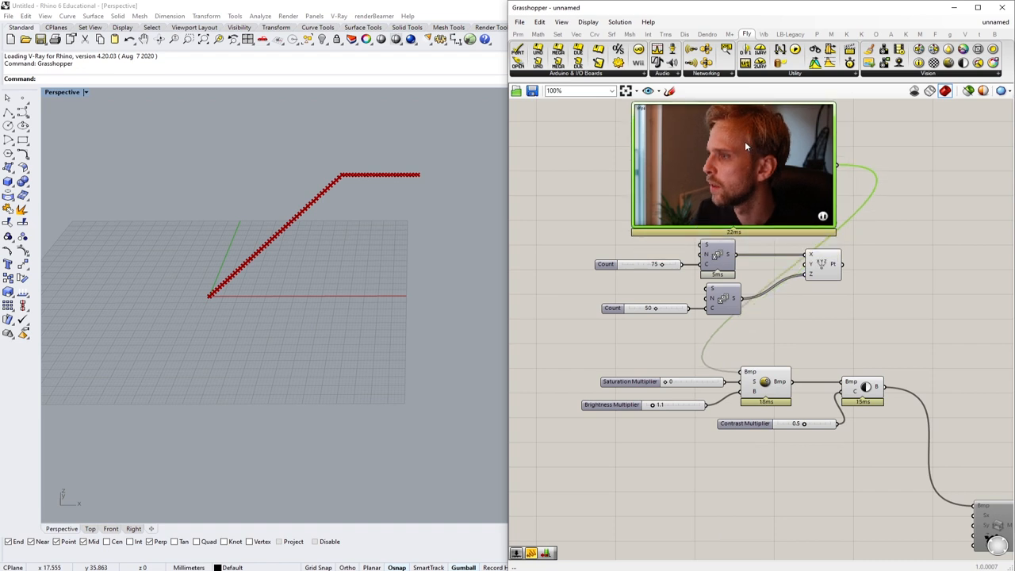
drag(730, 166, 728, 452)
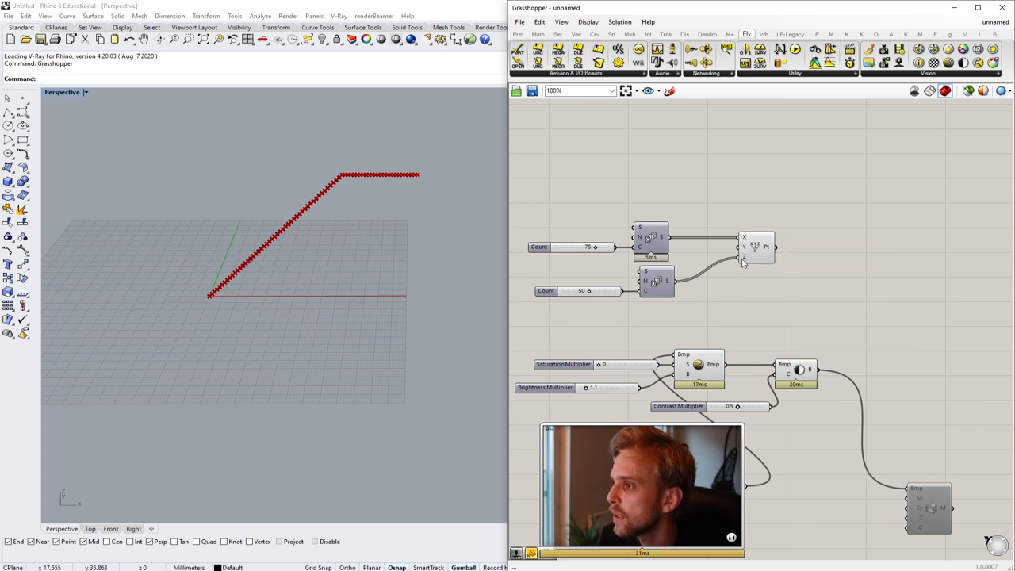
mouse_move(744, 261)
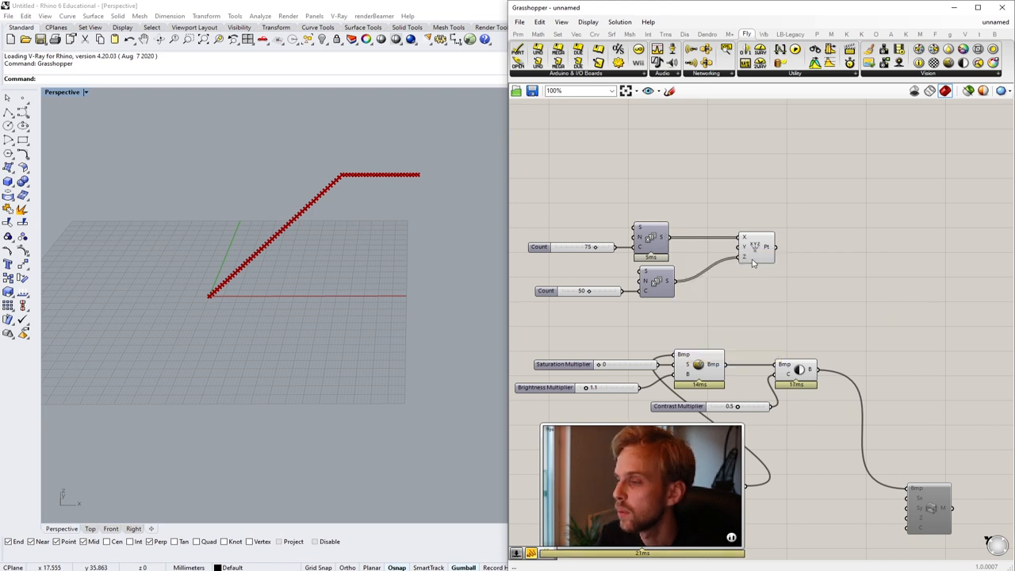
- Graft the Construct Point Y input so the row becomes a full grid, with the first count at 80
right_click(744, 260)
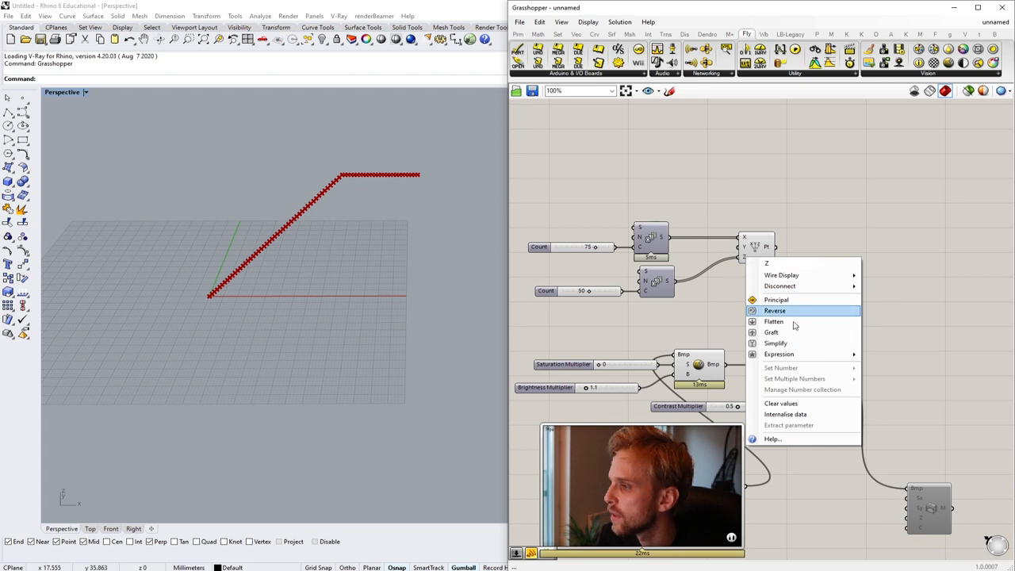
click(774, 309)
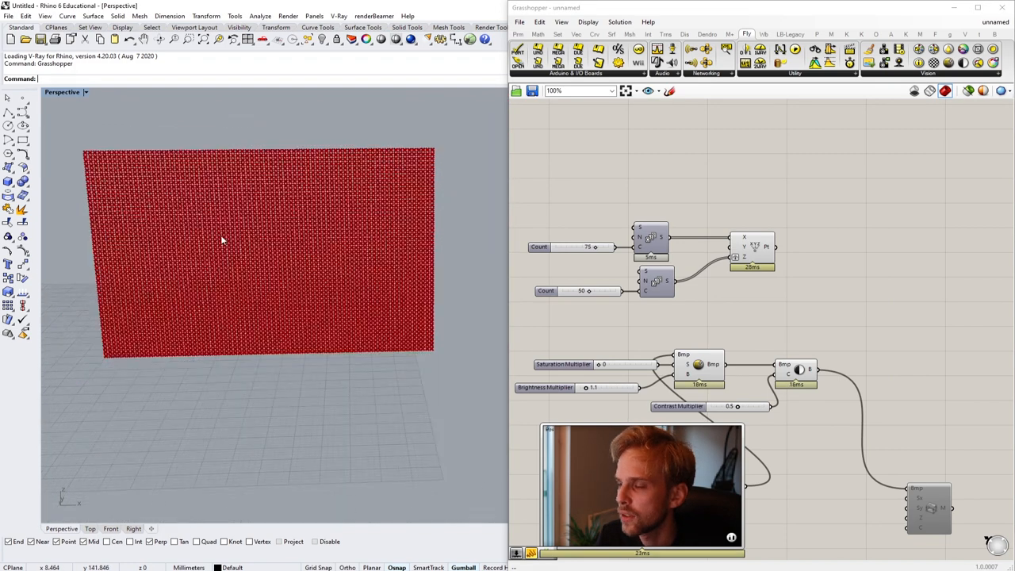
scroll(up, 3)
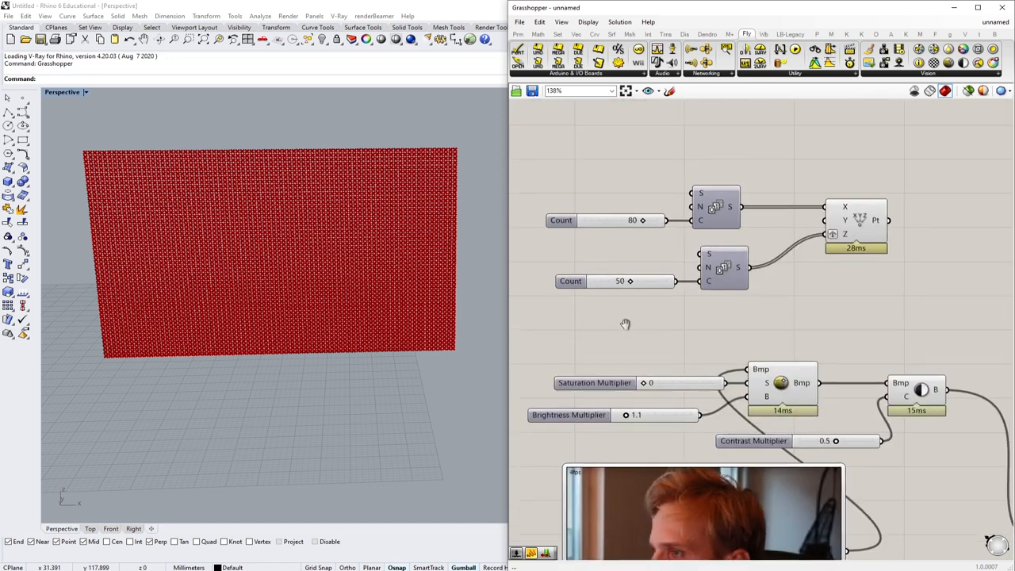
double_click(631, 220)
text(polygon)
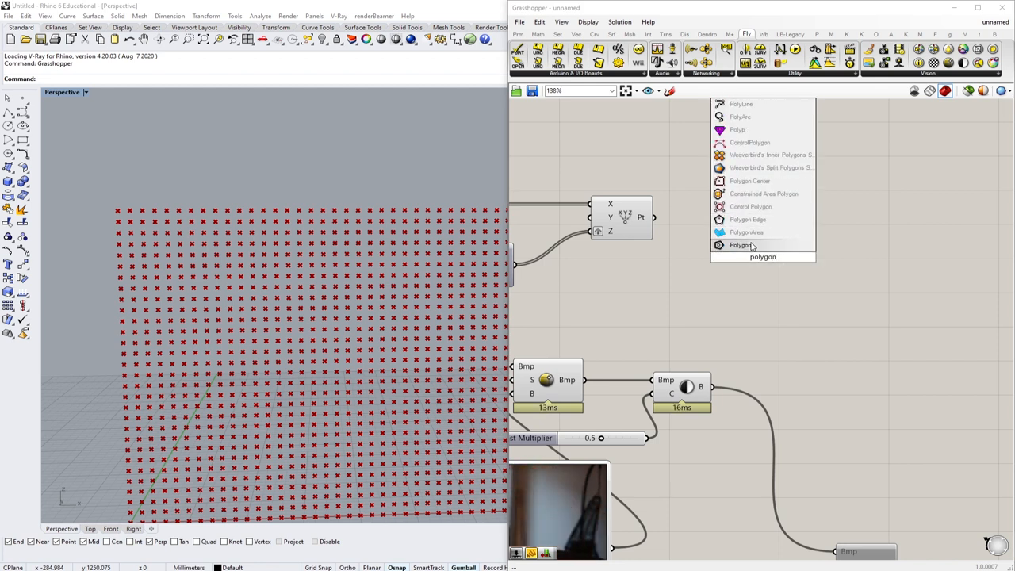
- Add a Polygon on every grid point with a Radius slider set to 0.5
click(740, 244)
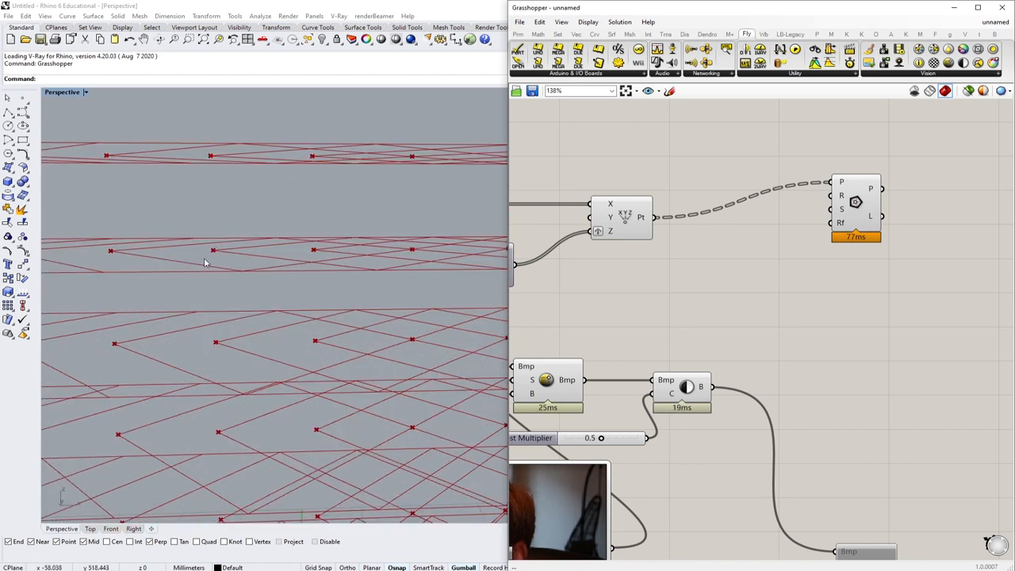
mouse_move(161, 241)
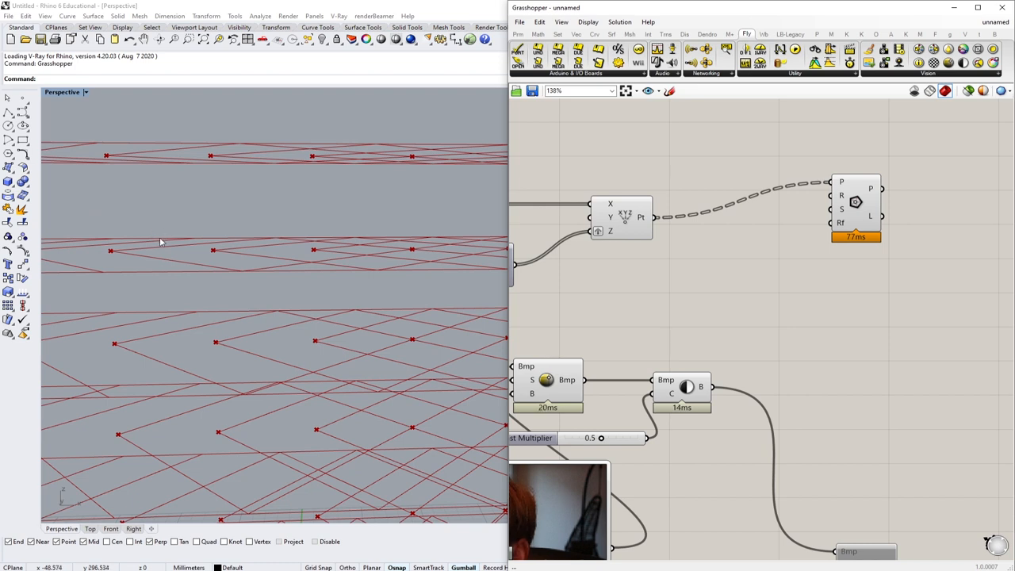
mouse_move(730, 279)
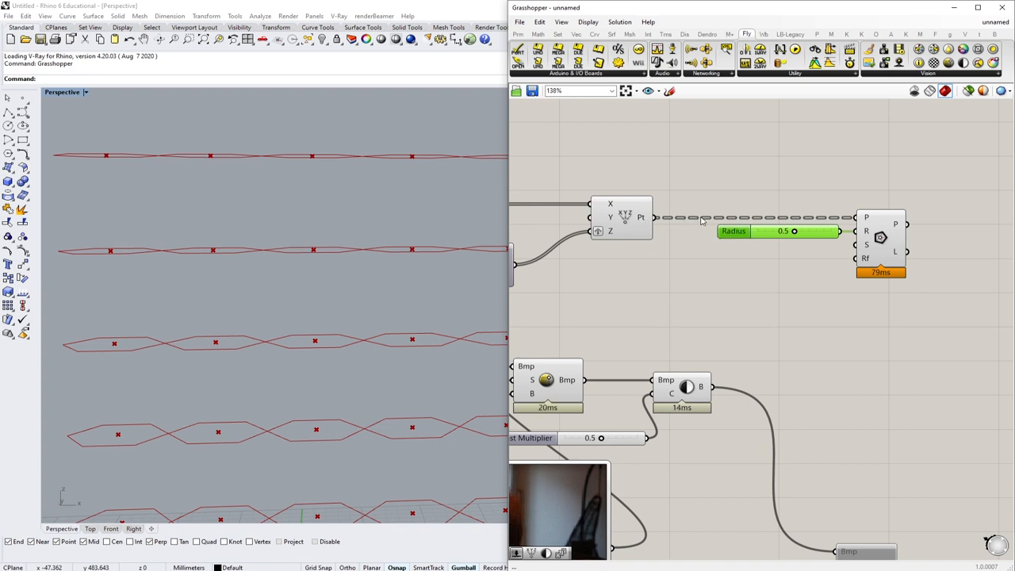
mouse_move(652, 225)
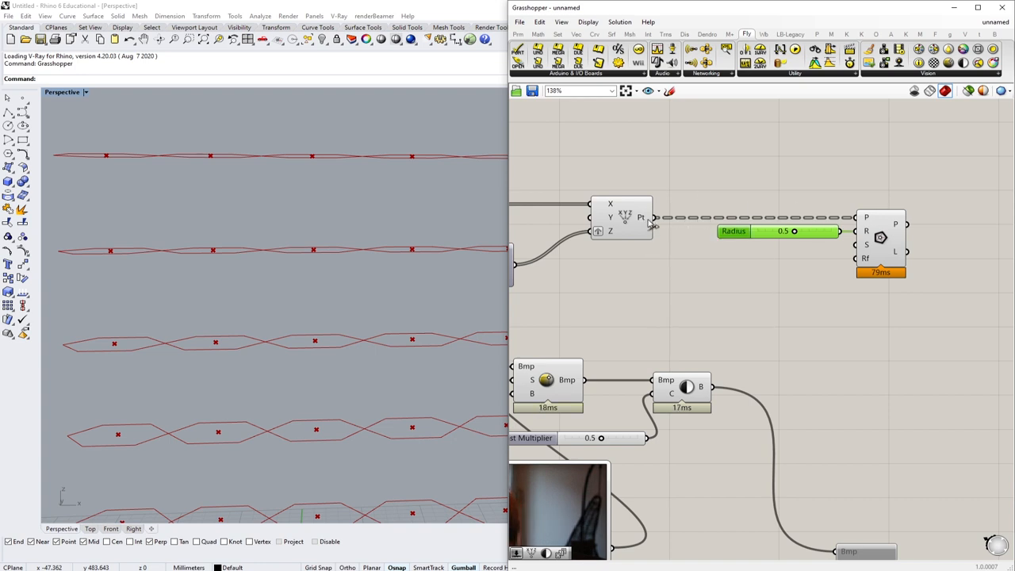
right_click(641, 217)
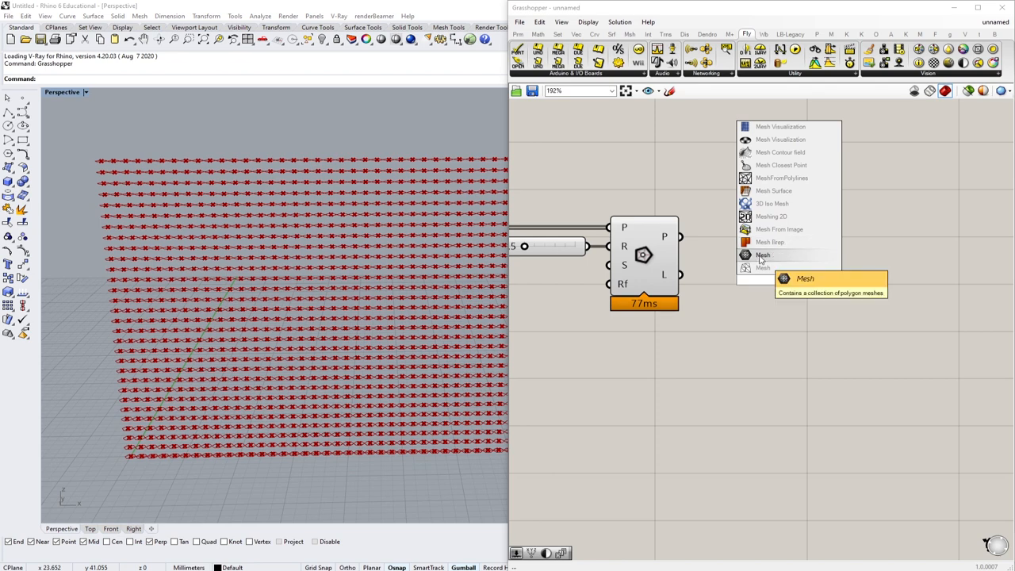
- Add a Mesh parameter and wire the Polygon P output into it
click(761, 254)
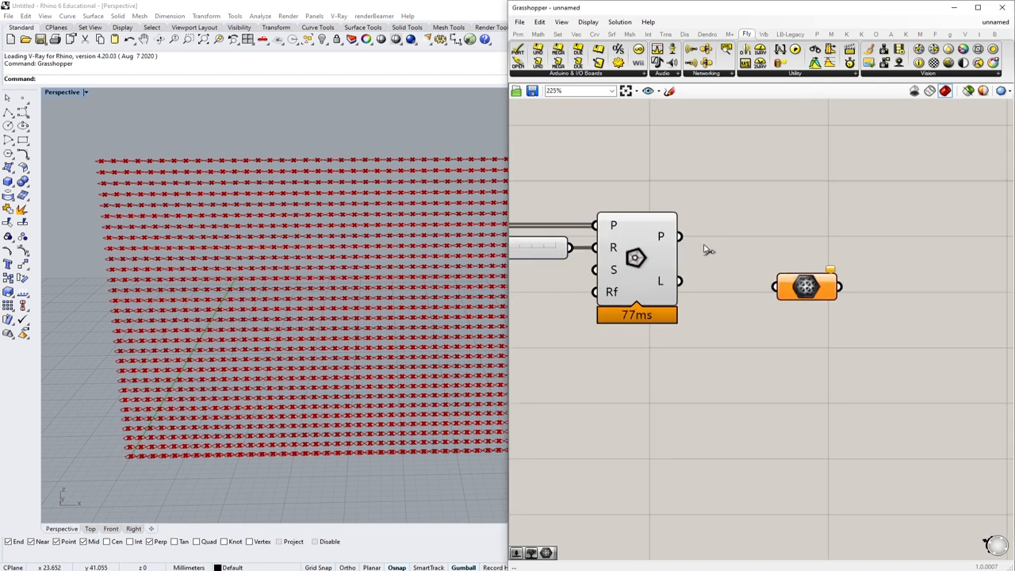
drag(679, 236, 776, 286)
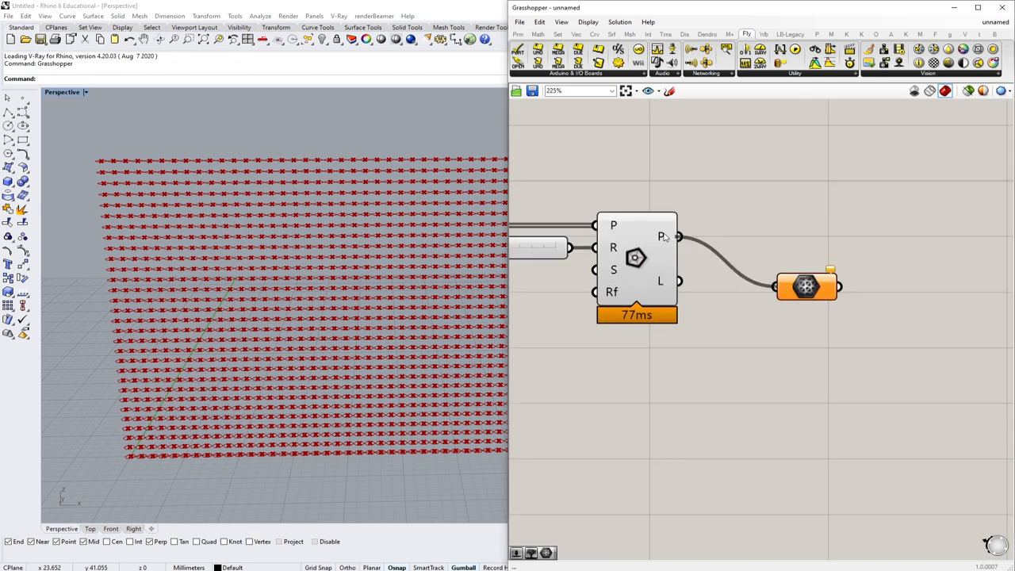
click(806, 286)
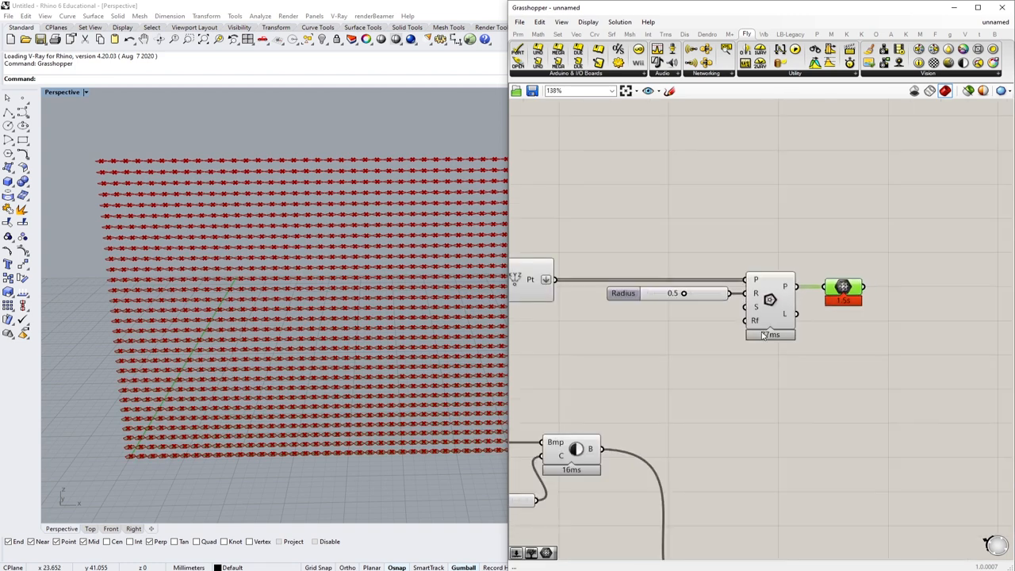
scroll(down, 3)
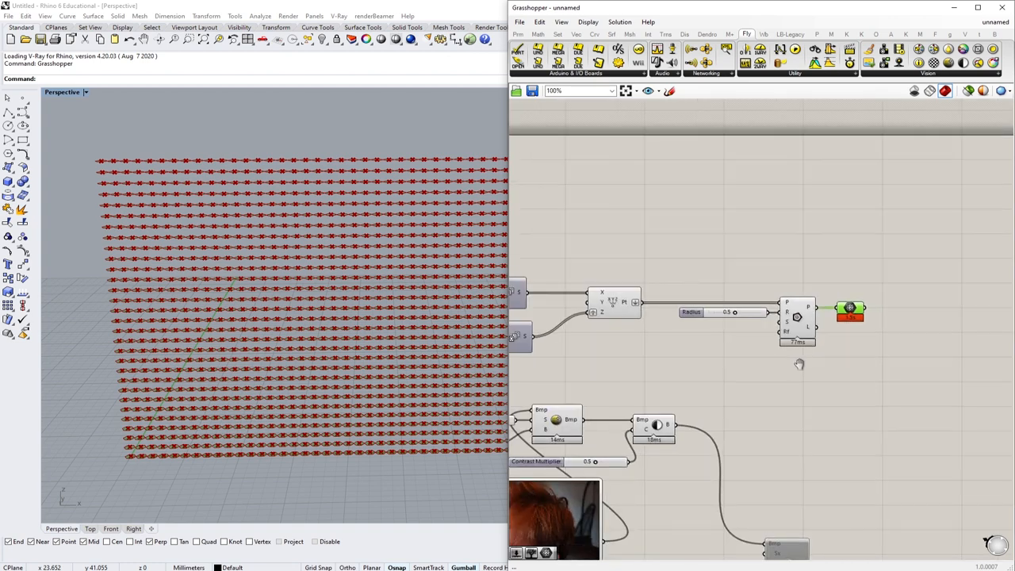
double_click(603, 262)
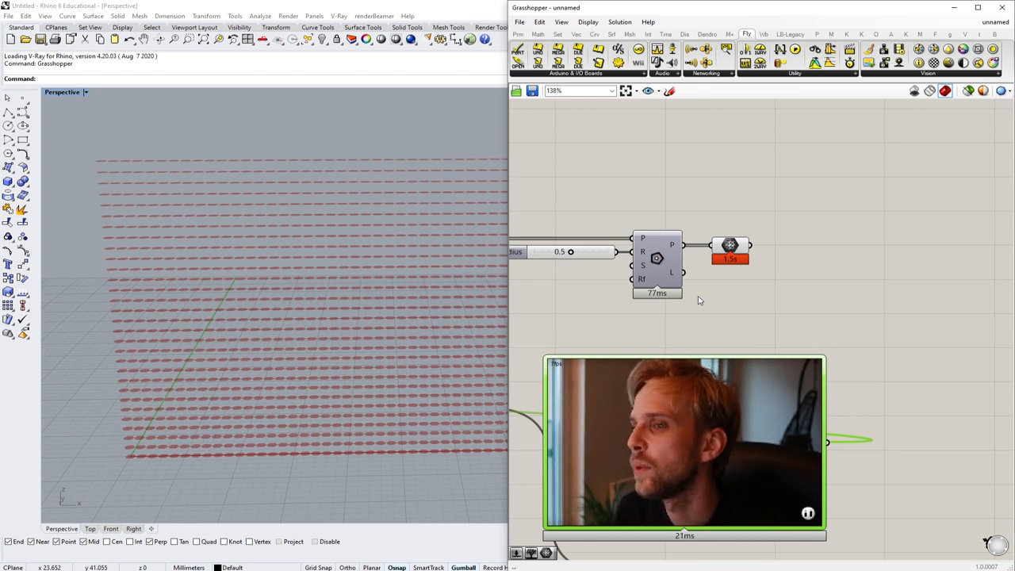
mouse_move(730, 246)
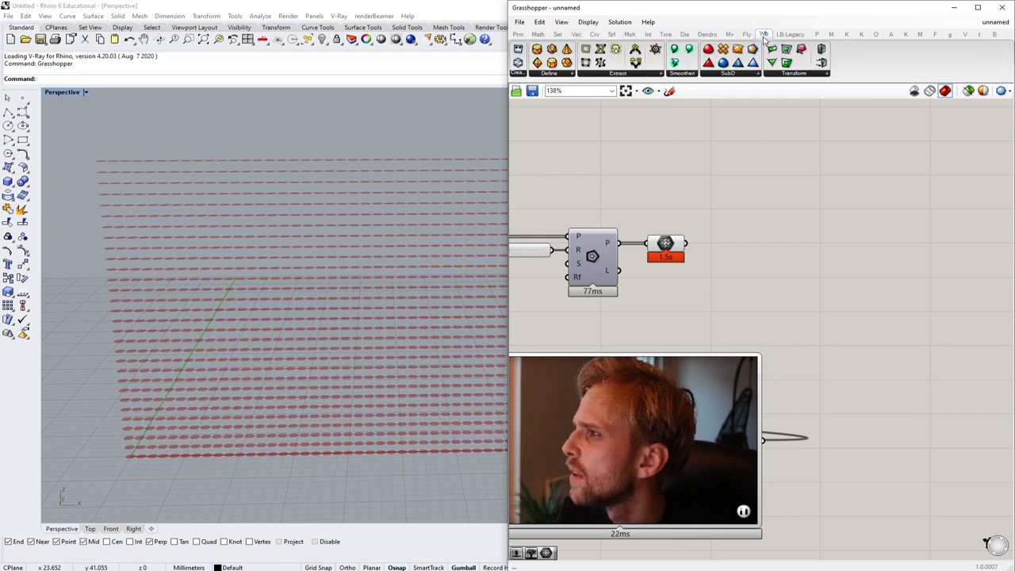
- Add Weaverbird Mesh Thicken on the polygon meshes with Distance 0.1
click(785, 62)
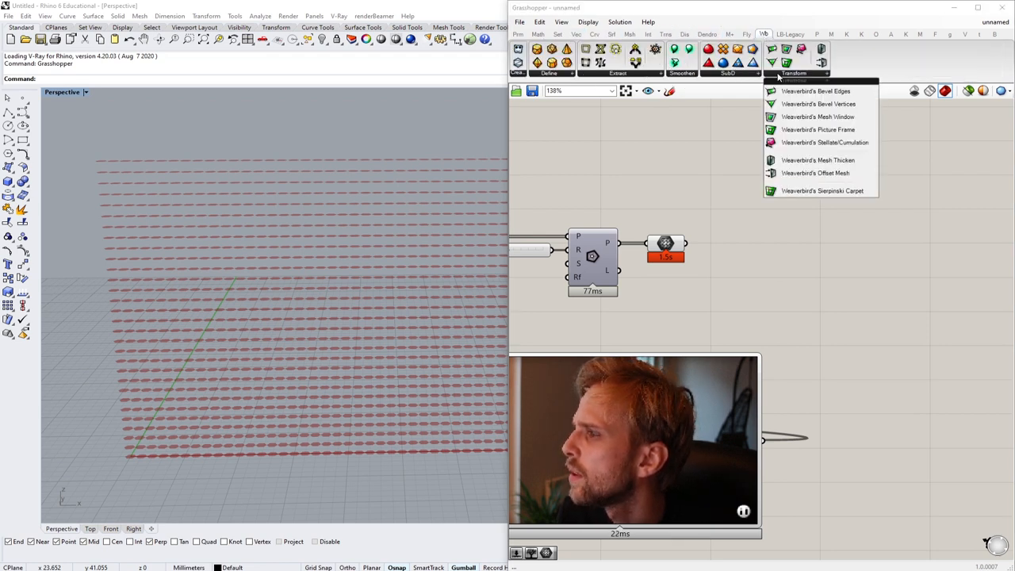
mouse_move(818, 159)
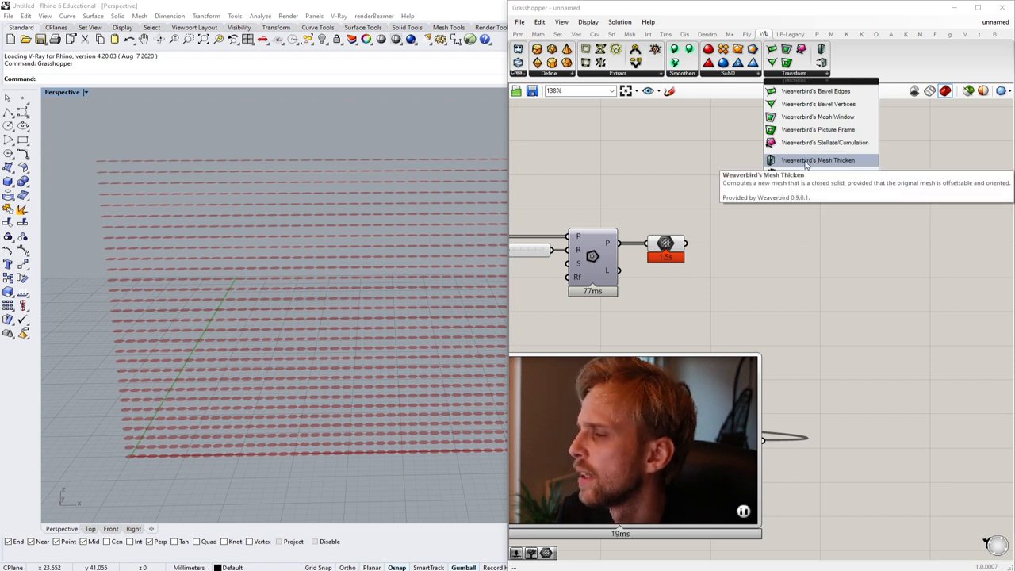
click(818, 159)
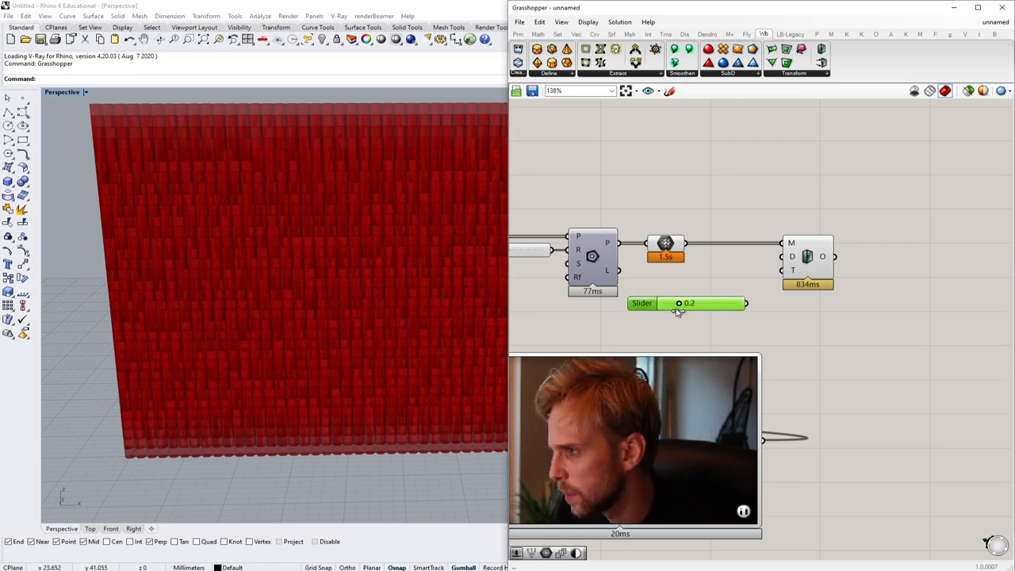
drag(678, 303, 672, 303)
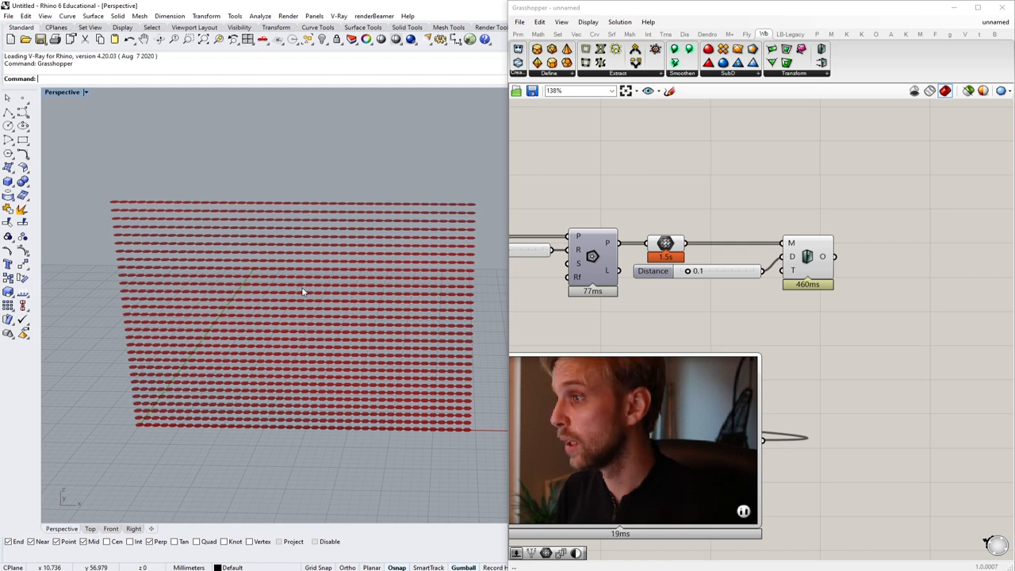
mouse_move(564, 304)
text(rotate)
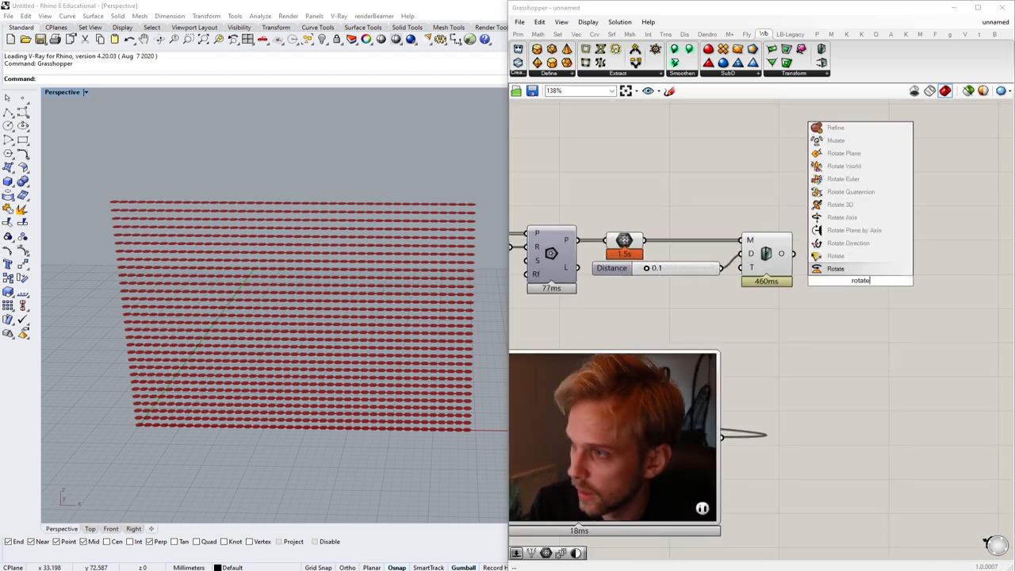
mouse_move(842, 203)
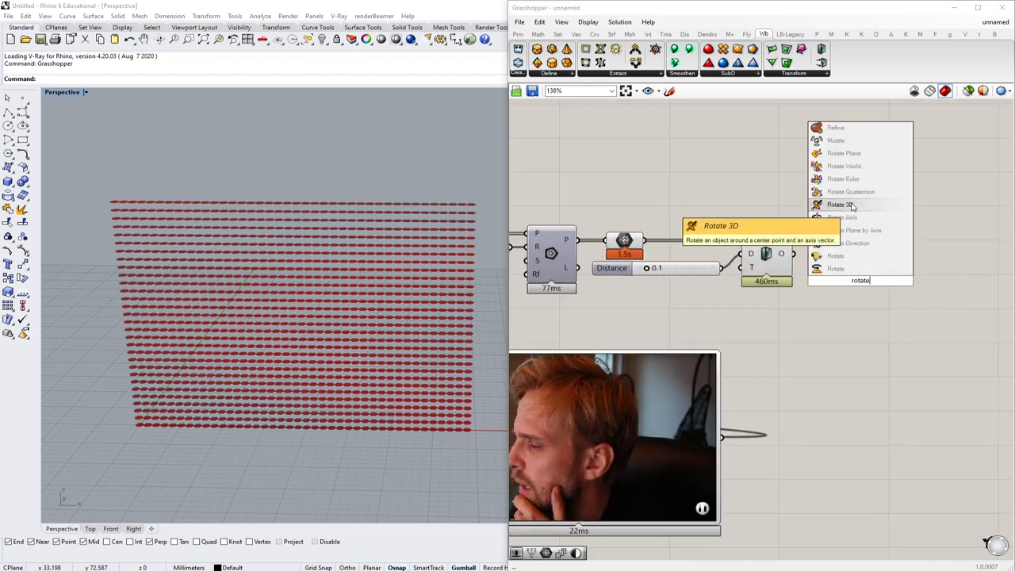
- Add Rotate 3D for the thickened tiles and set its Angle input to Degrees
click(841, 204)
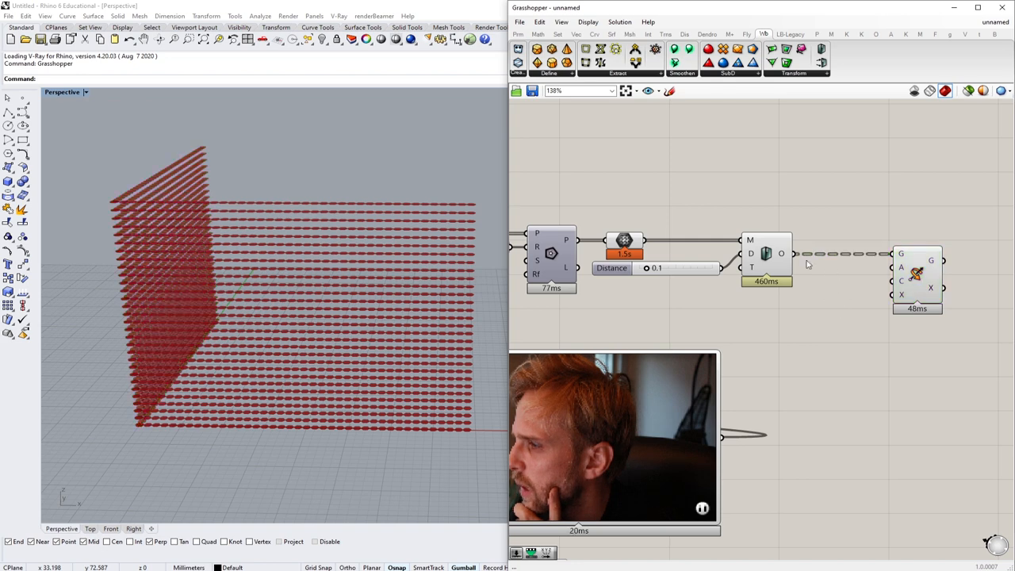
right_click(780, 253)
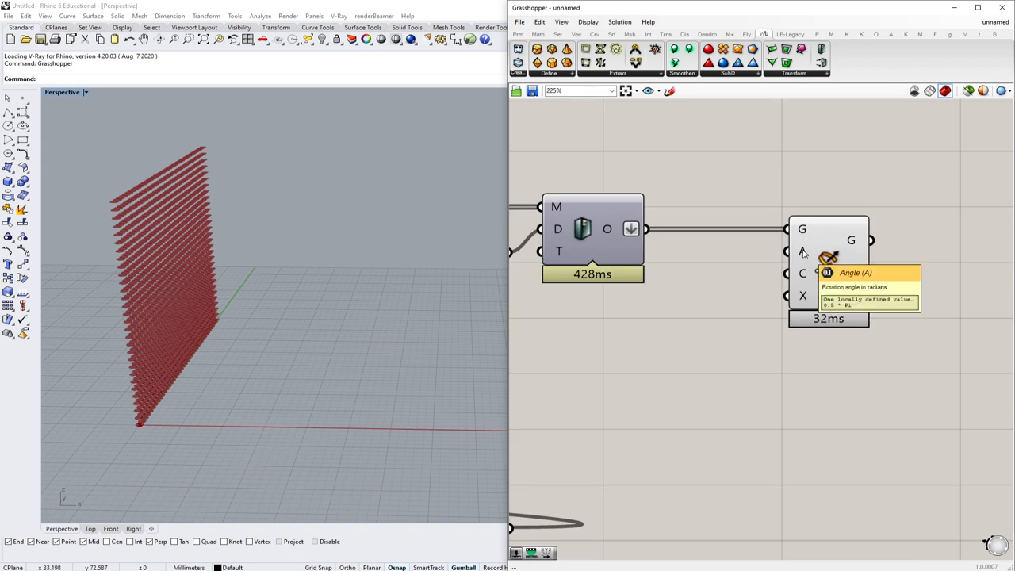
right_click(802, 252)
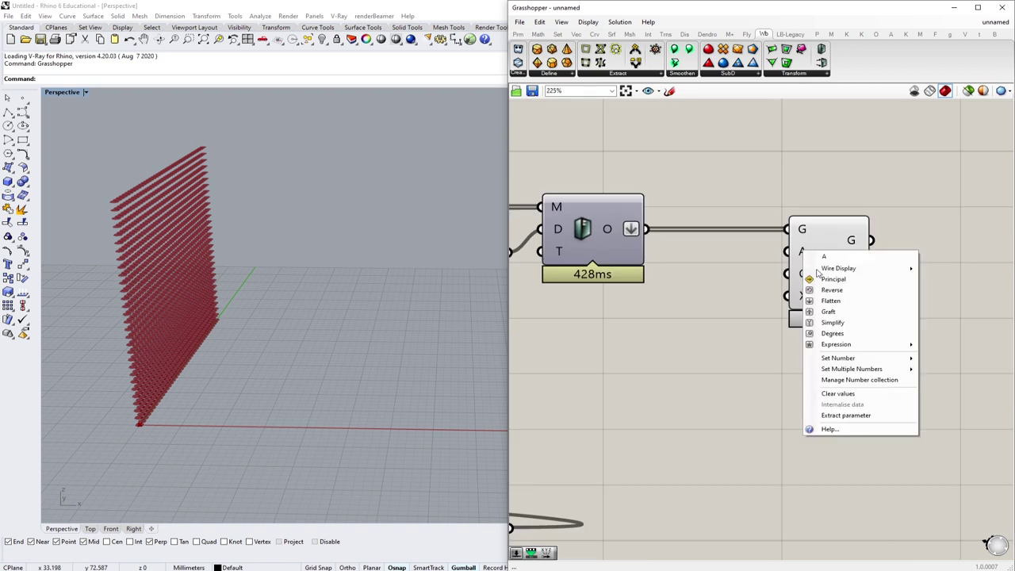
click(831, 301)
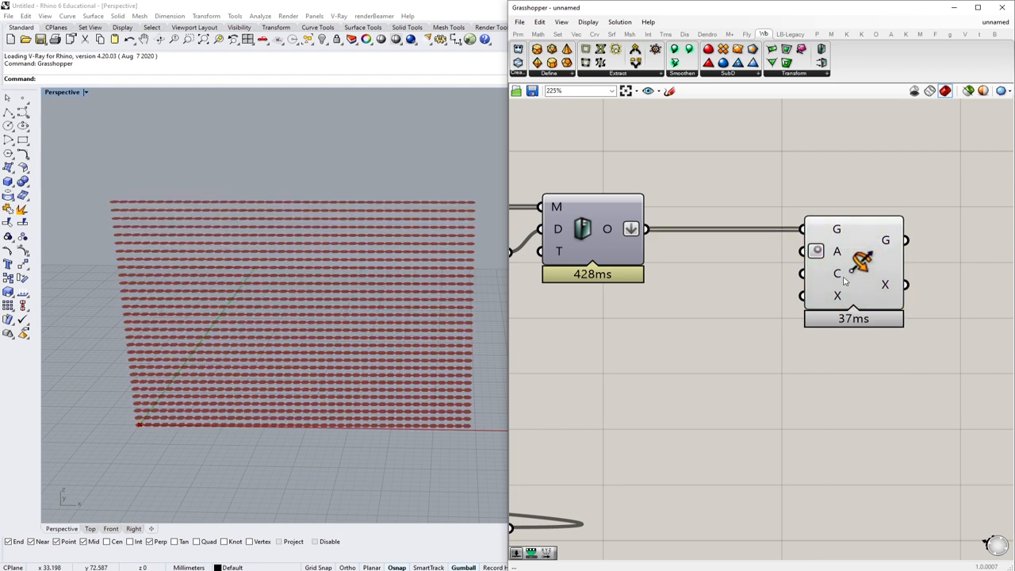
scroll(down, 3)
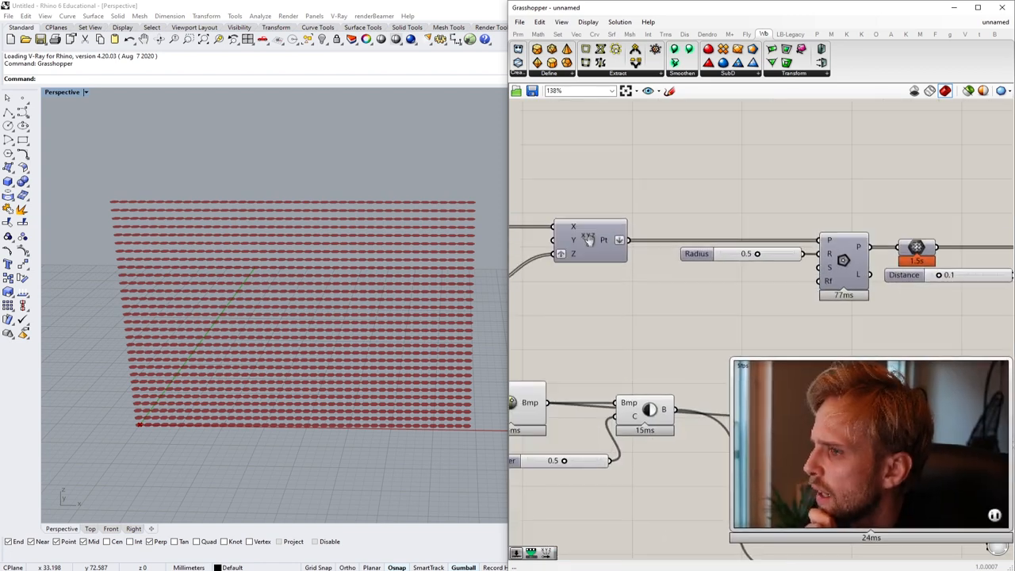
double_click(588, 239)
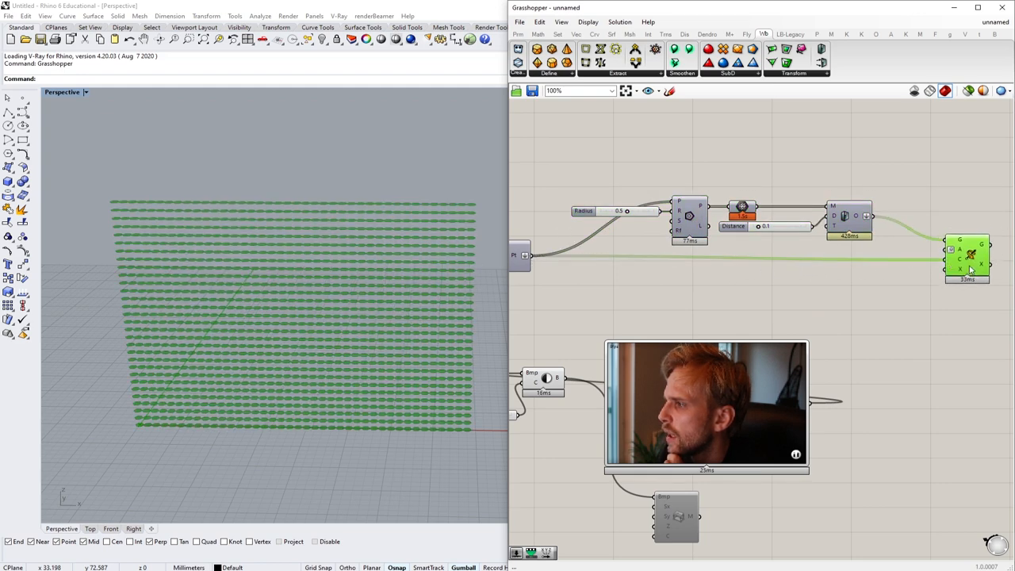
- Add an Angle slider on the Rotate A input, test values around 44 and leave it at 90
click(873, 304)
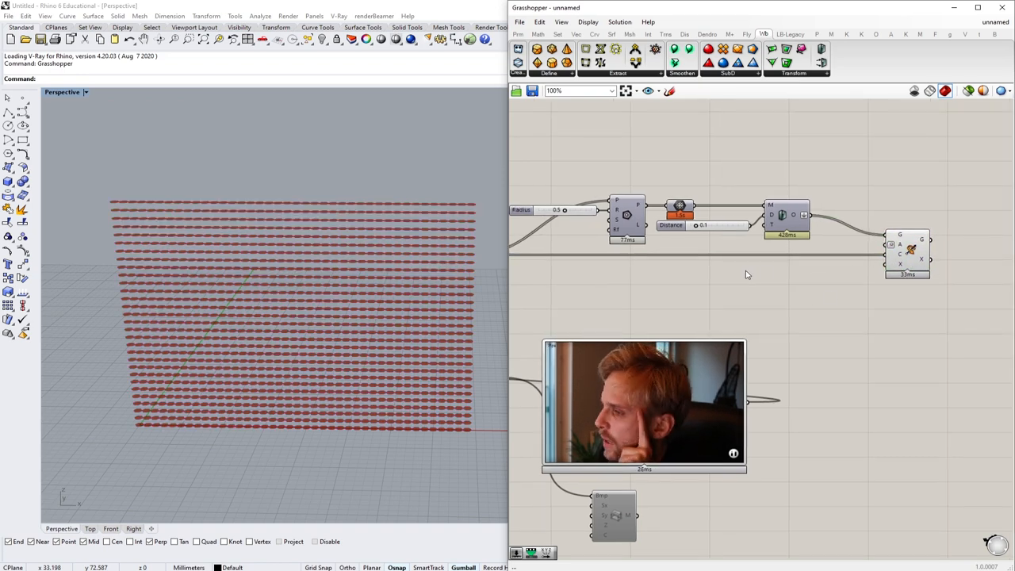
mouse_move(812, 285)
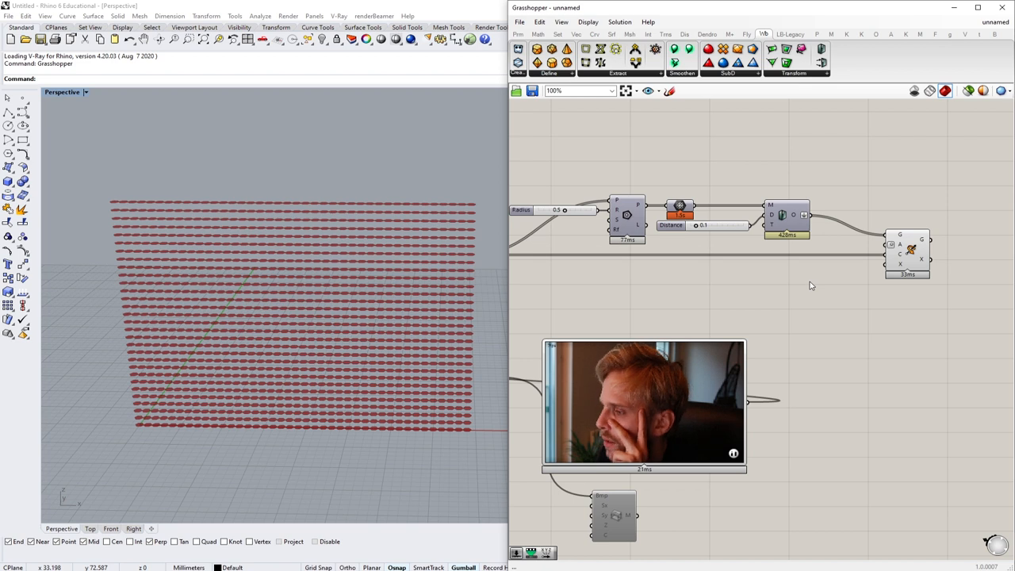
double_click(809, 277)
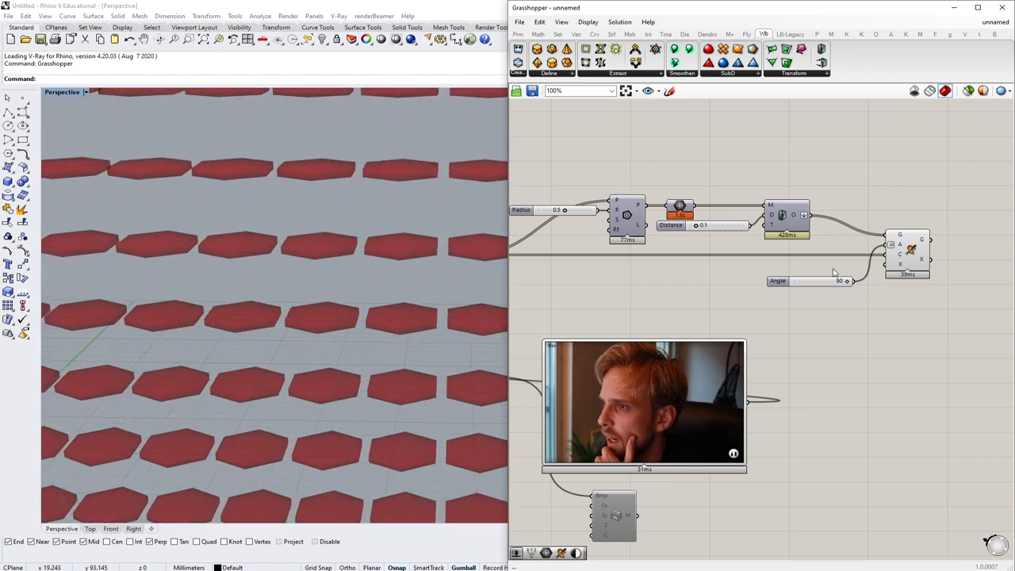
drag(844, 280, 828, 281)
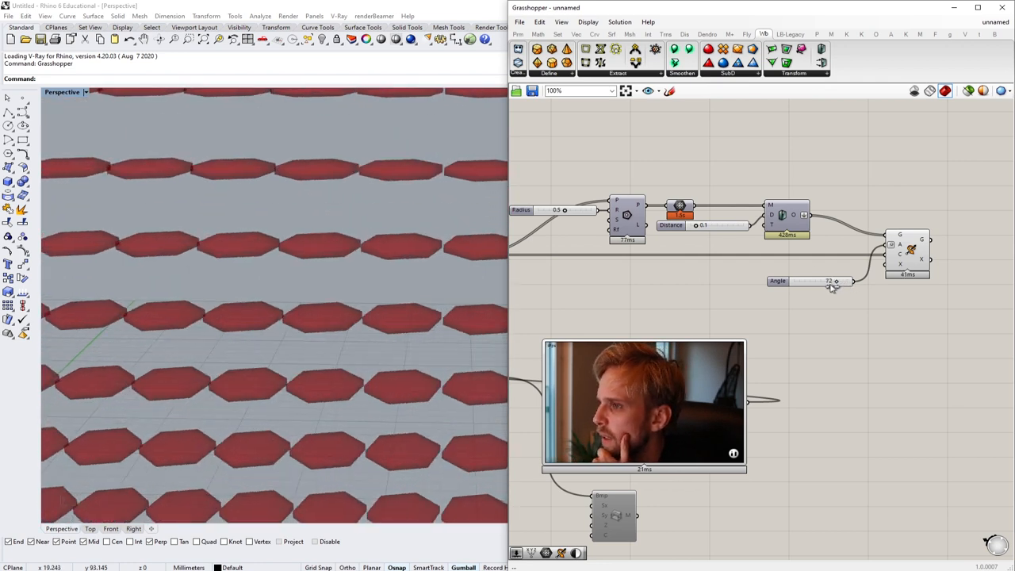
drag(824, 281, 801, 281)
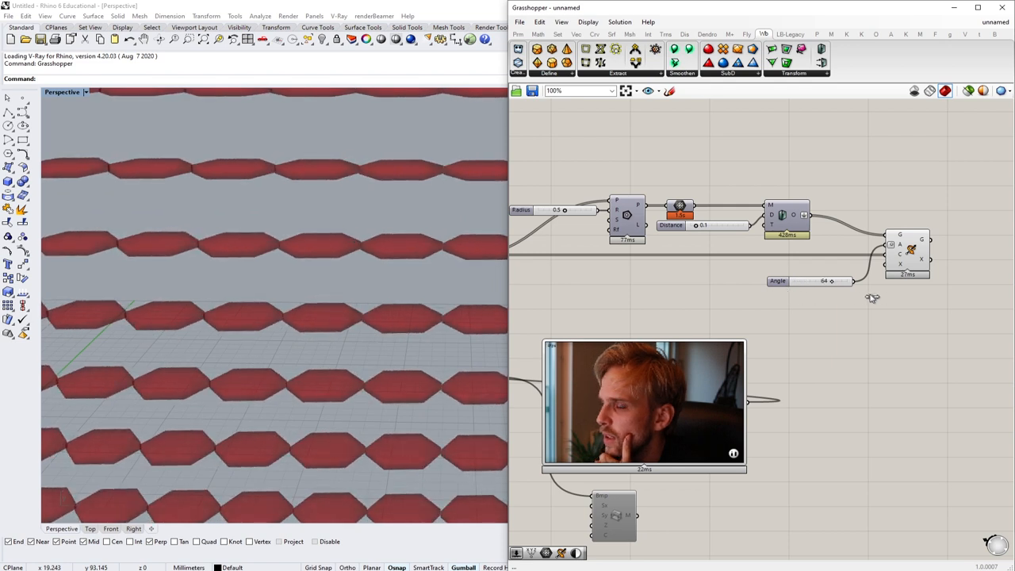
drag(801, 281, 853, 244)
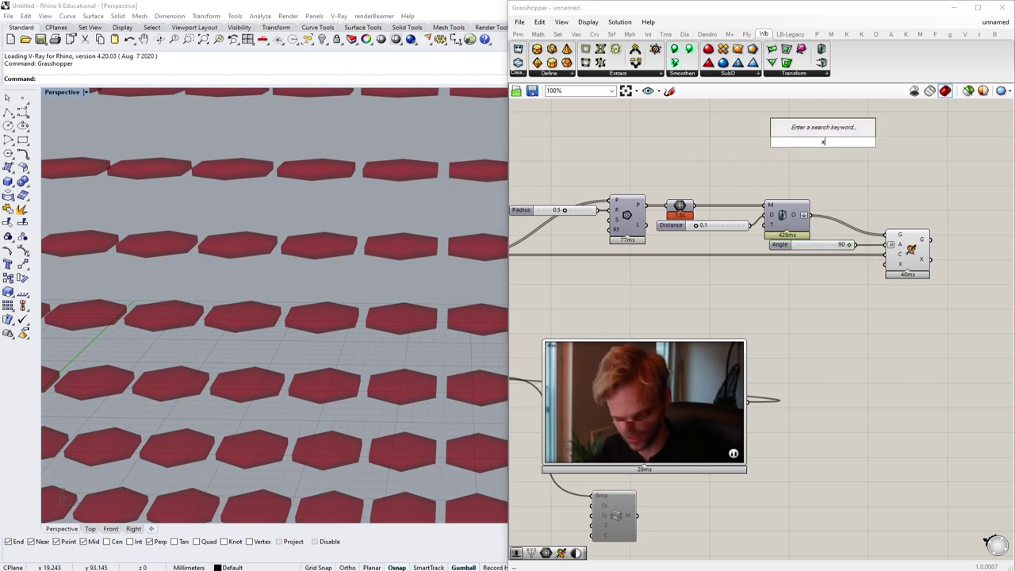
- Add a Unit X vector as the Rotate 3D axis
text(x)
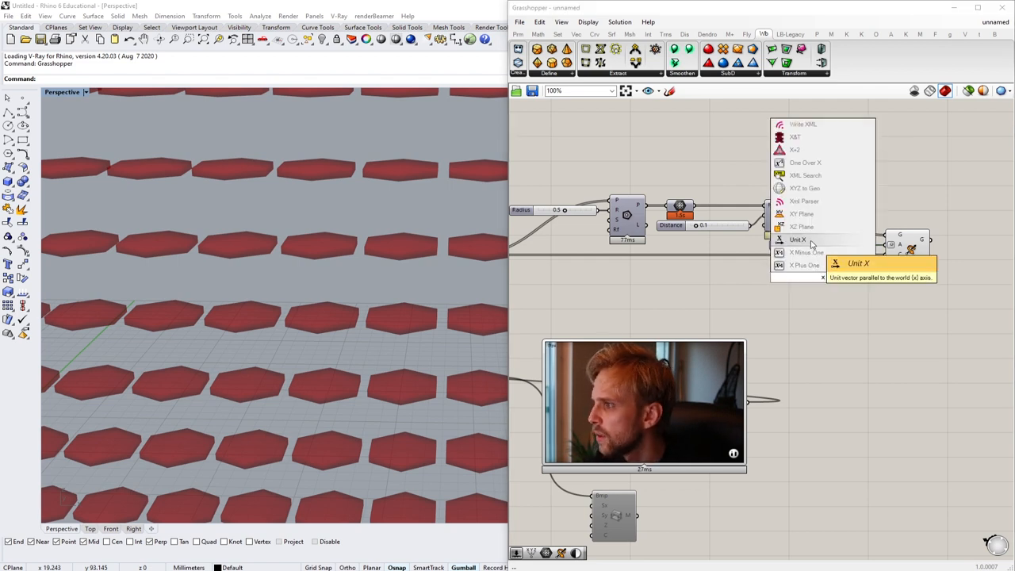
click(798, 238)
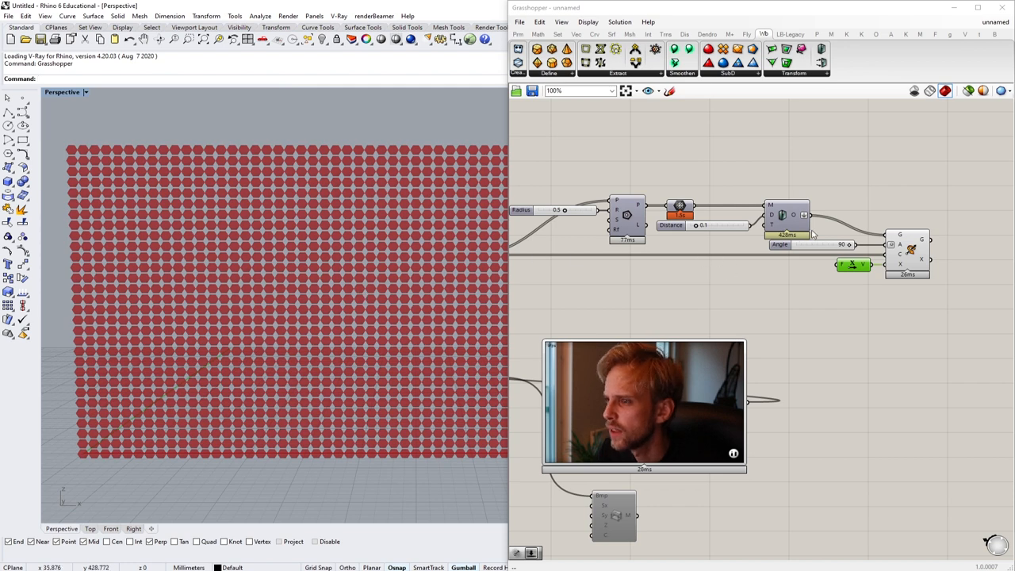
scroll(up, 3)
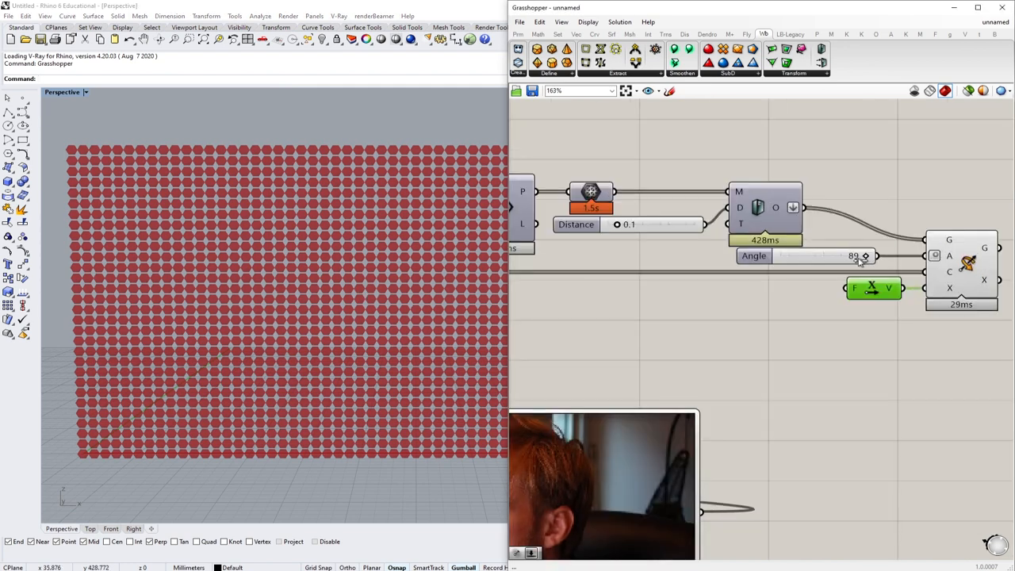
- Try Angle slider values such as 22 and 58 degrees to tilt the plates
drag(860, 255, 796, 255)
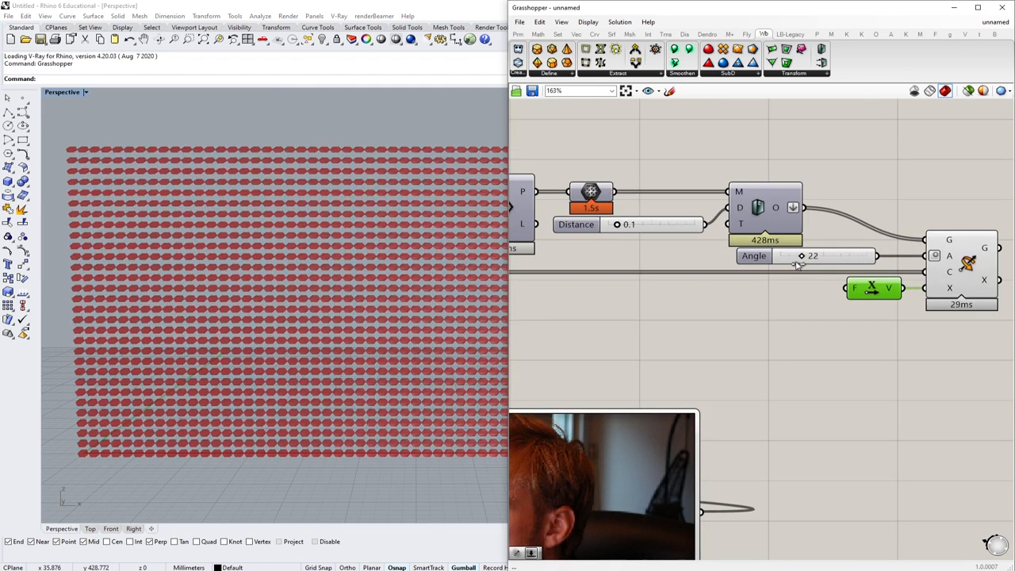
drag(801, 256, 835, 256)
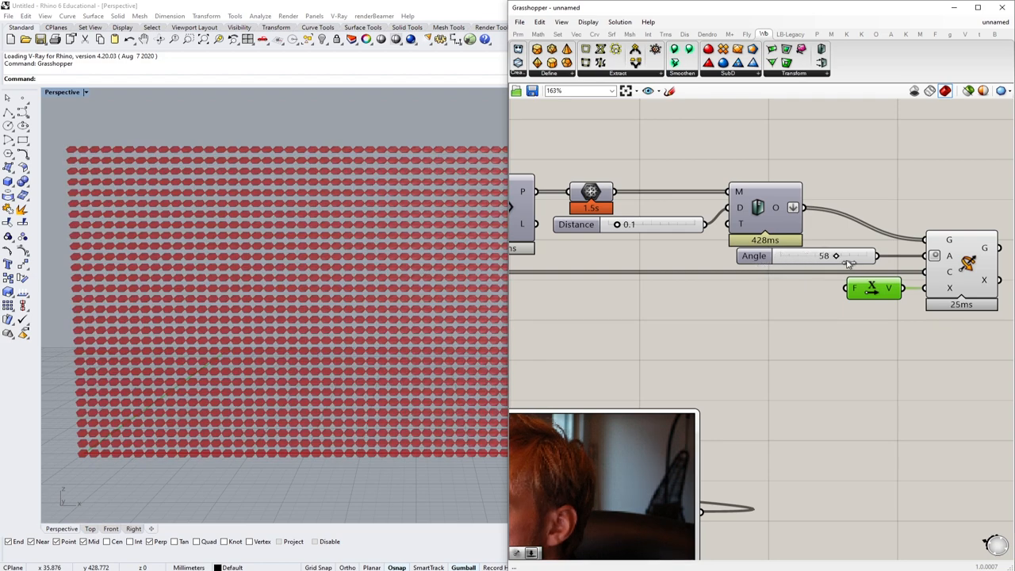
drag(809, 256, 853, 255)
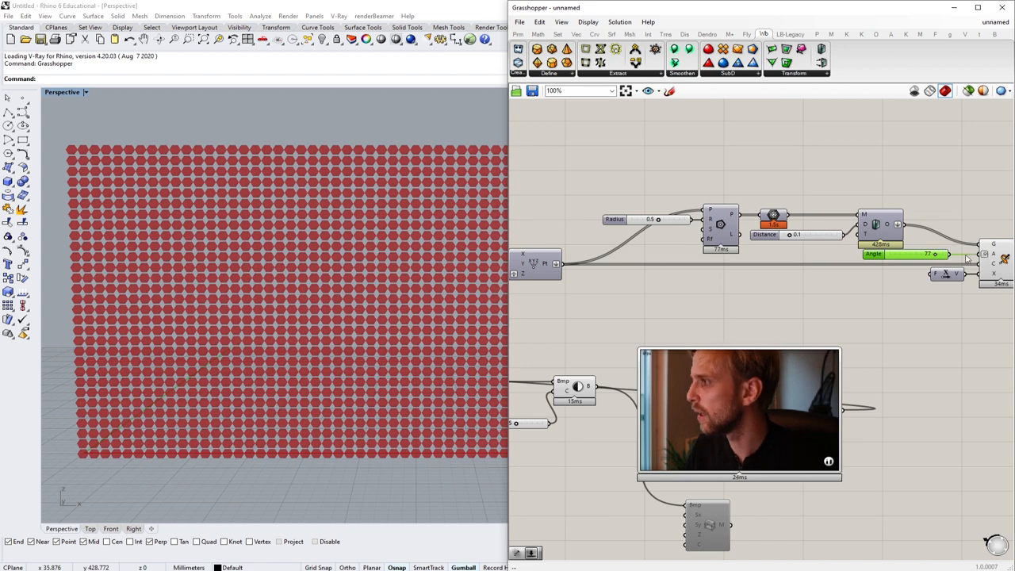
drag(761, 318, 714, 317)
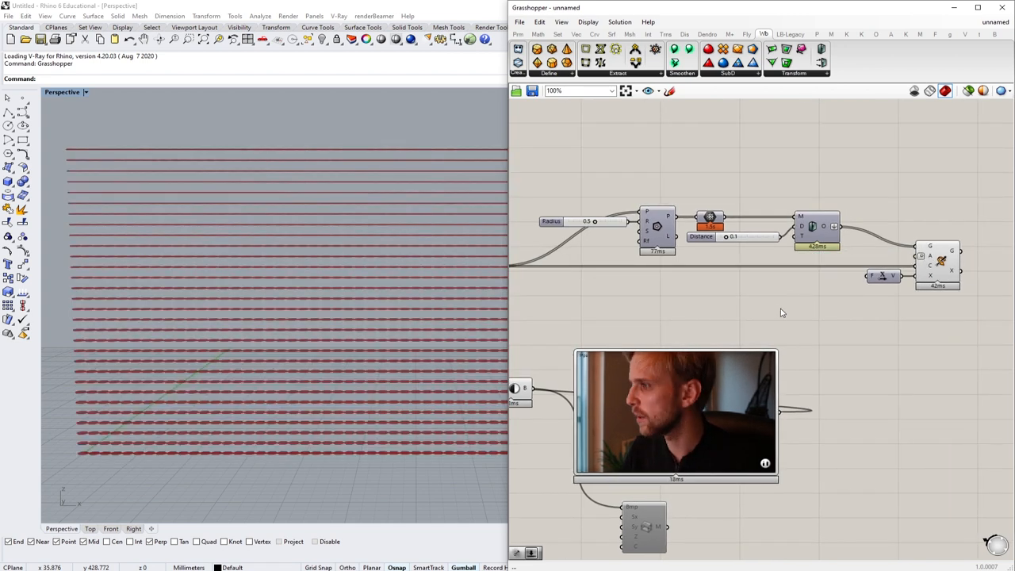
scroll(down, 3)
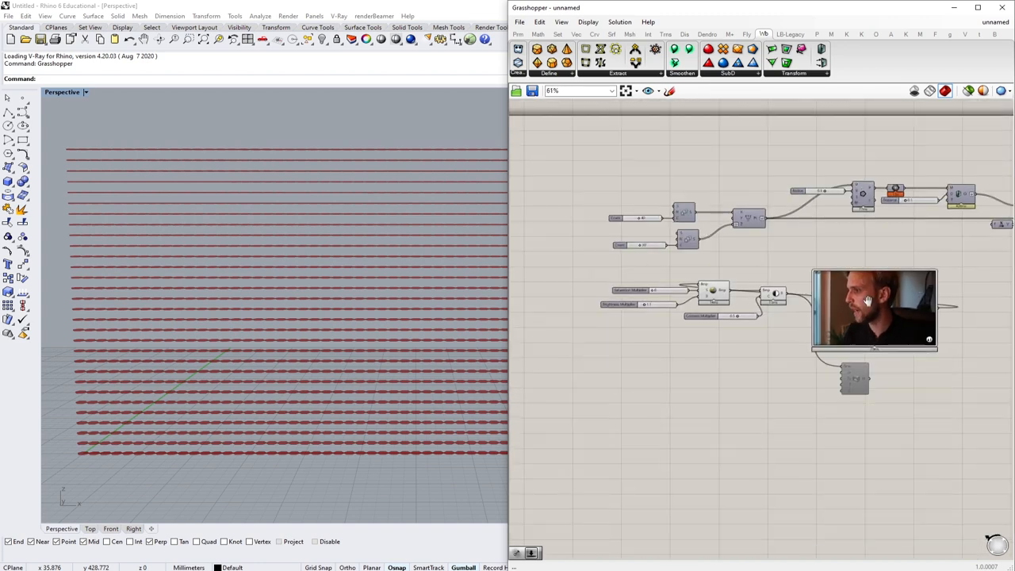
- Move the webcam preview aside and feed its image into a Mesh From Bitmap component
drag(873, 309, 555, 285)
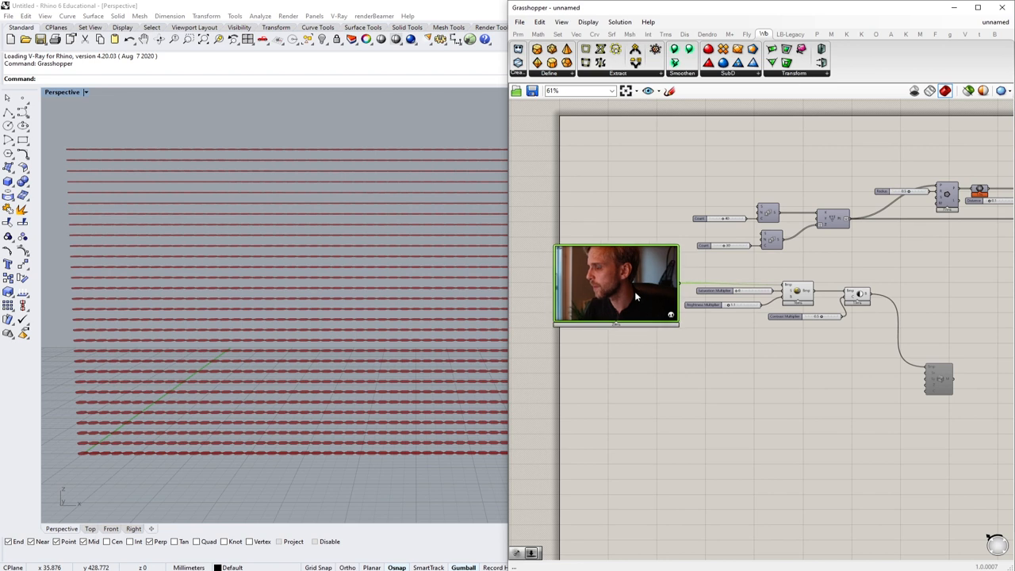
mouse_move(635, 298)
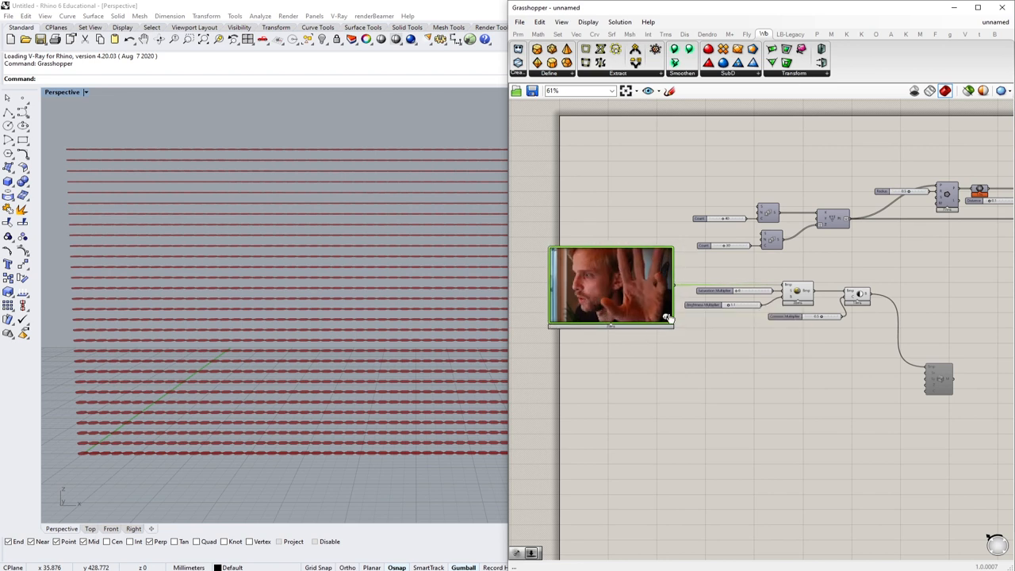
mouse_move(667, 317)
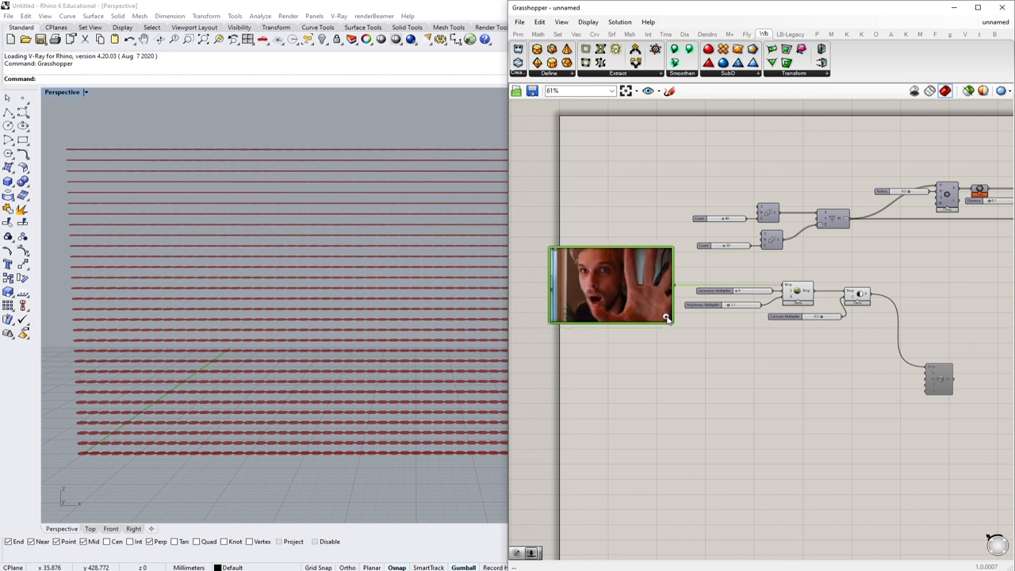
scroll(down, 3)
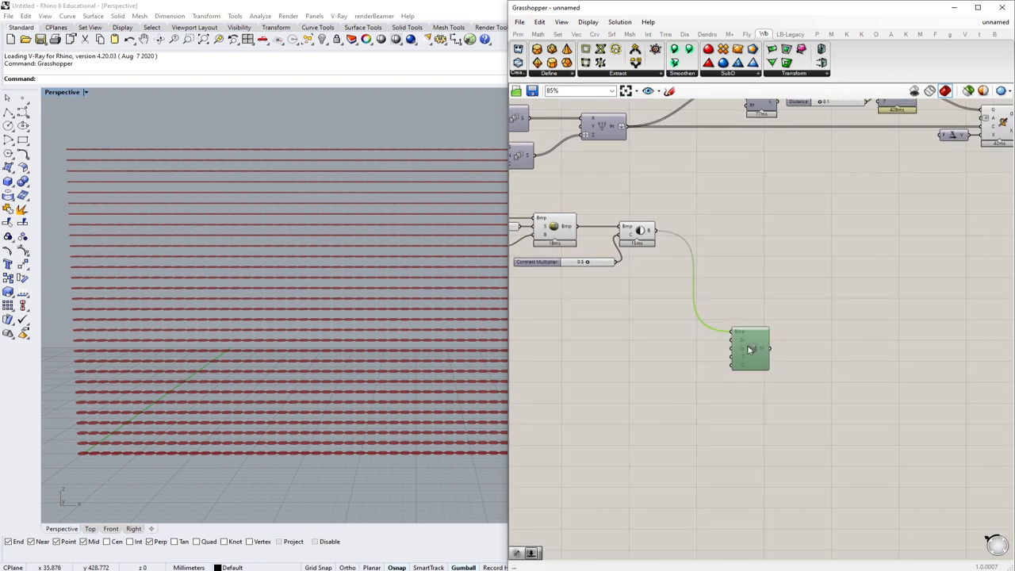
drag(749, 349, 758, 251)
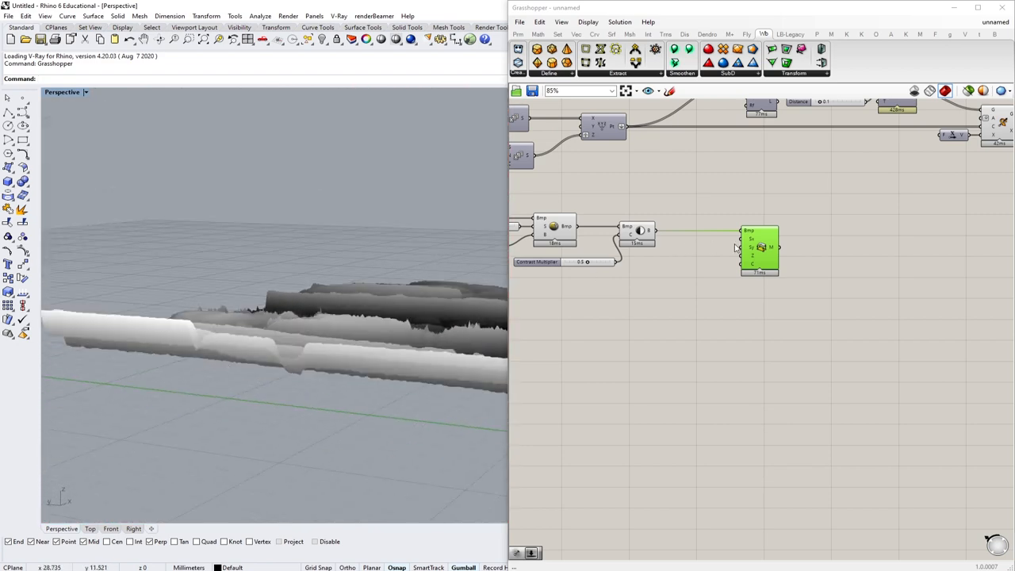
drag(759, 250, 752, 324)
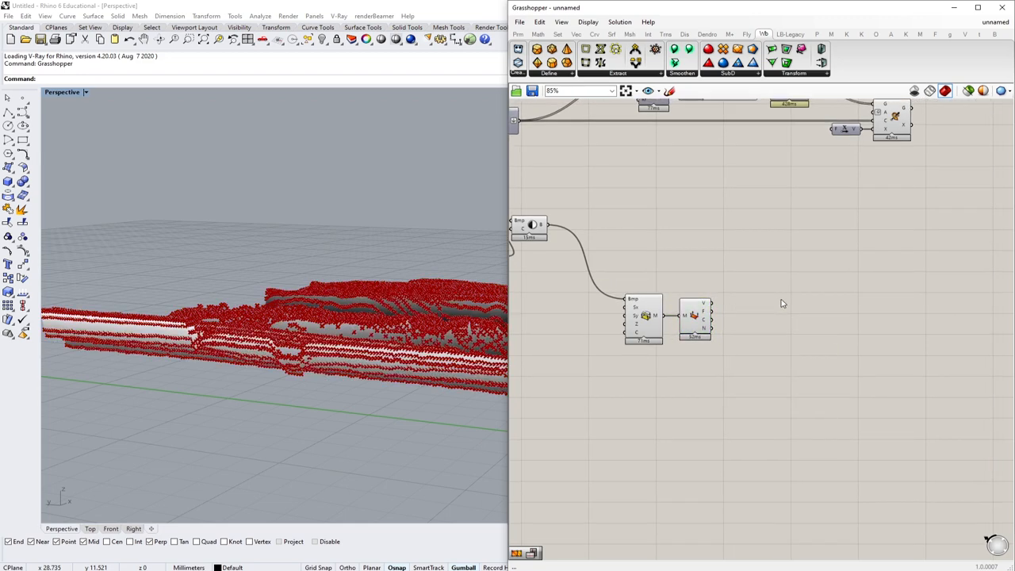
- Add Deconstruct Mesh and Deconstruct Point to split mesh vertices into X, Y, Z, then bring up the Start menu
text(deconstru)
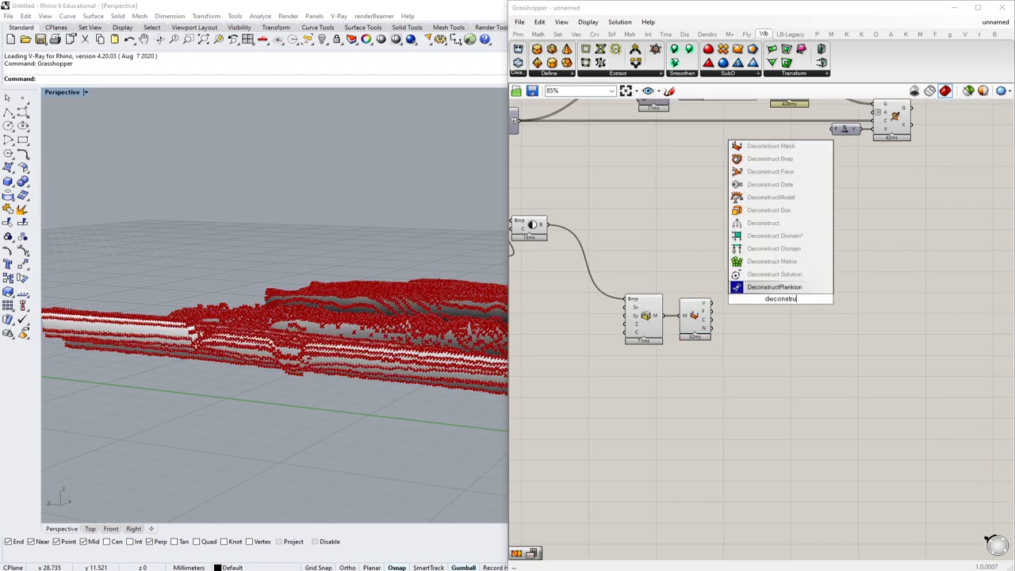
click(781, 298)
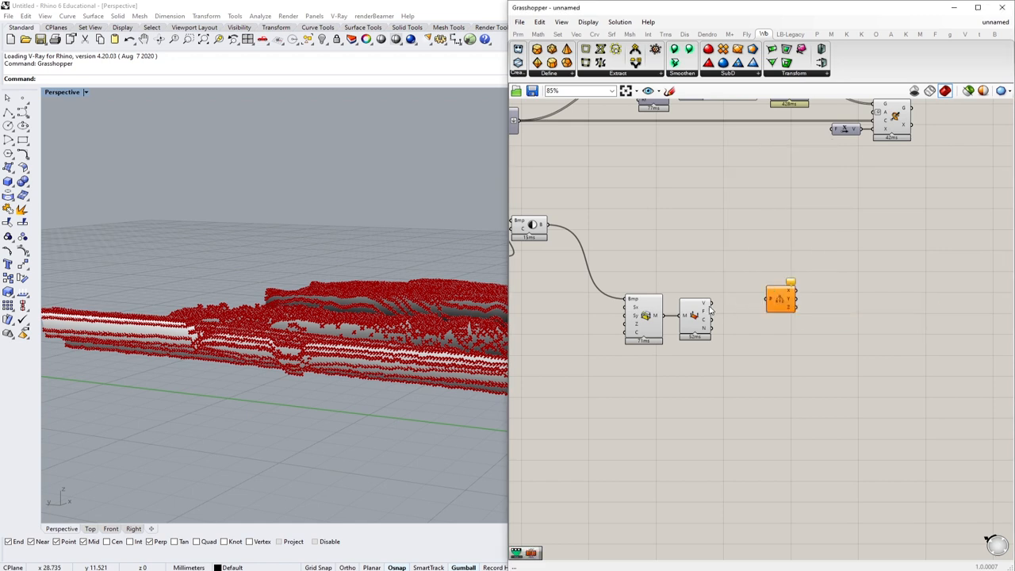
drag(781, 298, 742, 309)
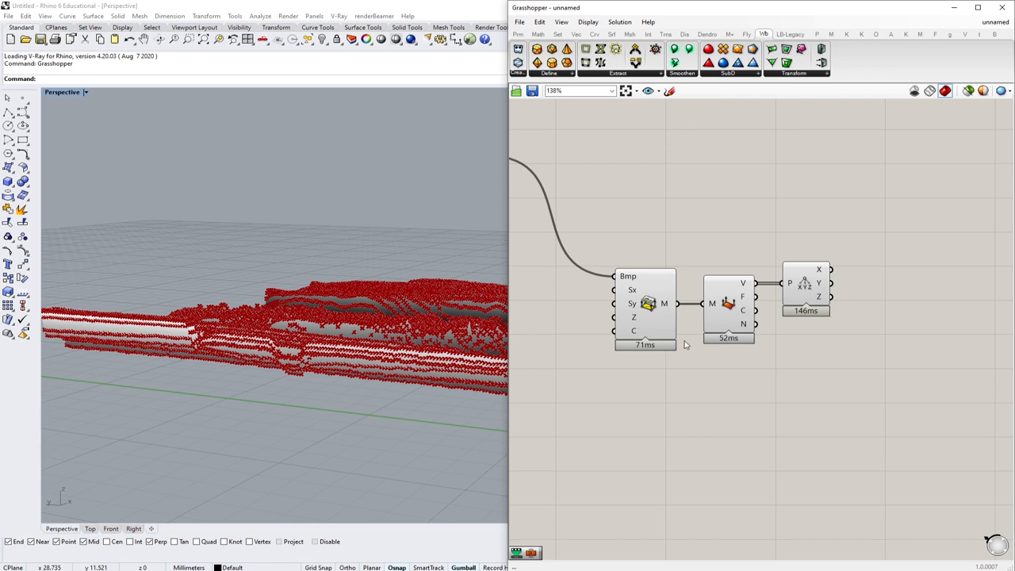
mouse_move(506, 406)
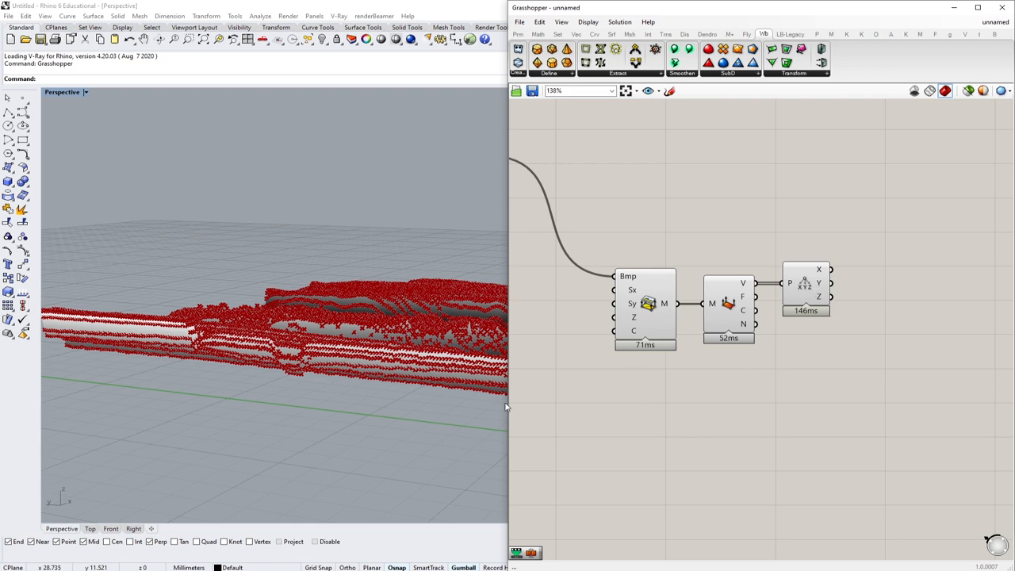
click(10, 566)
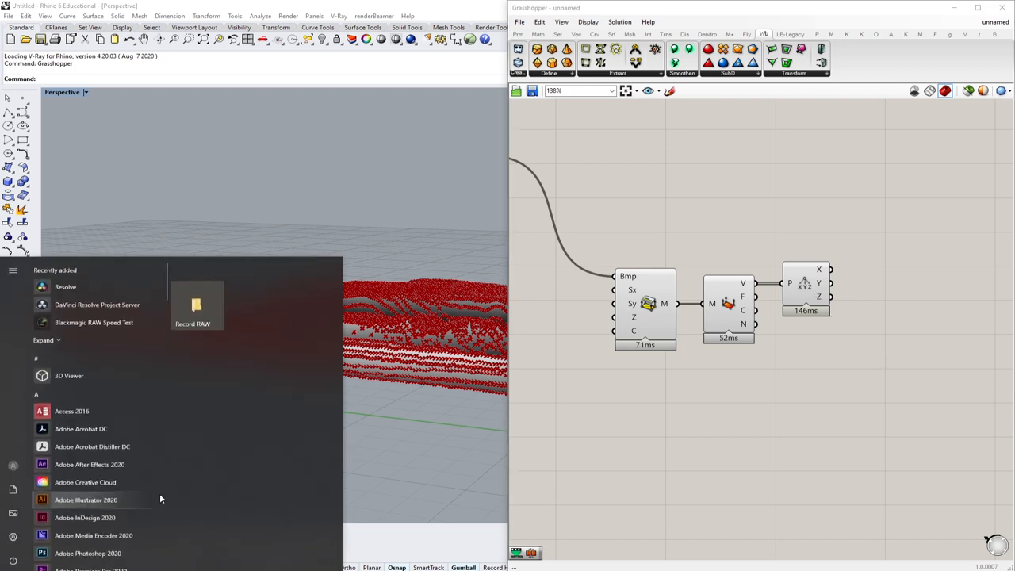
- Search 'calc' in the Start menu to open Windows Calculator for a quick check
text(calc)
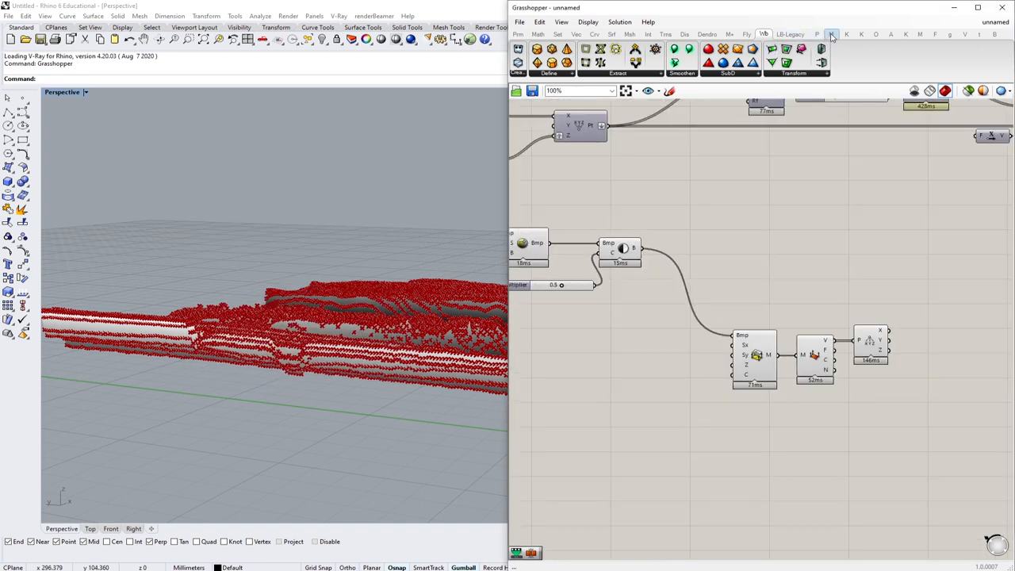
mouse_move(936, 35)
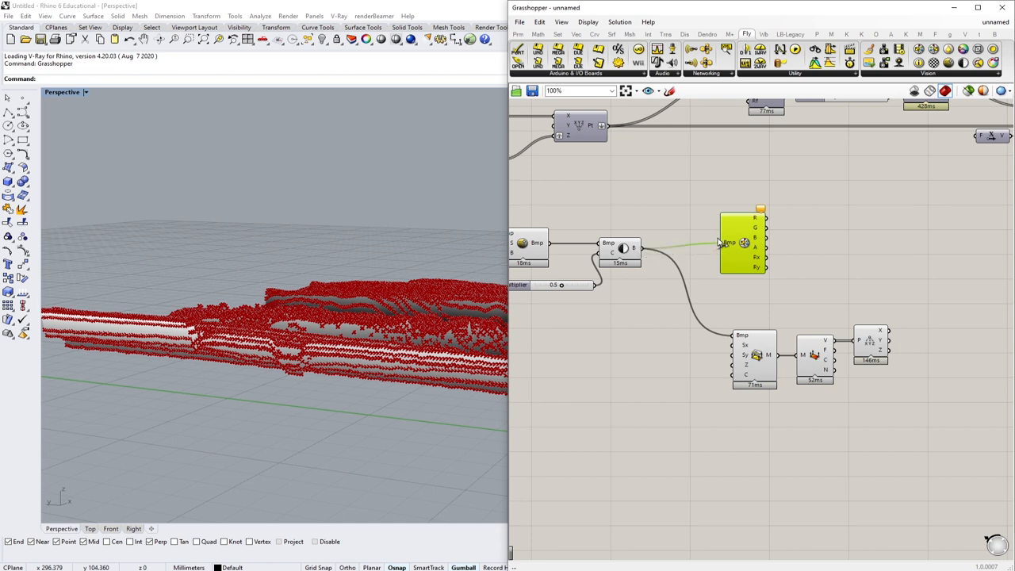
- Place a new Firefly component where the deleted image-mesh chain was and review the canvas
click(847, 241)
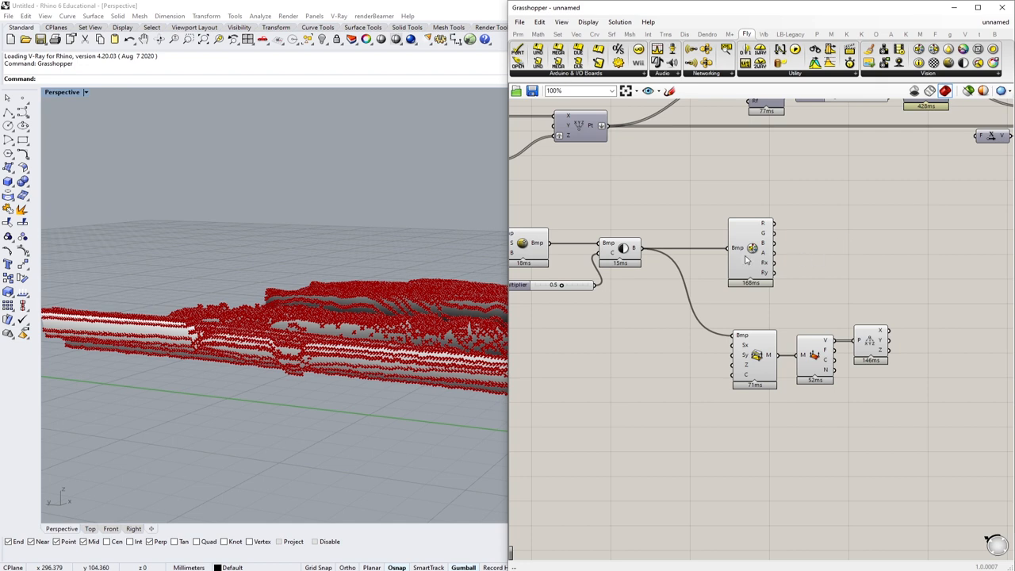
mouse_move(768, 228)
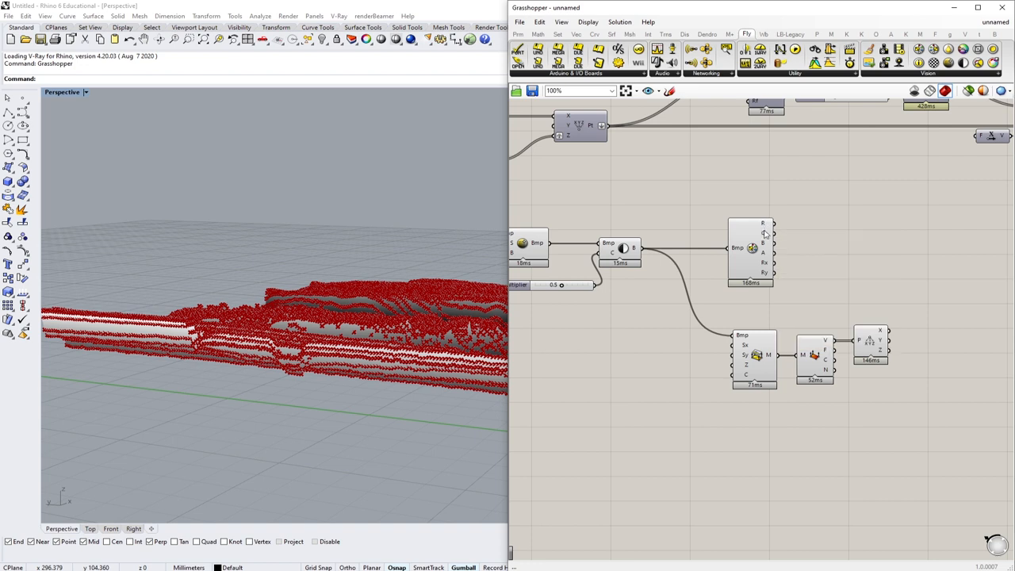
mouse_move(765, 243)
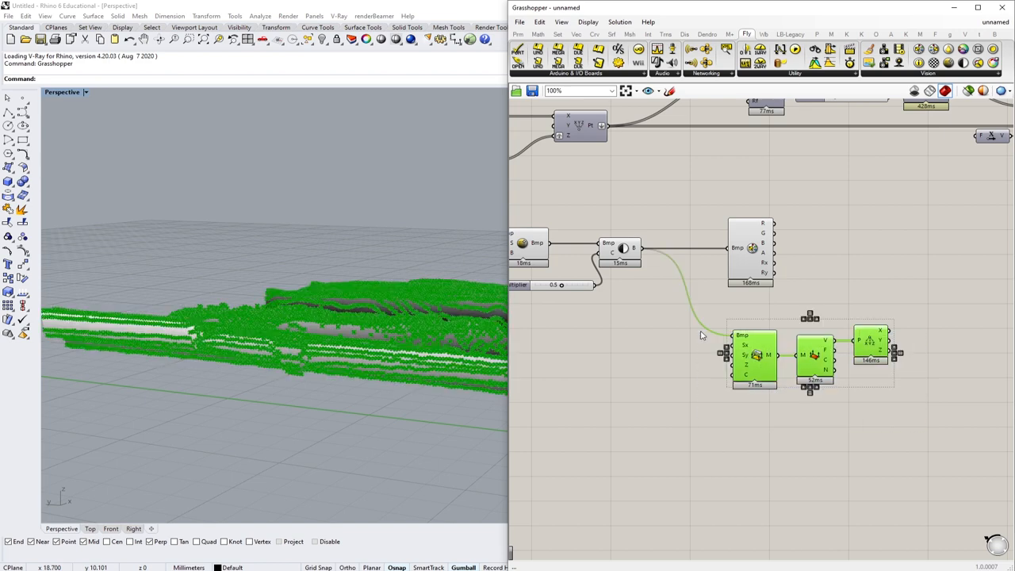
scroll(down, 3)
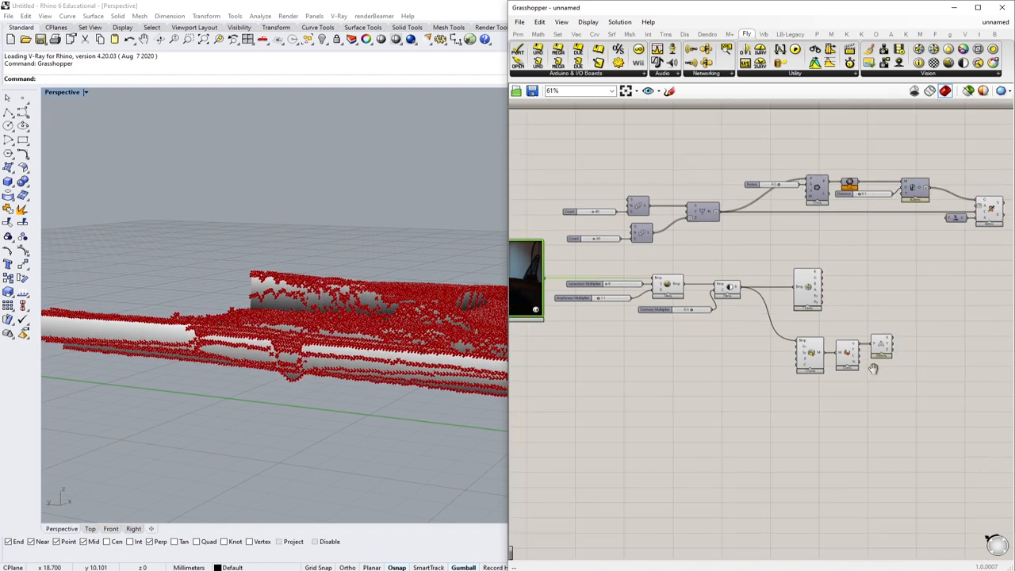
scroll(up, 3)
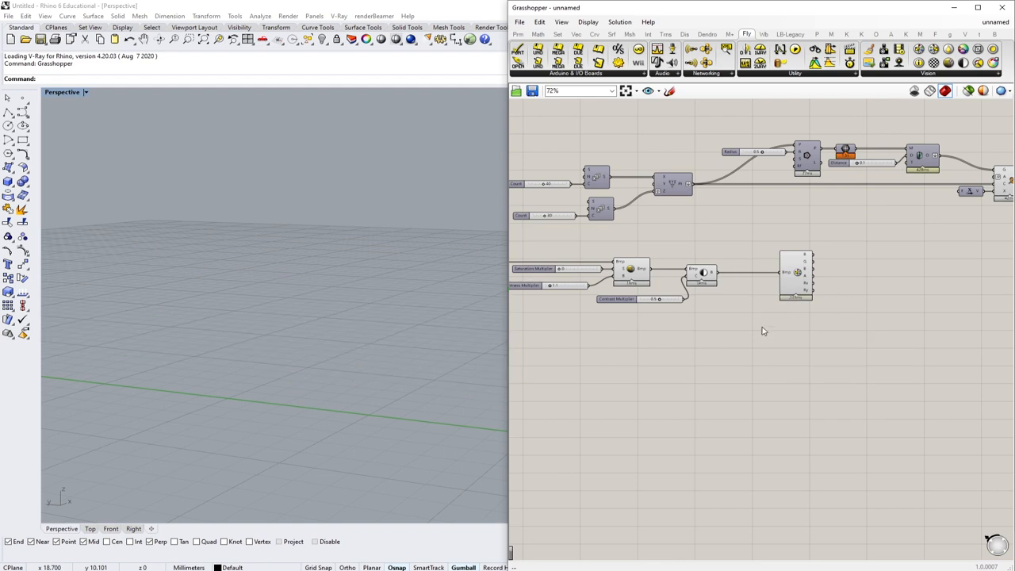
scroll(down, 3)
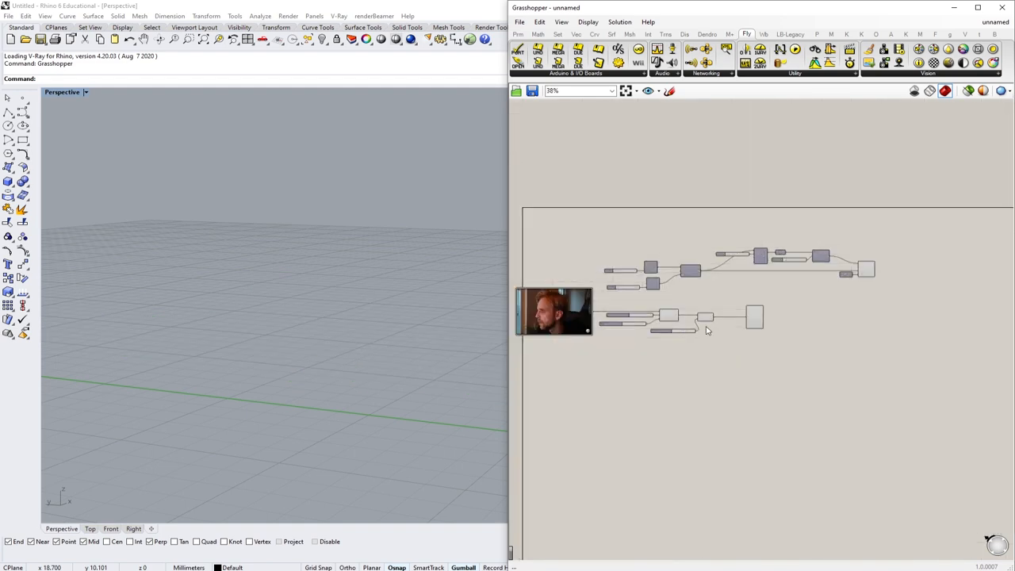
scroll(up, 3)
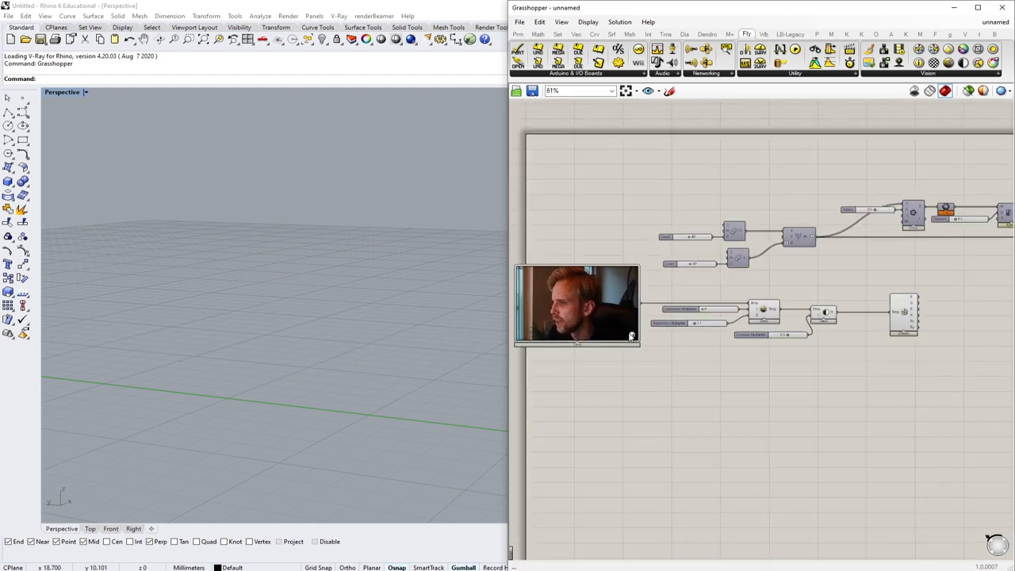
scroll(up, 3)
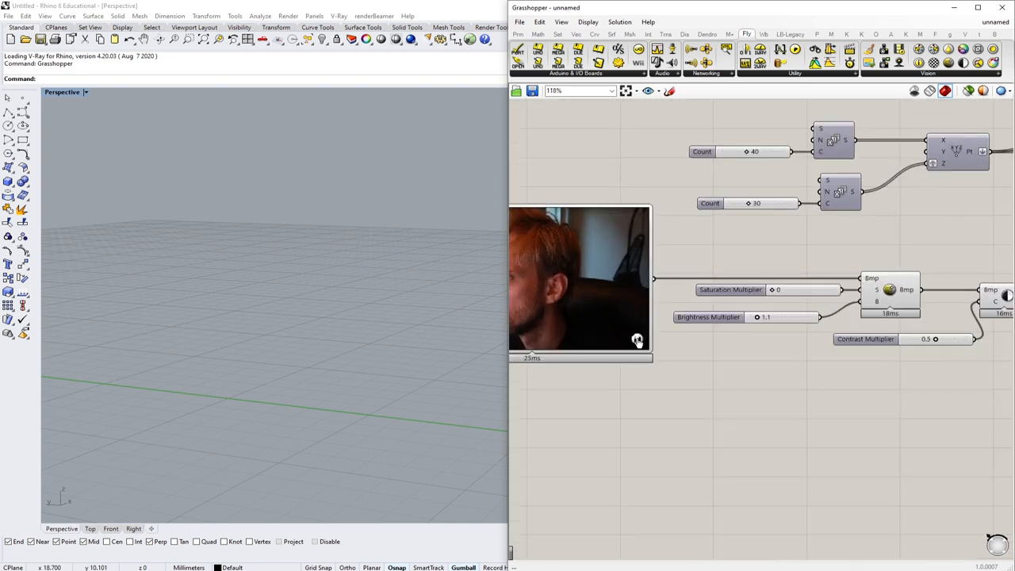
mouse_move(638, 341)
text(//)
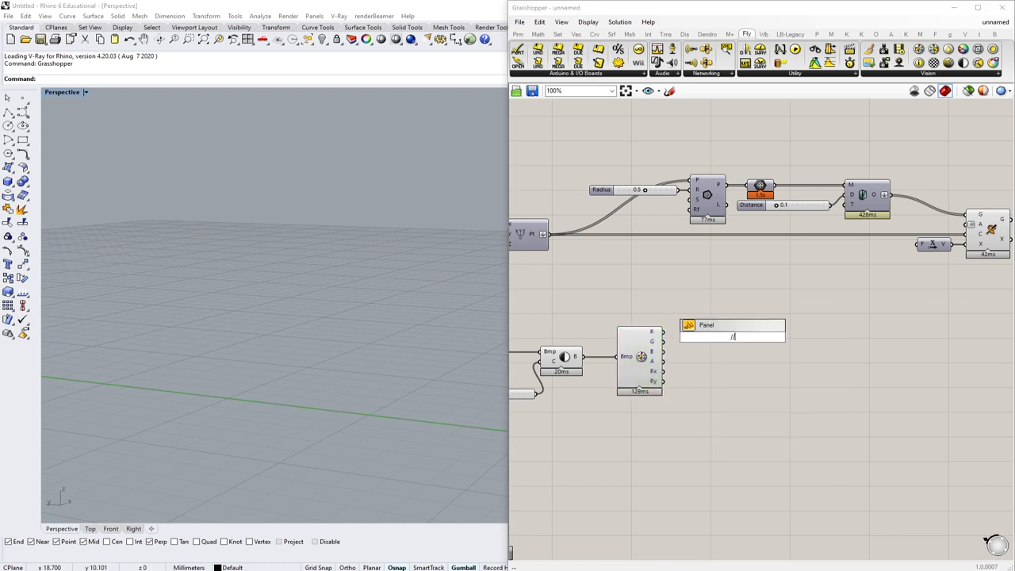
click(732, 337)
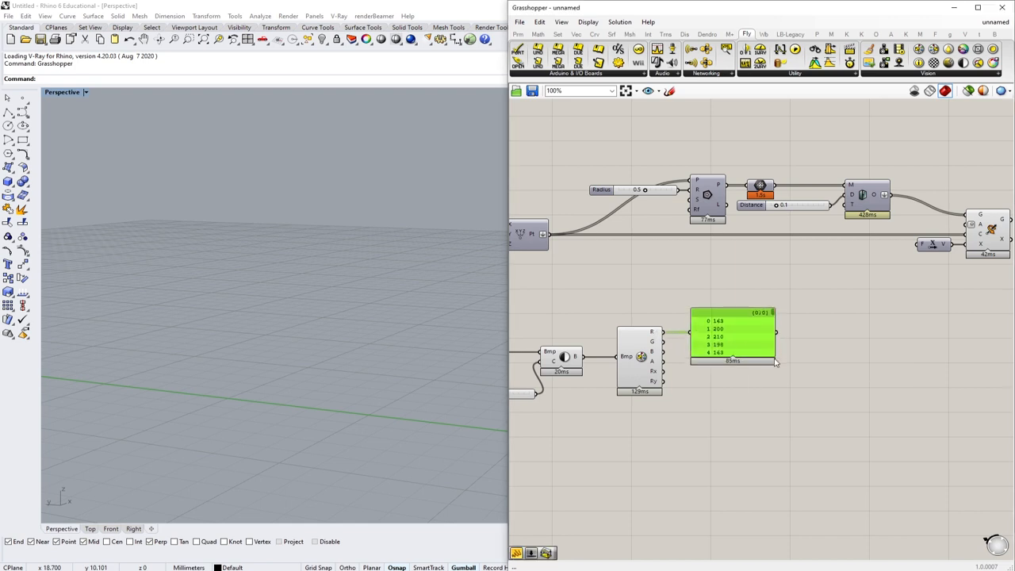
drag(776, 362, 923, 479)
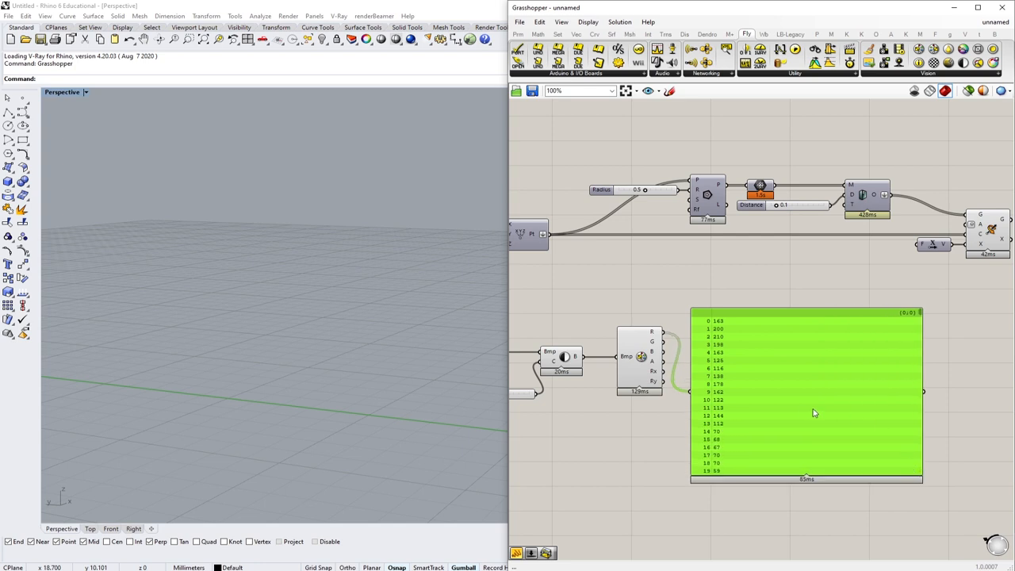
click(816, 387)
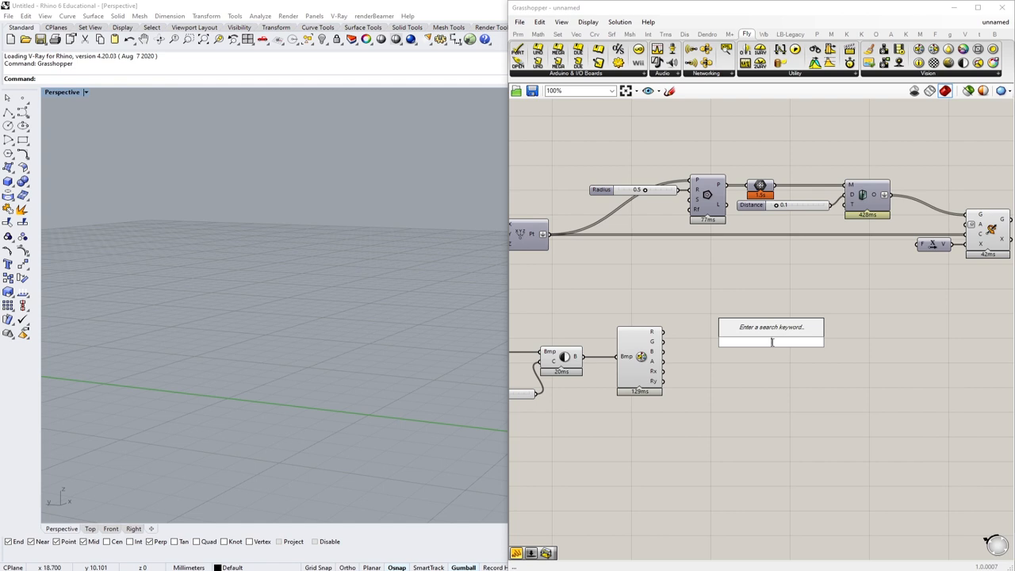
- Add a Remap Numbers component taking the red channel as its values
text(re)
text(bound)
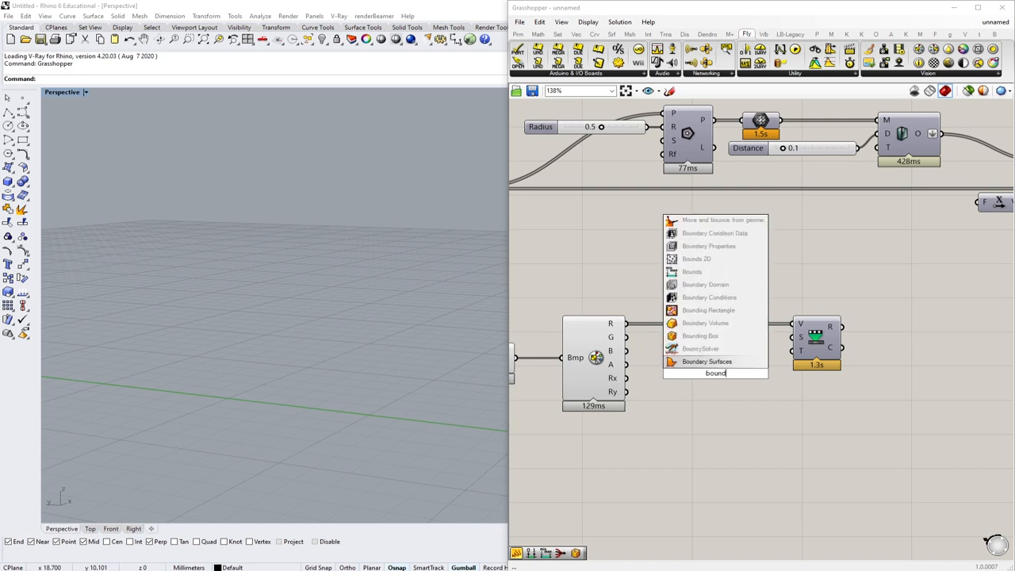
click(715, 373)
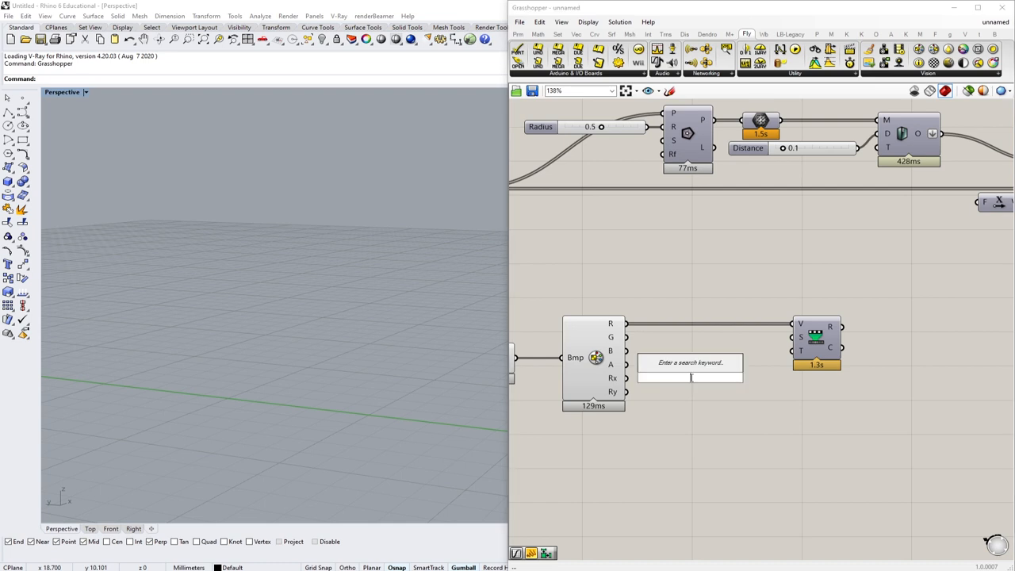
- Set the remap source domain with a Panel reading '0 to 255'
text(Panel)
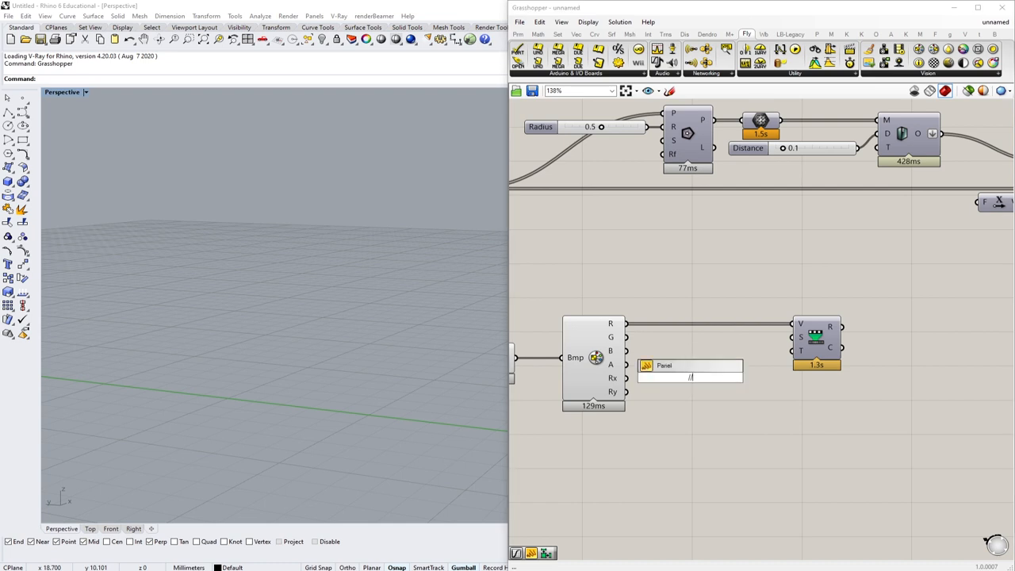
text(0 to 255)
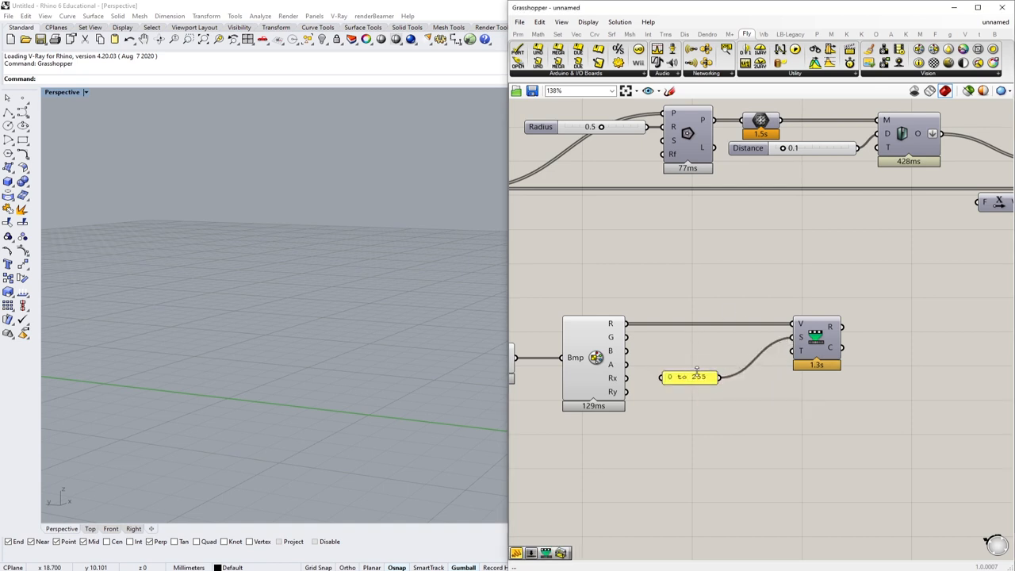
drag(690, 377, 745, 336)
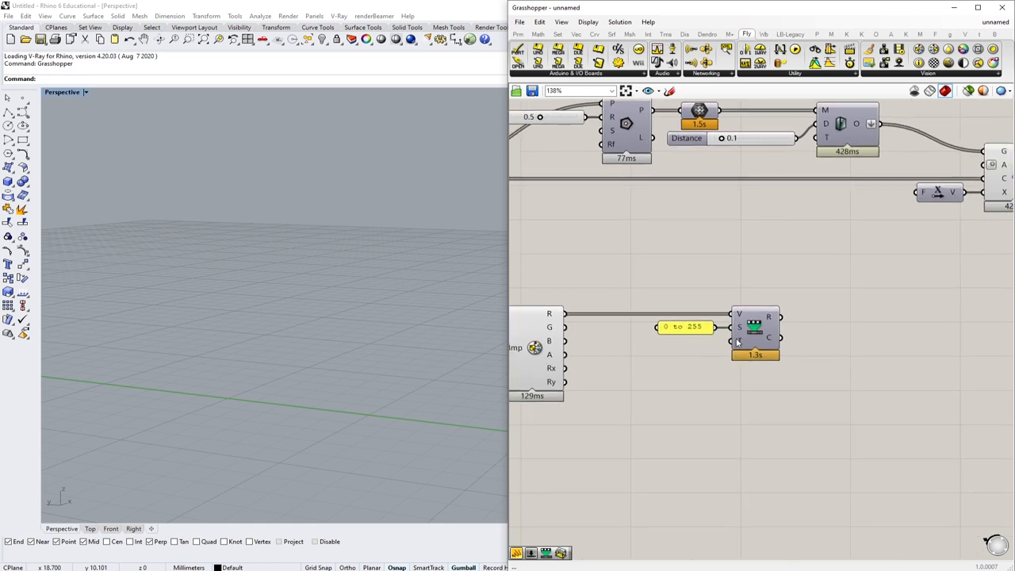
mouse_move(812, 348)
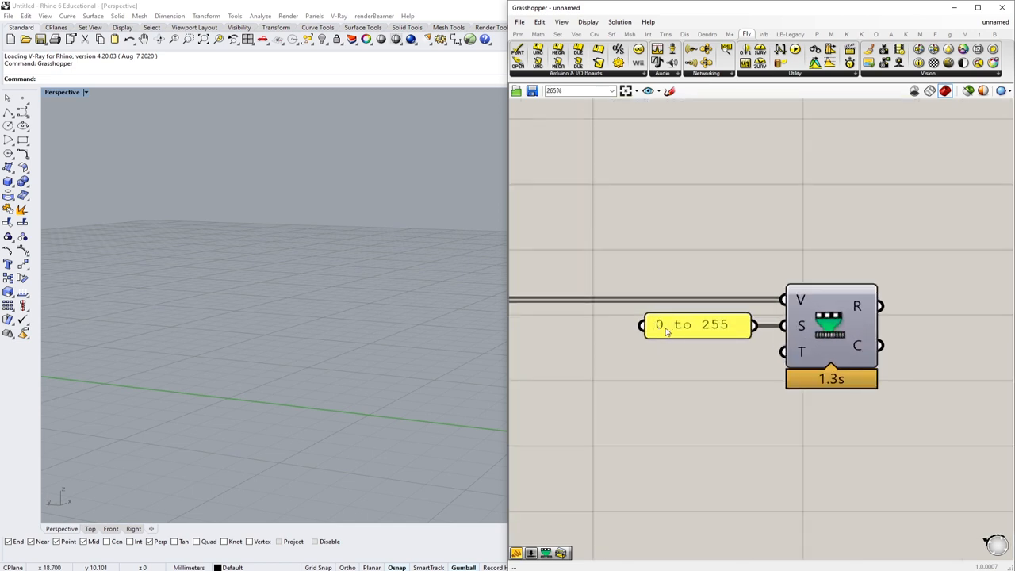
scroll(down, 3)
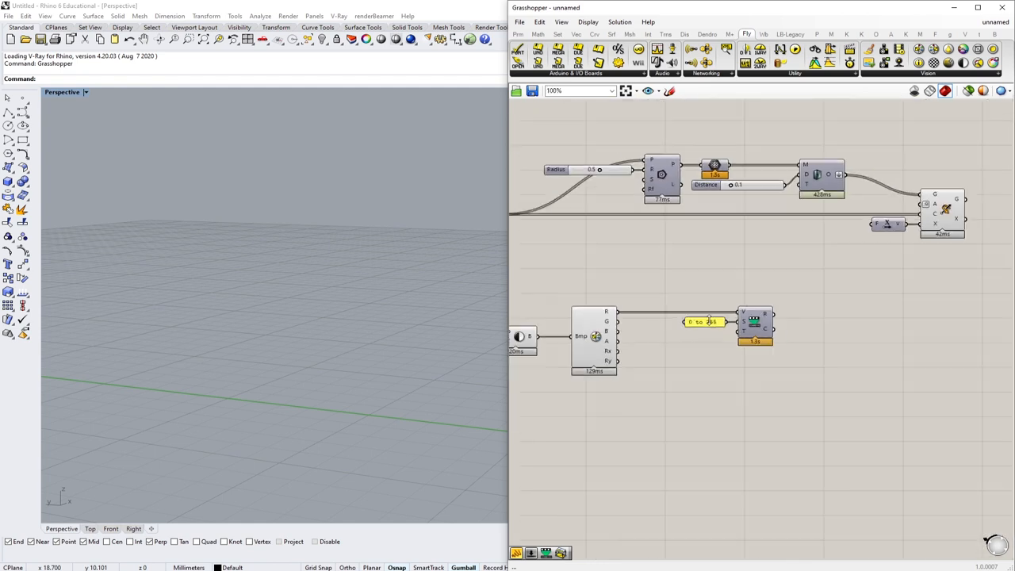
scroll(up, 3)
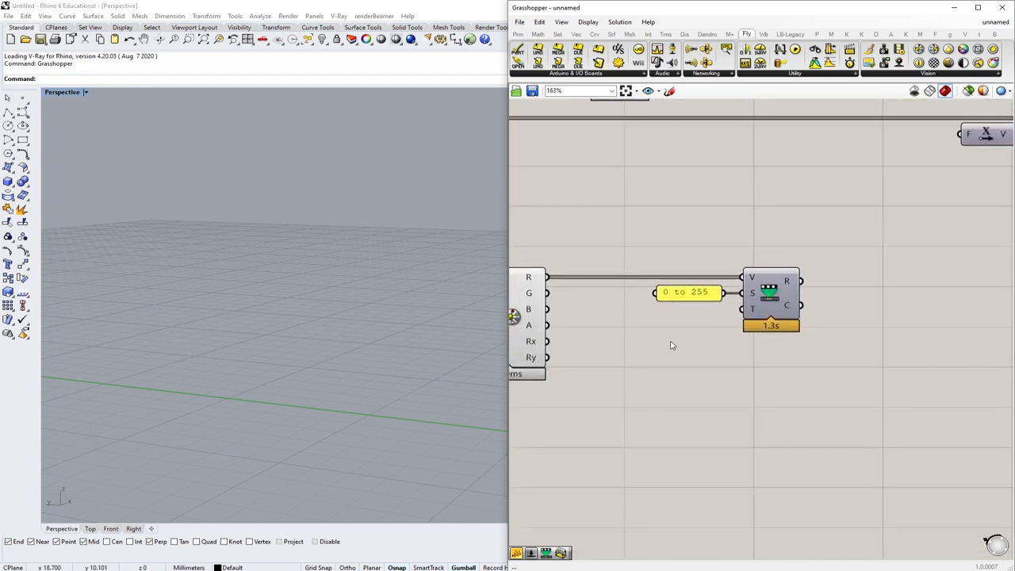
- Set the remap target domain with a second Panel reading '90 to 0'
double_click(672, 341)
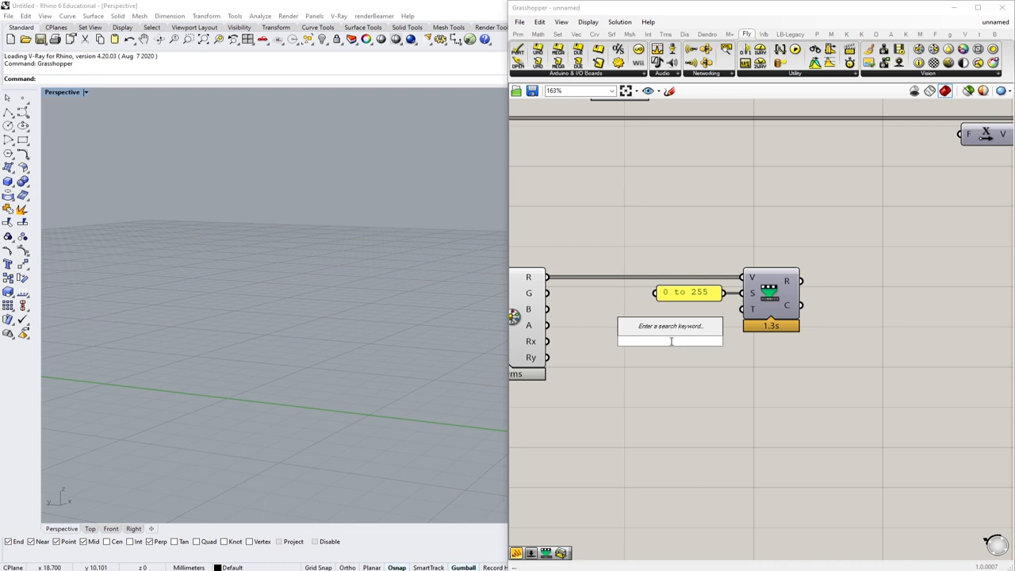
text(Panel)
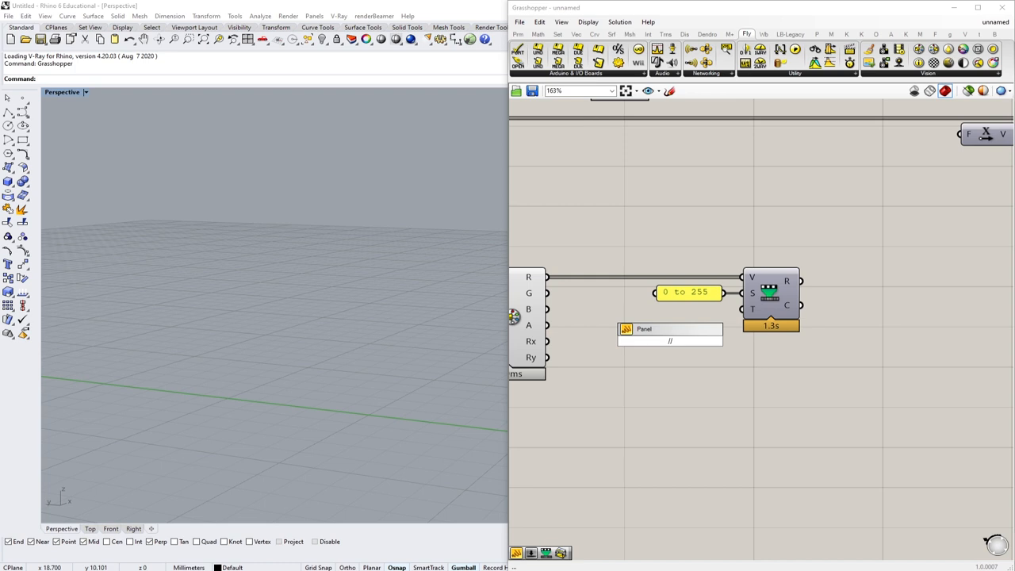
text(90)
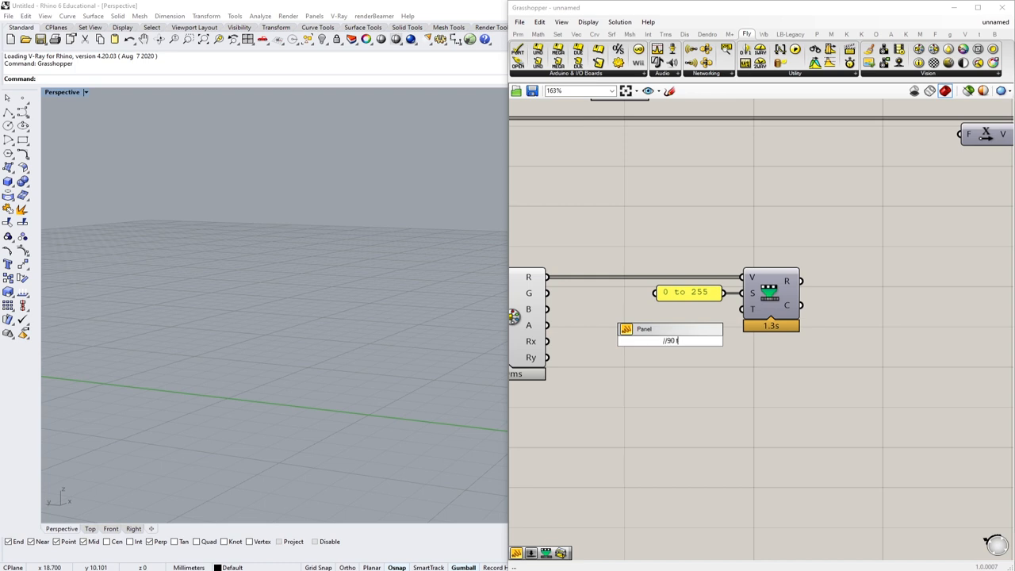
text(o)
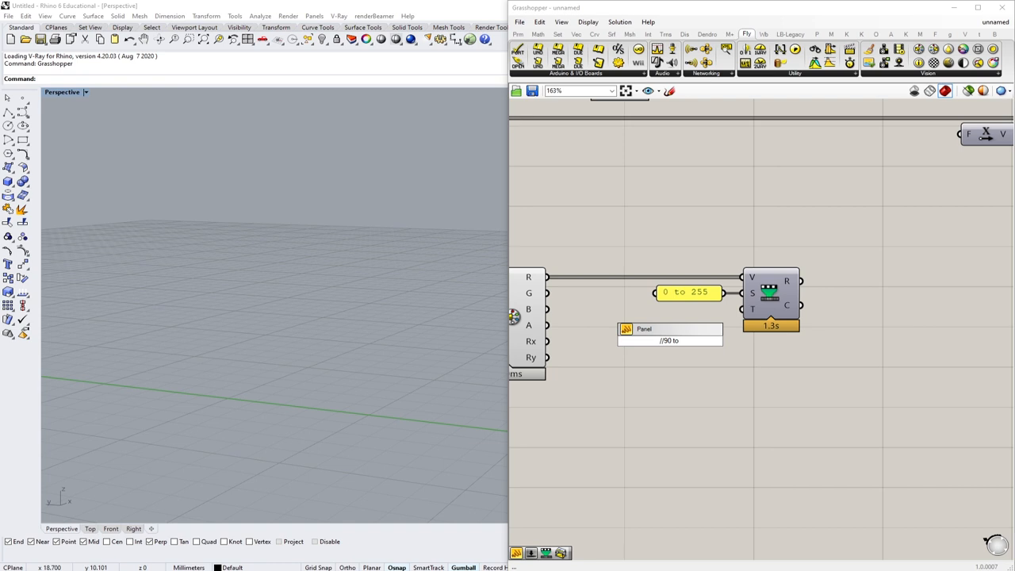
text(0)
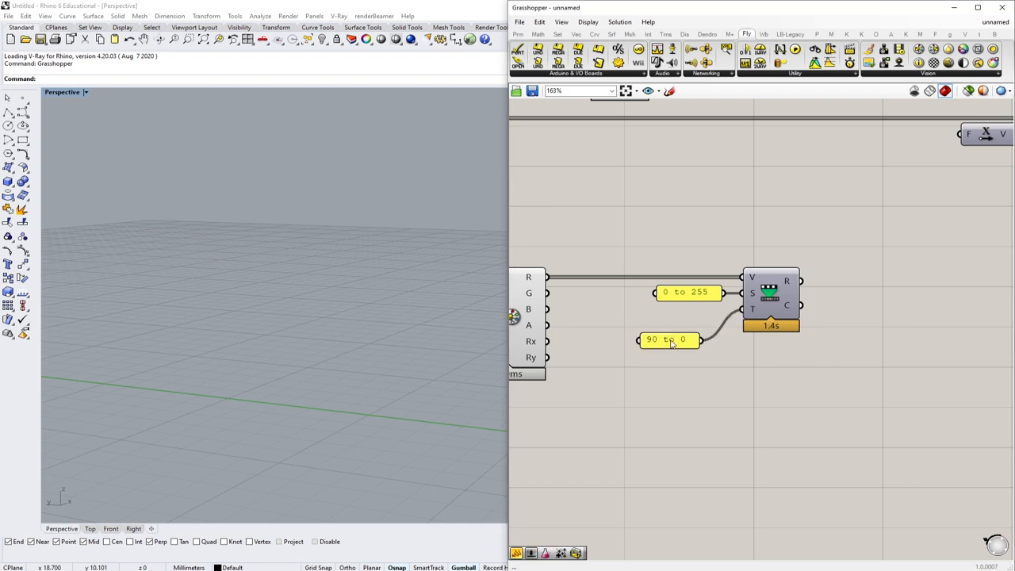
scroll(down, 3)
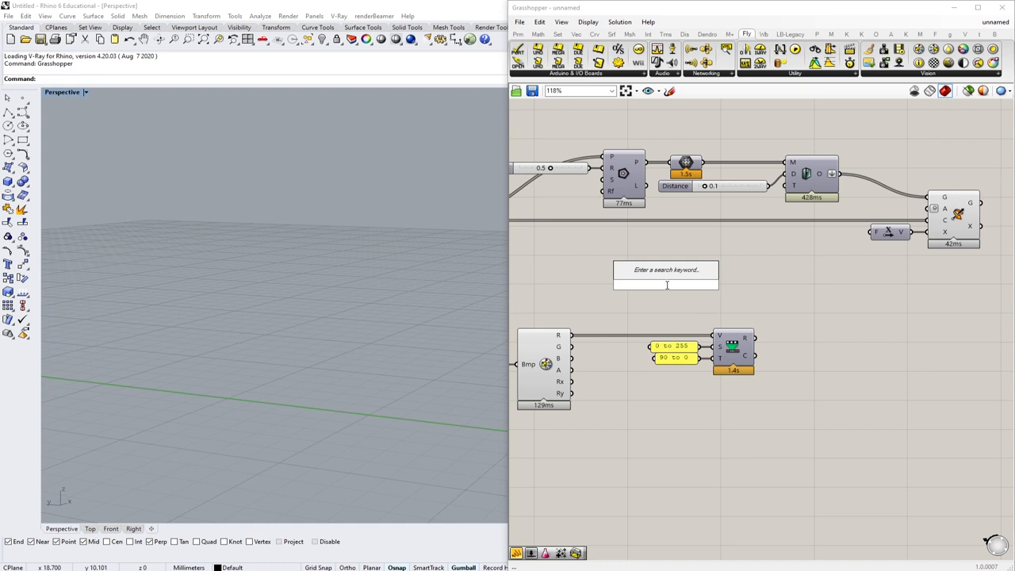
click(733, 349)
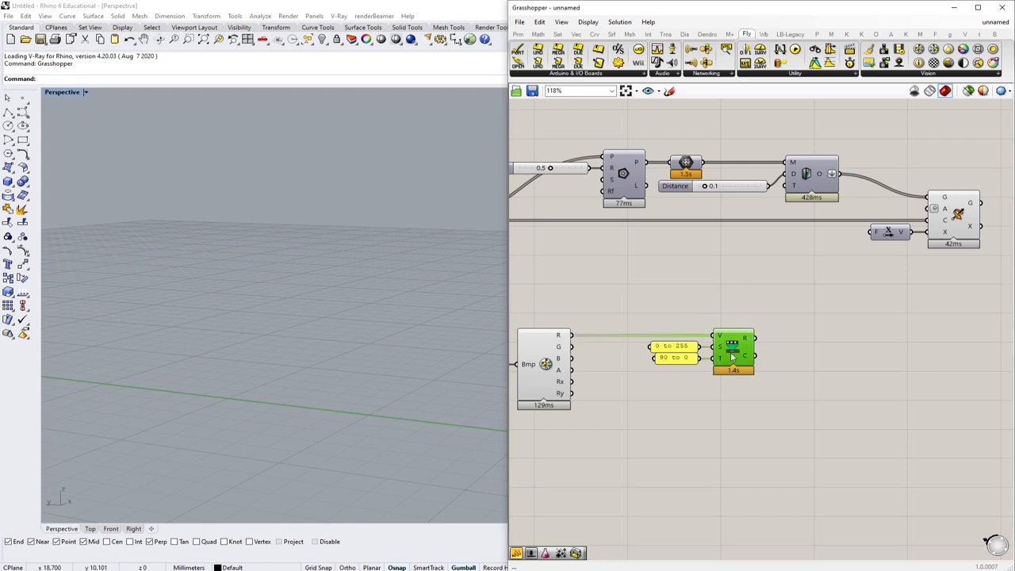
double_click(733, 357)
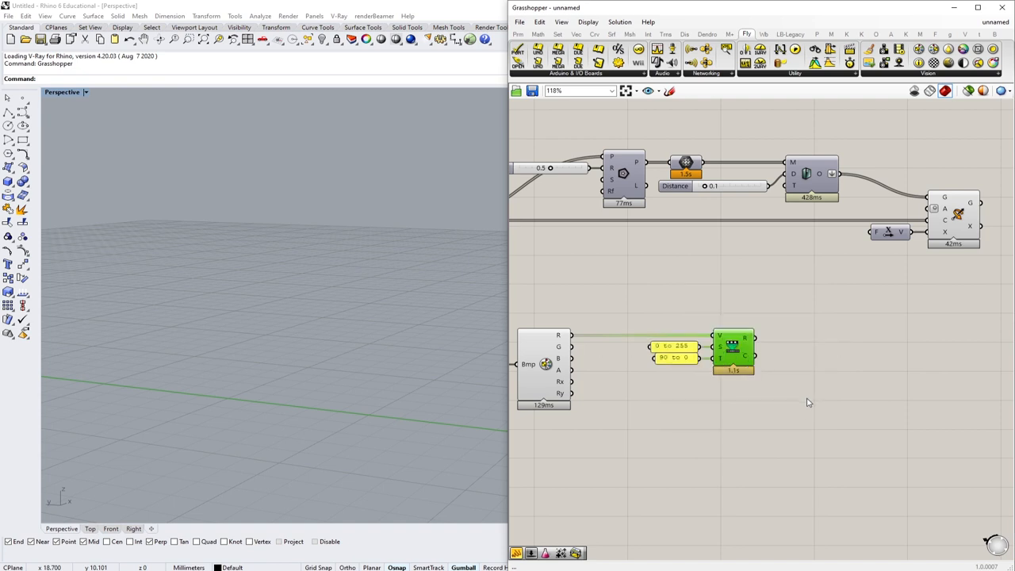
mouse_move(732, 352)
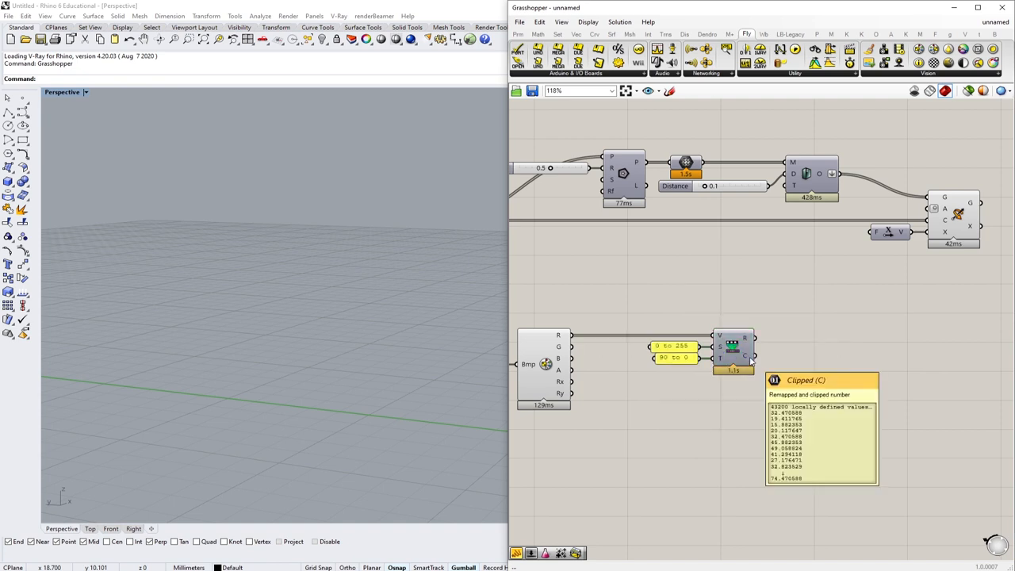
scroll(down, 3)
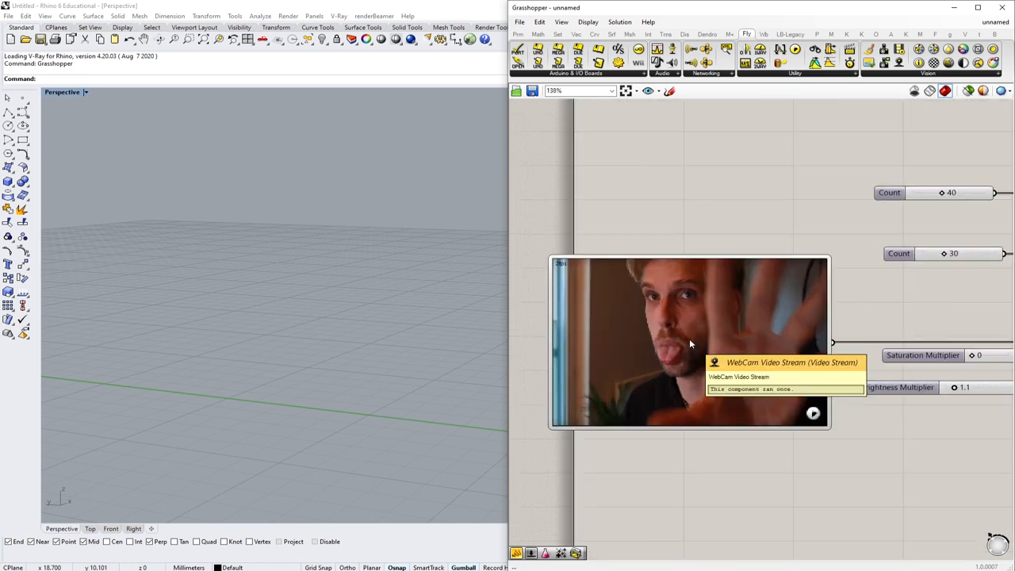
- Work out 240 × 180 = 43,200 in Calculator and close it
right_click(688, 341)
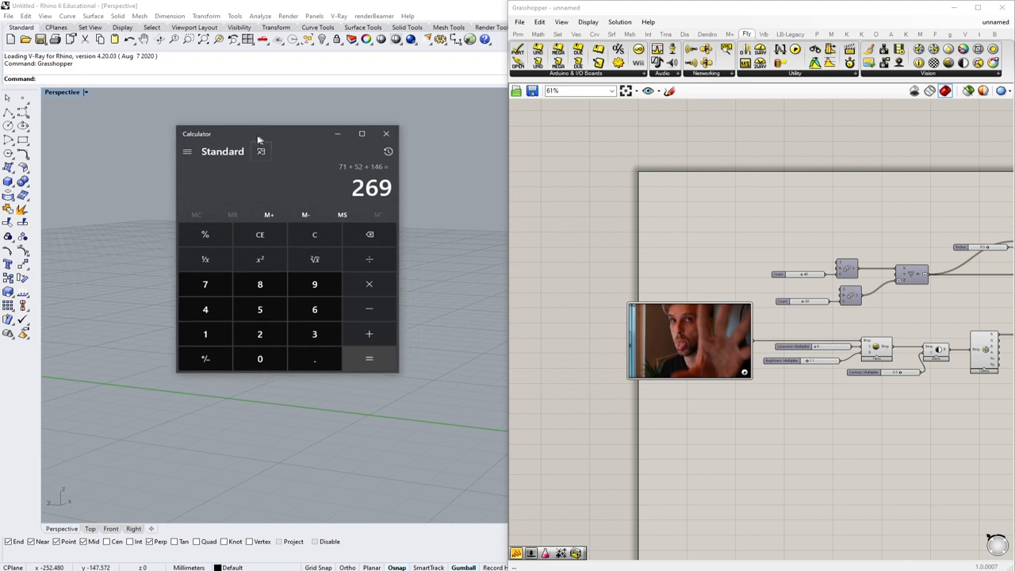
click(202, 334)
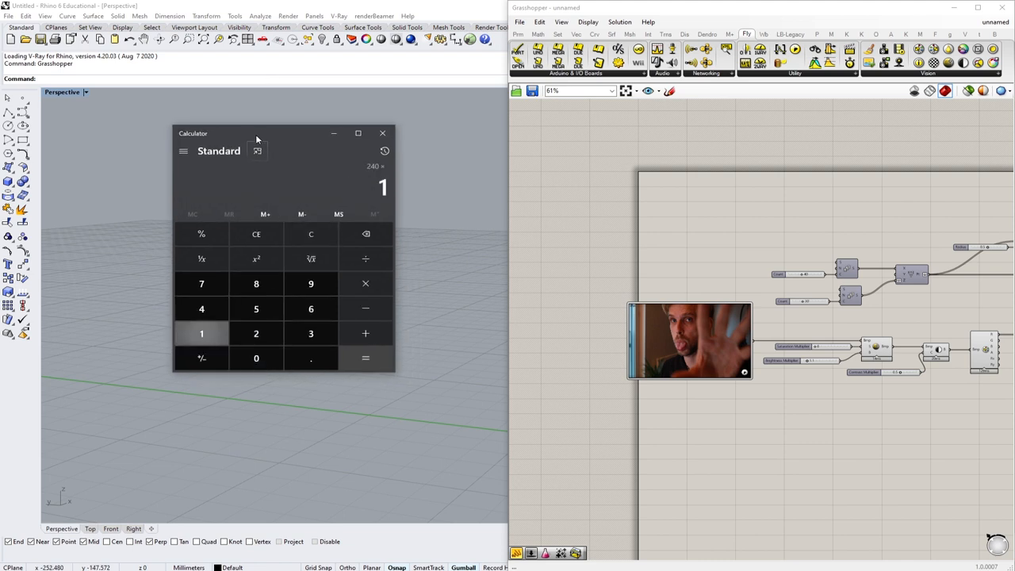
click(365, 359)
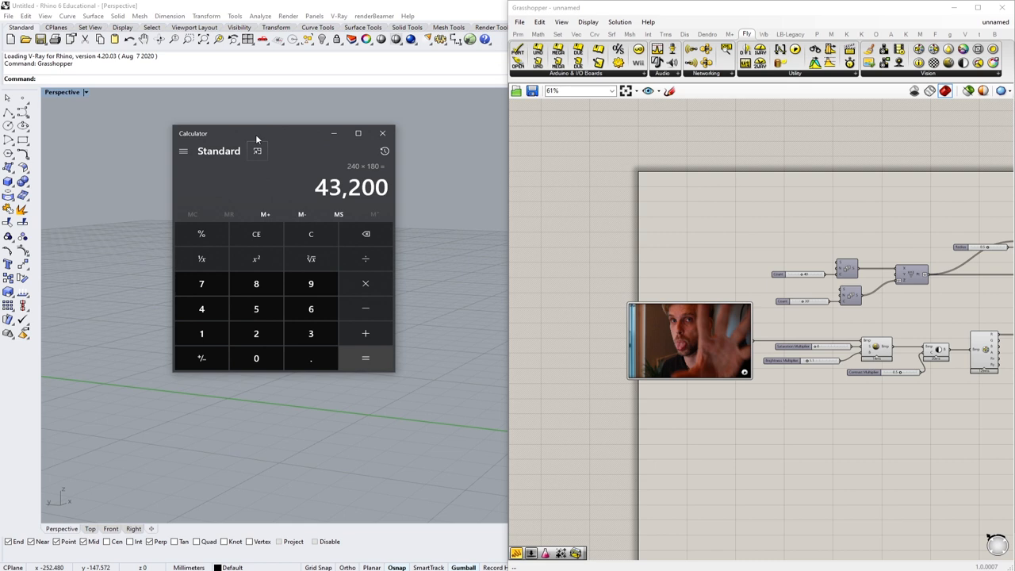
click(384, 133)
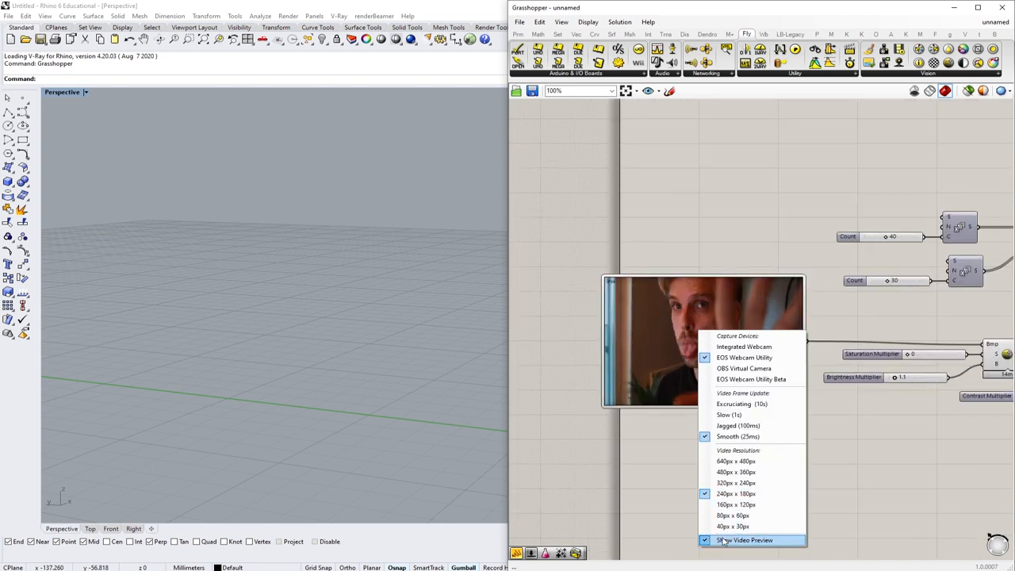
- Set the WebCam Video Stream resolution to 480px × 360px
click(743, 539)
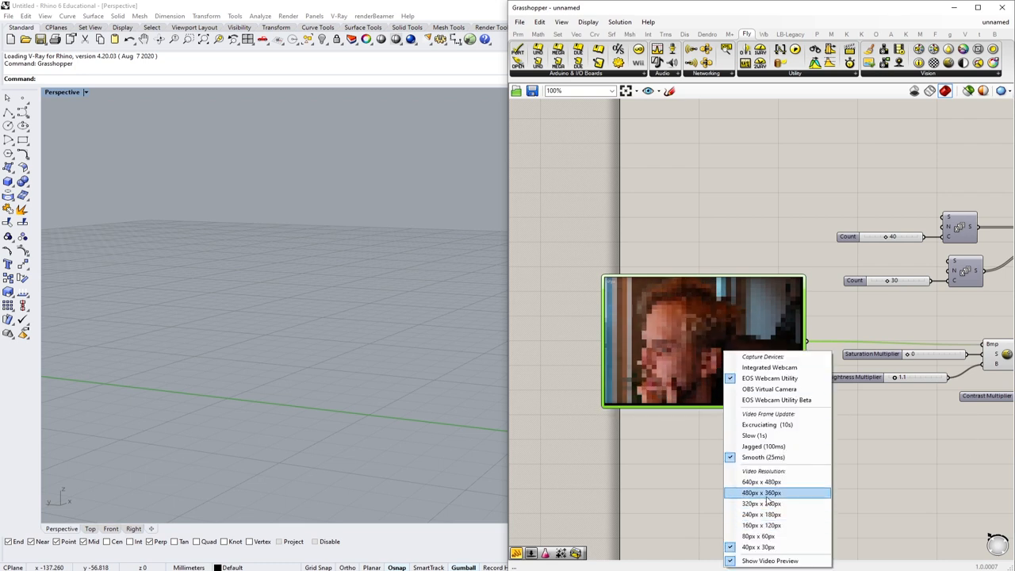
click(762, 492)
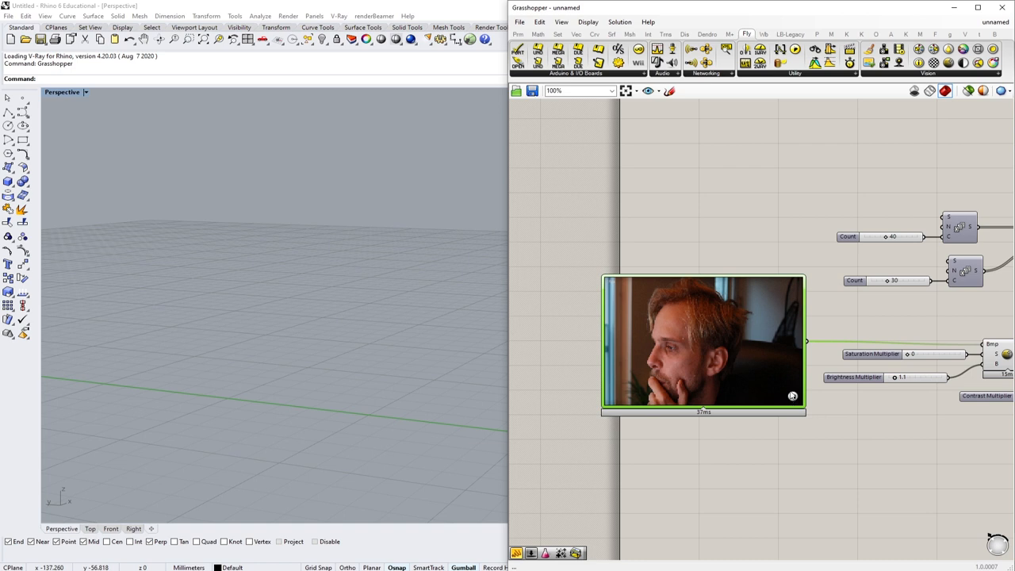
scroll(down, 3)
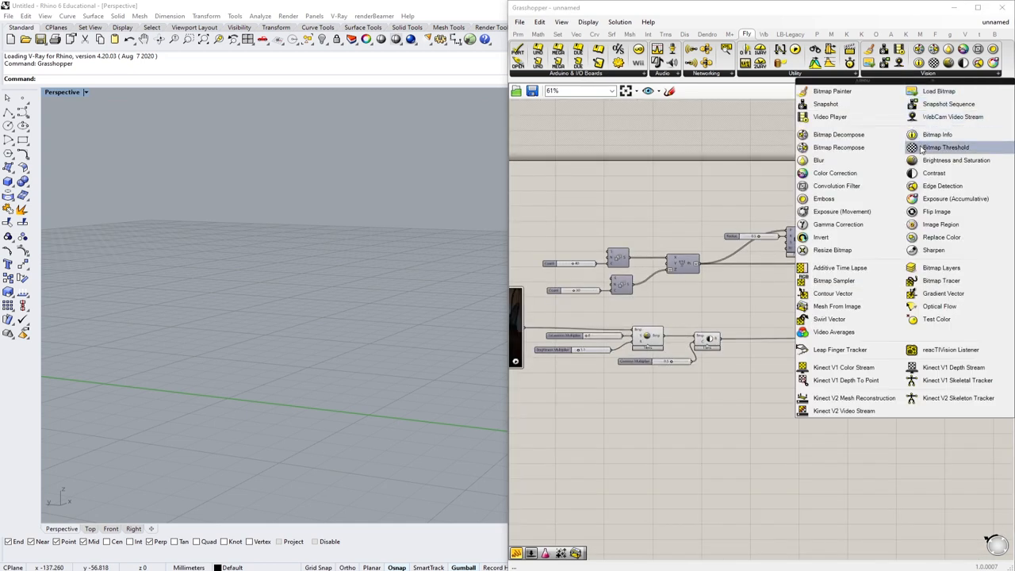
mouse_move(831, 251)
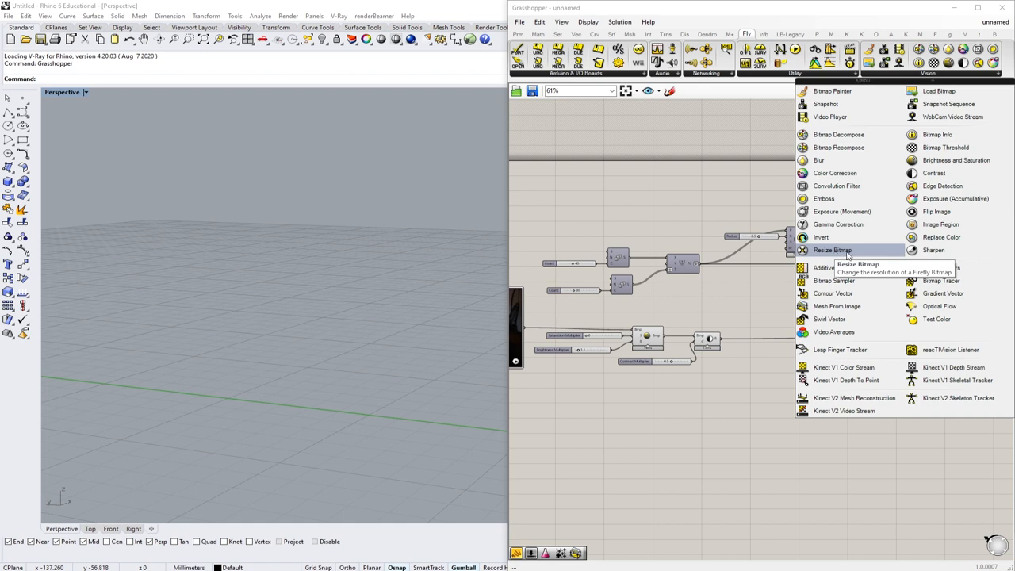
mouse_move(942, 238)
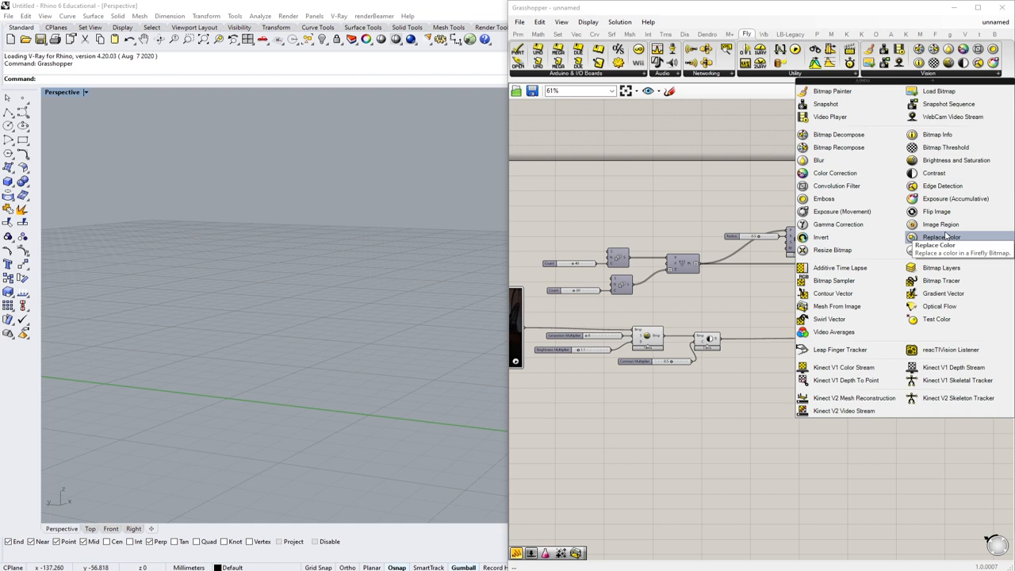
mouse_move(936, 319)
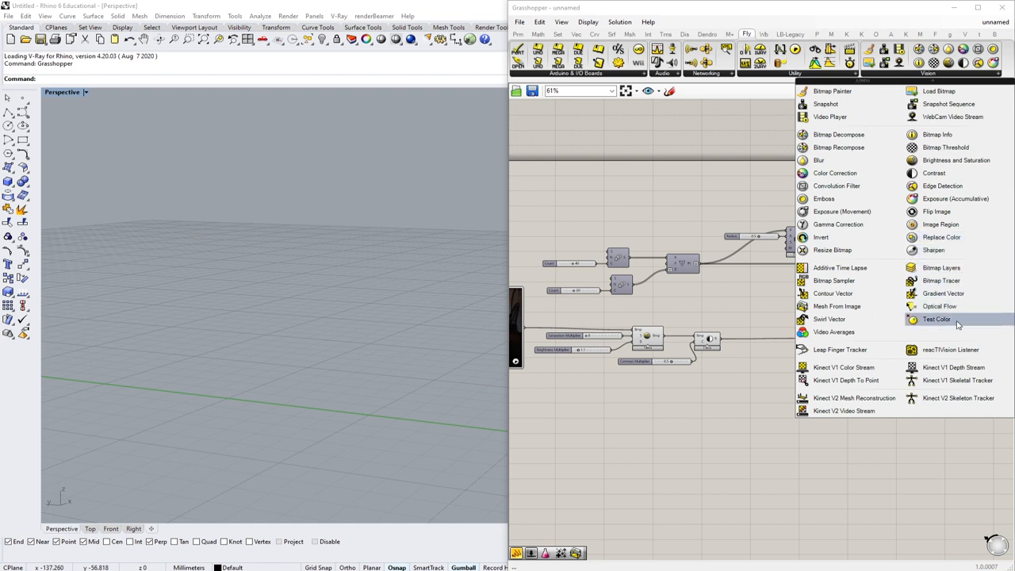
mouse_move(955, 320)
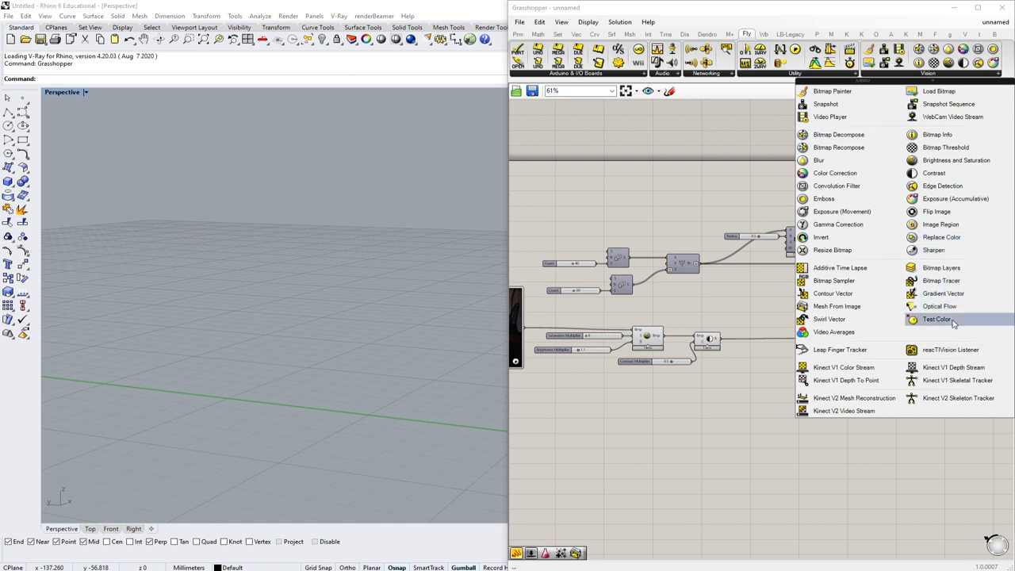
mouse_move(838, 306)
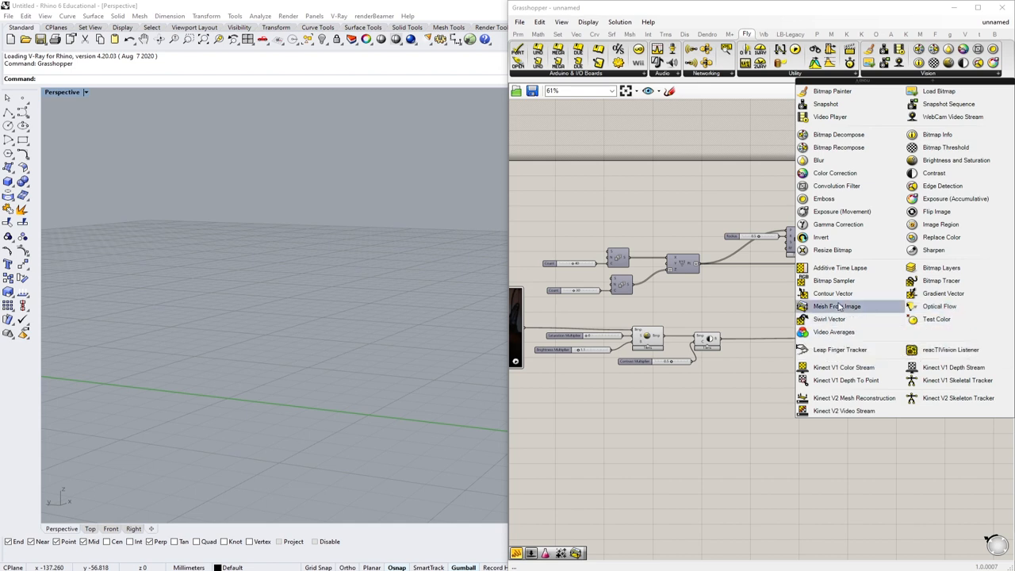
mouse_move(940, 225)
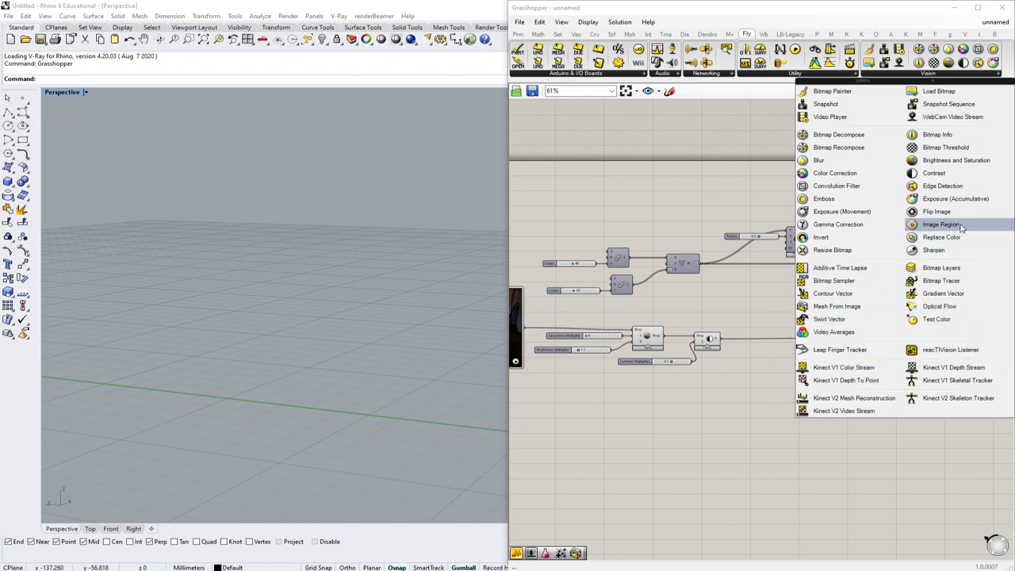
mouse_move(831, 251)
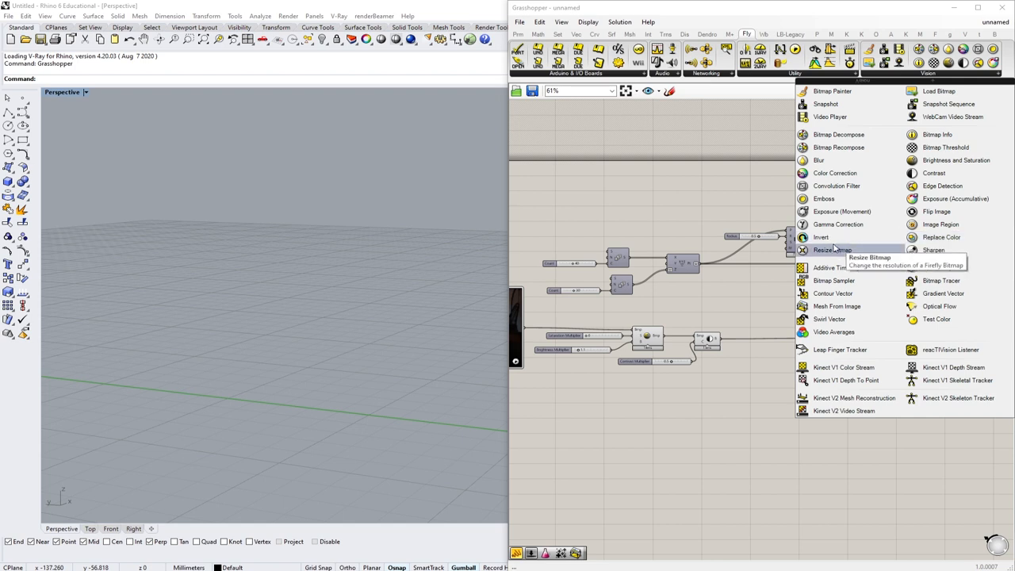
mouse_move(954, 198)
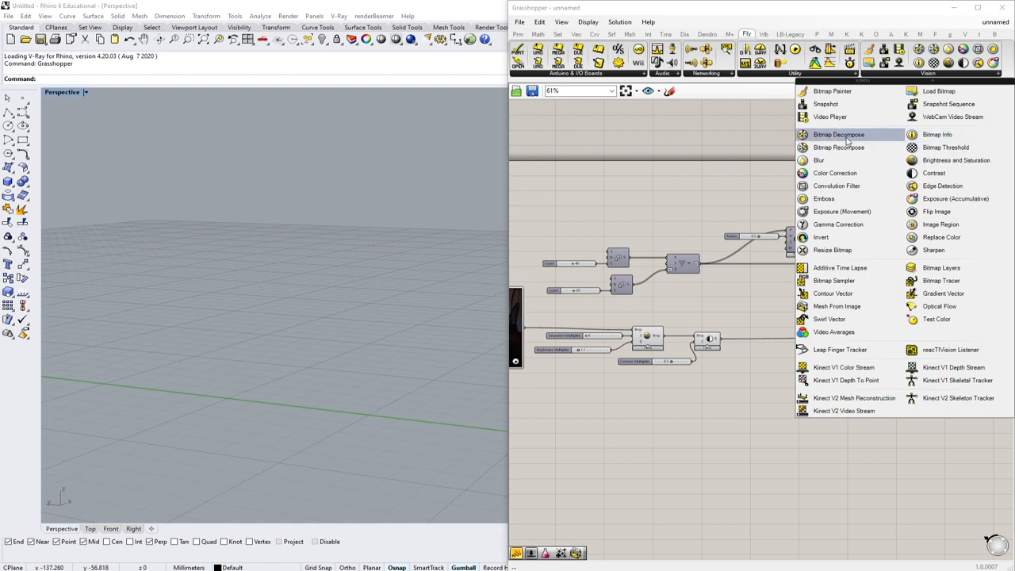
mouse_move(836, 186)
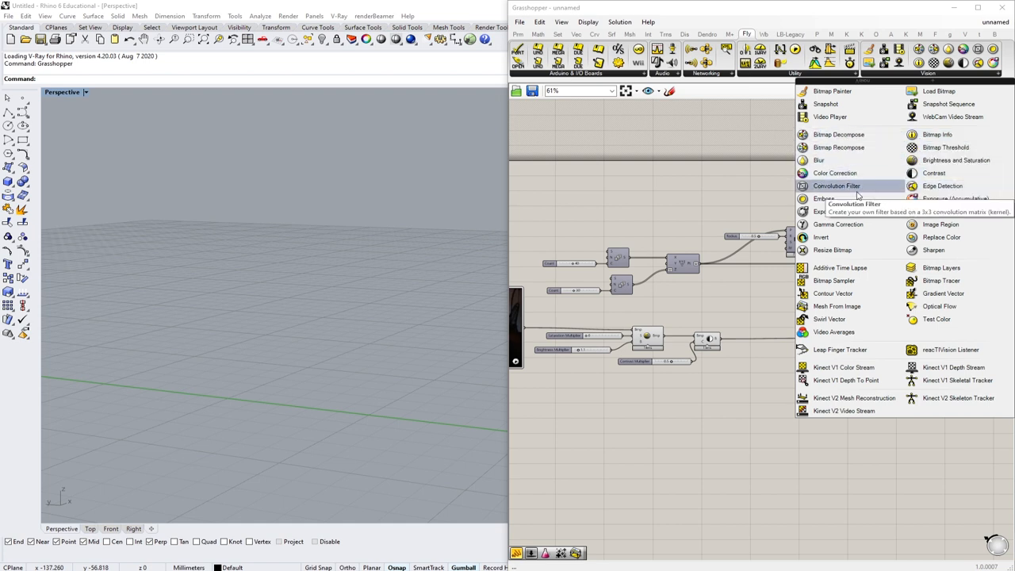
mouse_move(935, 213)
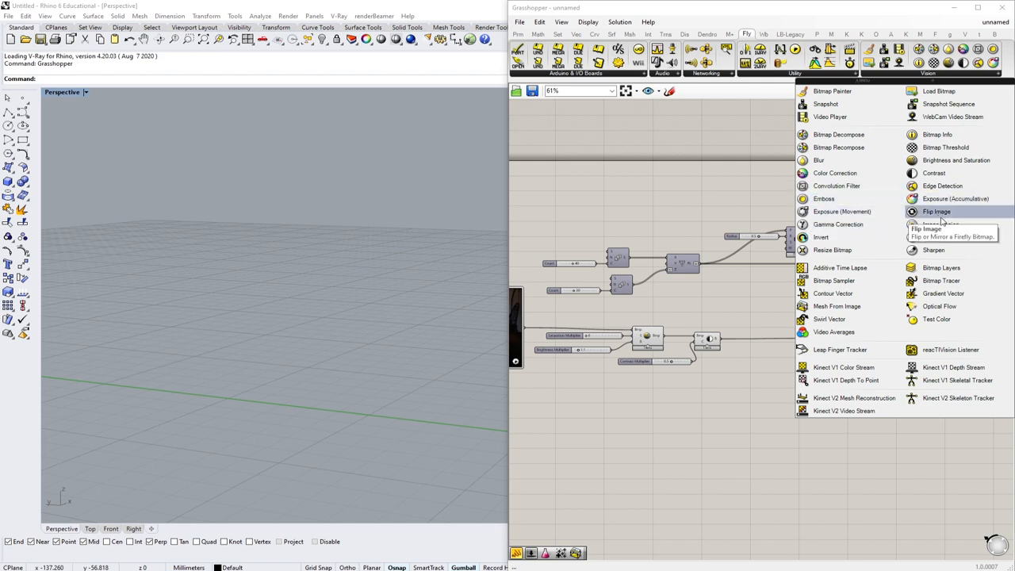
mouse_move(831, 251)
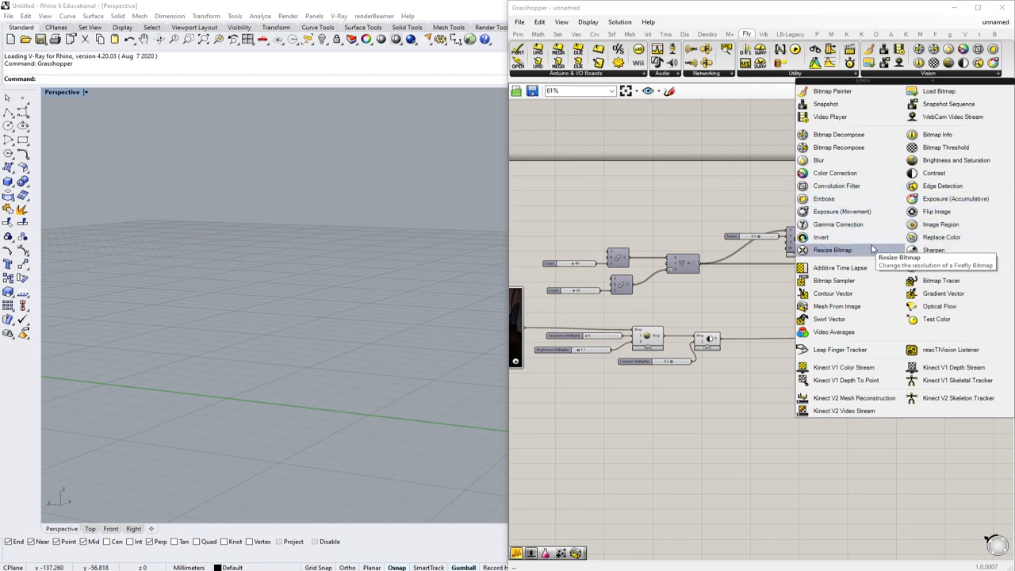
mouse_move(847, 257)
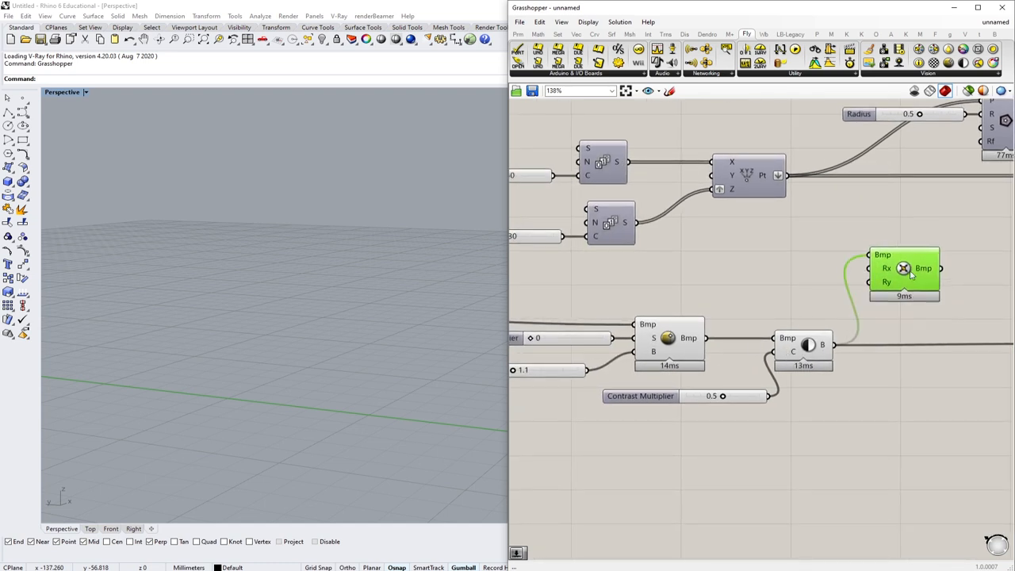
- Wire the Resize Bitmap output into the Bitmap Decompose Bmp input feeding the remap
scroll(down, 3)
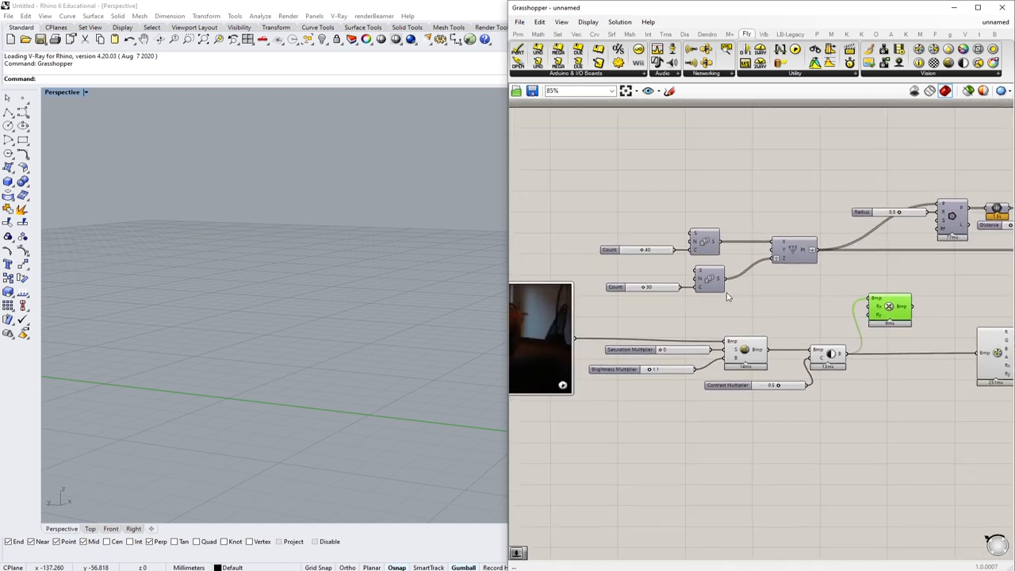
scroll(up, 3)
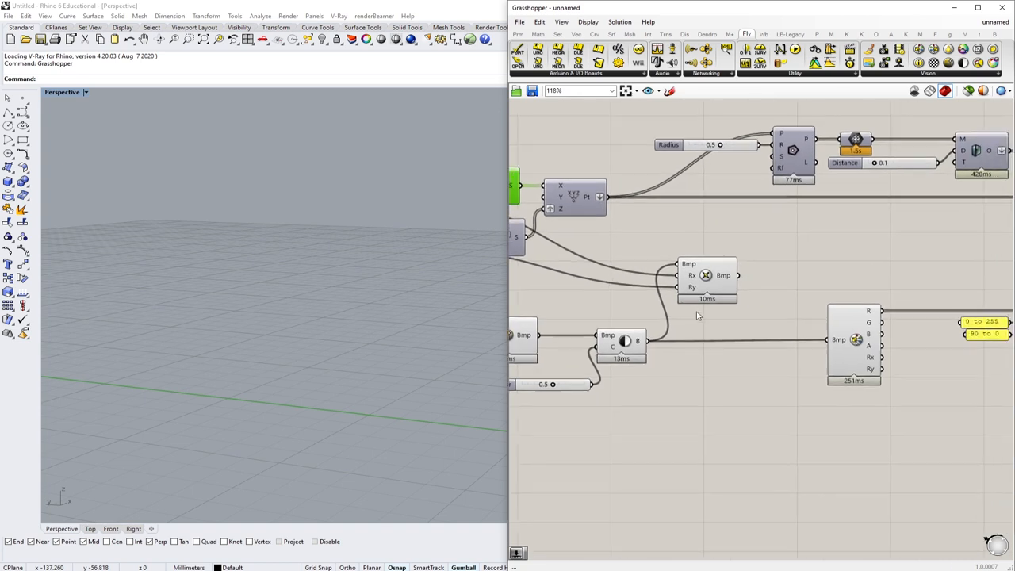
mouse_move(736, 276)
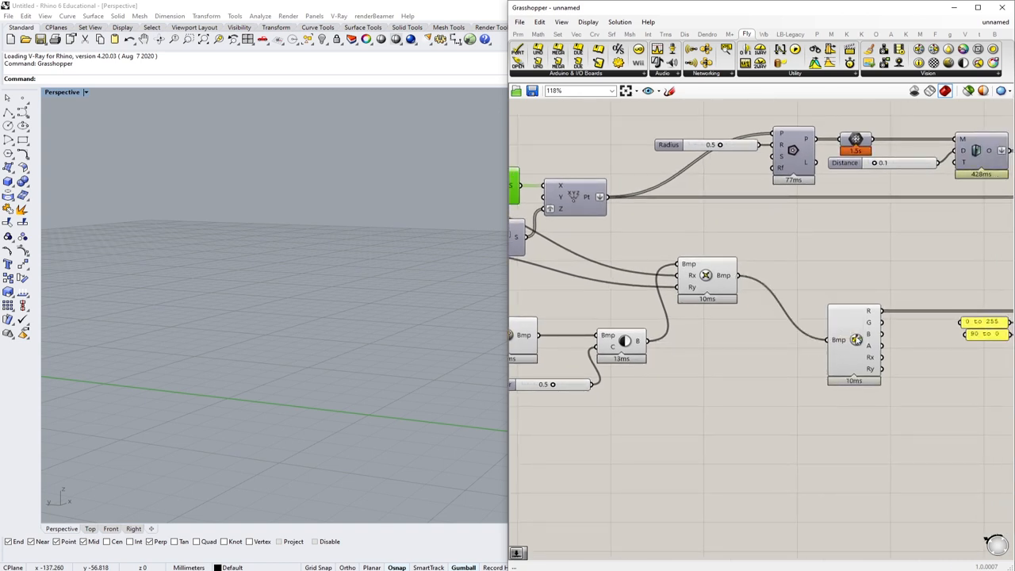
click(837, 333)
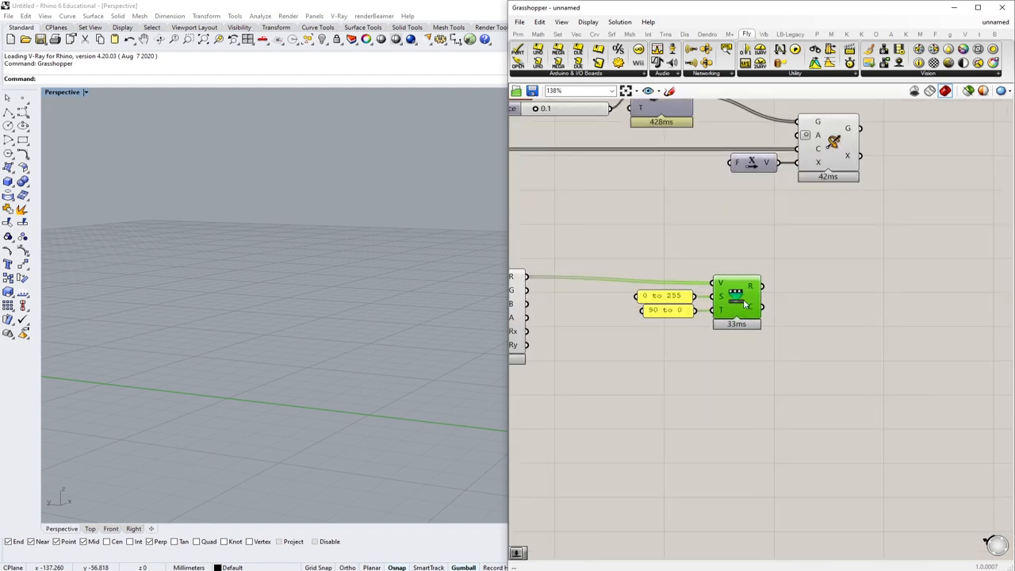
scroll(down, 3)
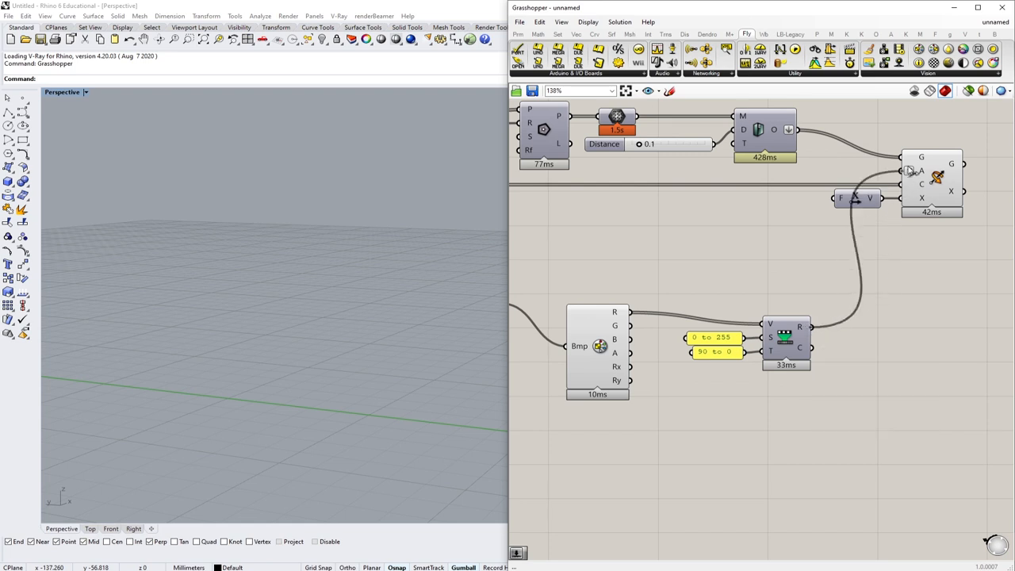
scroll(down, 3)
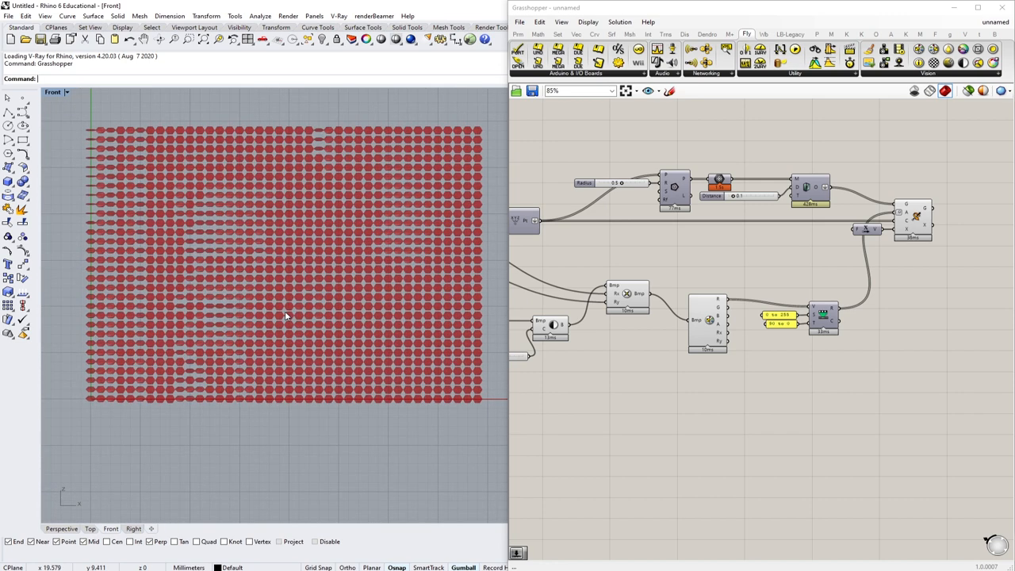
mouse_move(552, 352)
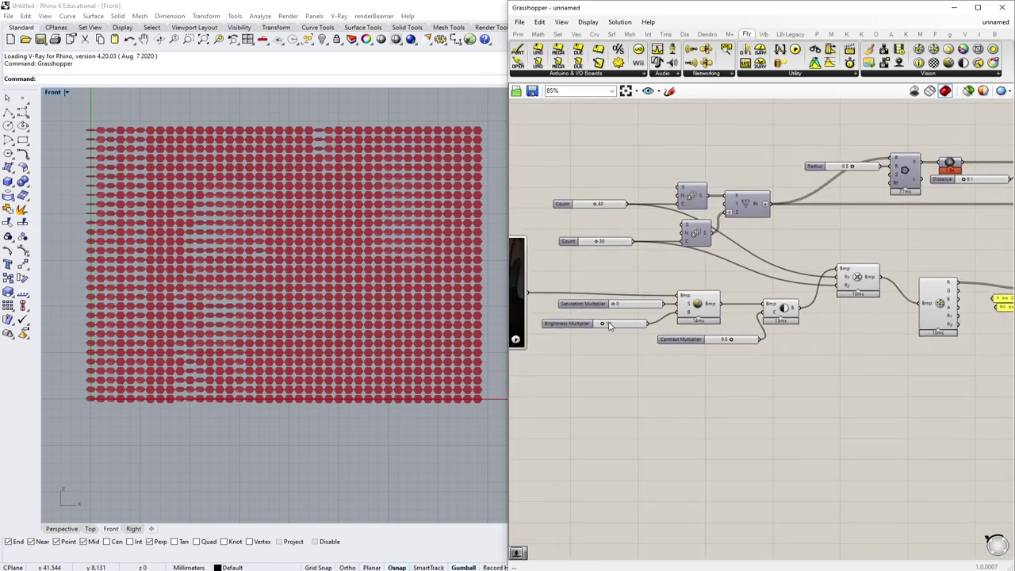
- Zoom out to view the red plate-grid portrait in Rhino's front viewport
scroll(down, 3)
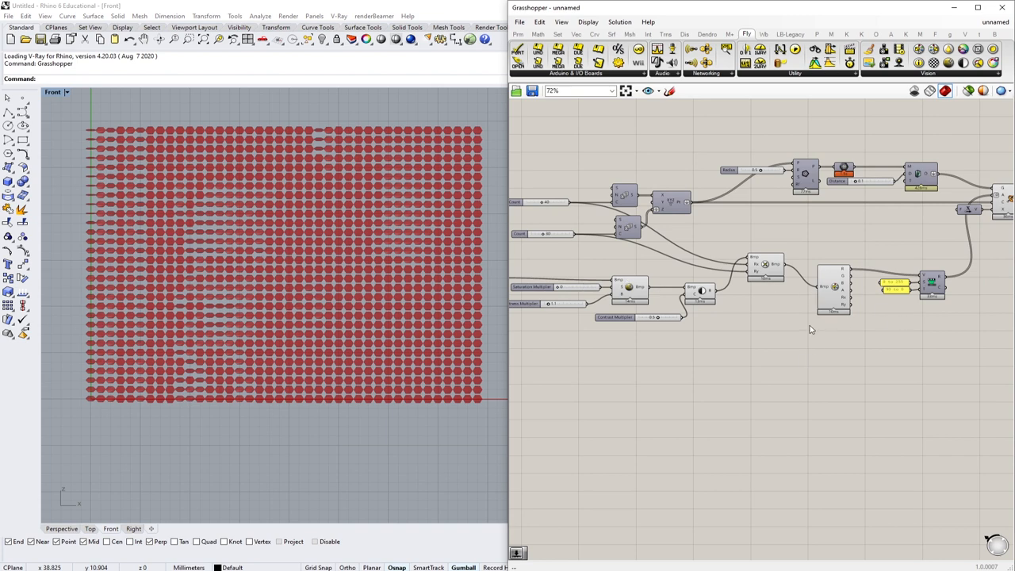
- Sweep the Contrast Multiplier slider up to 1.0 and back to 0.5
double_click(805, 333)
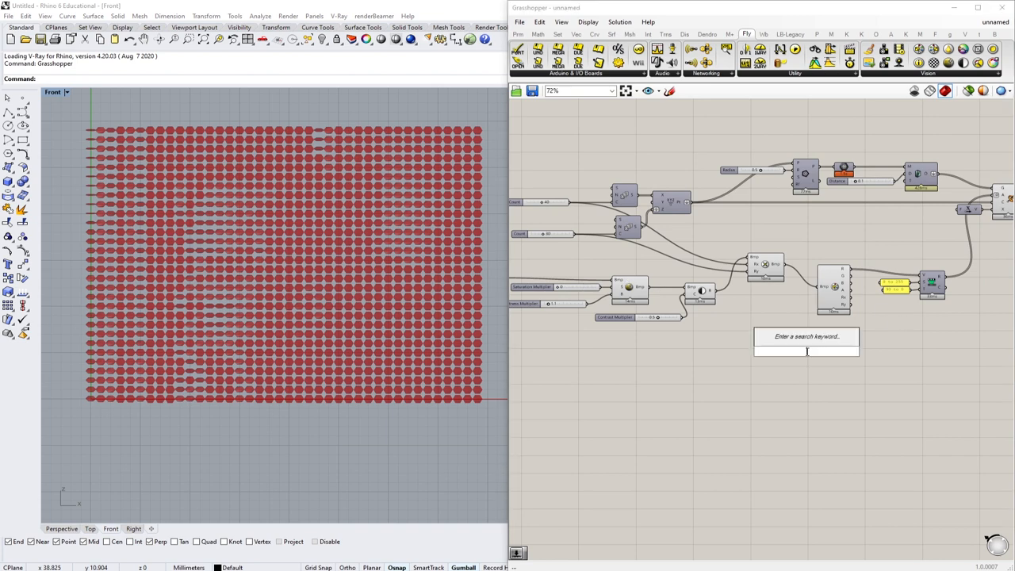
scroll(up, 3)
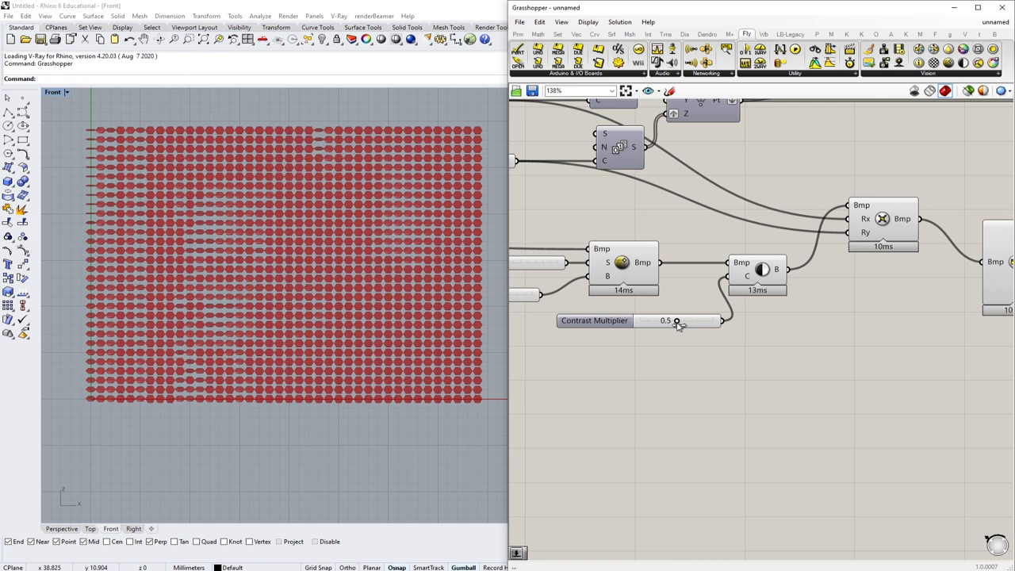
drag(675, 321, 712, 320)
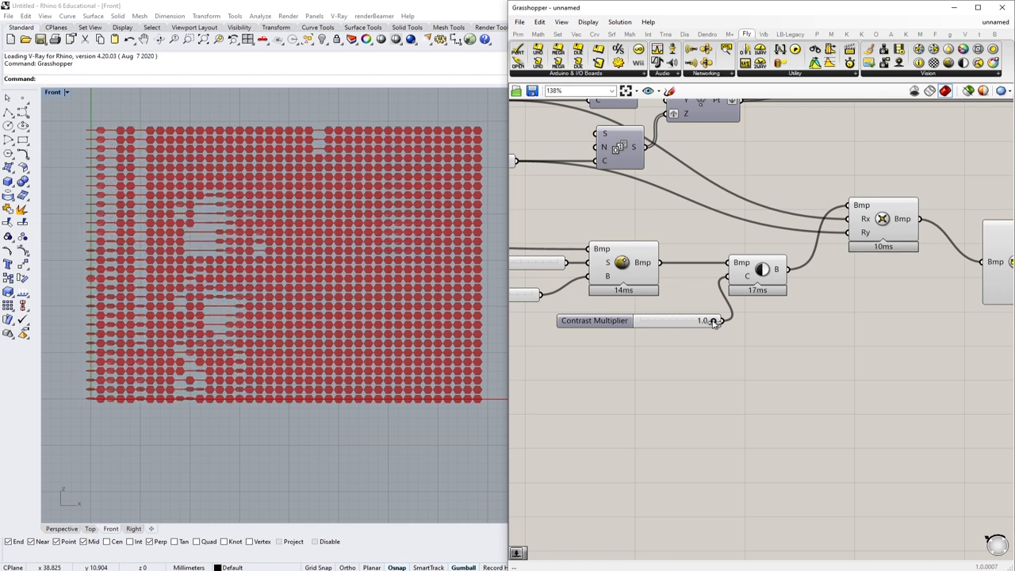
drag(714, 320, 675, 320)
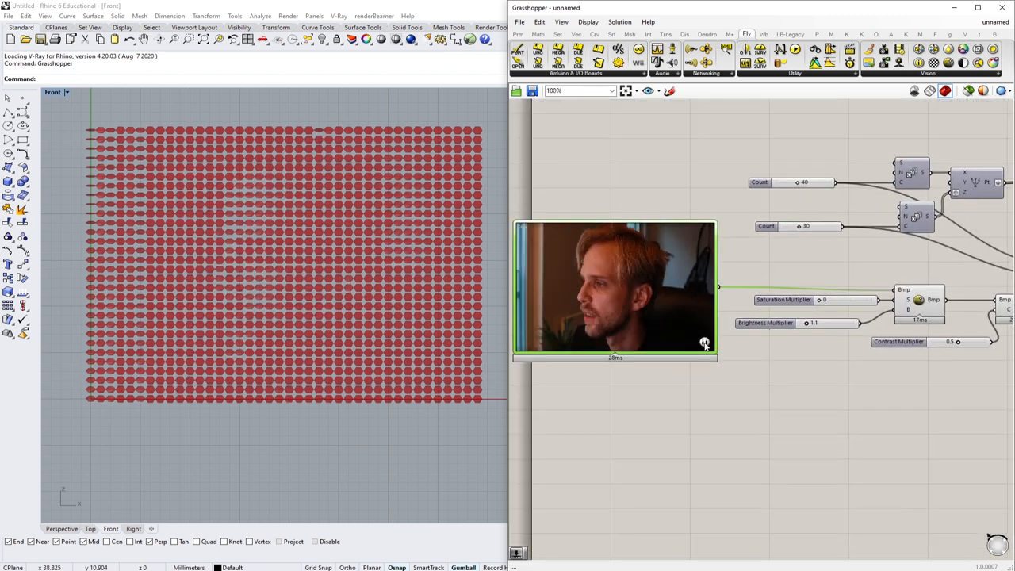
mouse_move(704, 343)
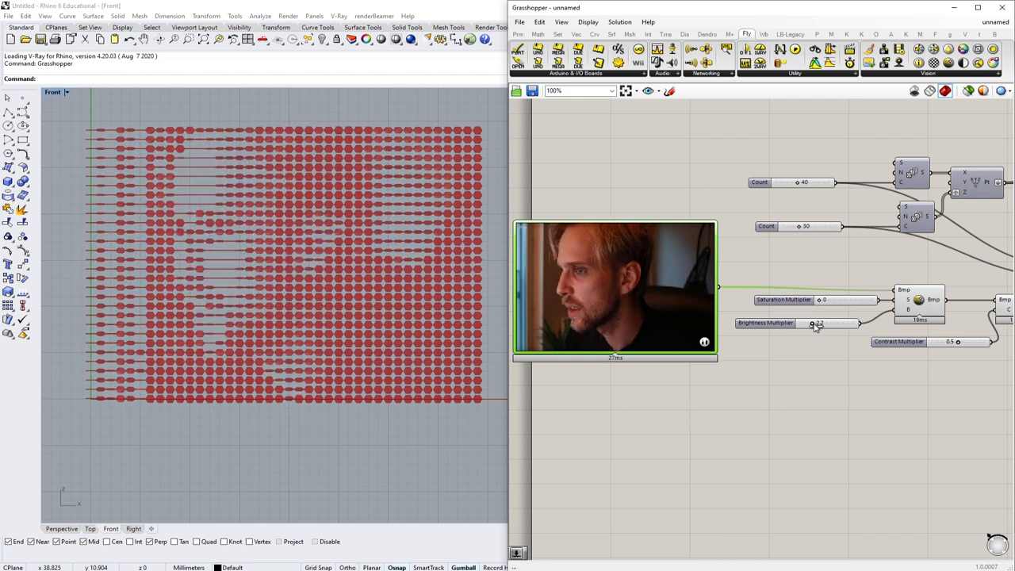
mouse_move(816, 323)
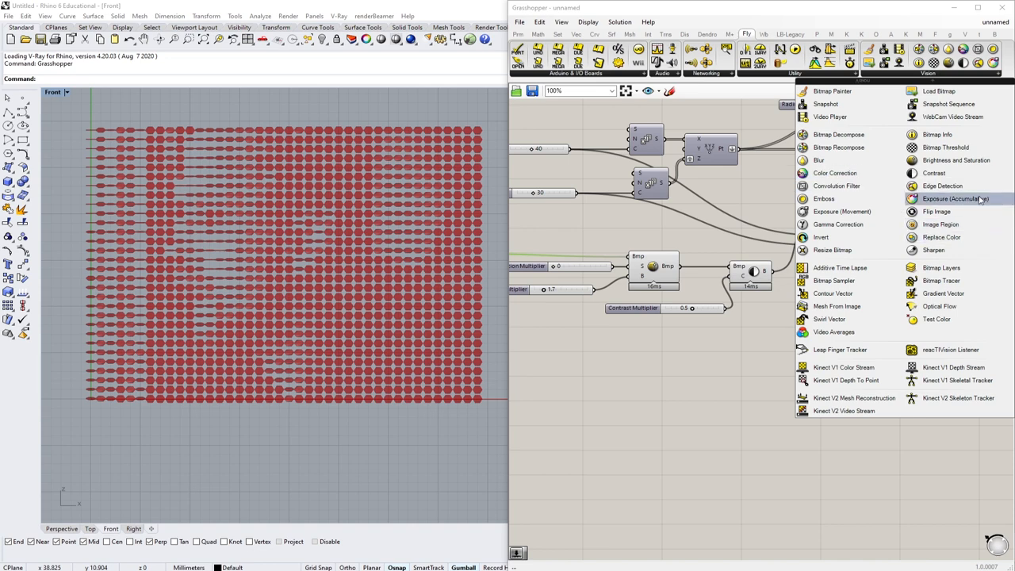
mouse_move(960, 199)
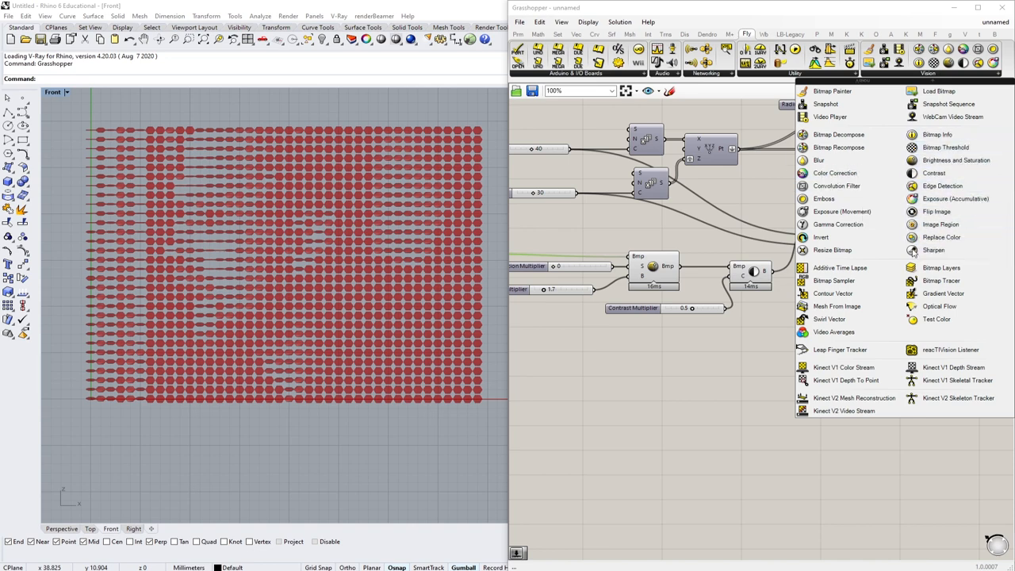
mouse_move(934, 251)
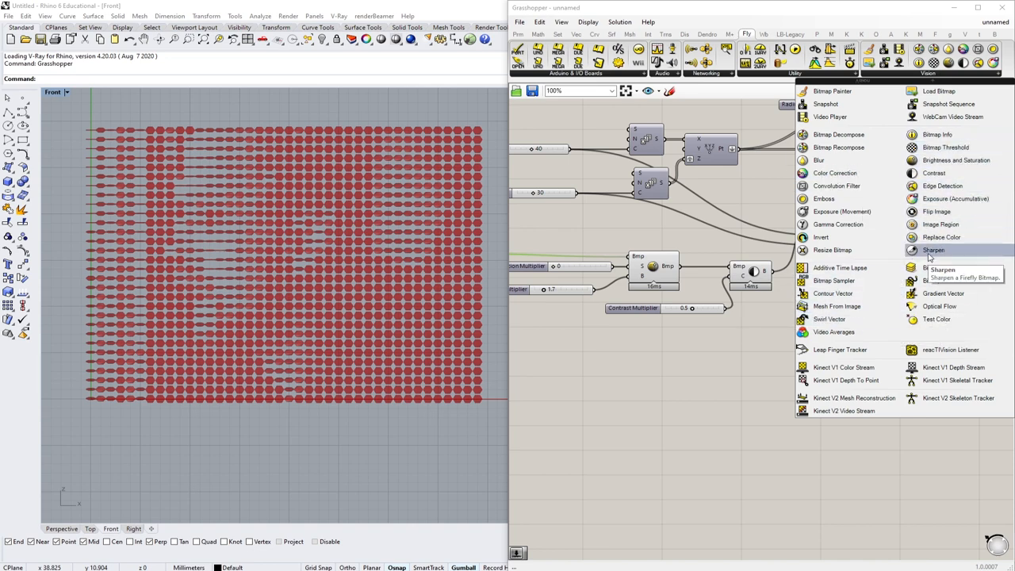
- Add a Firefly Sharpen filter after the contrast output and place a preview image-mesh component
click(933, 251)
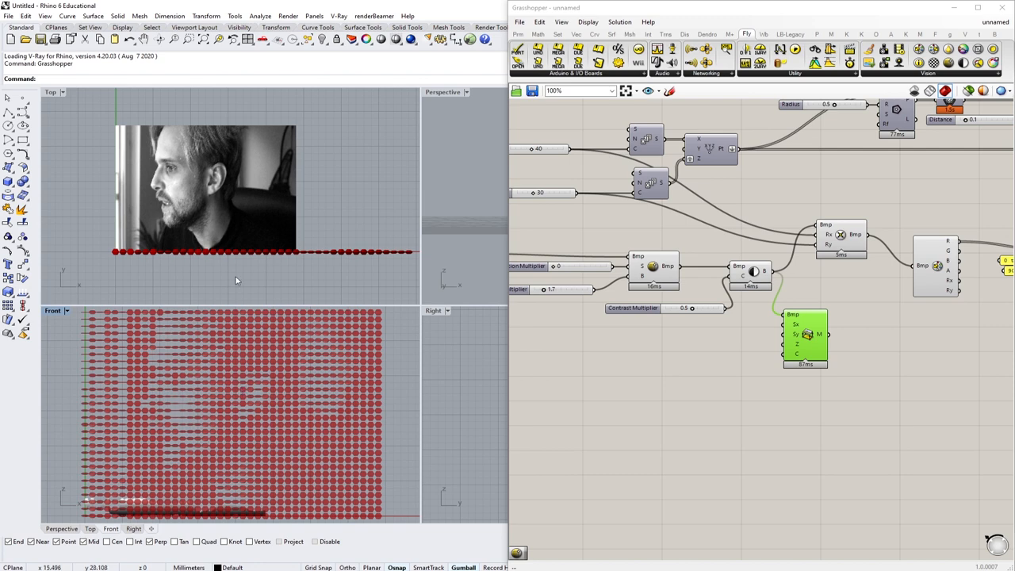
mouse_move(824, 334)
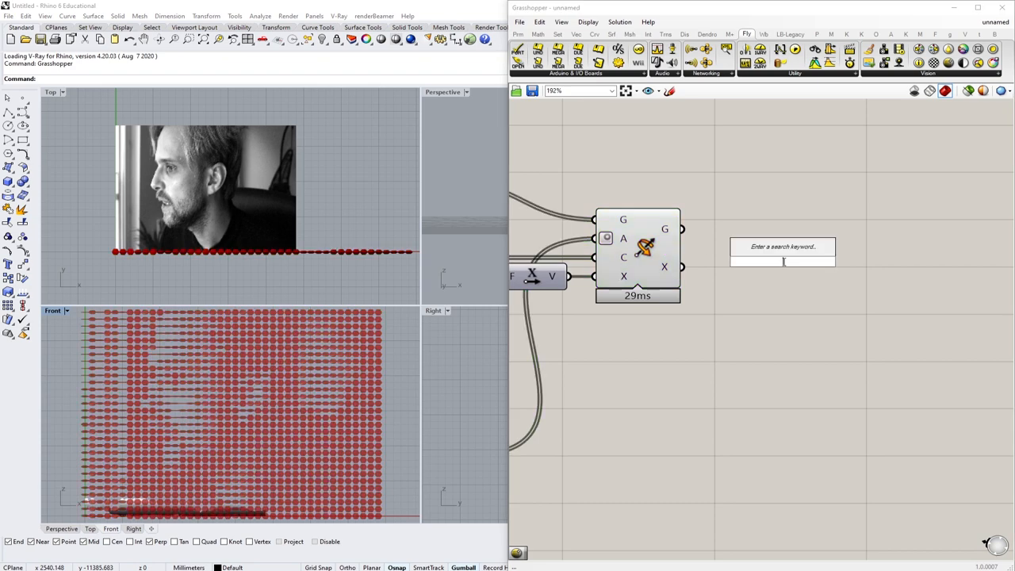
text(pre)
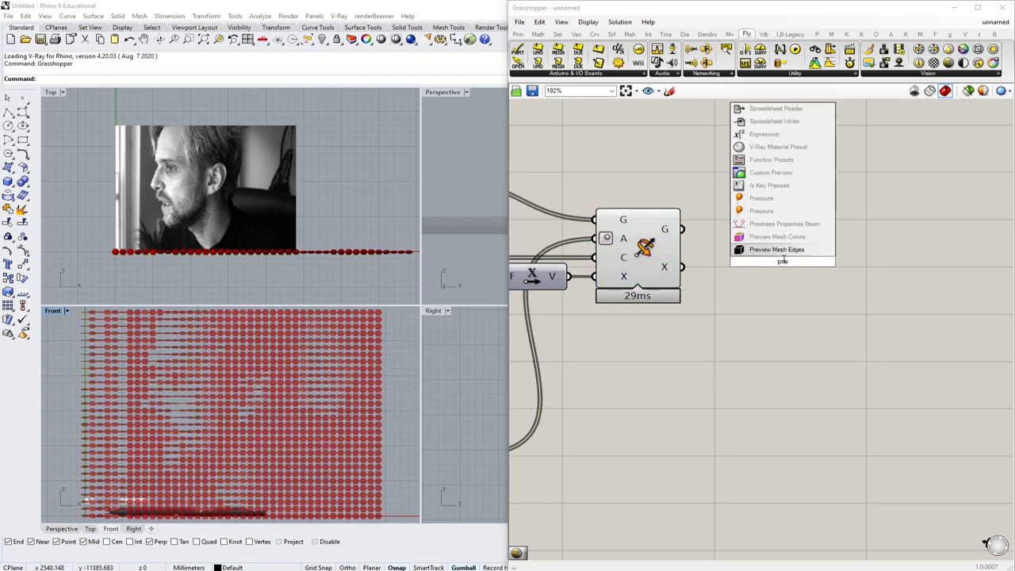
click(771, 171)
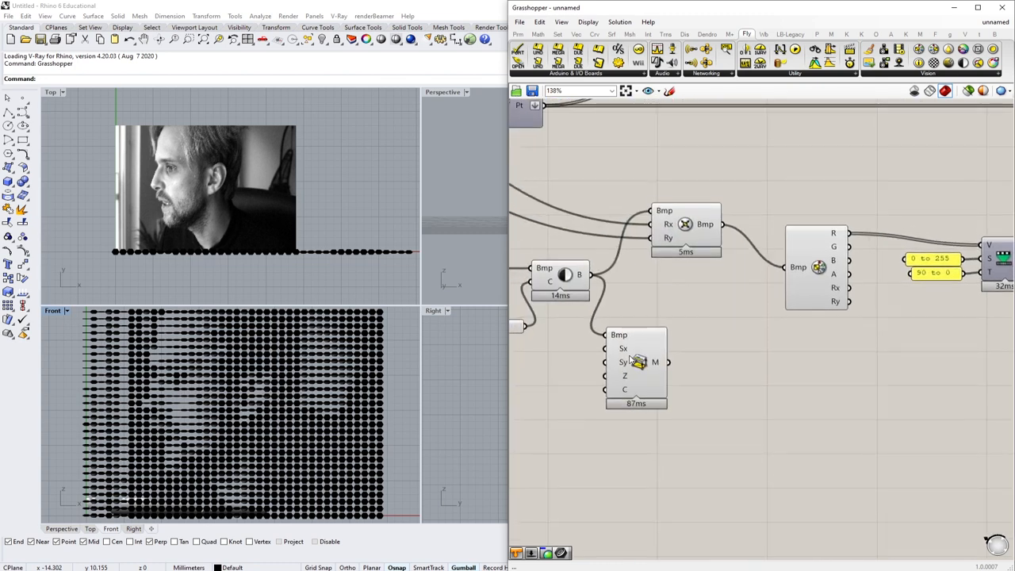
mouse_move(195, 190)
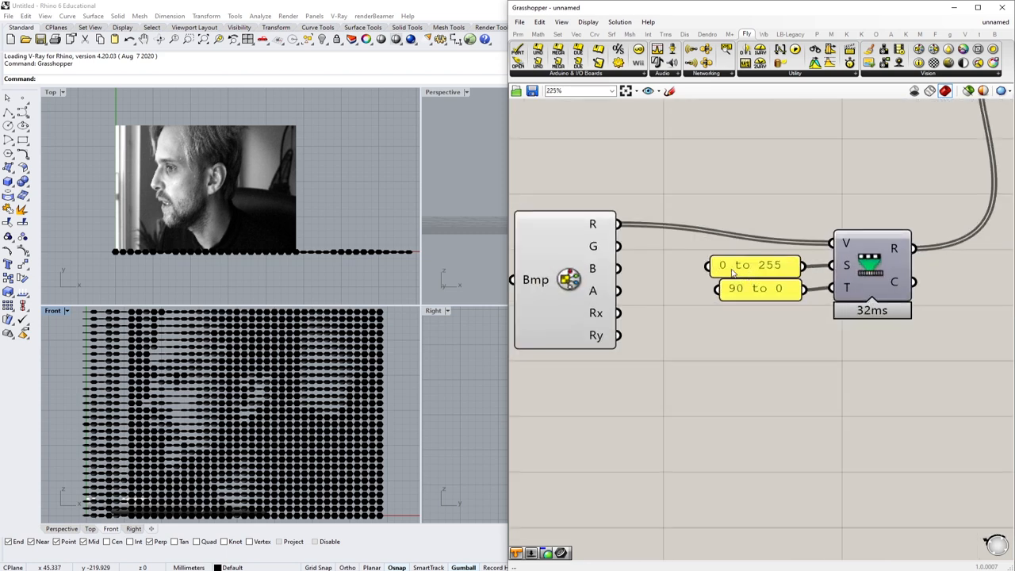
mouse_move(612, 368)
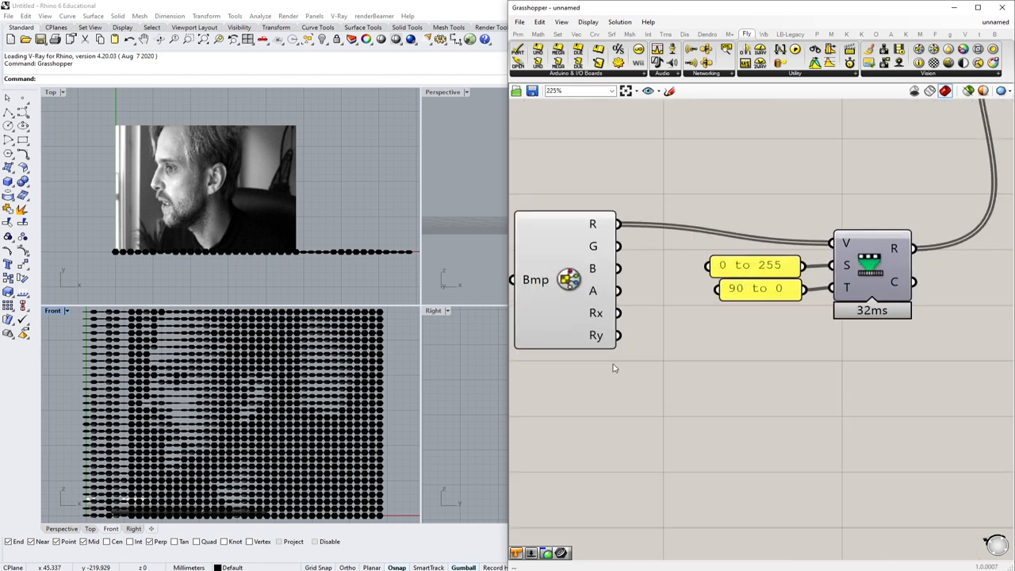
mouse_move(623, 362)
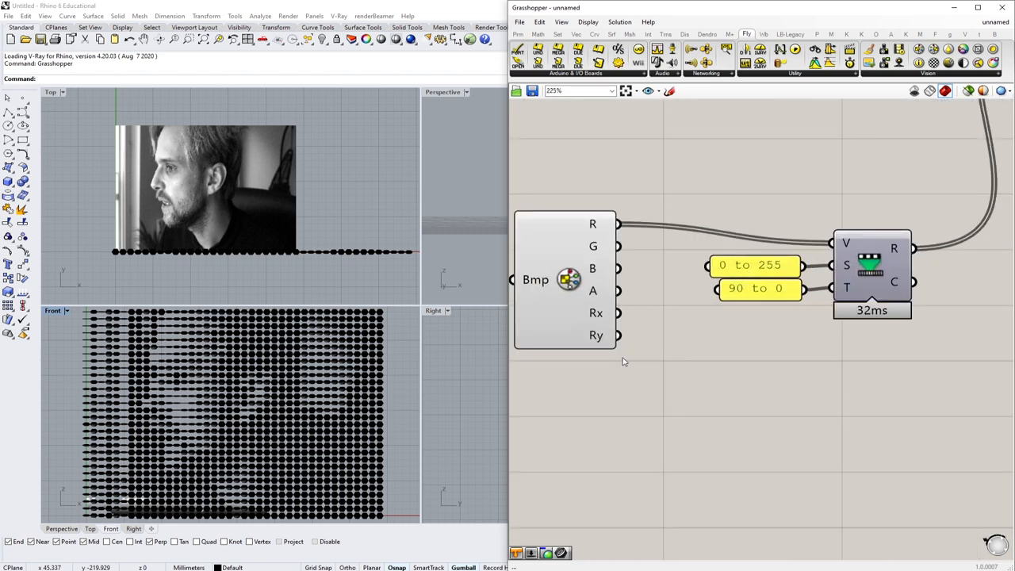
scroll(down, 3)
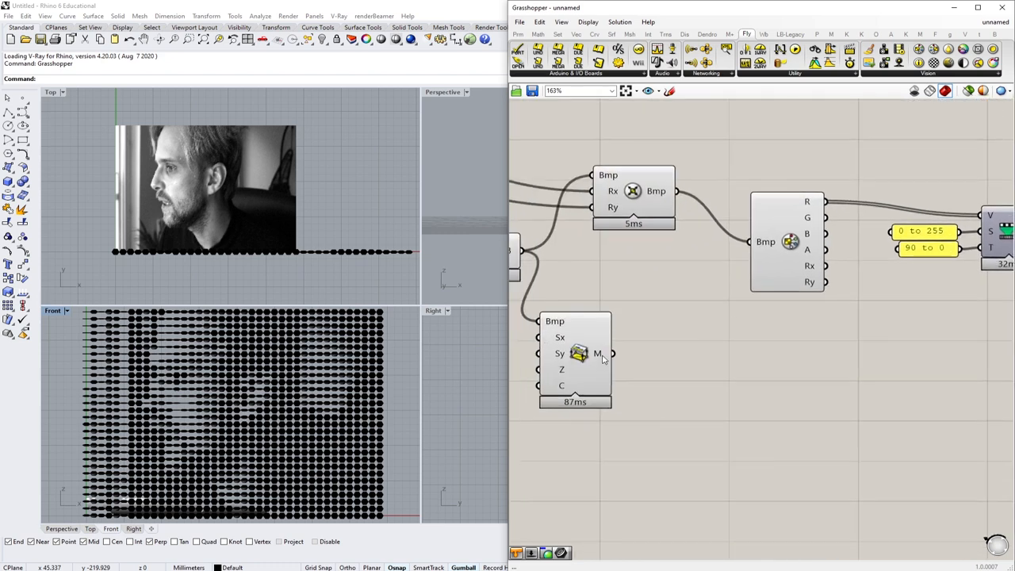
mouse_move(774, 316)
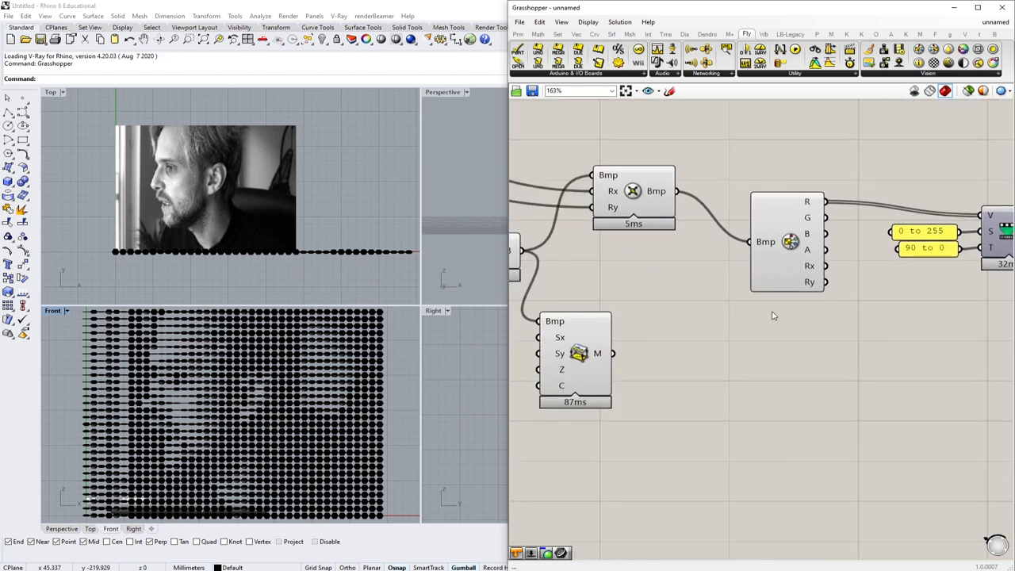
scroll(up, 3)
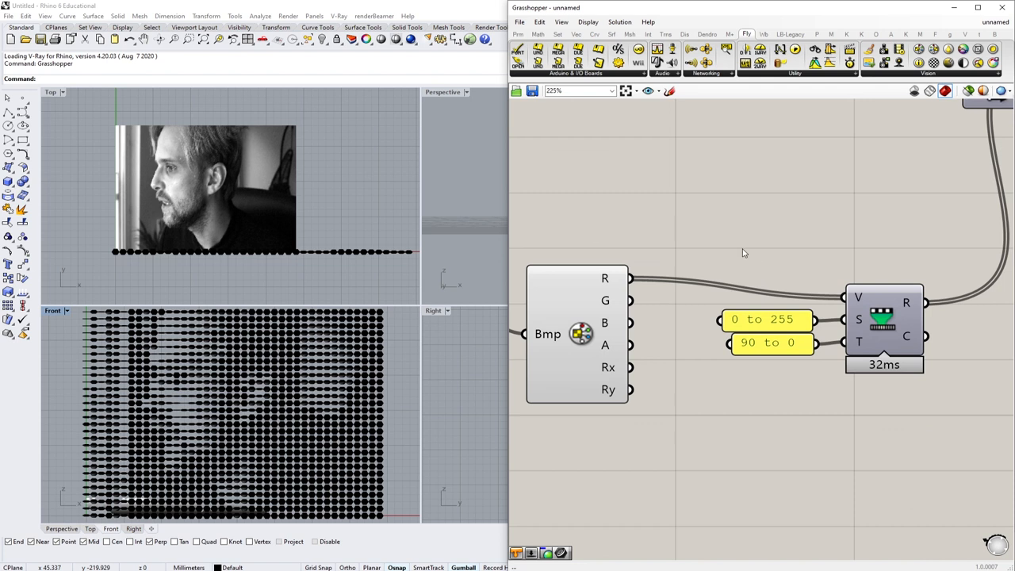
double_click(742, 249)
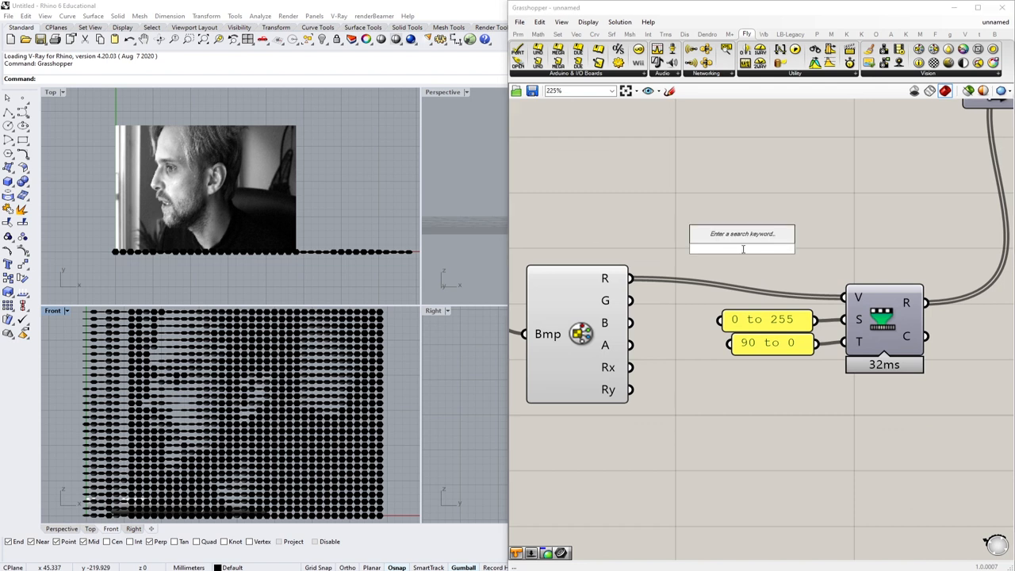
text(bound)
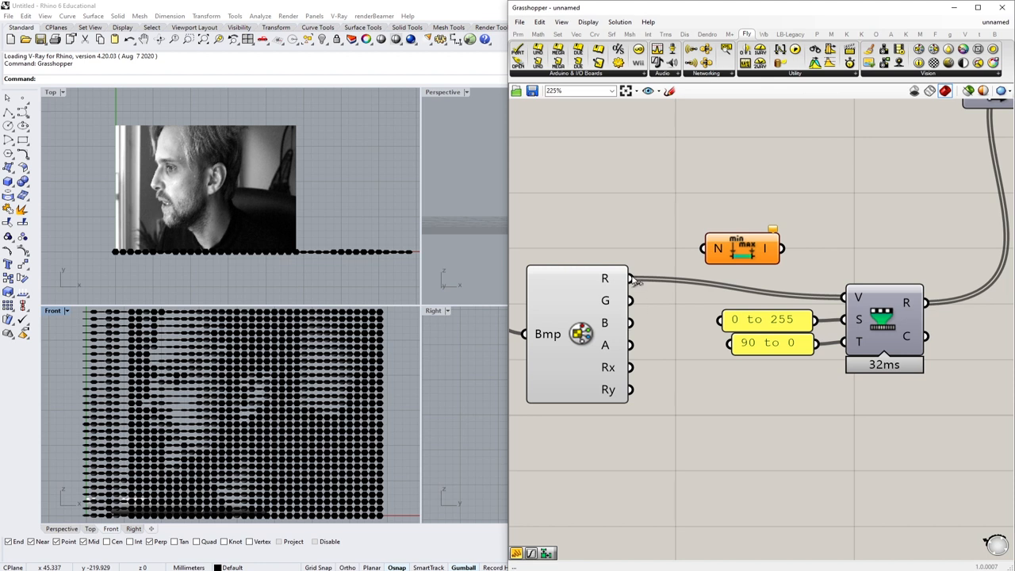
drag(742, 248, 704, 387)
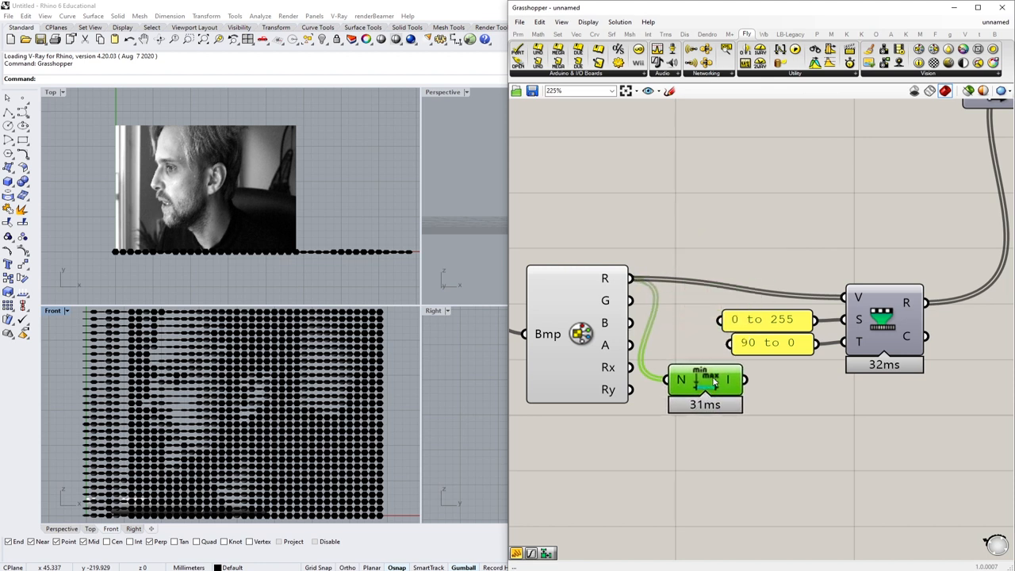
drag(704, 379, 730, 400)
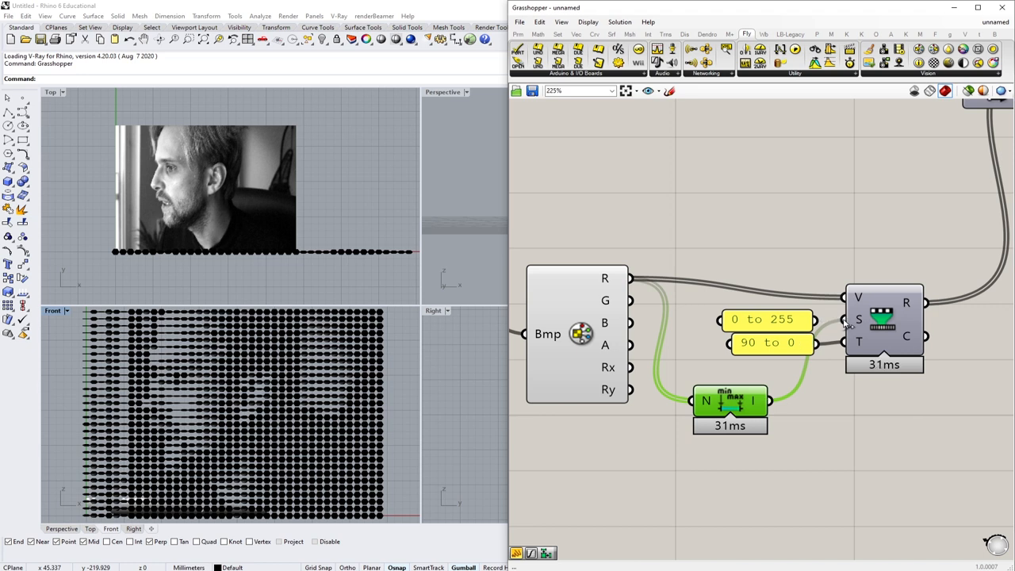
mouse_move(828, 321)
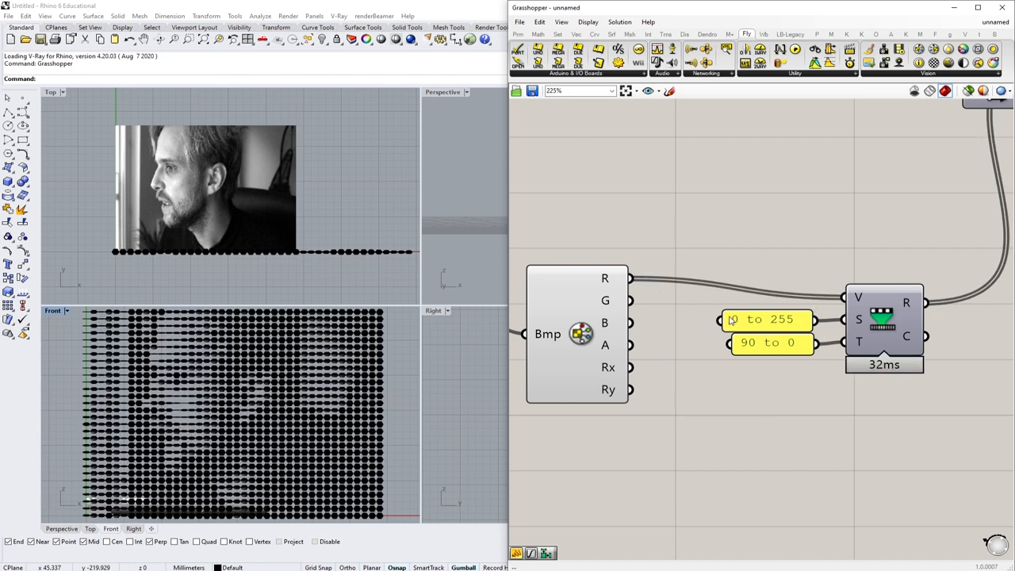
scroll(down, 3)
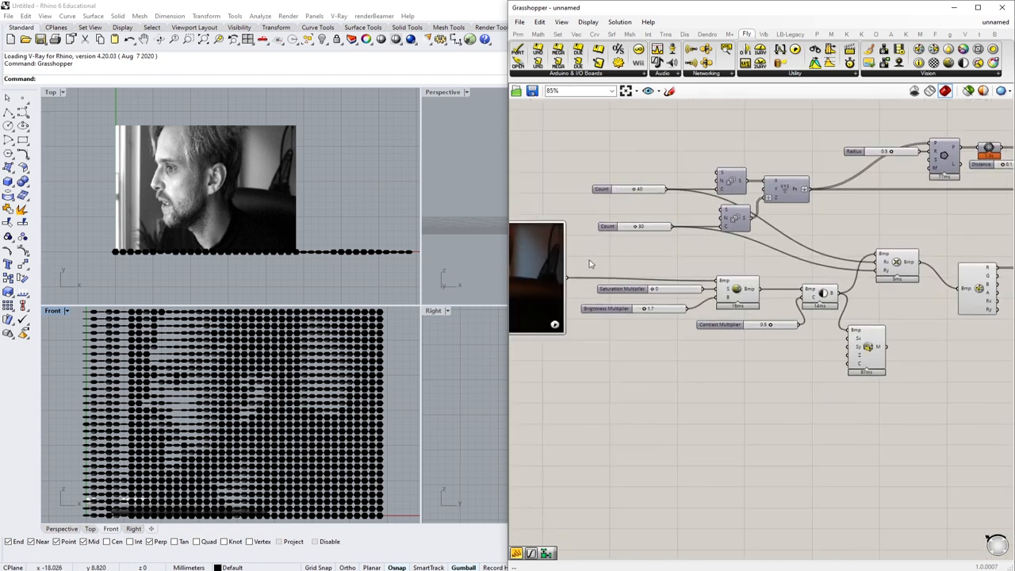
scroll(up, 3)
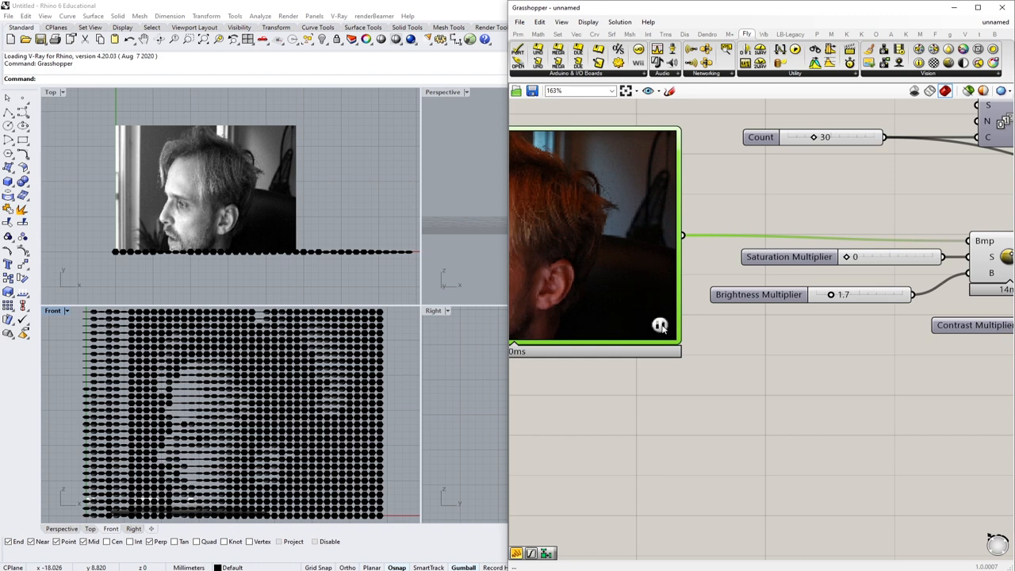
mouse_move(659, 325)
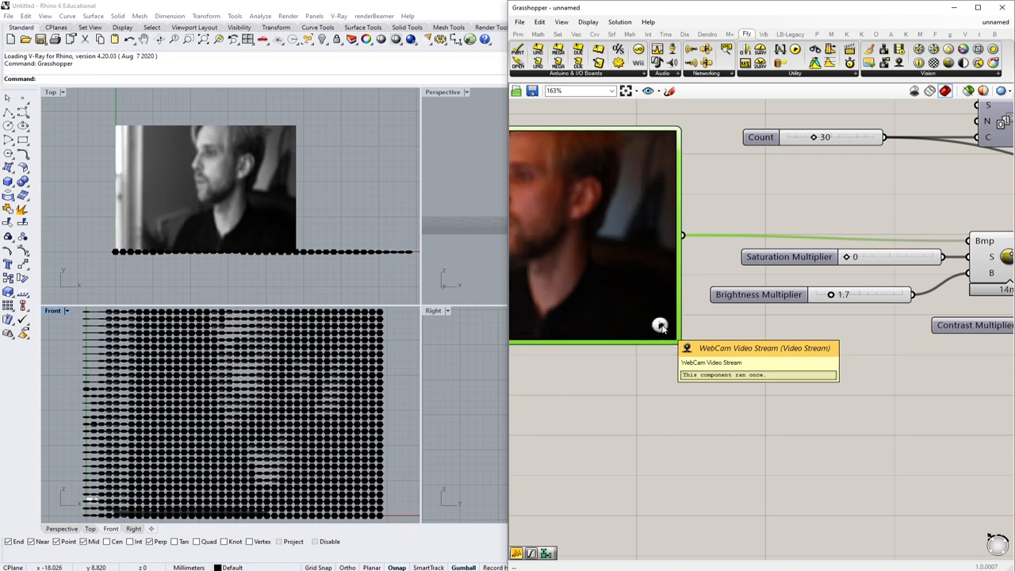
mouse_move(160, 399)
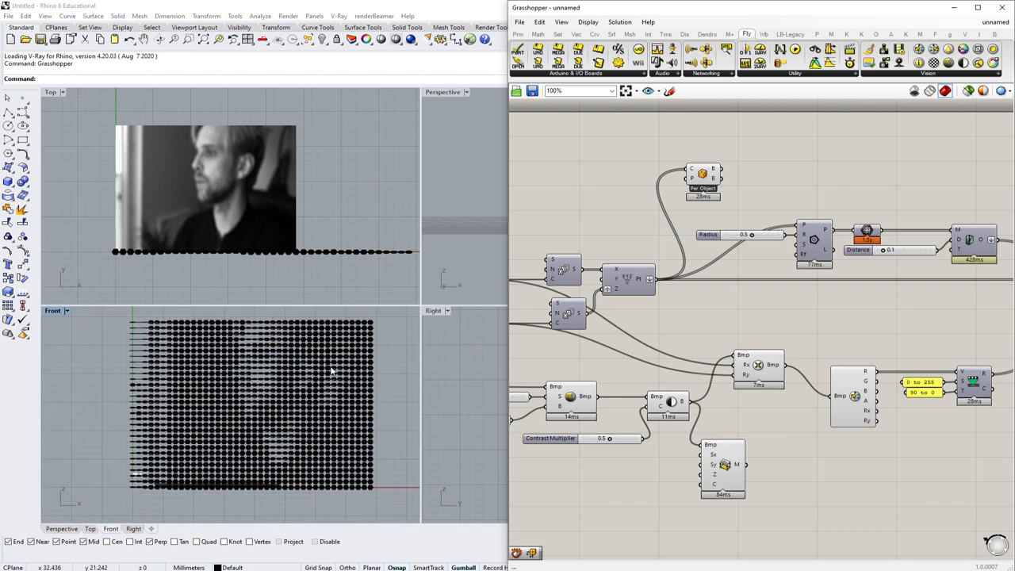
mouse_move(514, 292)
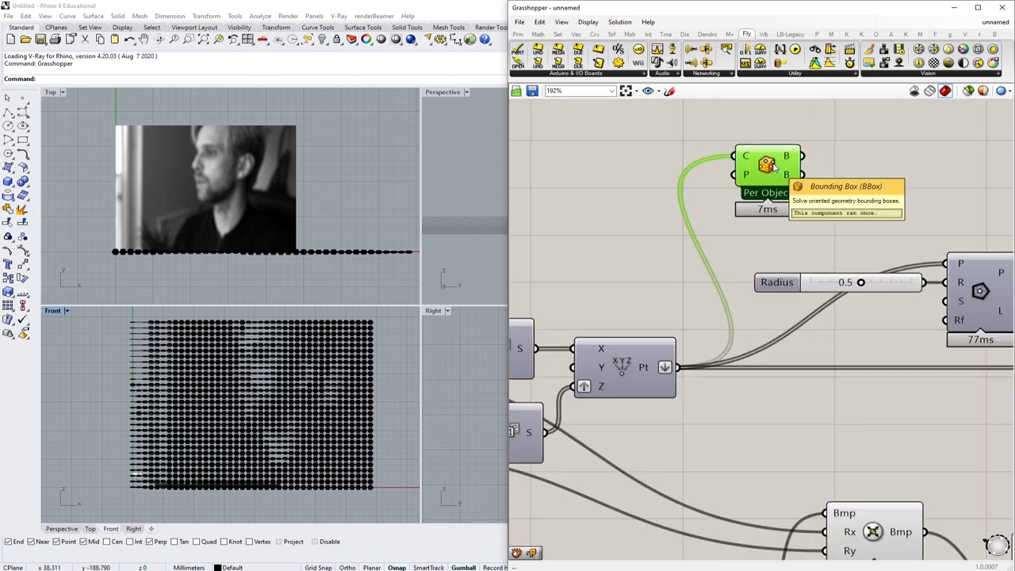
mouse_move(701, 232)
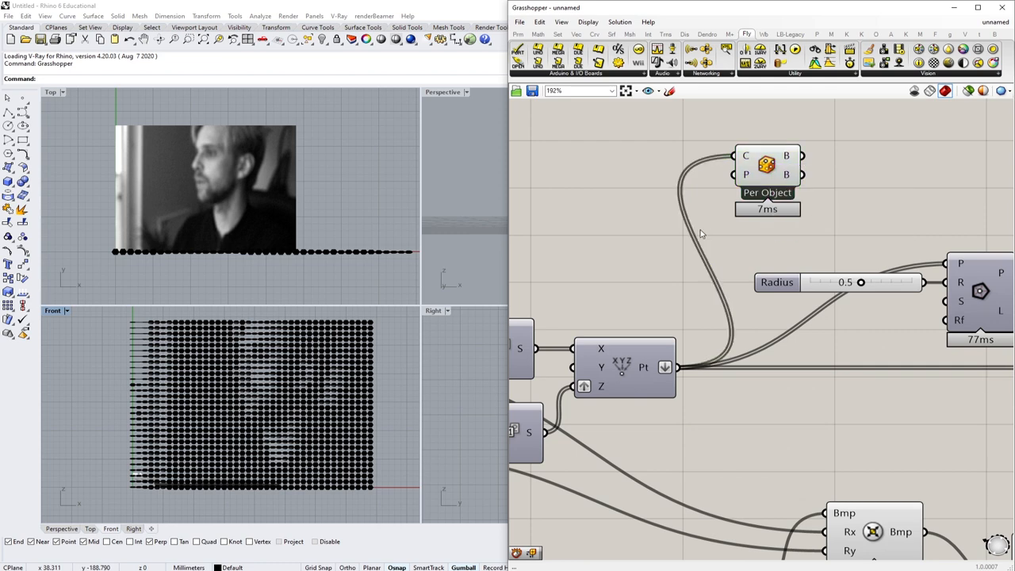
- Enable Union Box on the Bounding Box and feed it into a Move component
right_click(768, 158)
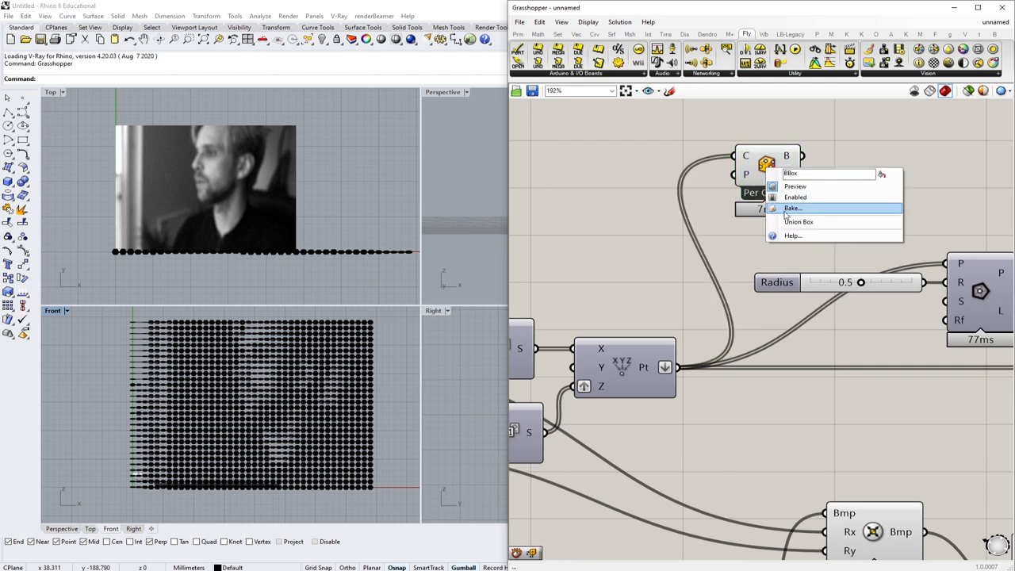
click(799, 222)
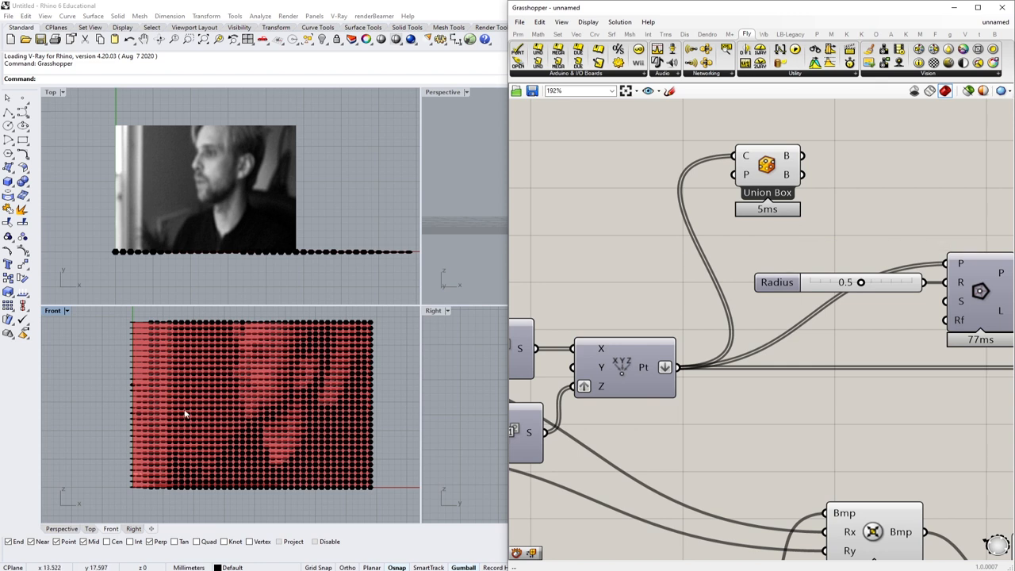
mouse_move(205, 346)
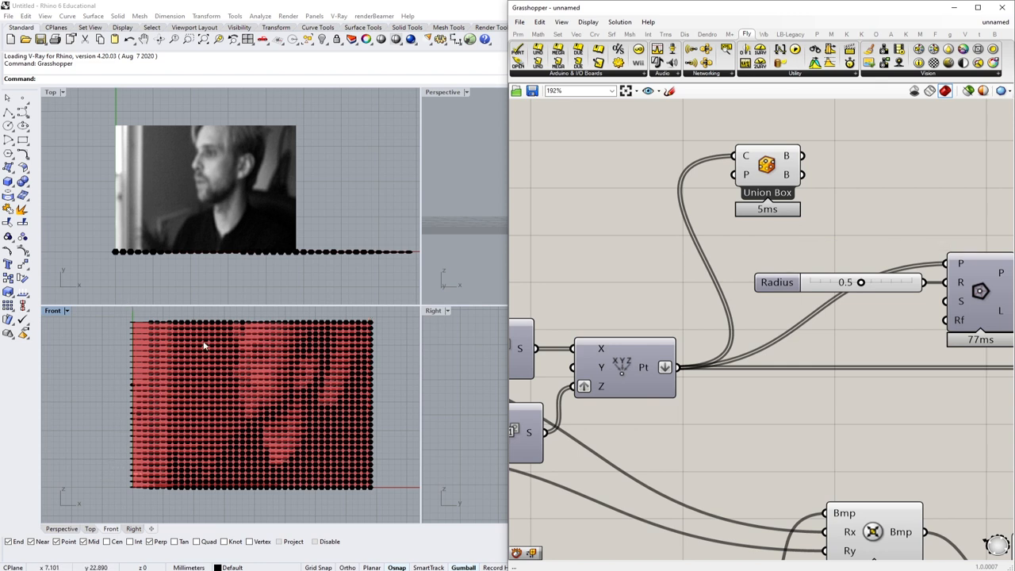
mouse_move(213, 250)
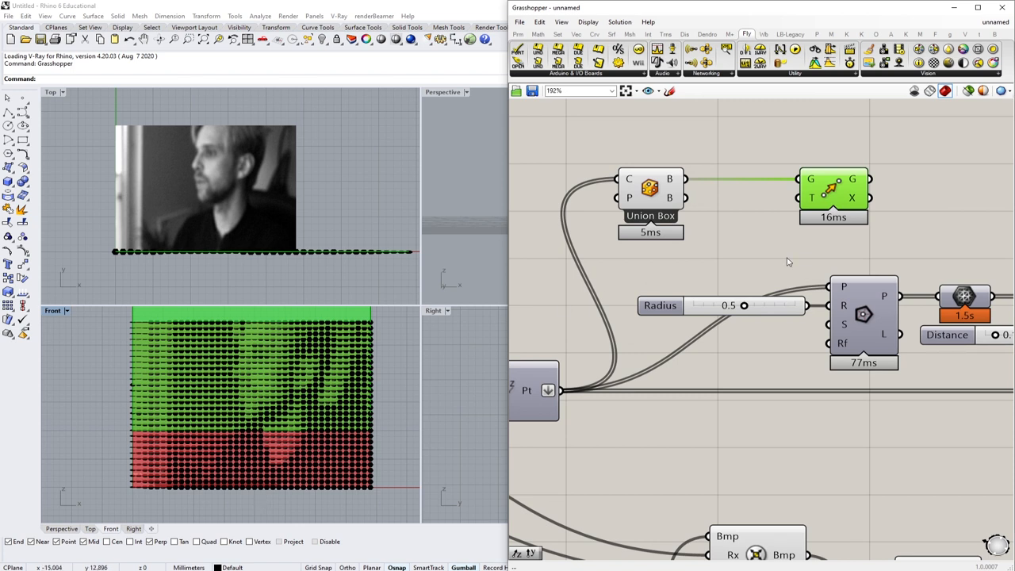
double_click(739, 231)
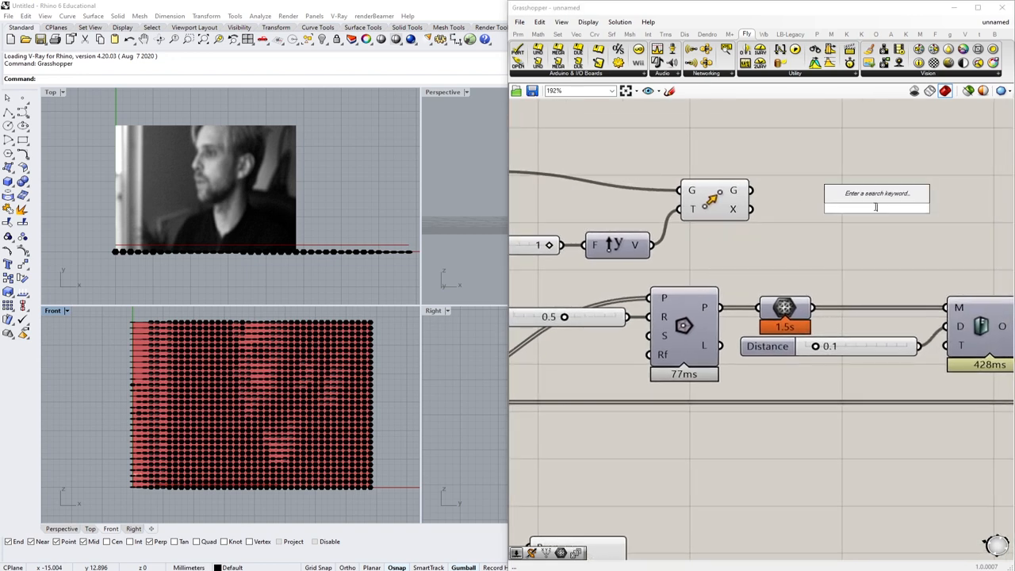
- Add a Custom Preview with a Swatch colour showing the moved bounding box as a backdrop
text(custom pre)
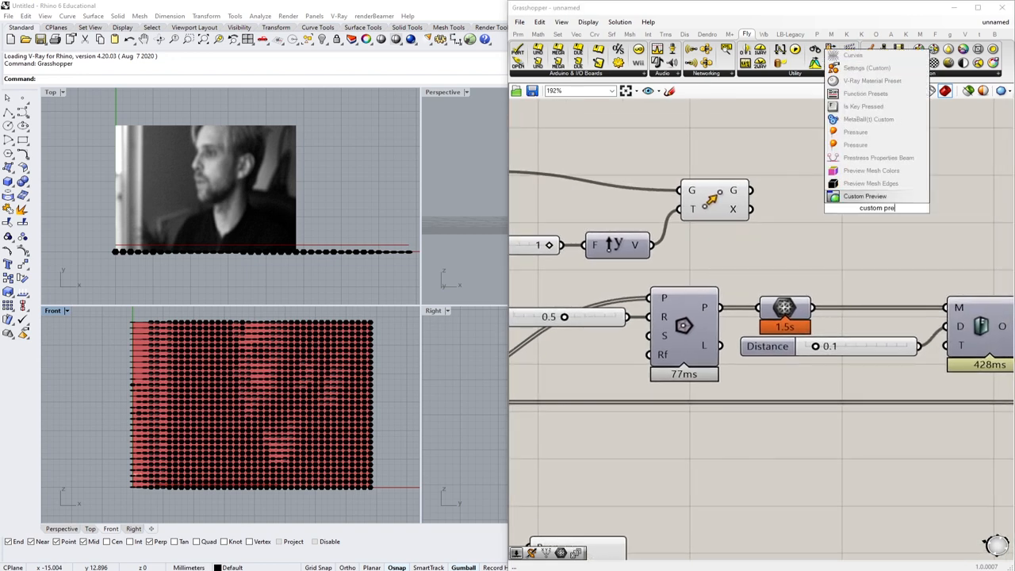
click(864, 197)
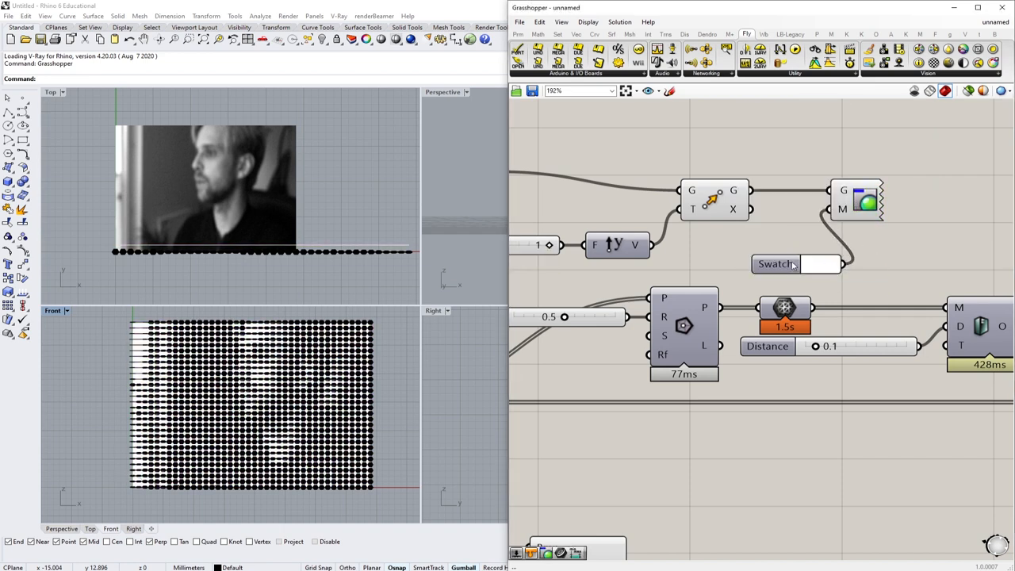
double_click(713, 198)
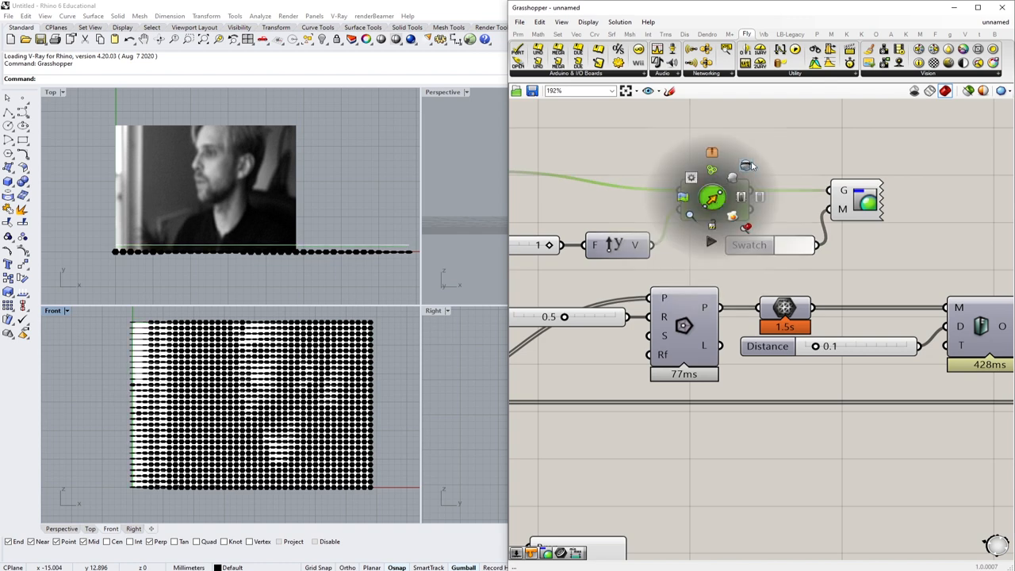
scroll(down, 3)
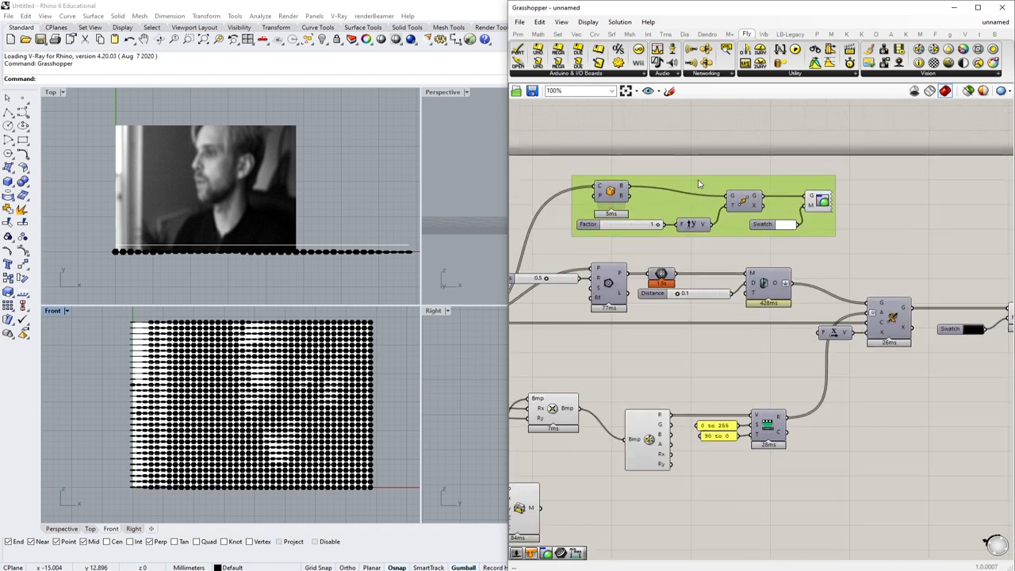
- Name the new group 'Background plate' and recolour it purple
right_click(698, 184)
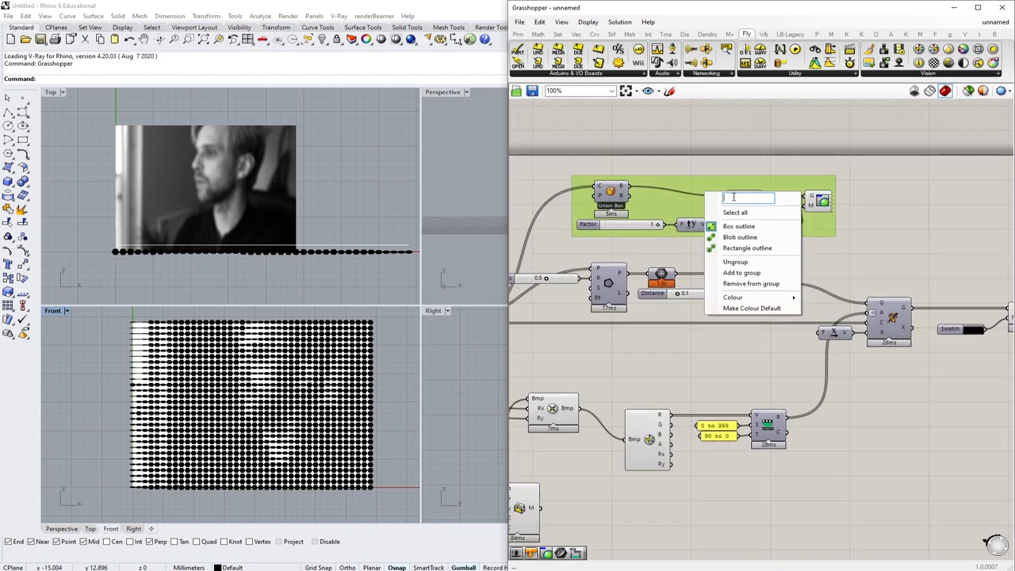
text(Backgor)
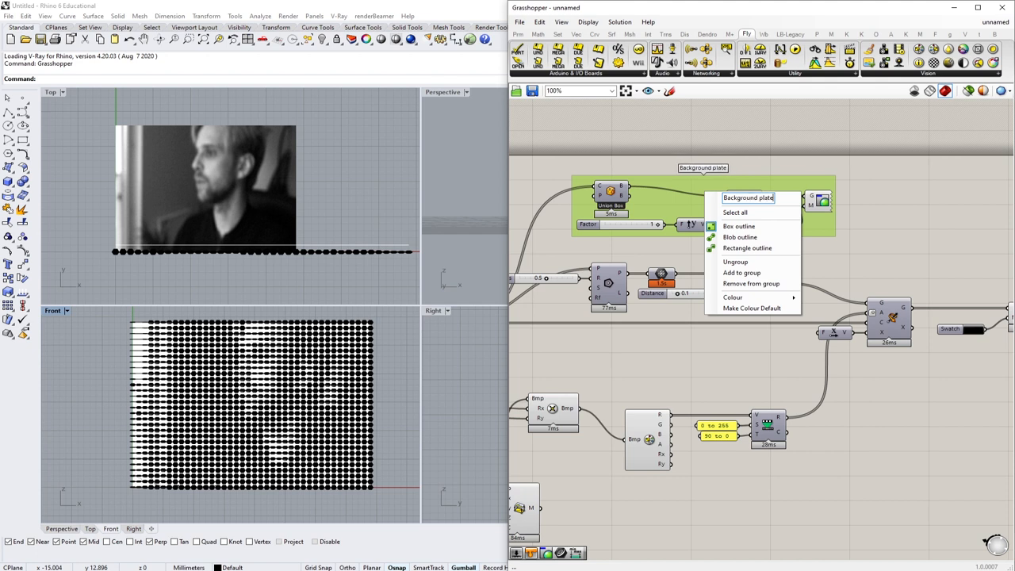
click(736, 212)
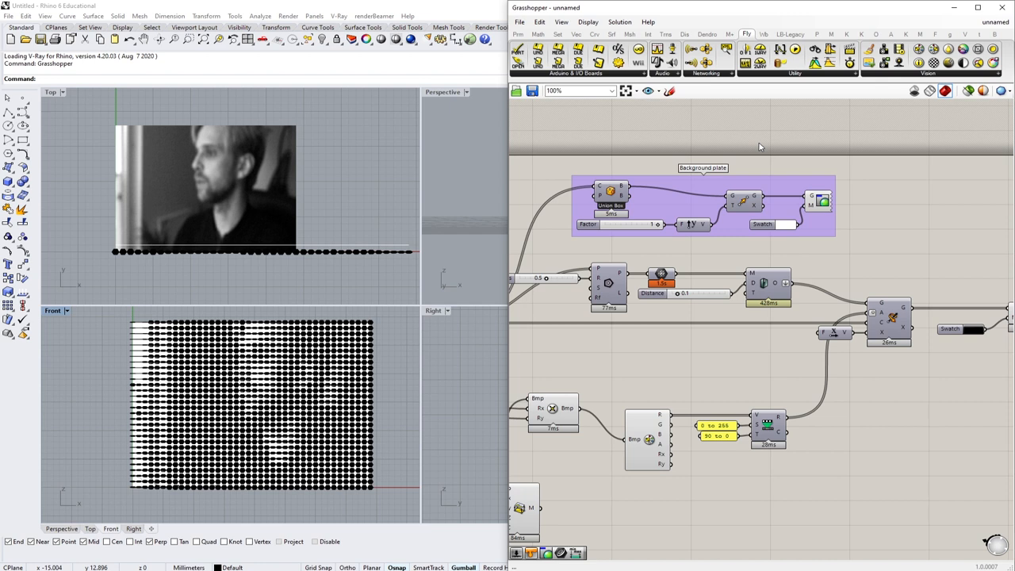
mouse_move(755, 143)
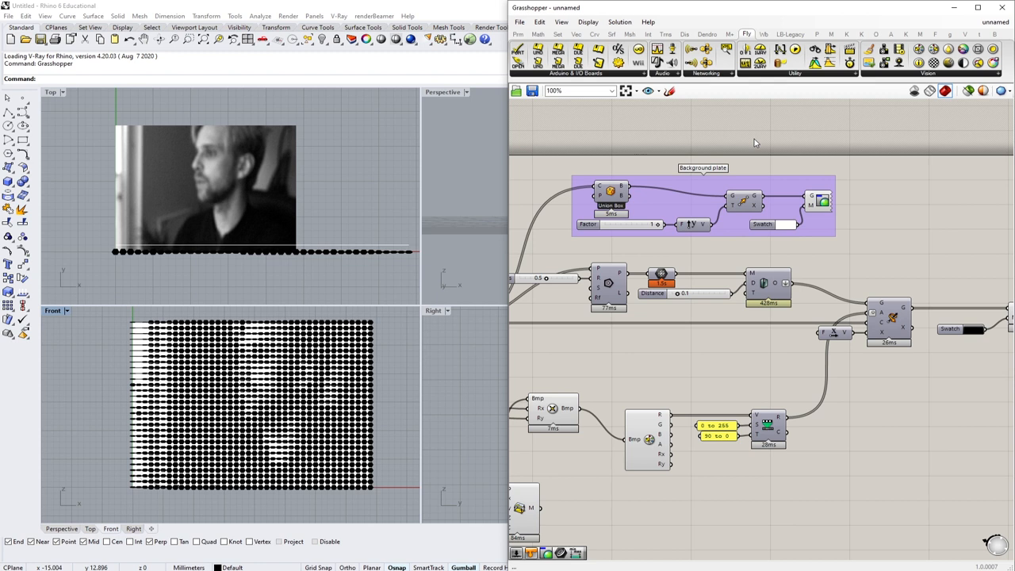
mouse_move(806, 222)
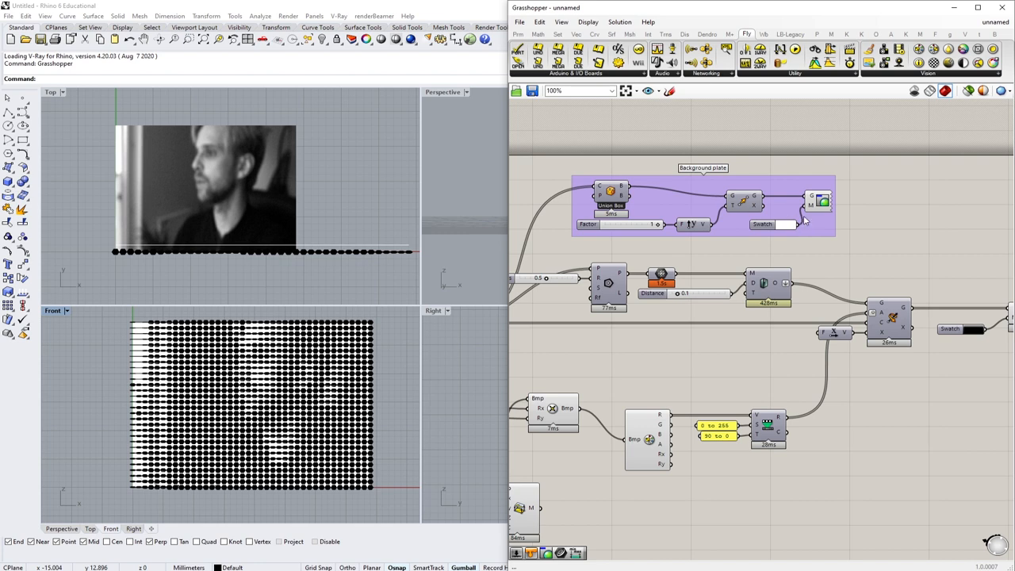
scroll(down, 3)
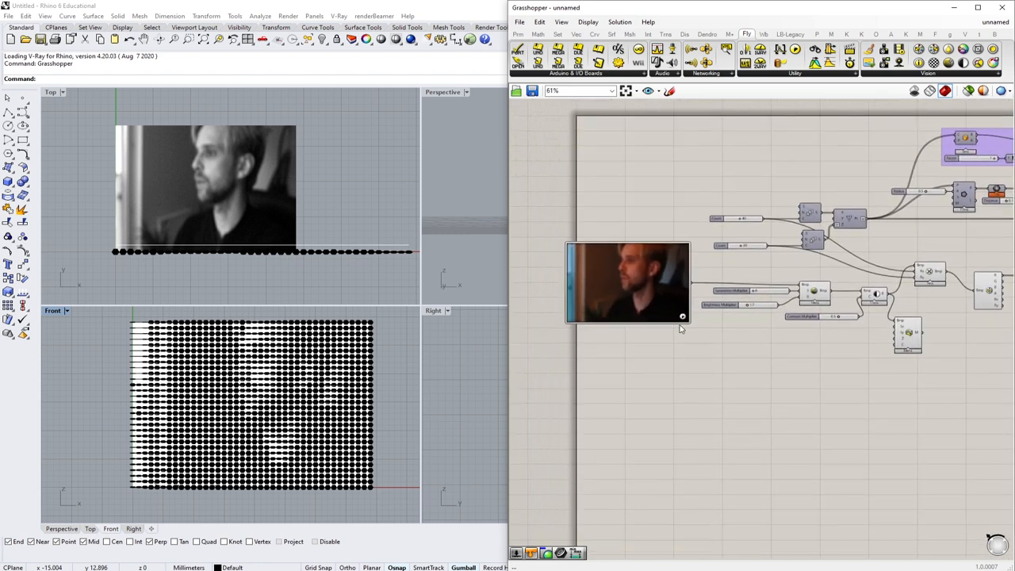
- Set the WebCam Video Stream to the 160px x 120px resolution
scroll(up, 3)
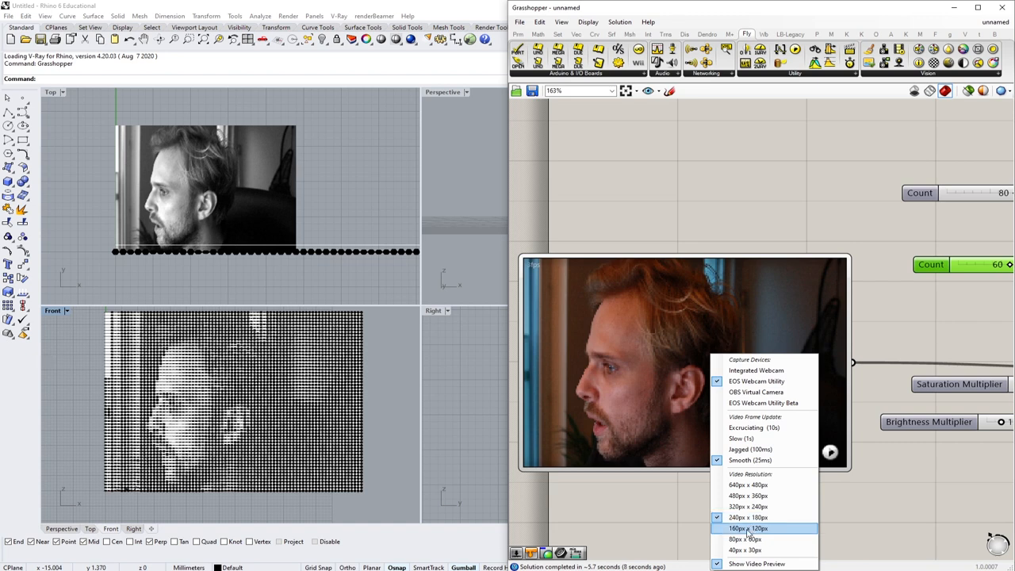
click(749, 528)
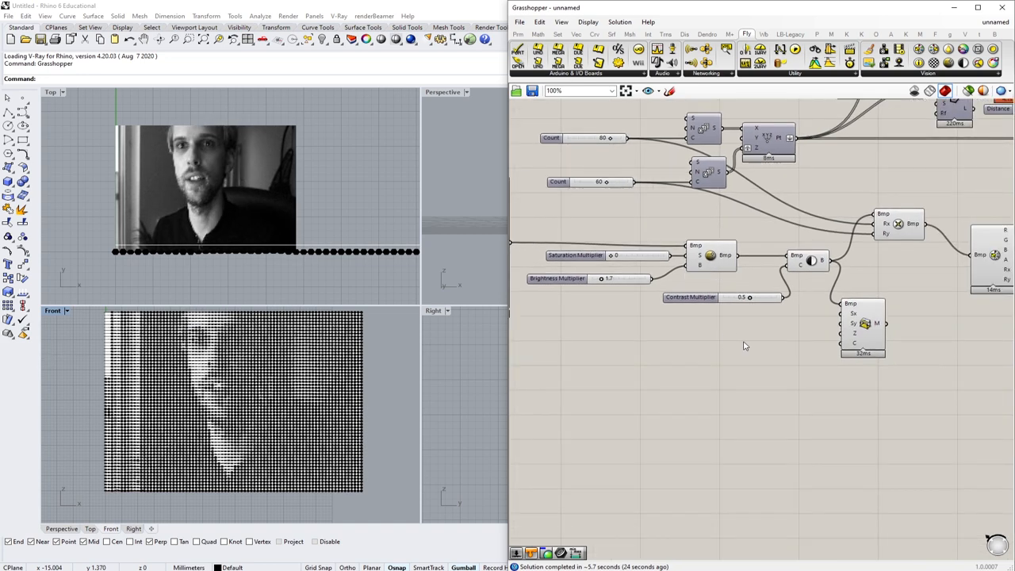
- Maximize the Perspective viewport and switch it to Shaded display mode
click(863, 325)
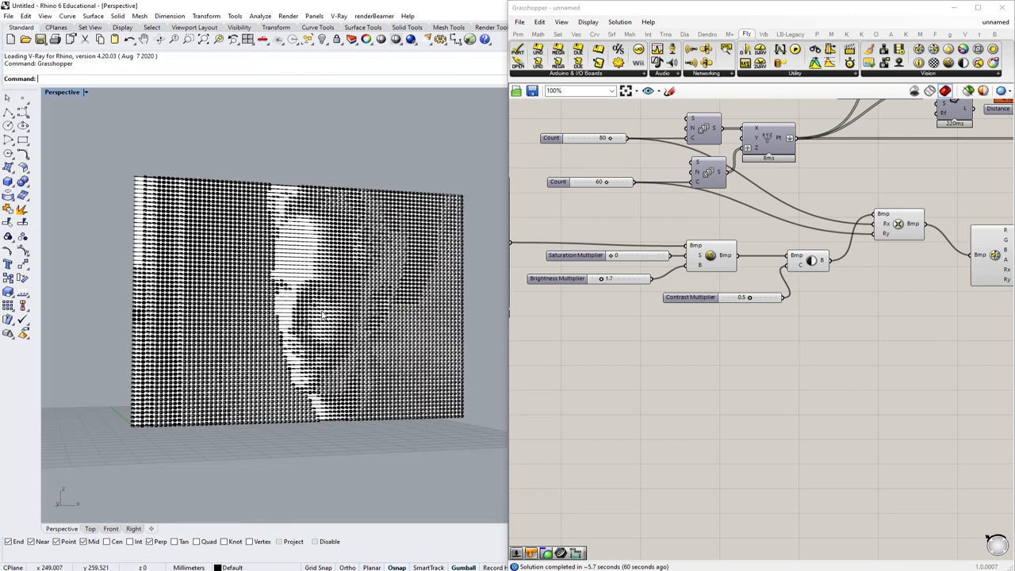
click(64, 92)
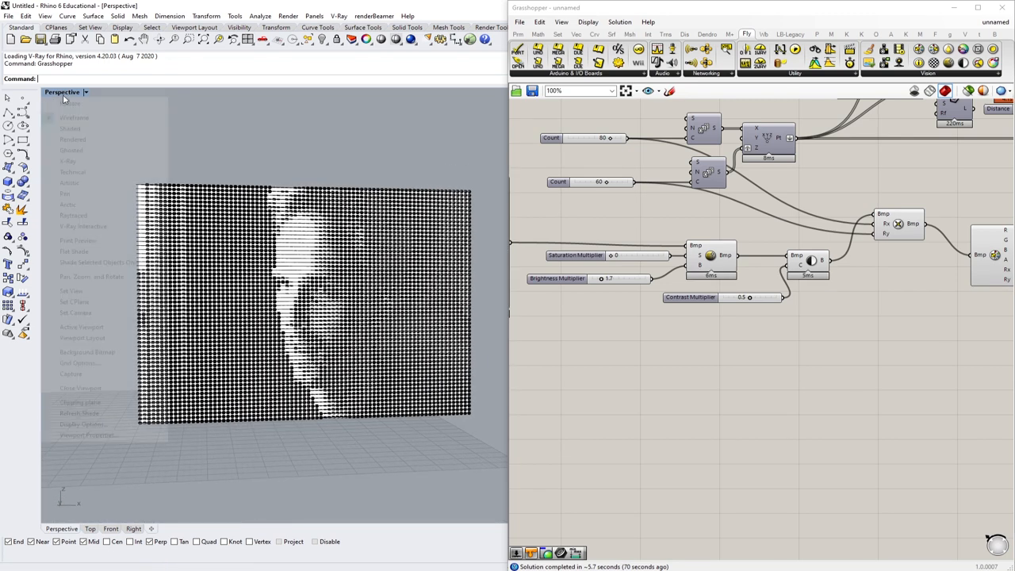
click(73, 129)
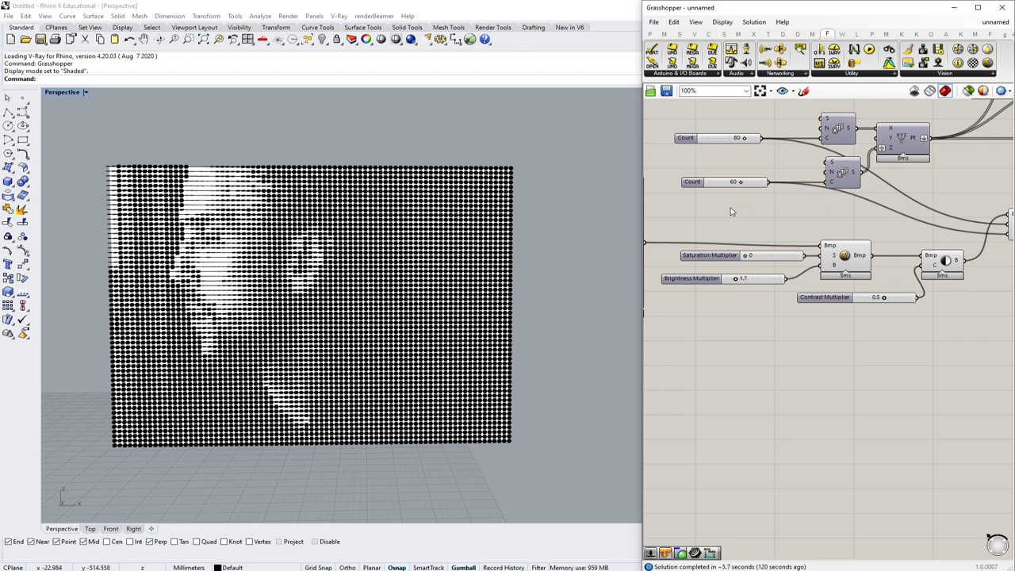
- Retune the Contrast Multiplier slider upward for stronger light and dark areas in the portrait
scroll(down, 3)
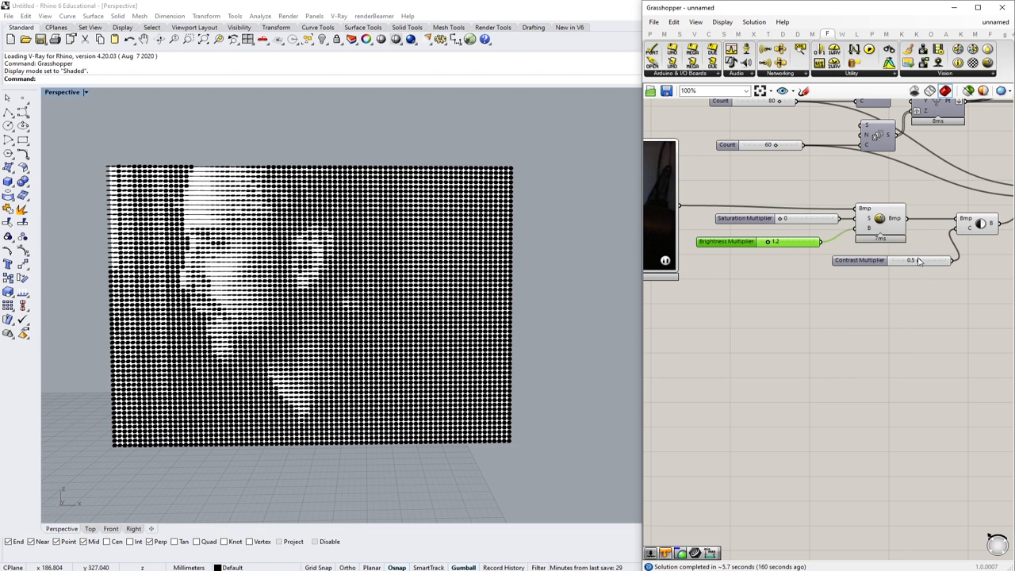
drag(912, 260, 904, 260)
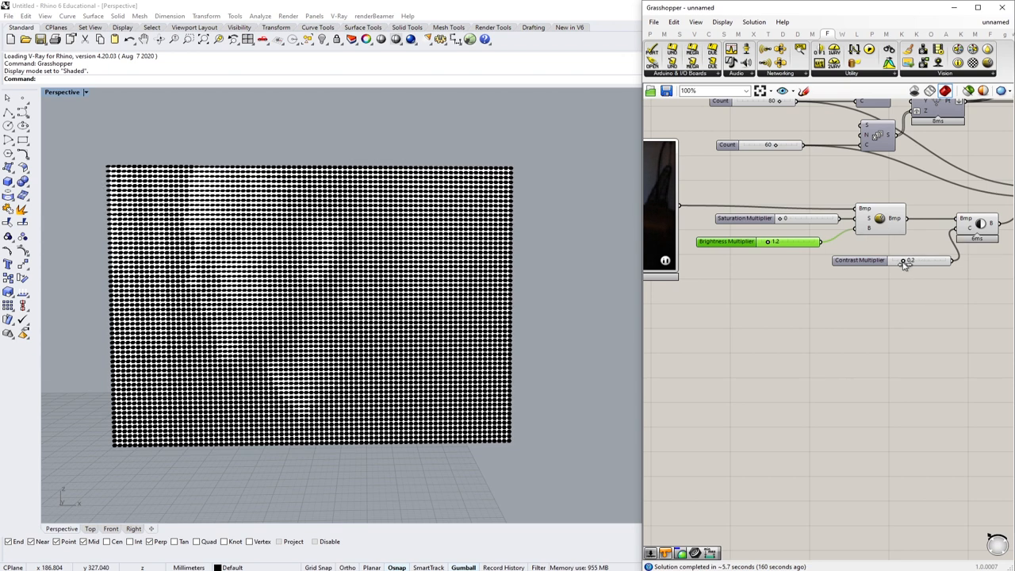
drag(910, 260, 934, 260)
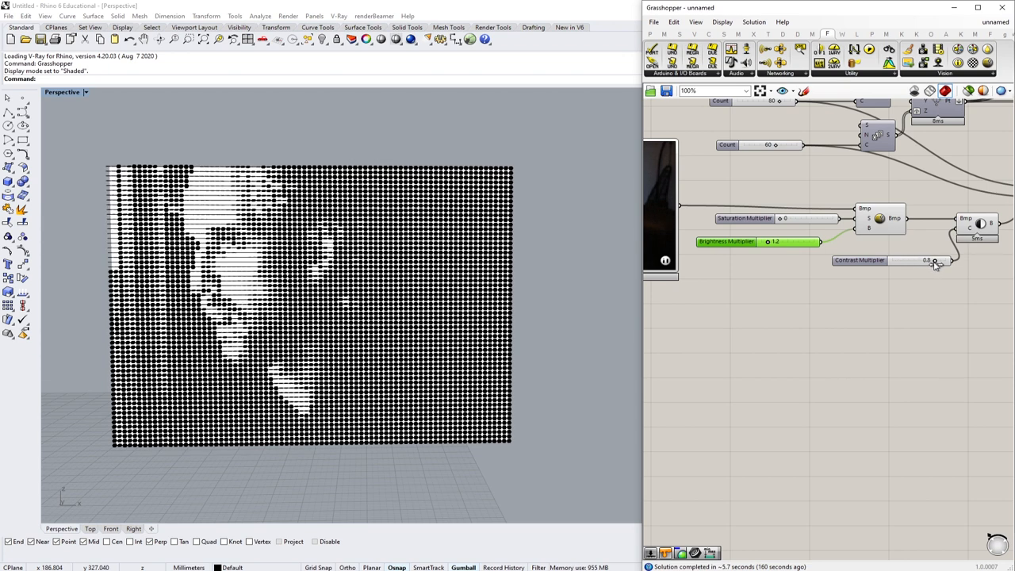
drag(934, 261, 927, 260)
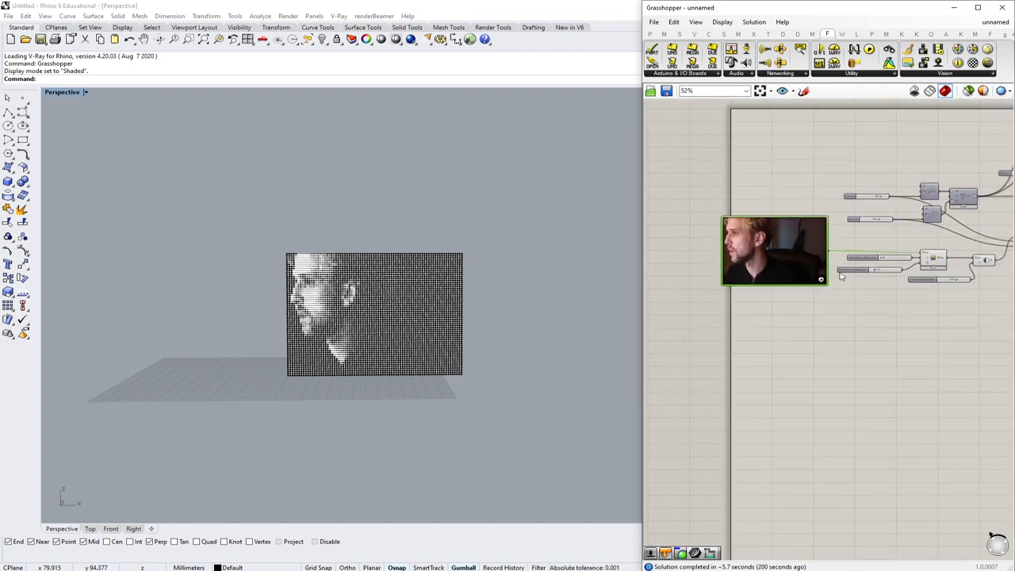
mouse_move(809, 234)
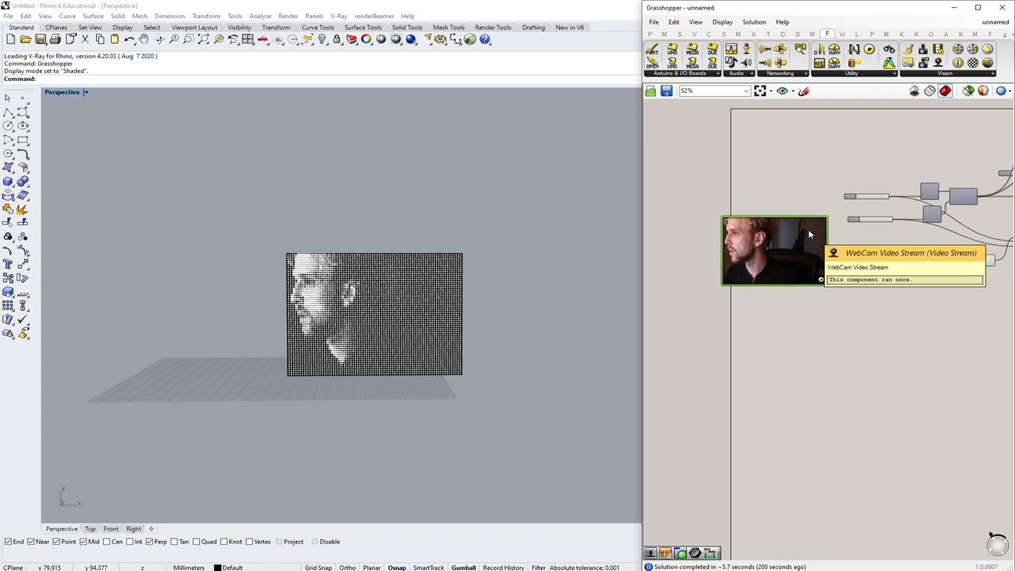
scroll(down, 3)
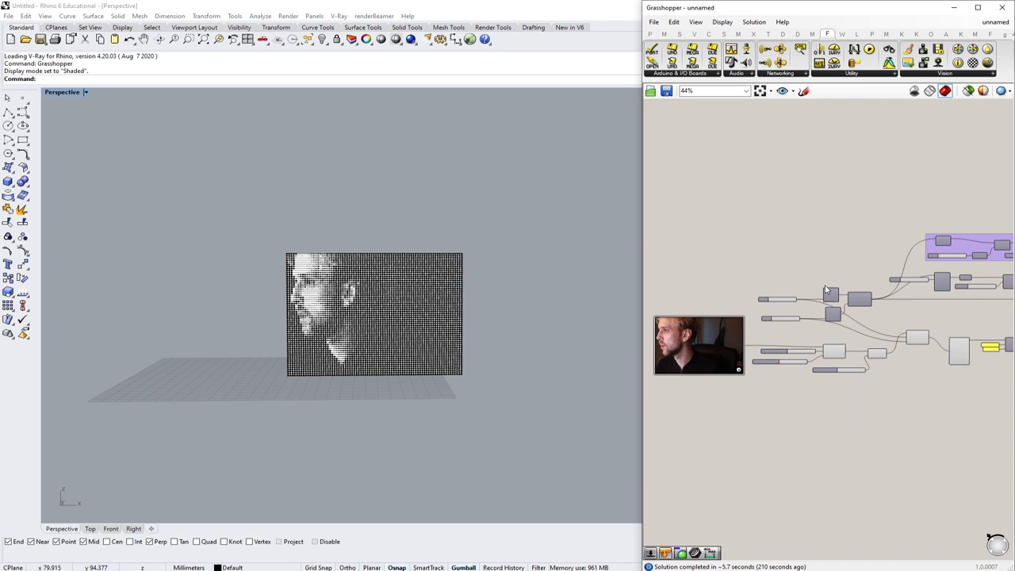
mouse_move(780, 159)
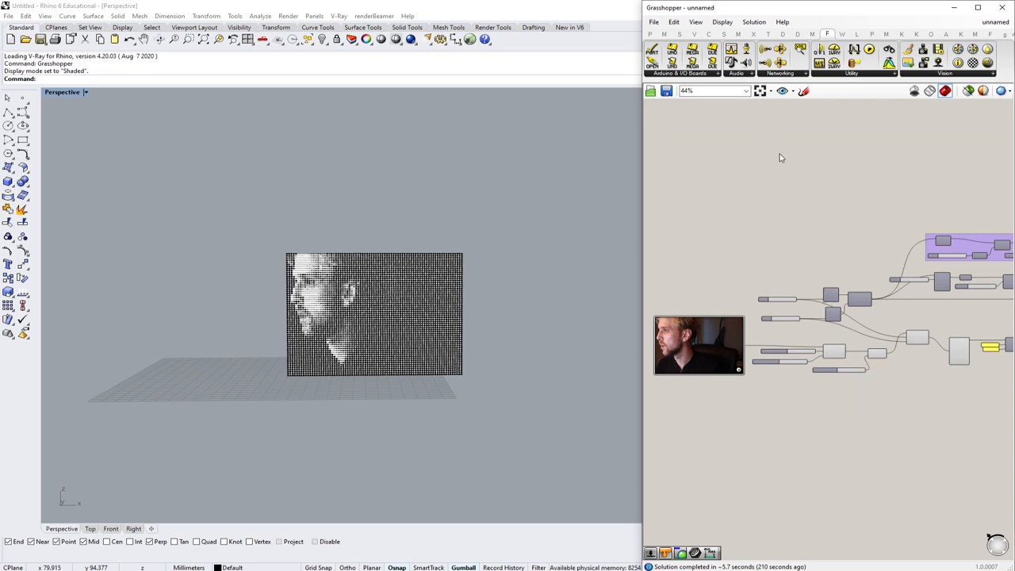
click(653, 22)
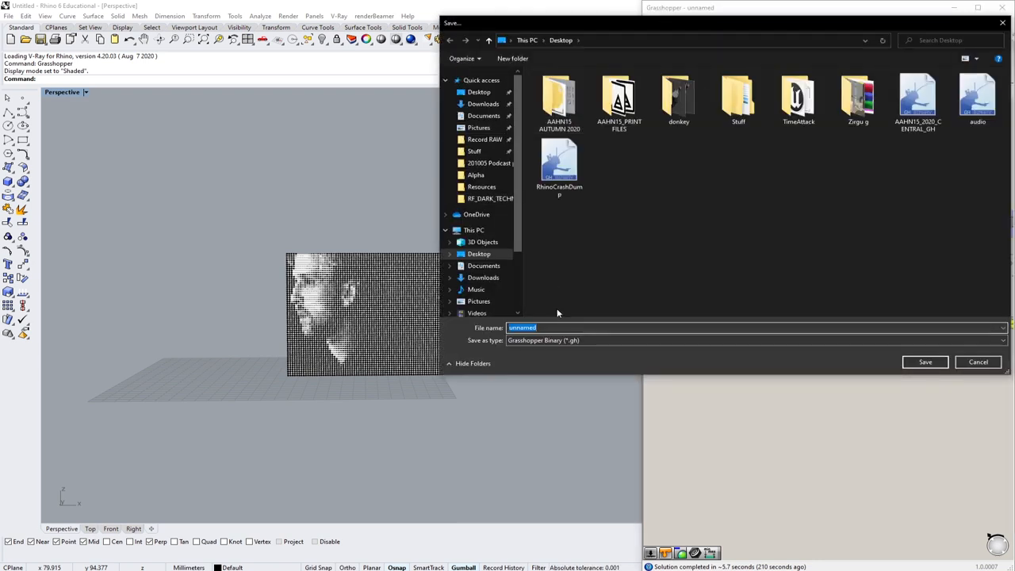
- Save the definition on the Desktop as '2020_tut_4x'
text(webc)
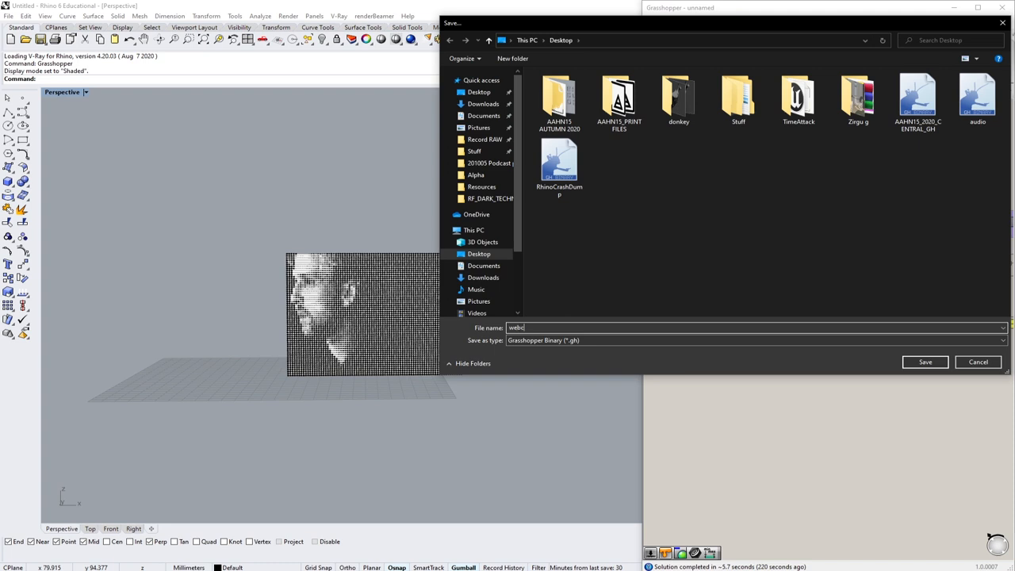
text(a)
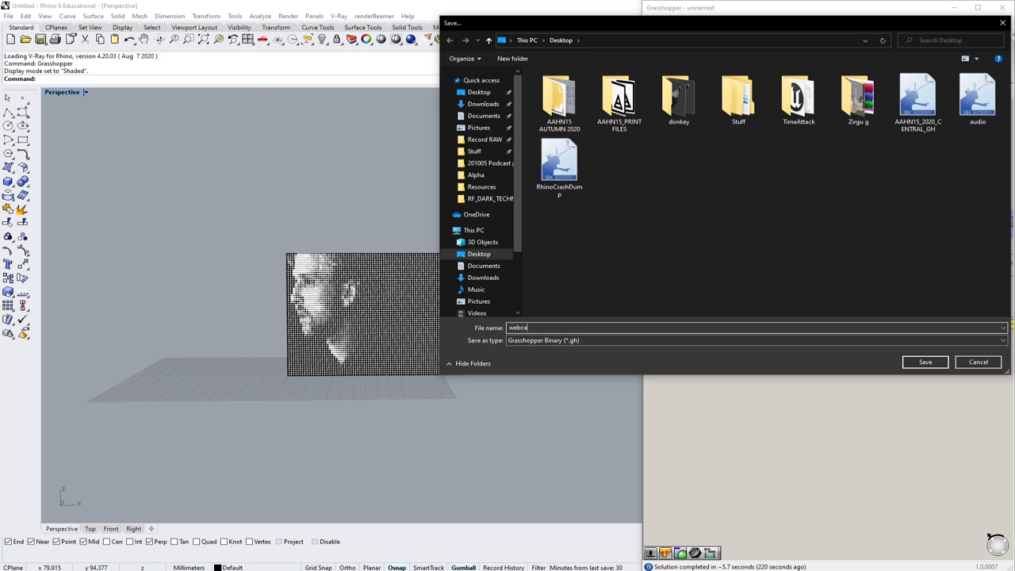
text(tut_4x)
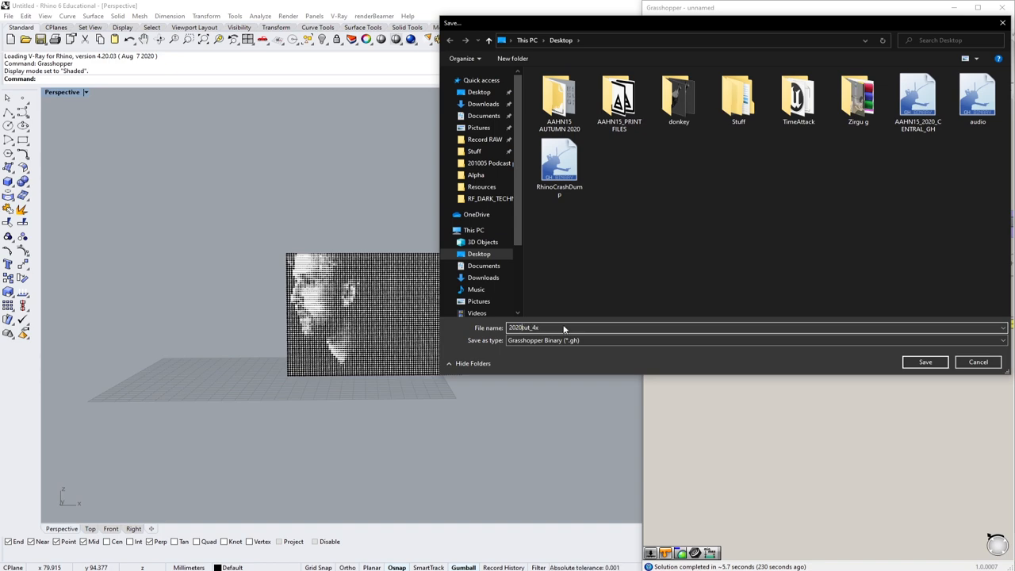
click(925, 361)
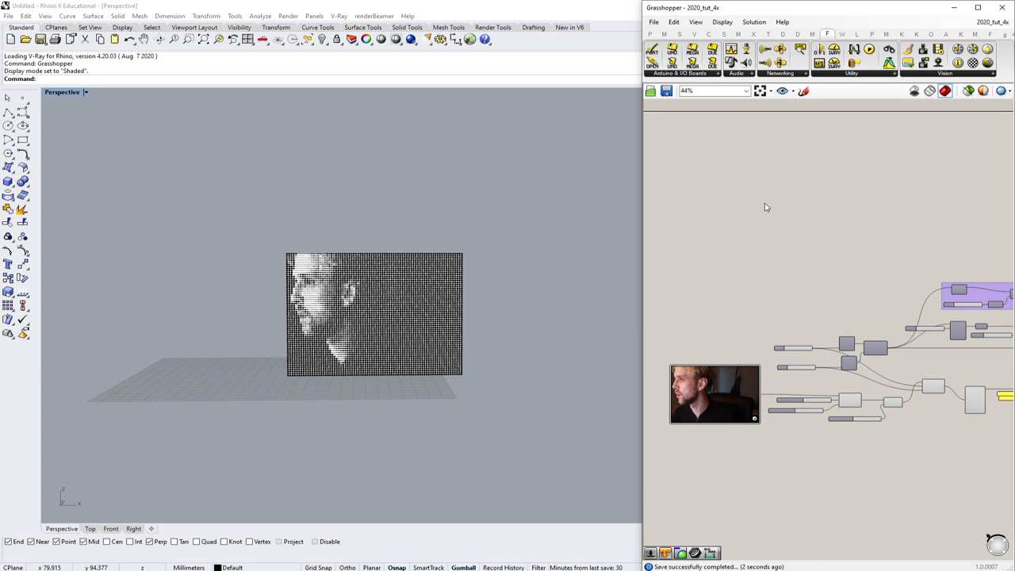
double_click(765, 207)
text(sqare roo)
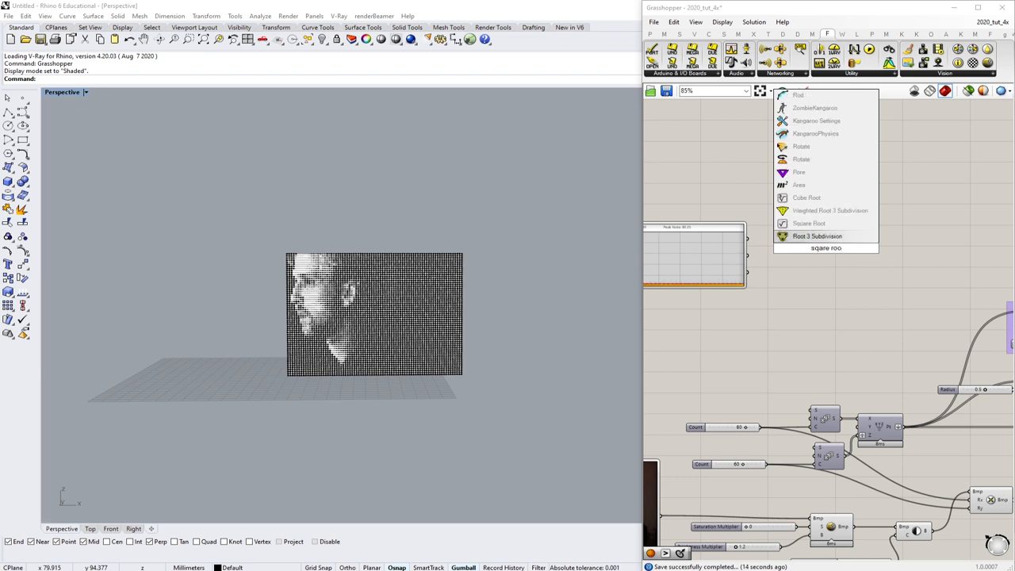
- Place Square Root and Multiplication components scaling the sound values into a panel
click(816, 234)
text(mu)
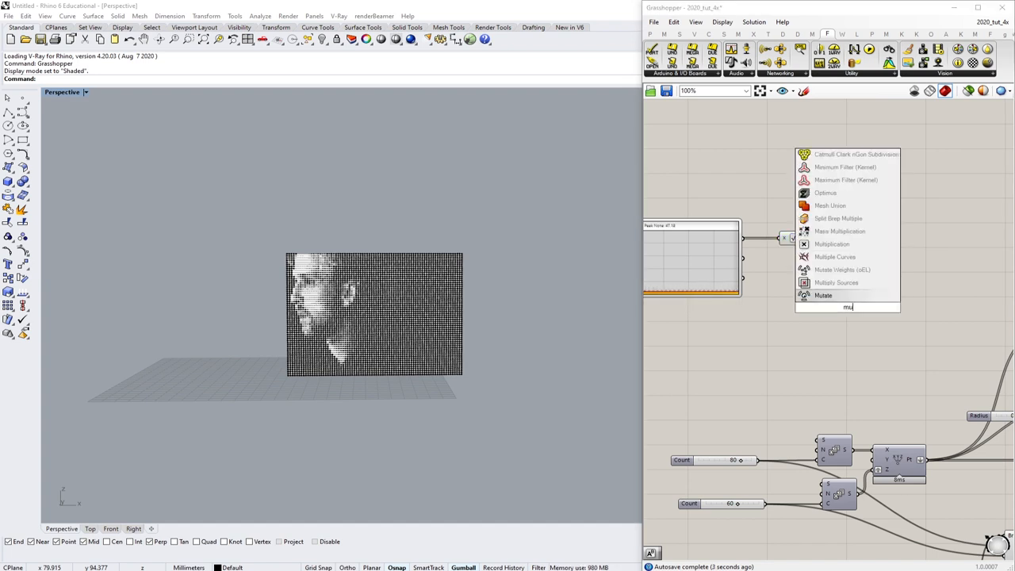
click(831, 244)
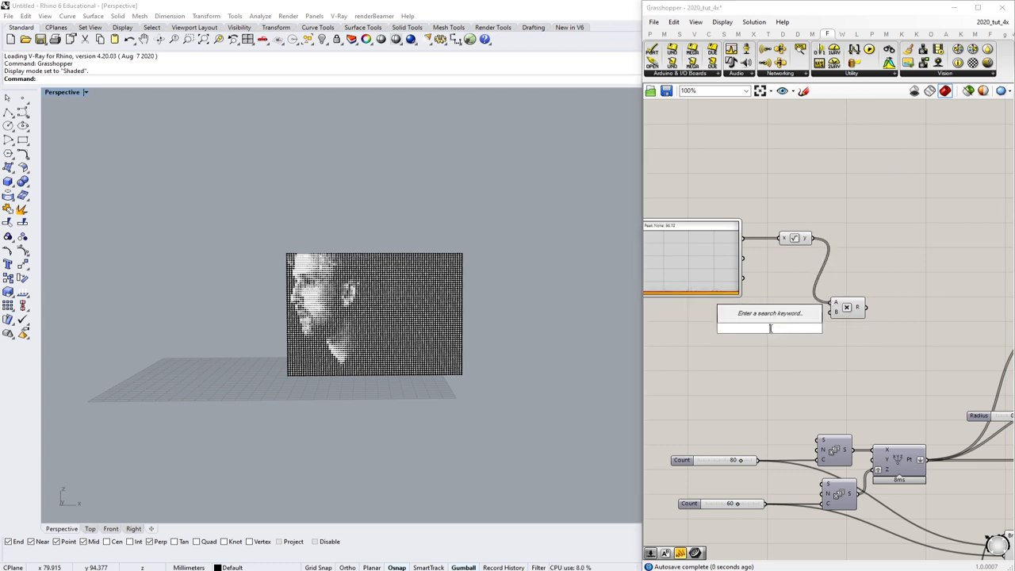
click(771, 327)
text(bounds)
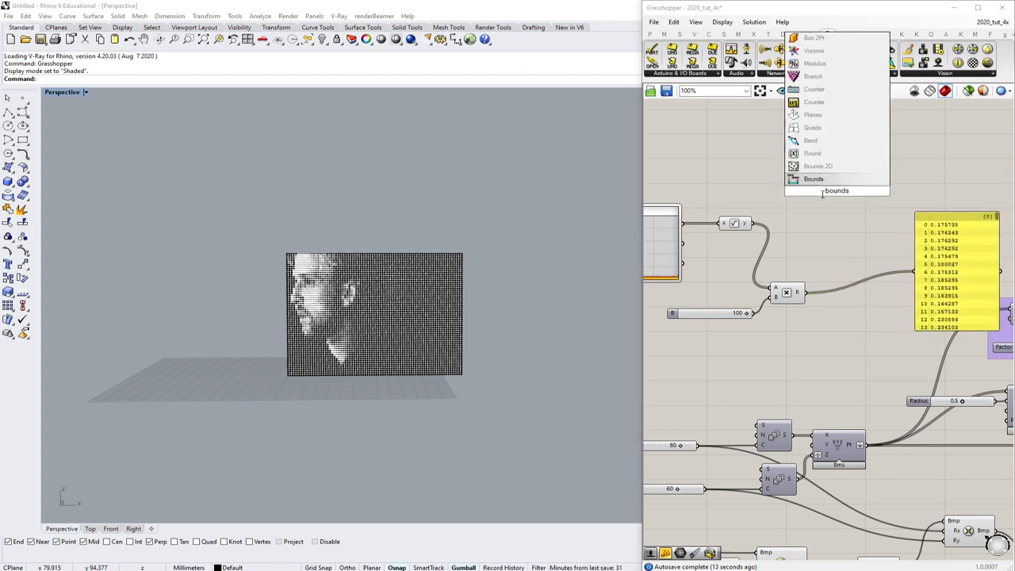
- Place a Bounds component taking the listed decimal audio values
click(813, 178)
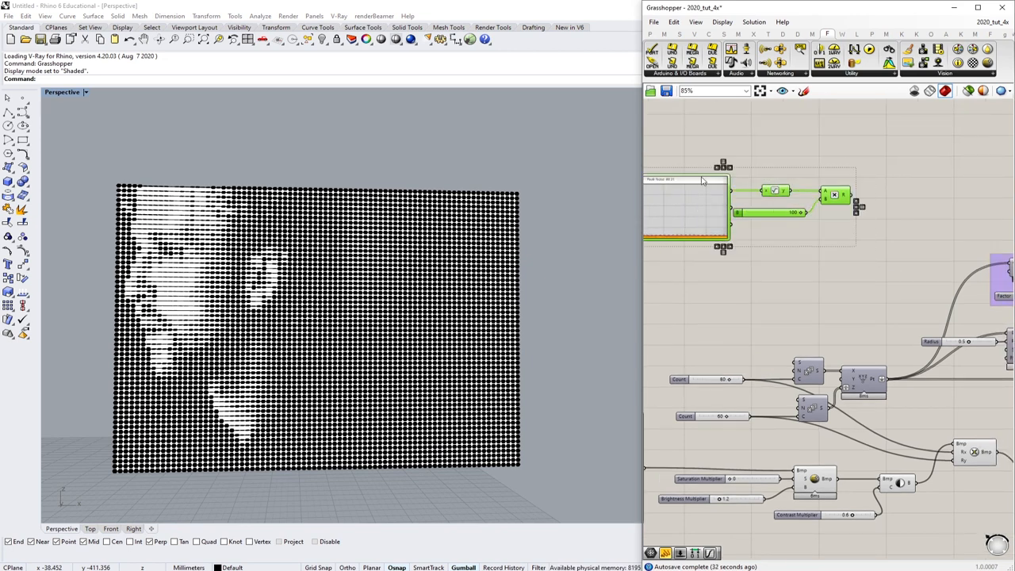
- Add a Larger Than comparison for the incoming audio values
scroll(up, 3)
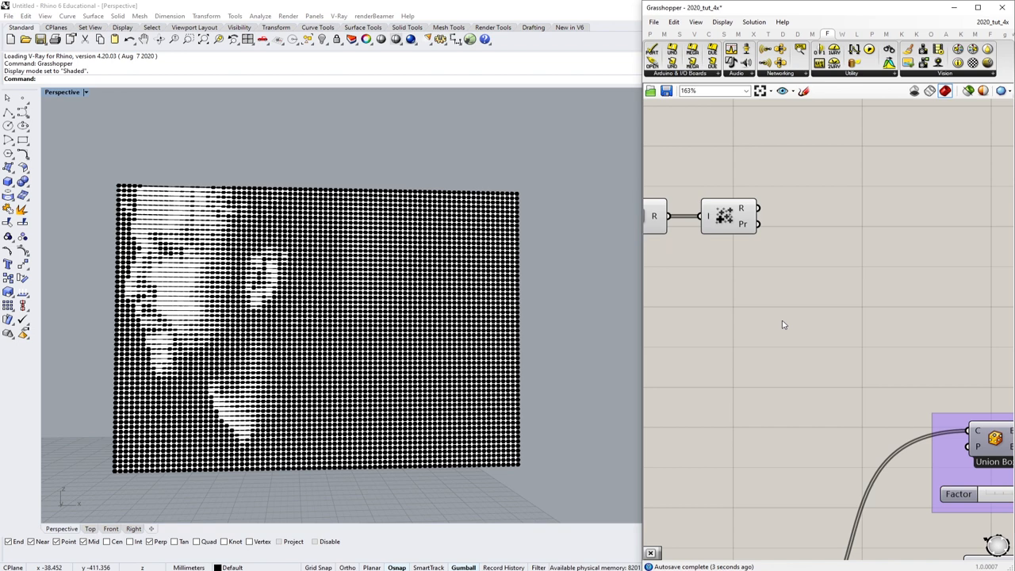
double_click(784, 324)
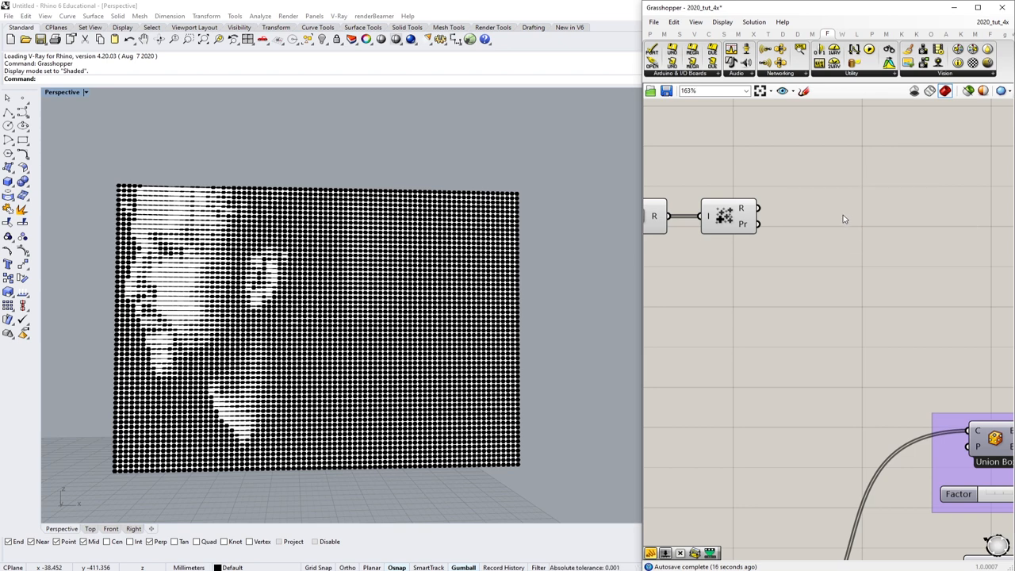
mouse_move(742, 208)
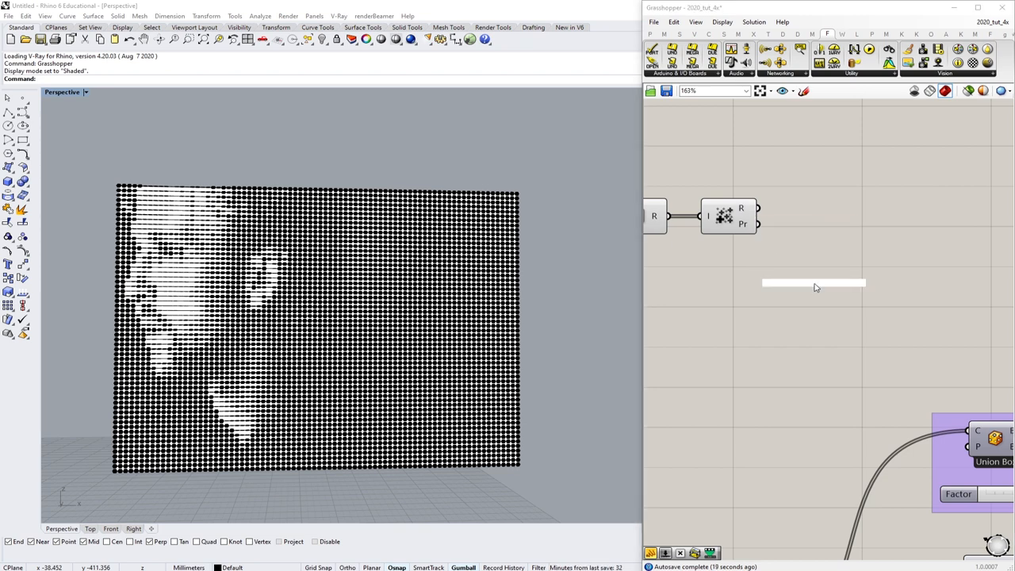
double_click(812, 283)
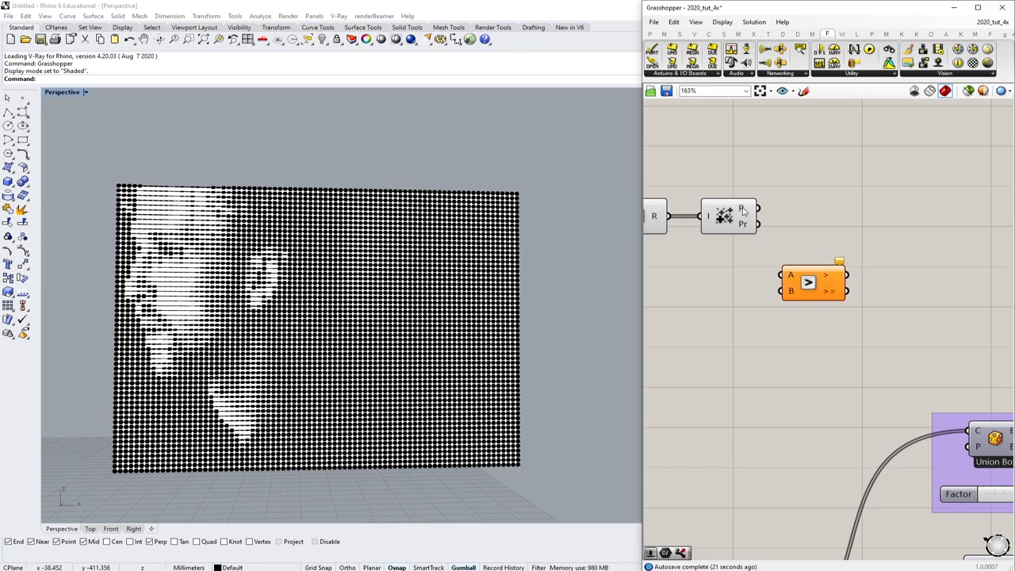
scroll(down, 3)
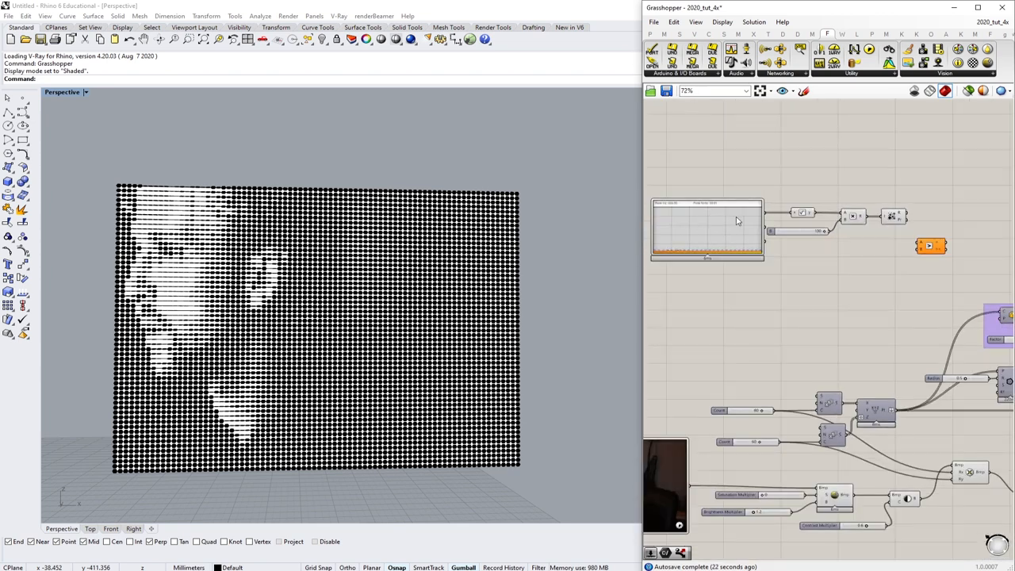
scroll(up, 3)
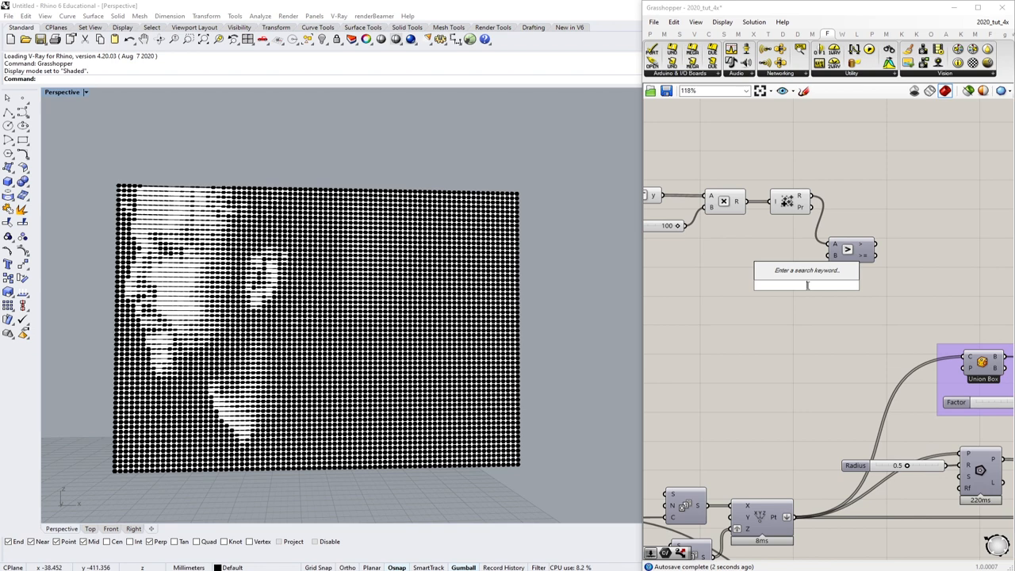
- Add a Number Slider threshold of about 99 feeding the comparison, its panel reading False
text(Number Slider)
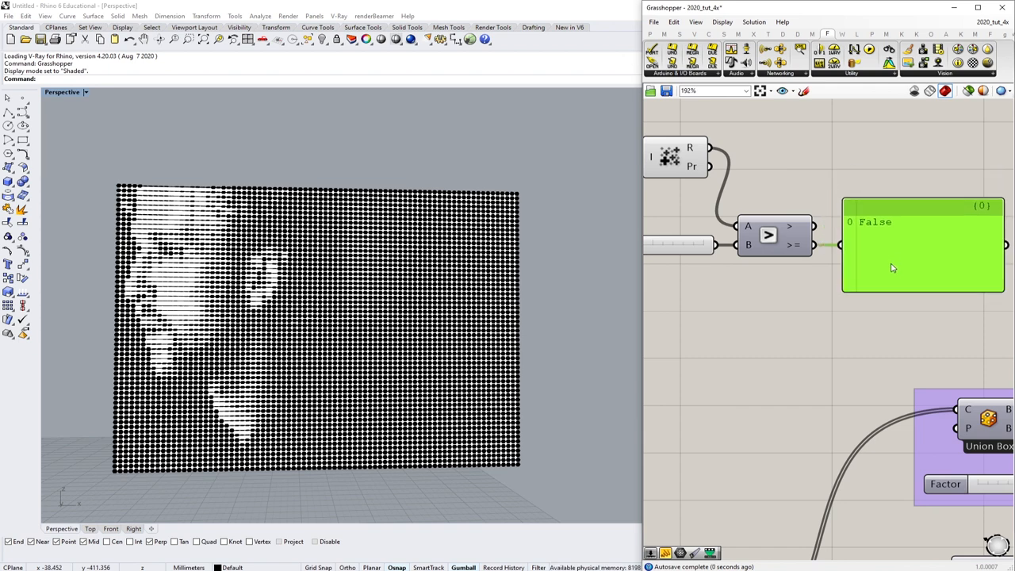
scroll(down, 3)
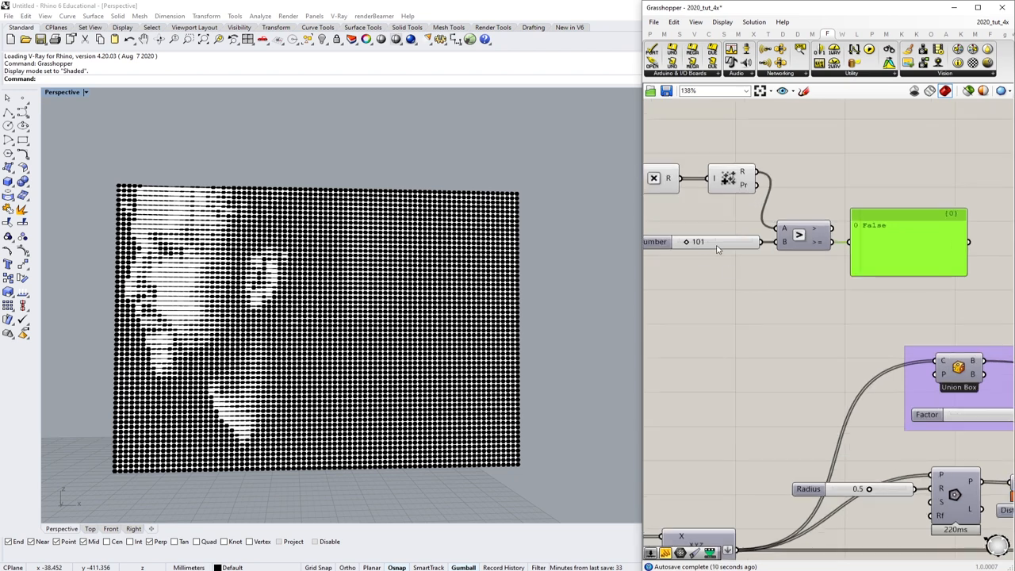
double_click(698, 241)
text(95)
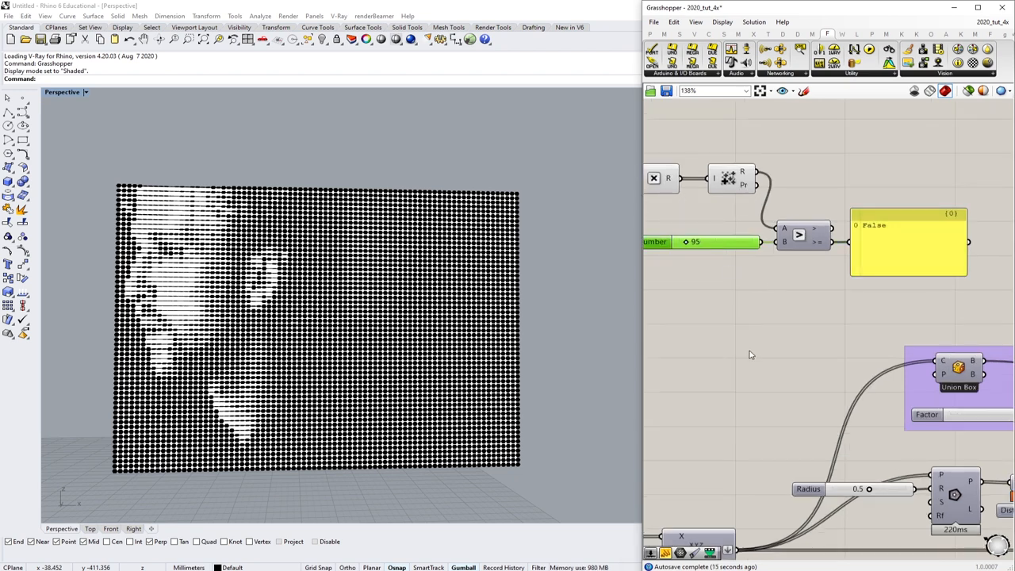
mouse_move(904, 232)
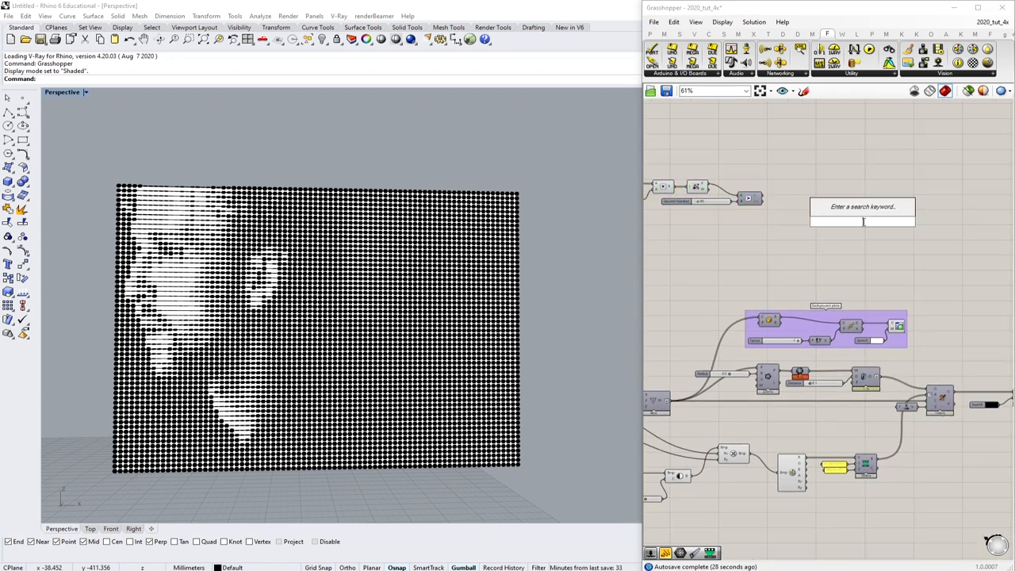
- Add 'not loud' and 'loud' panels into the Stream Filter with a readout panel
click(819, 63)
text(//n)
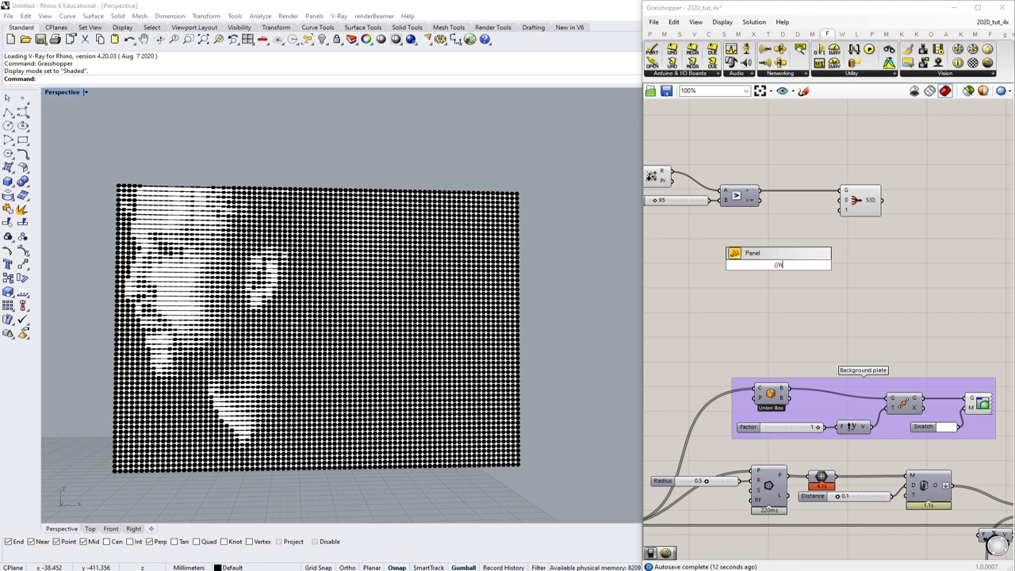
text(ot loud)
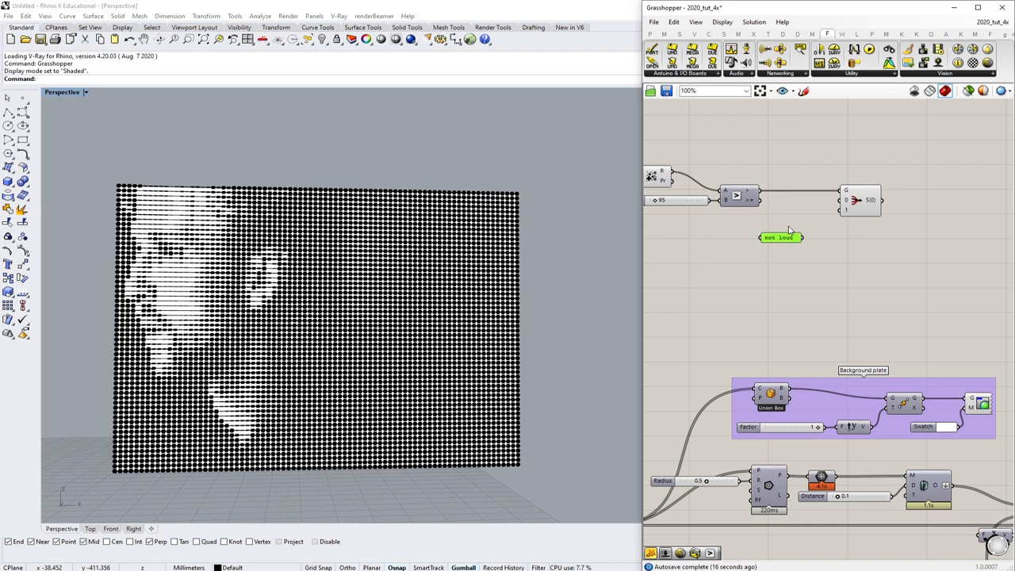
scroll(up, 3)
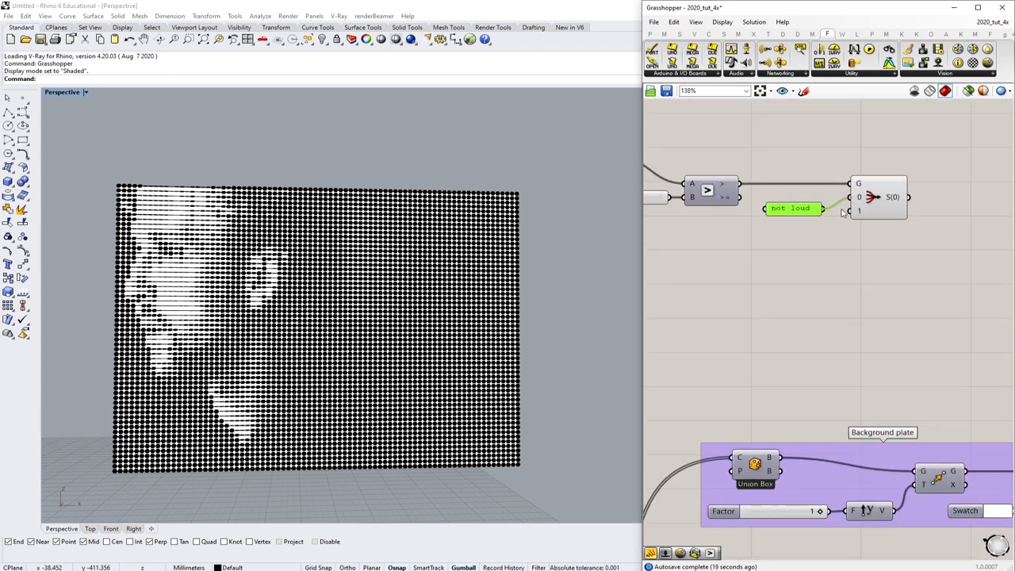
double_click(784, 251)
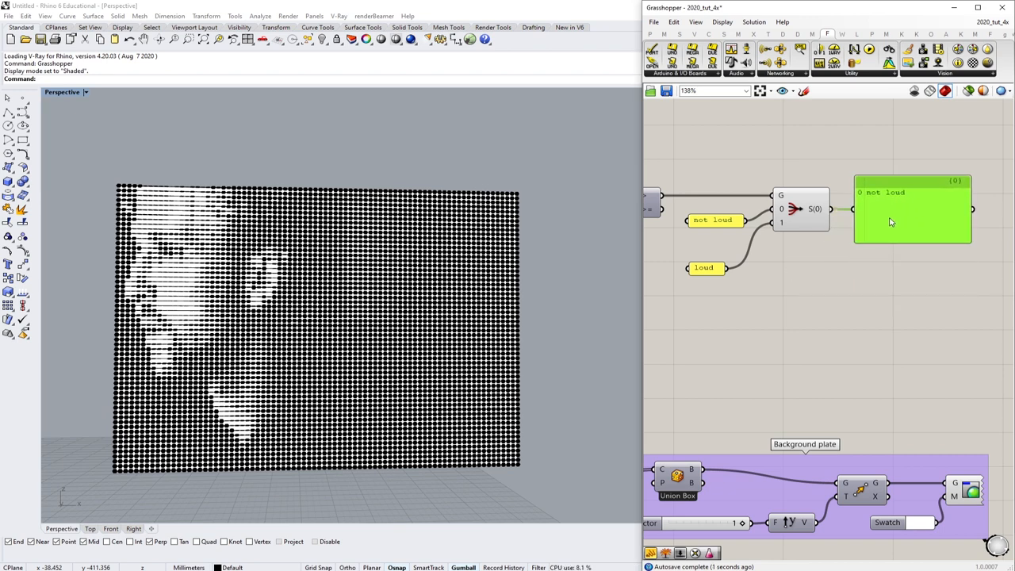
mouse_move(890, 222)
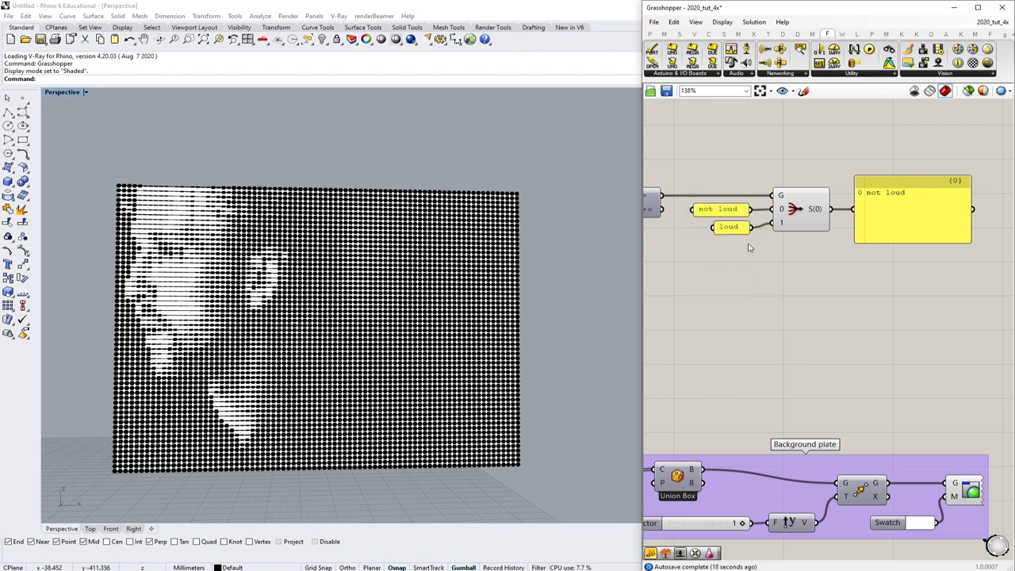
mouse_move(755, 313)
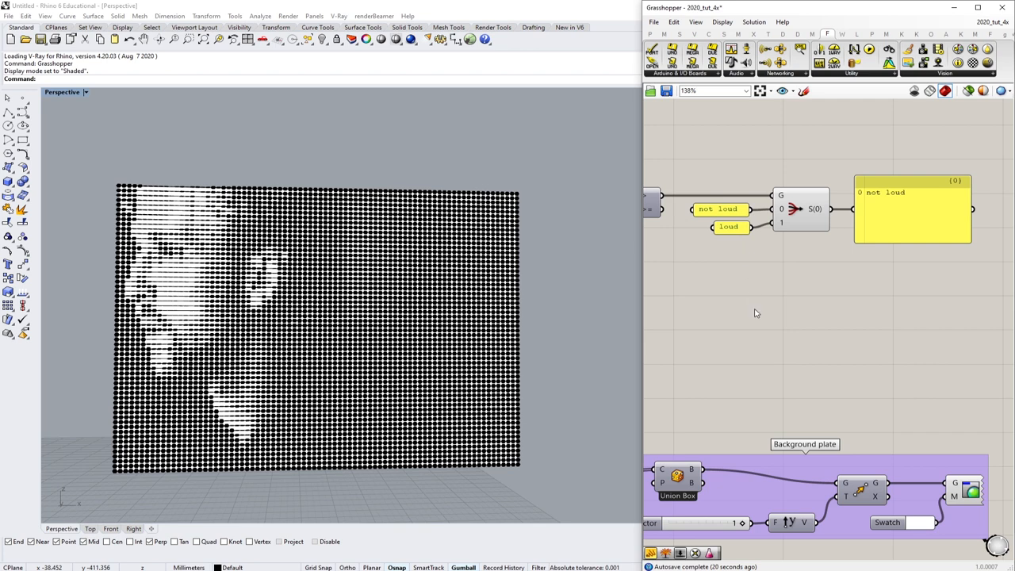
mouse_move(918, 203)
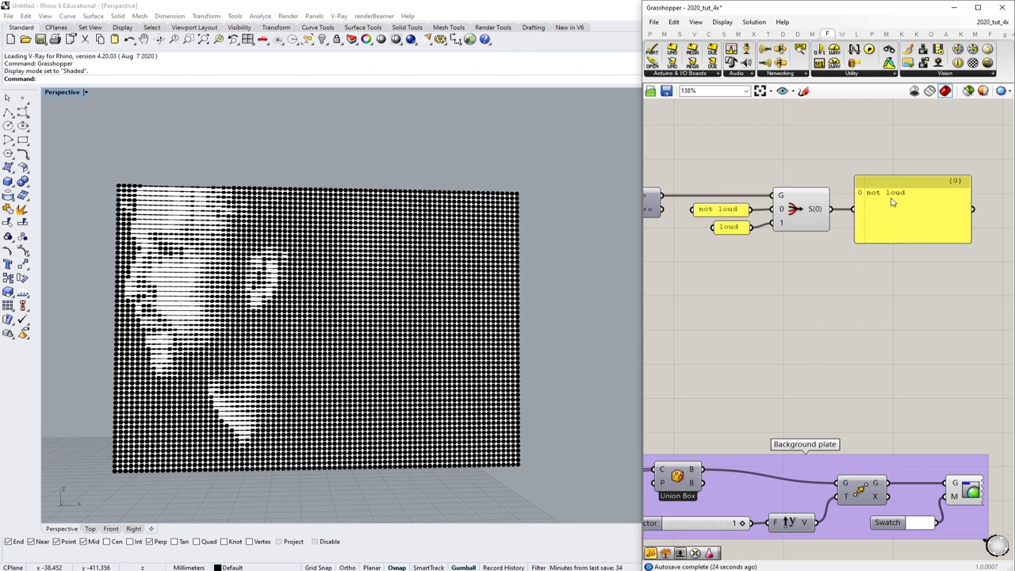
mouse_move(907, 209)
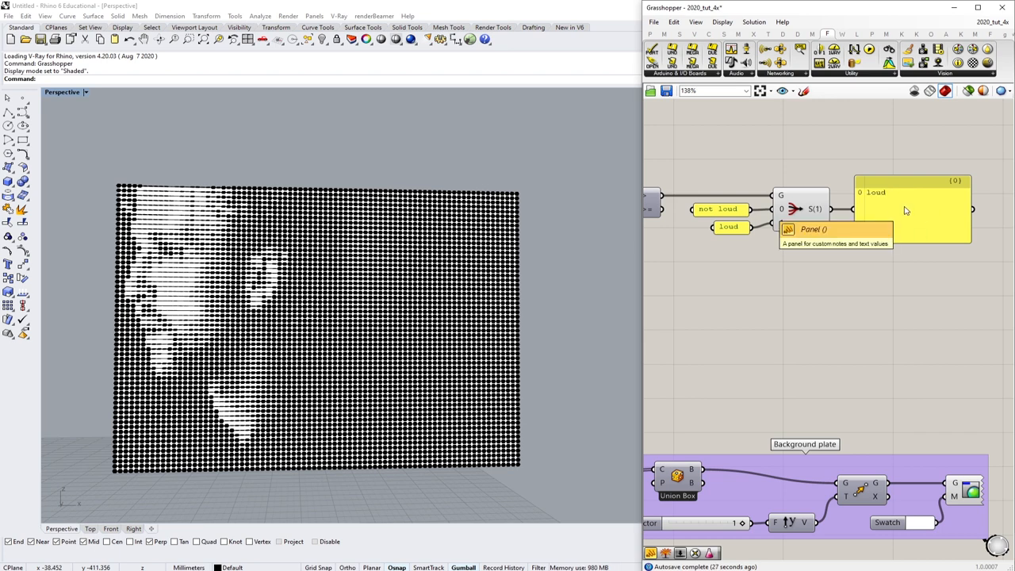
scroll(down, 3)
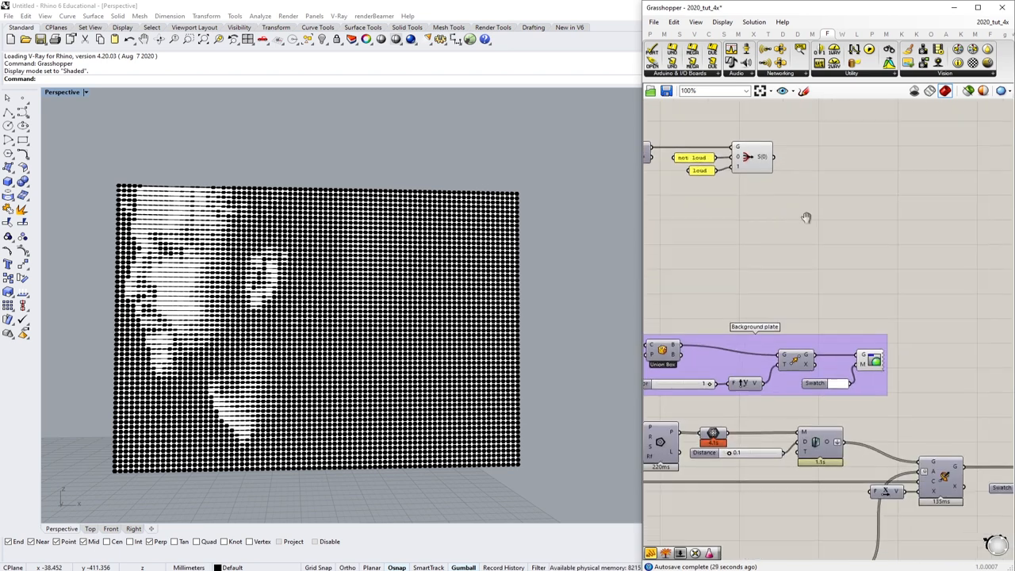
- Delete the Stream Filter's test panels and wire its loudness-driven output into the plate-grid remapping
scroll(down, 3)
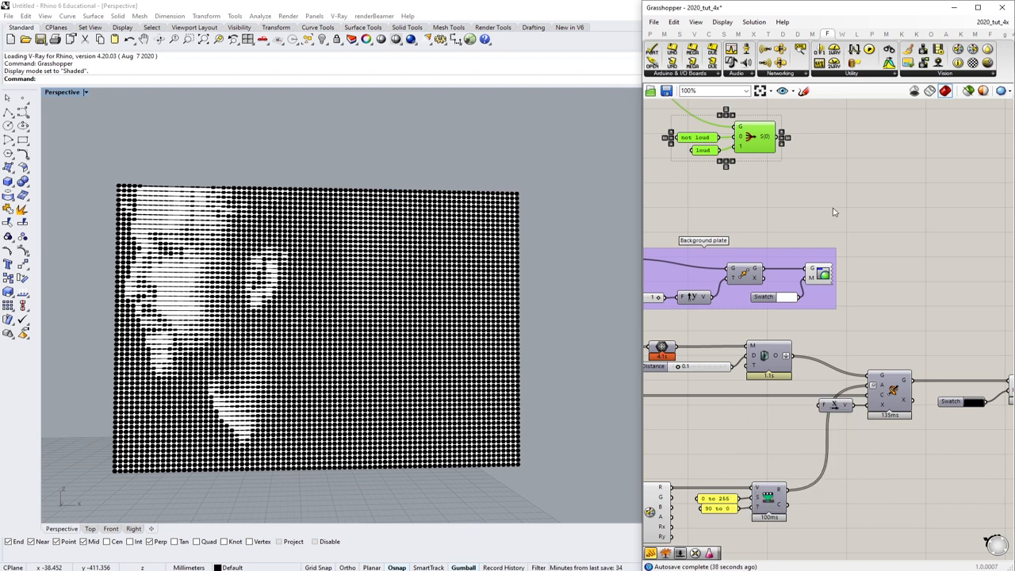
click(894, 310)
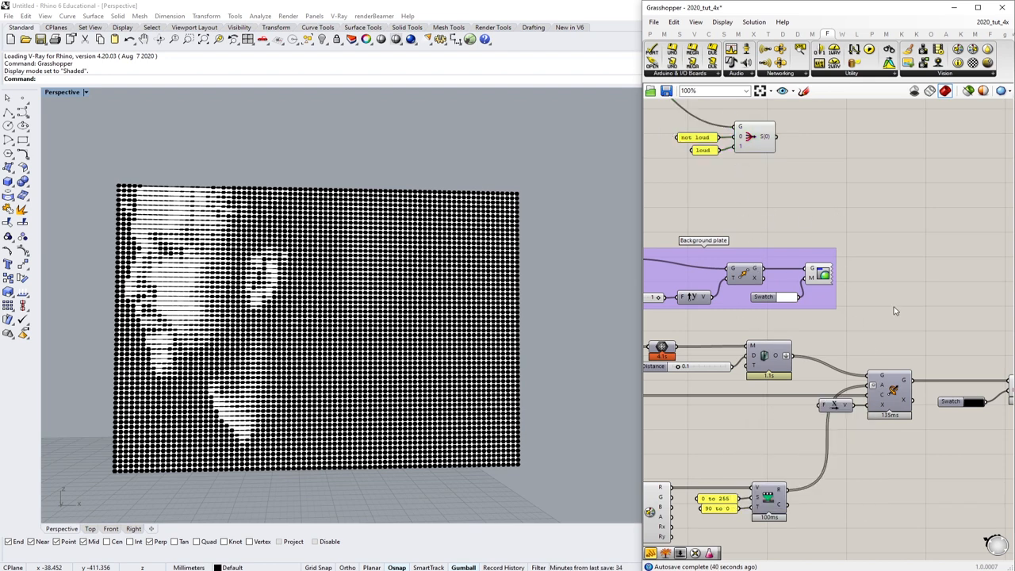
scroll(down, 3)
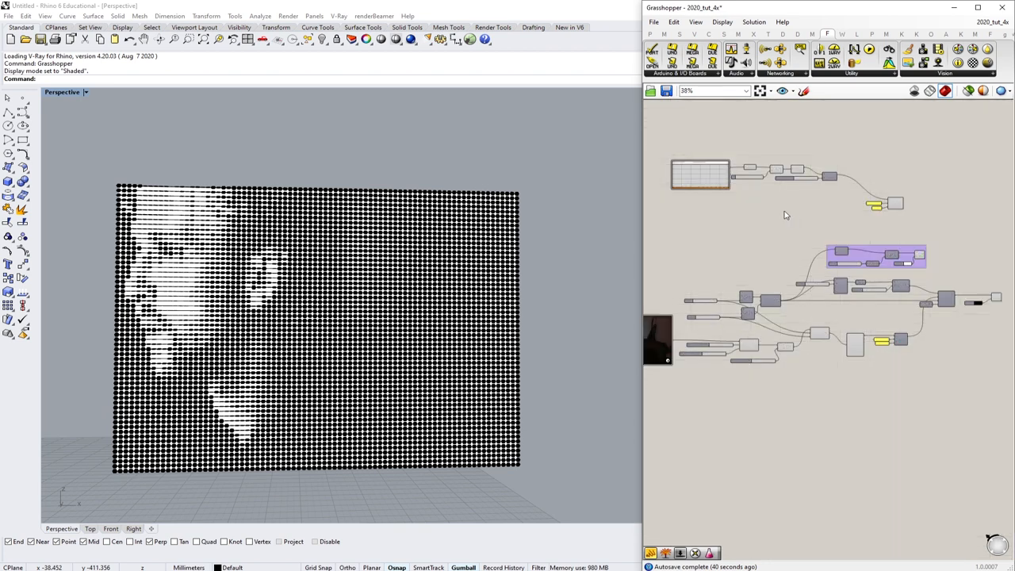
scroll(up, 3)
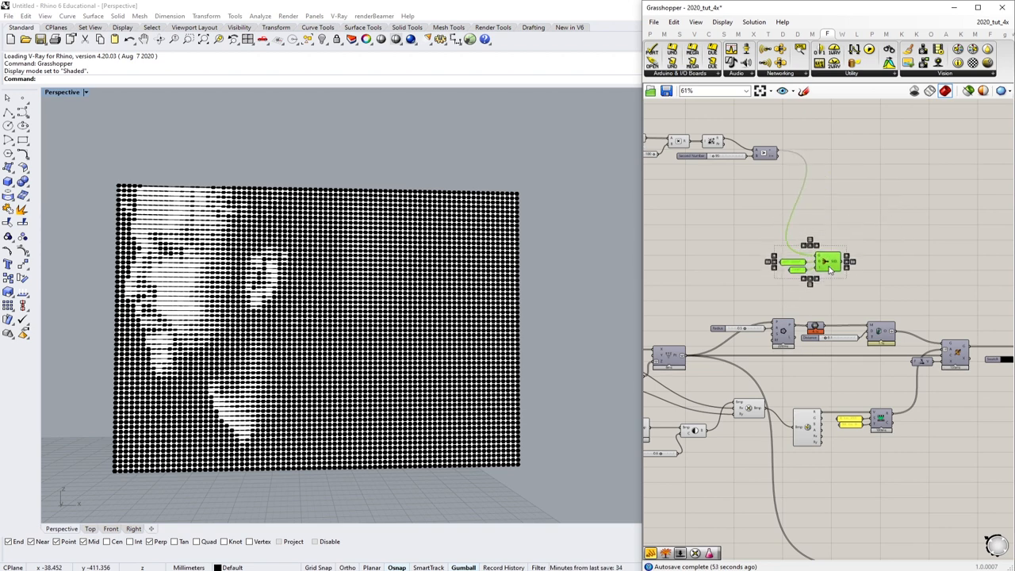
scroll(up, 3)
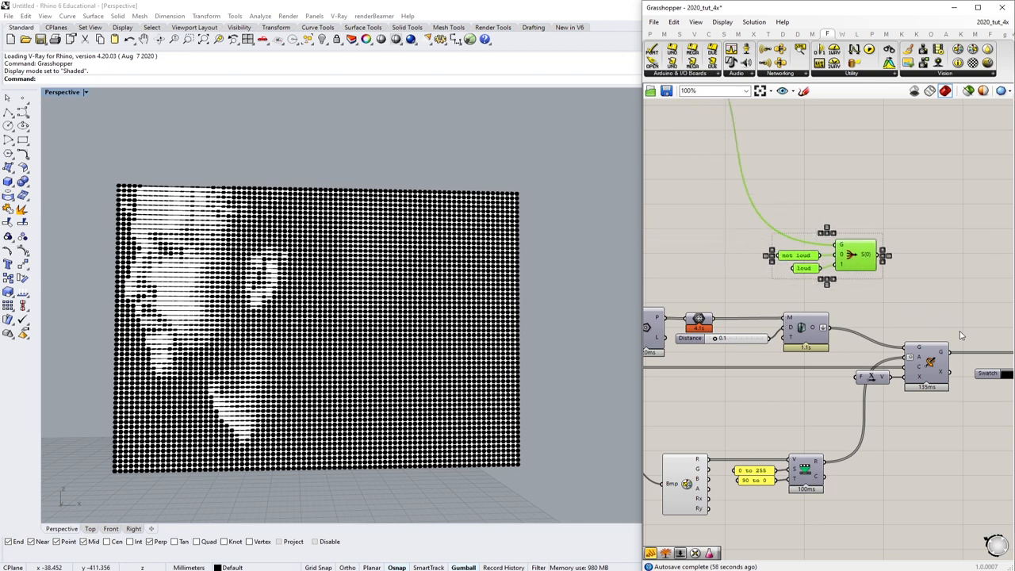
scroll(up, 3)
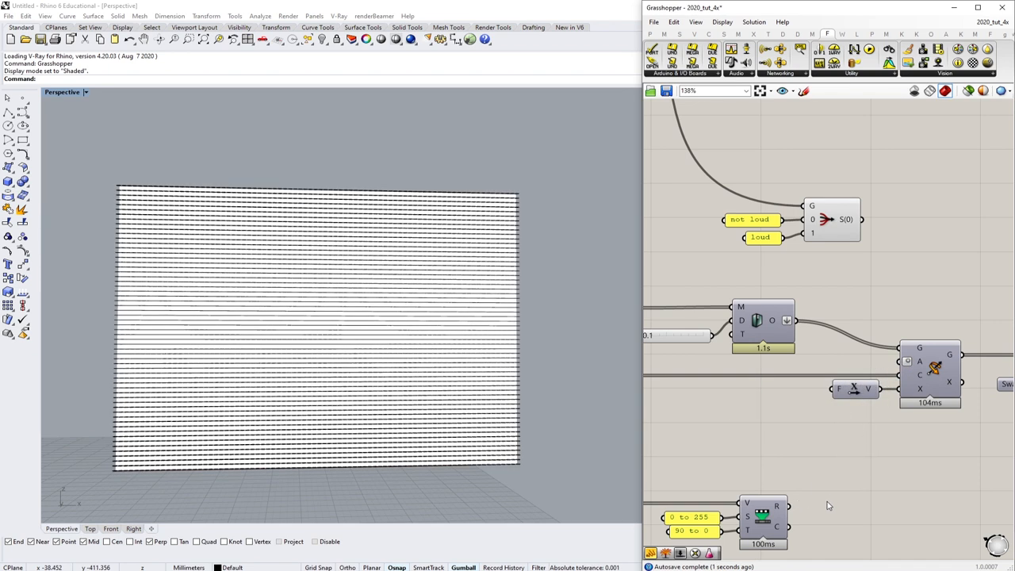
mouse_move(917, 357)
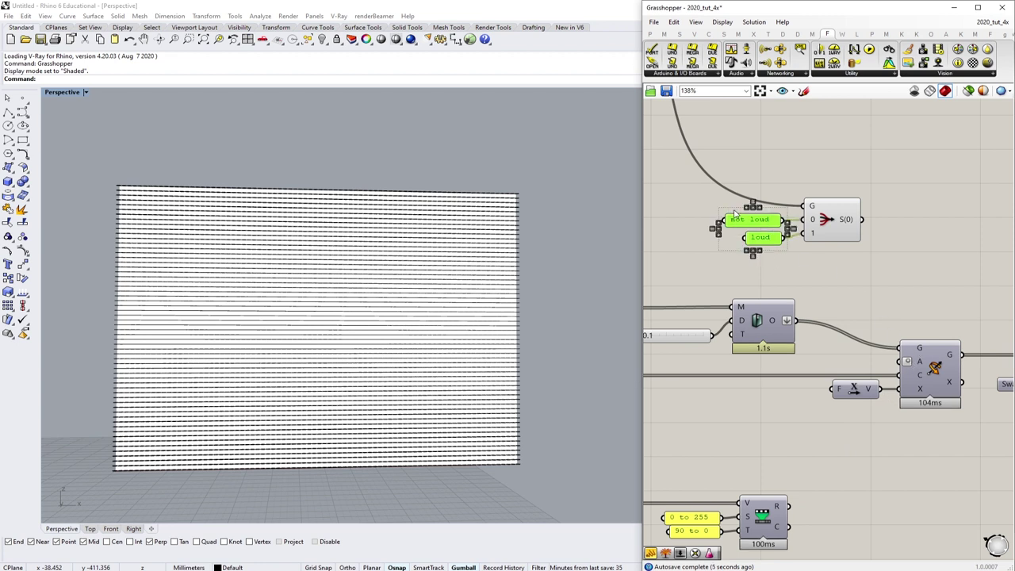
mouse_move(847, 219)
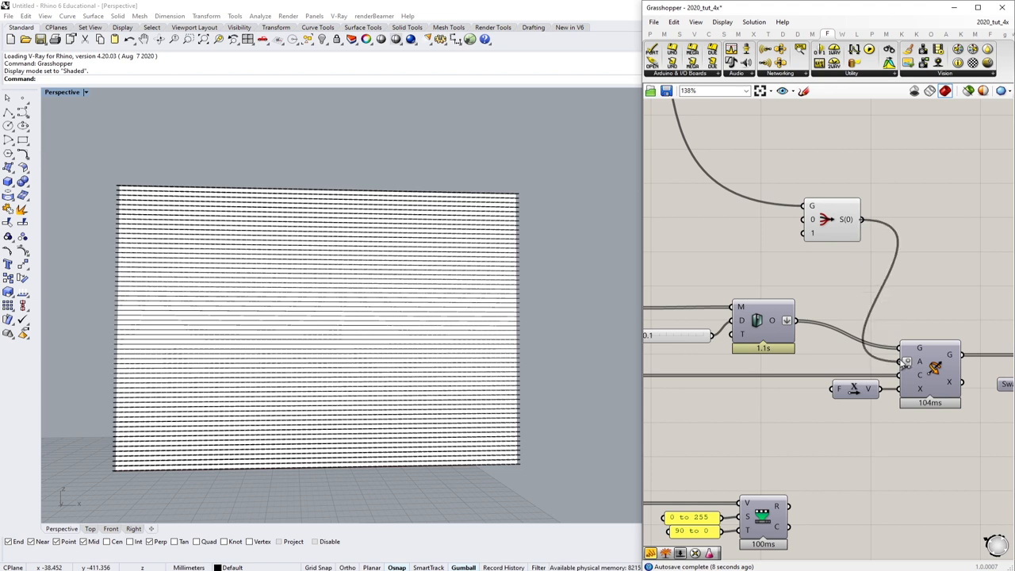
click(930, 368)
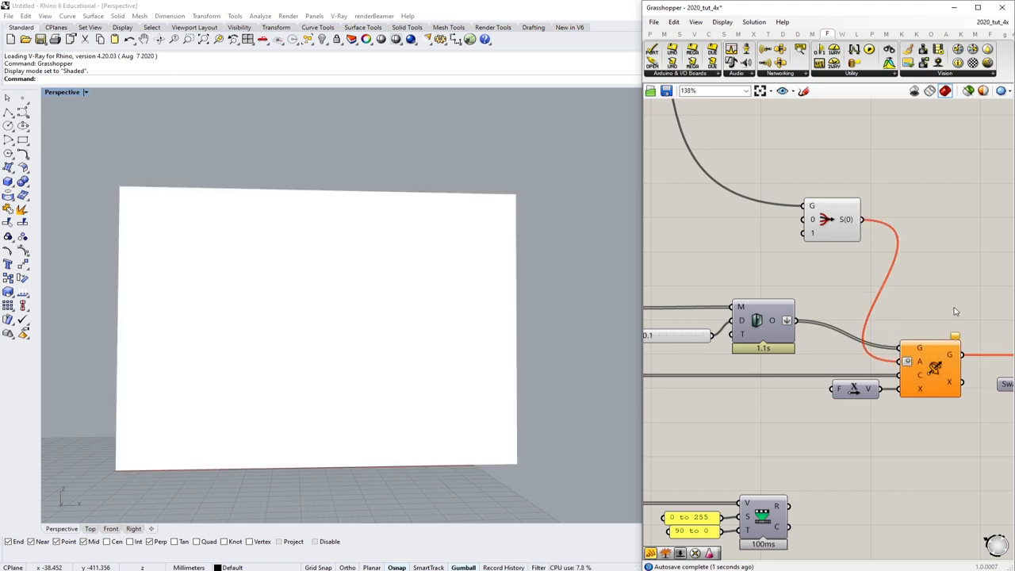
mouse_move(910, 304)
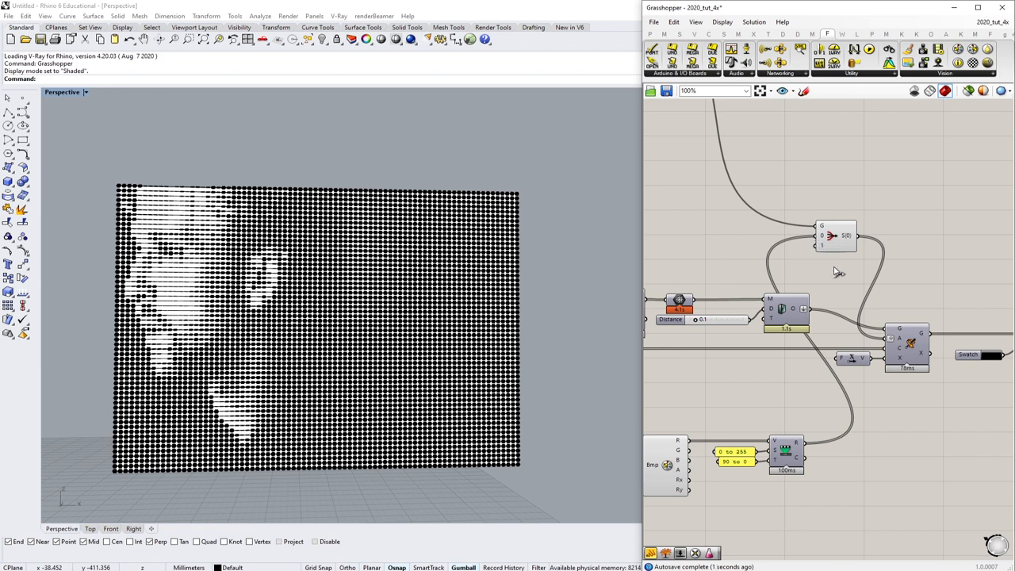
mouse_move(839, 298)
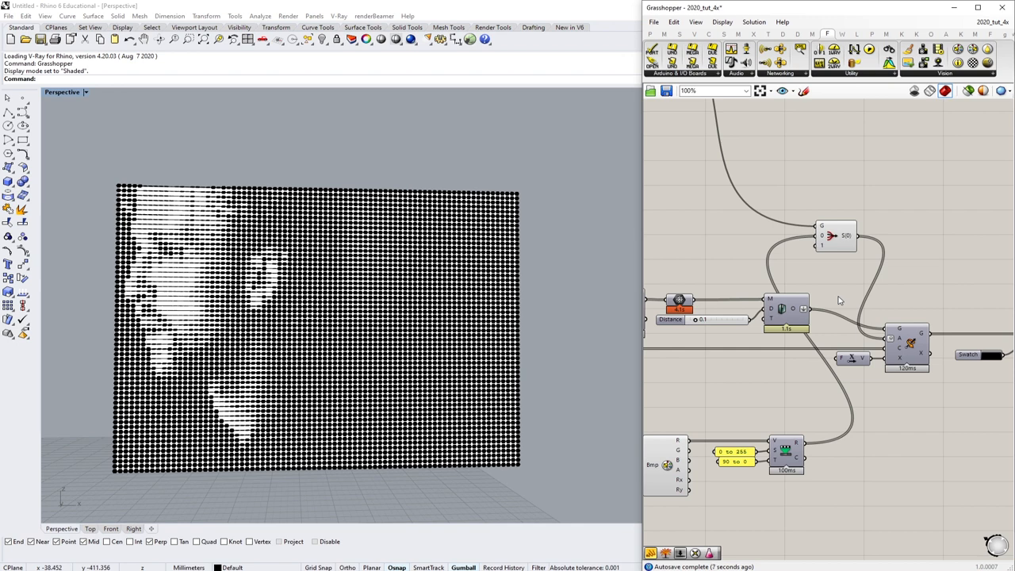
mouse_move(783, 213)
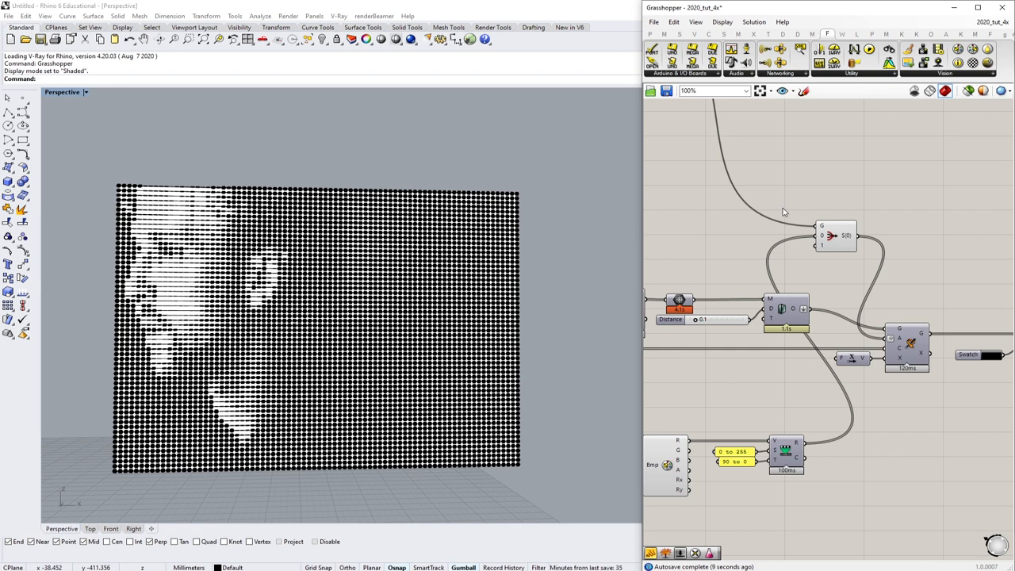
scroll(down, 3)
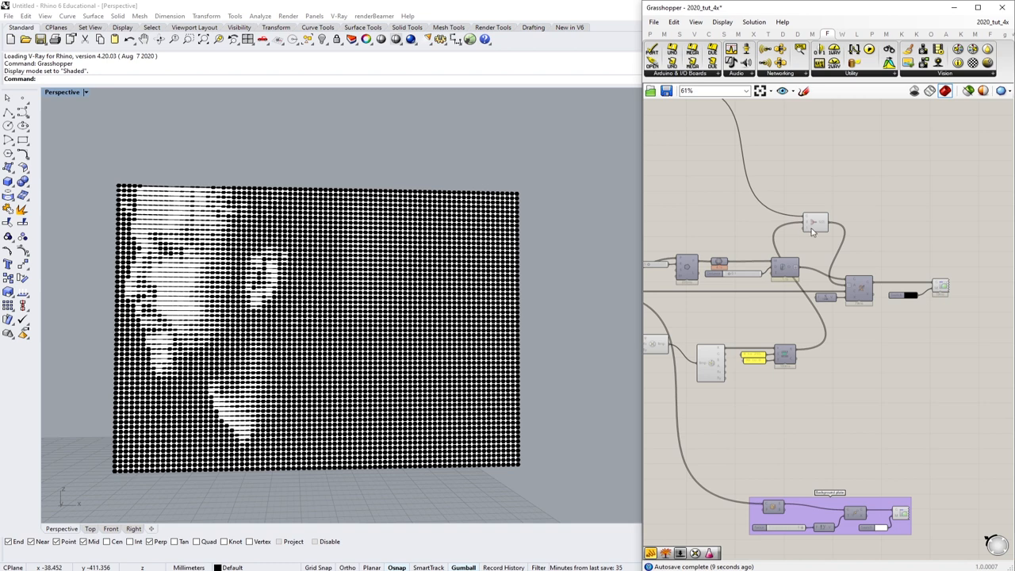
double_click(815, 222)
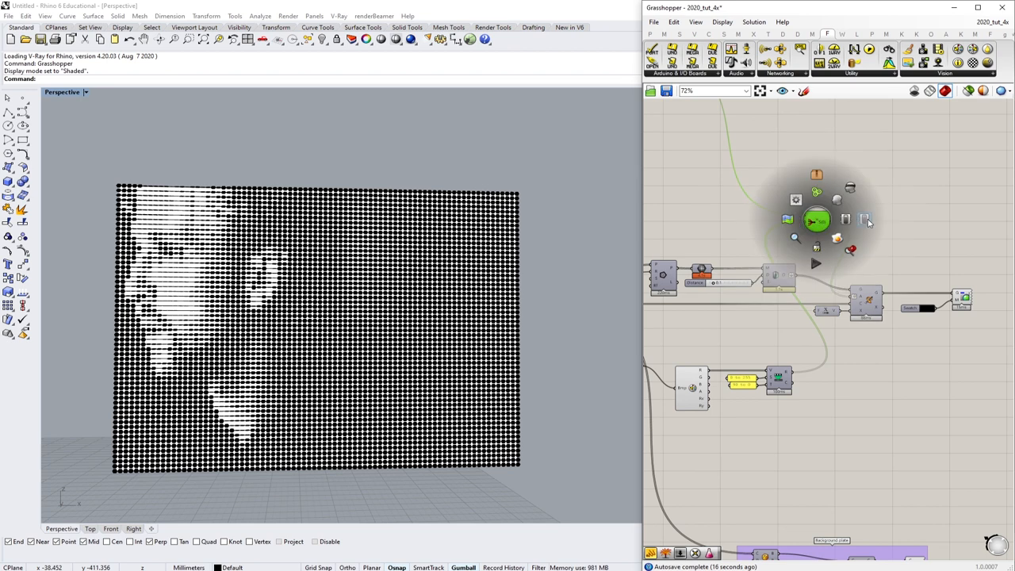
scroll(down, 3)
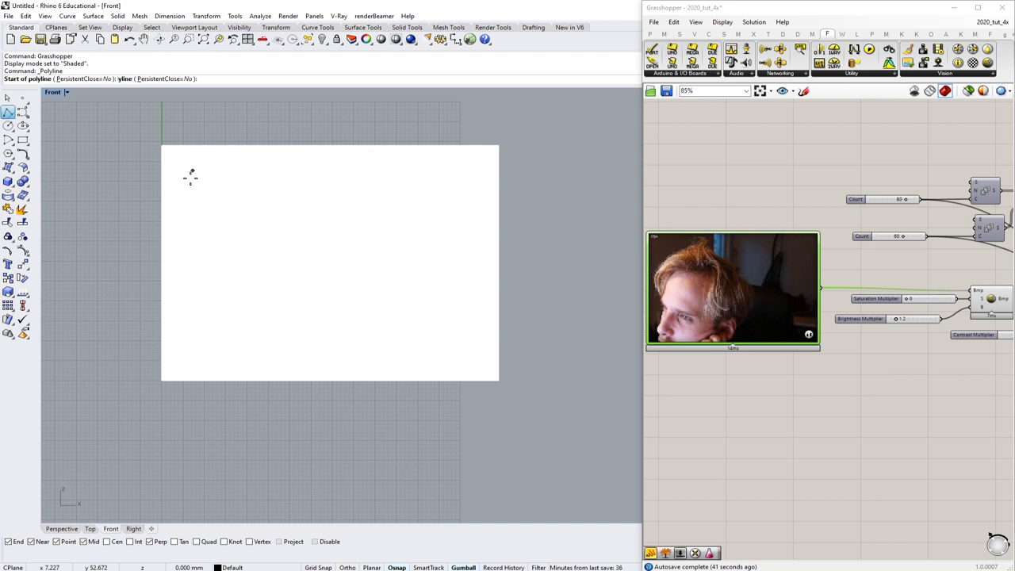
- Draw the crossing diagonal strokes of the X-shaped eyes on the white plate in Front view
click(207, 192)
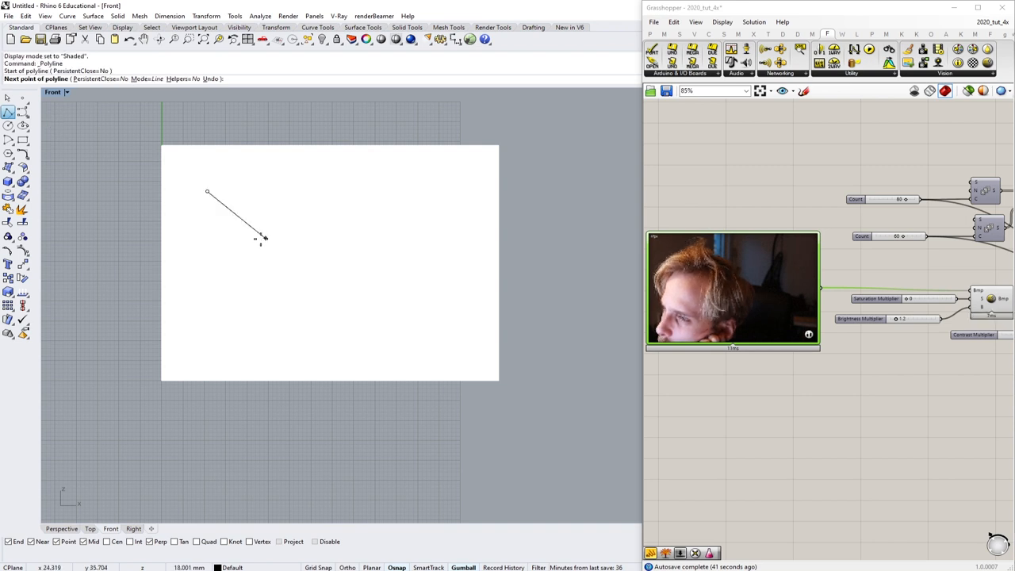
click(260, 238)
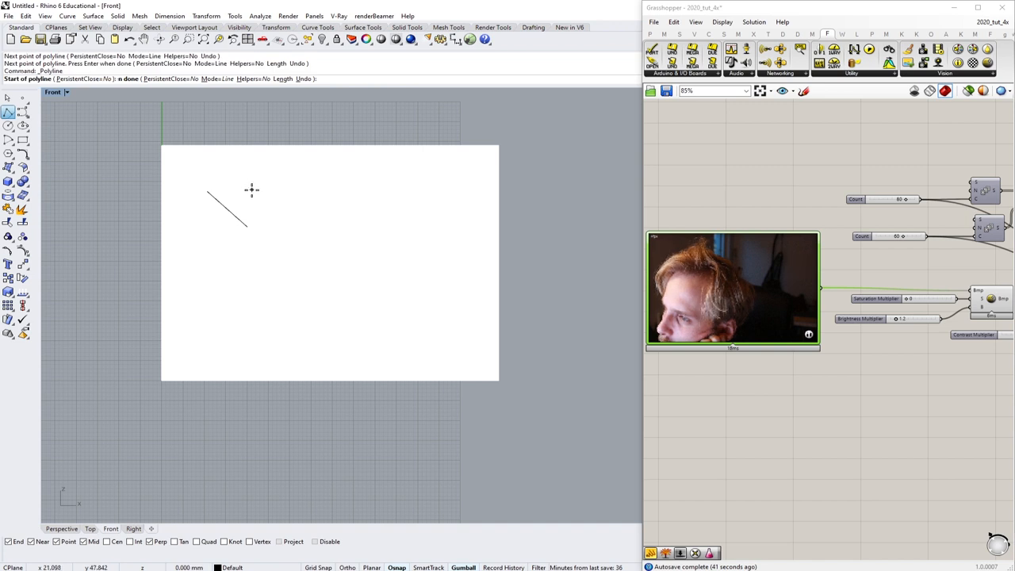
click(198, 234)
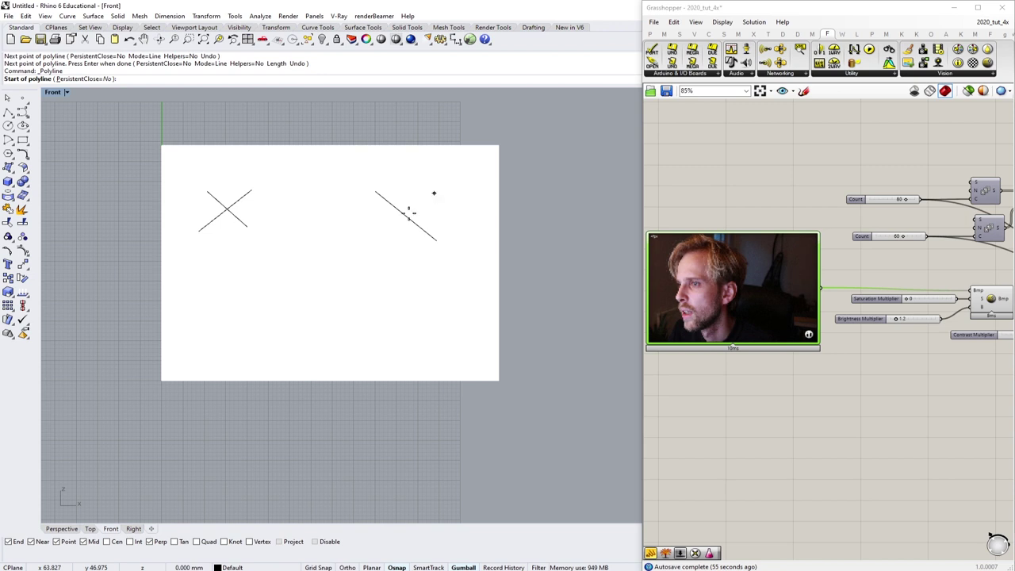
click(377, 241)
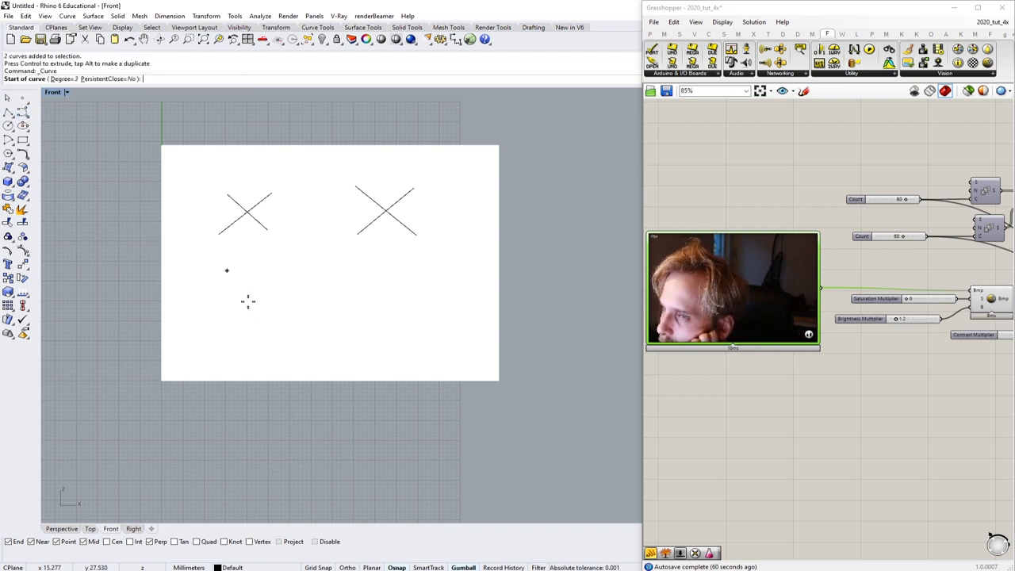
- Draw the mouth as a wide, closed, downturned curve beneath the two eyes
click(244, 320)
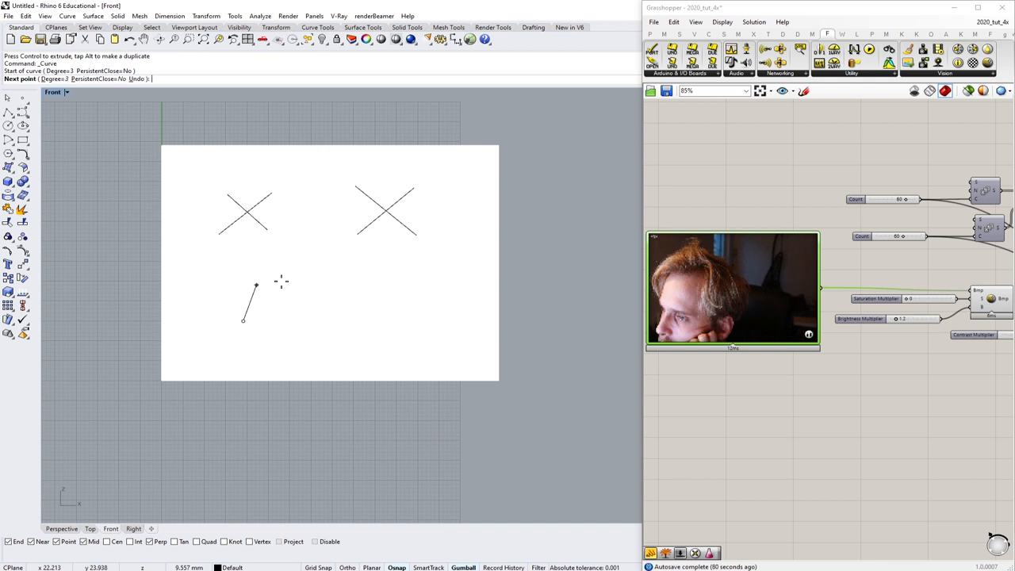
click(411, 283)
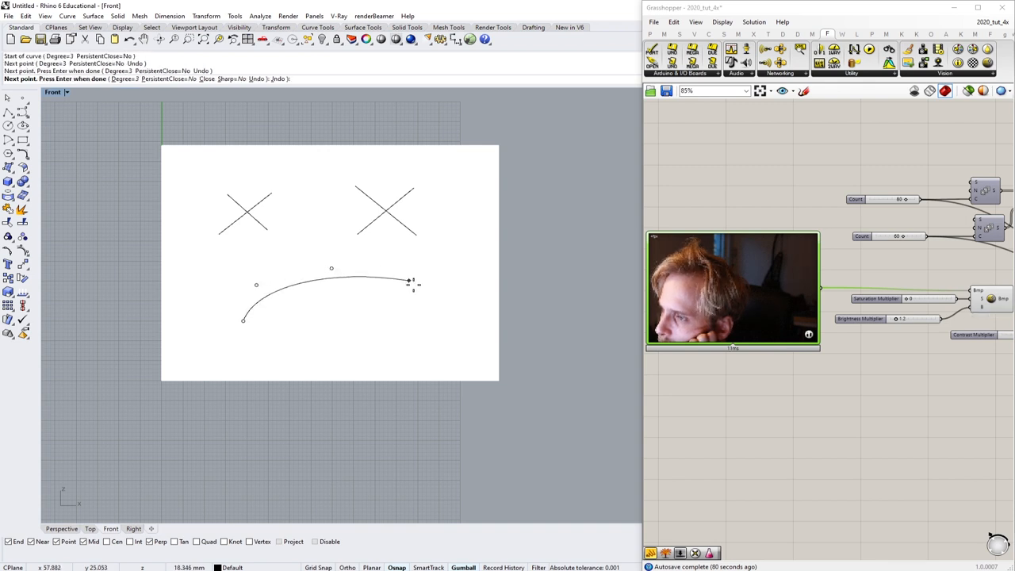
click(420, 333)
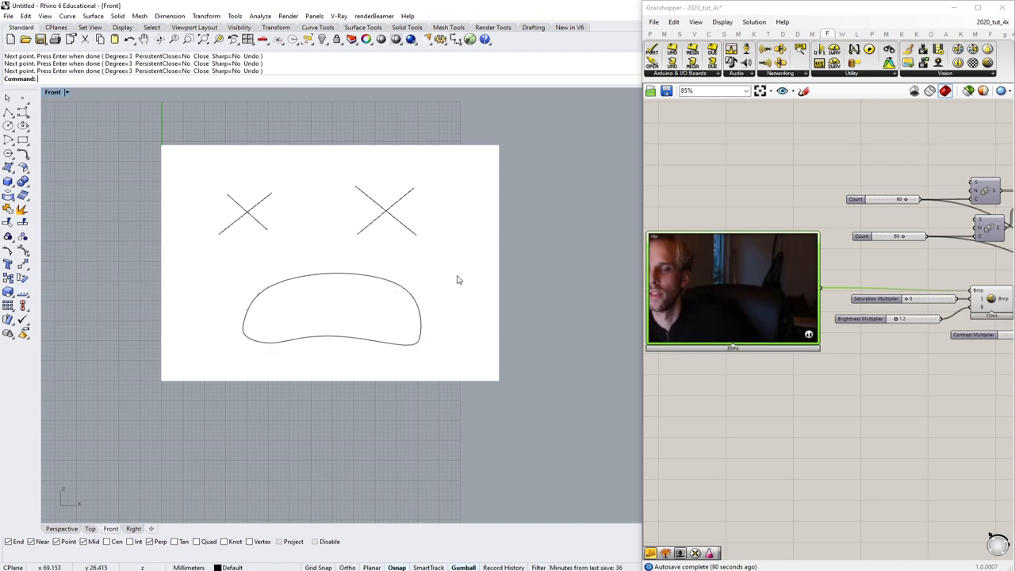
scroll(down, 3)
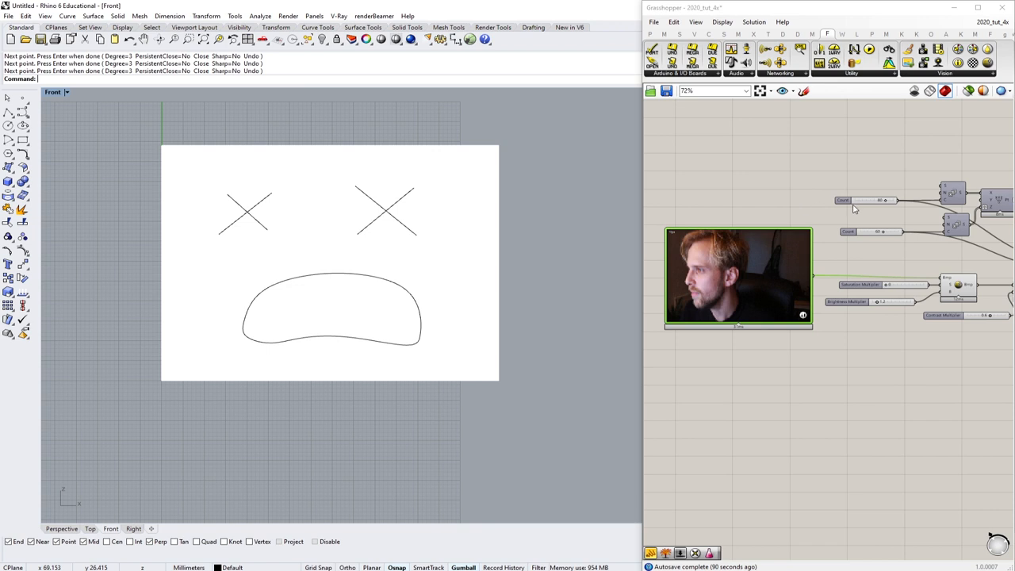
scroll(down, 3)
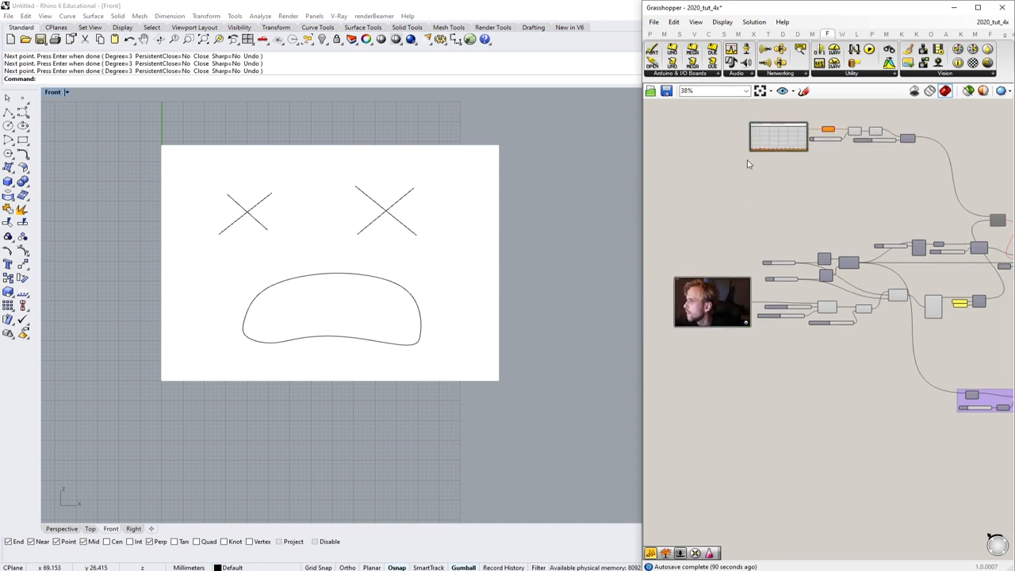
- Reference the five drawn face curves into a Curve parameter via Set Multiple Curves
right_click(710, 301)
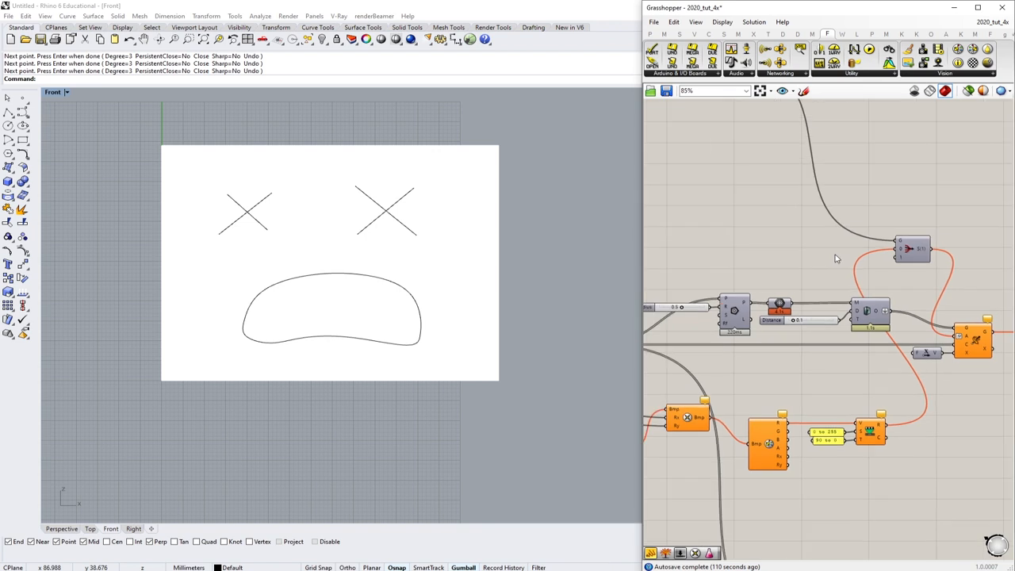
mouse_move(742, 232)
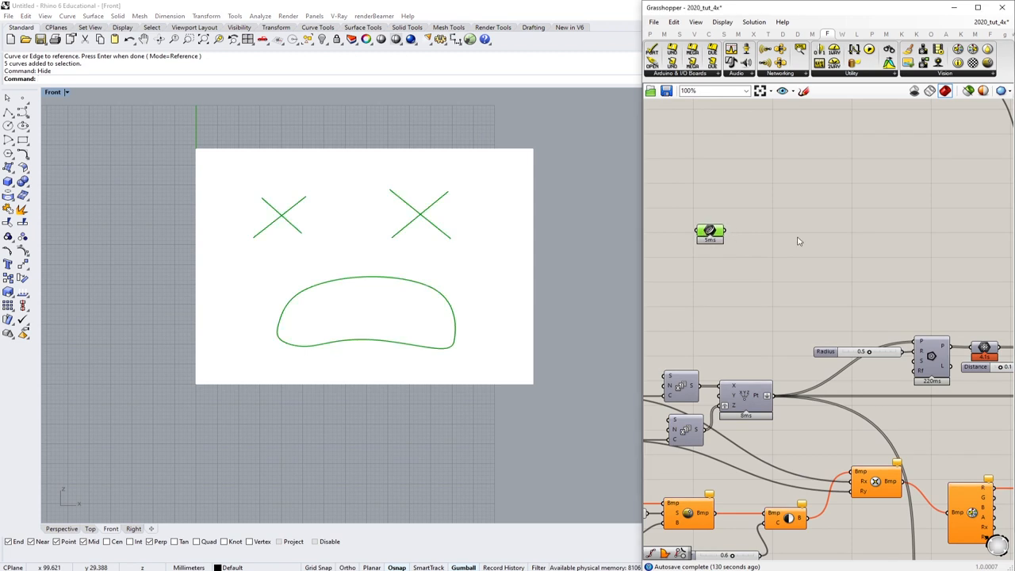
right_click(710, 232)
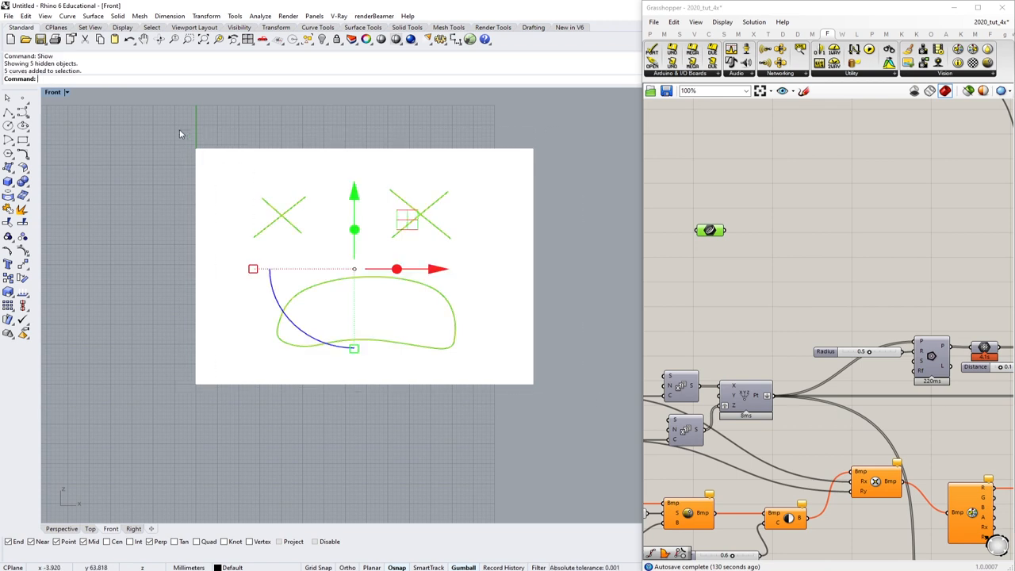
- Delete the leftover originals in Rhino and add Pull Point measuring grid points against the face curves
key(Delete)
text(p)
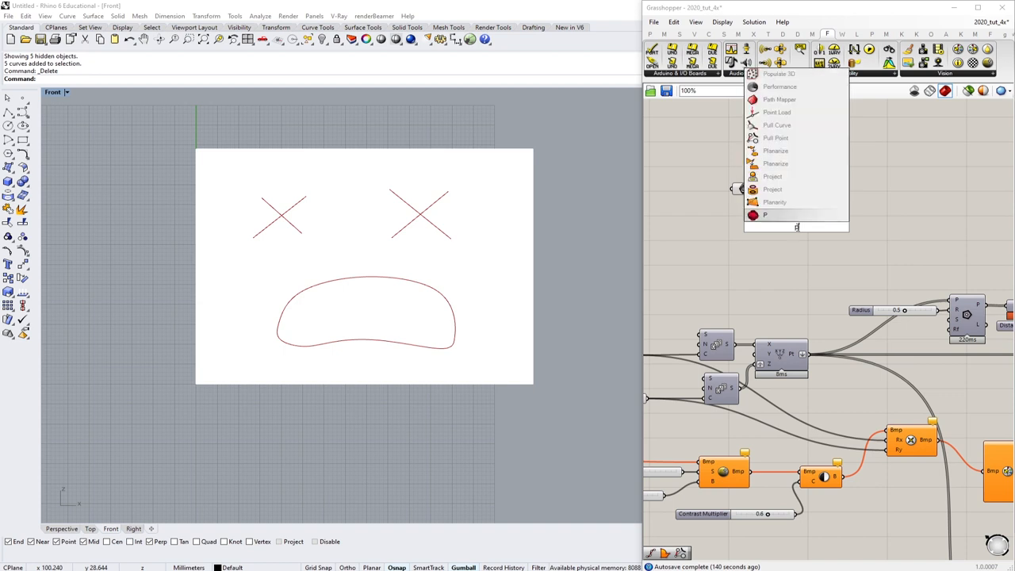
text(ull)
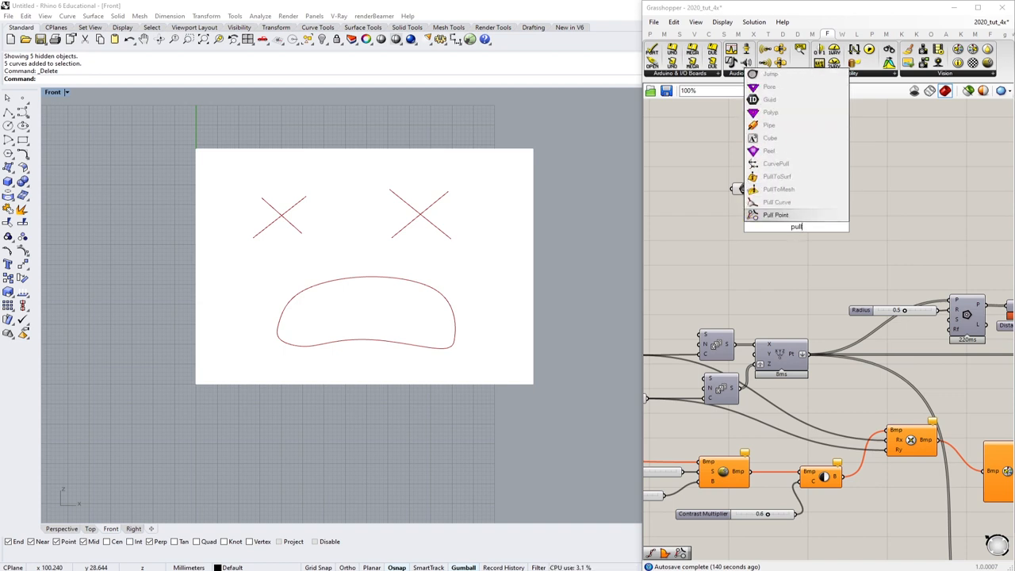
click(774, 215)
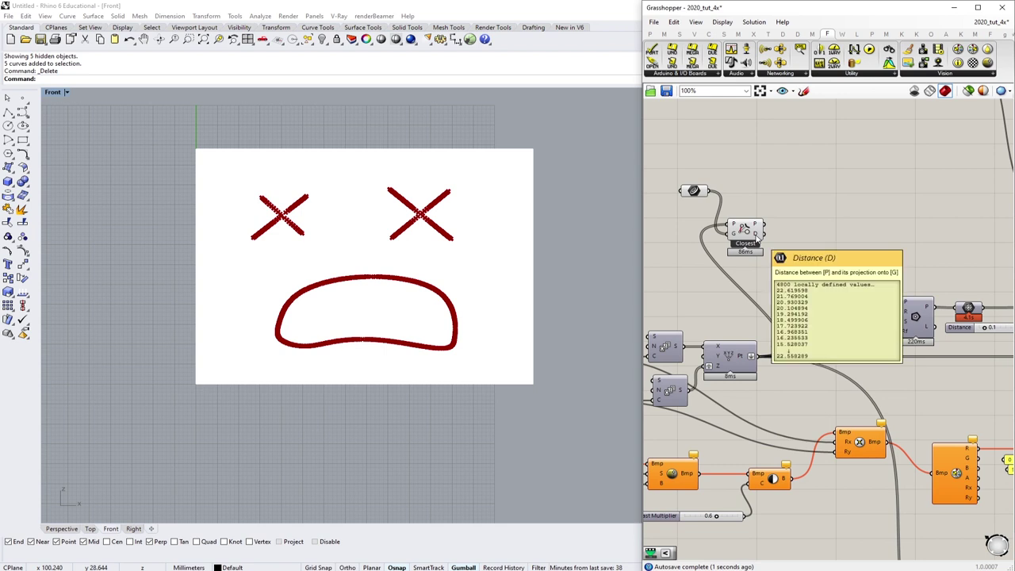
click(755, 188)
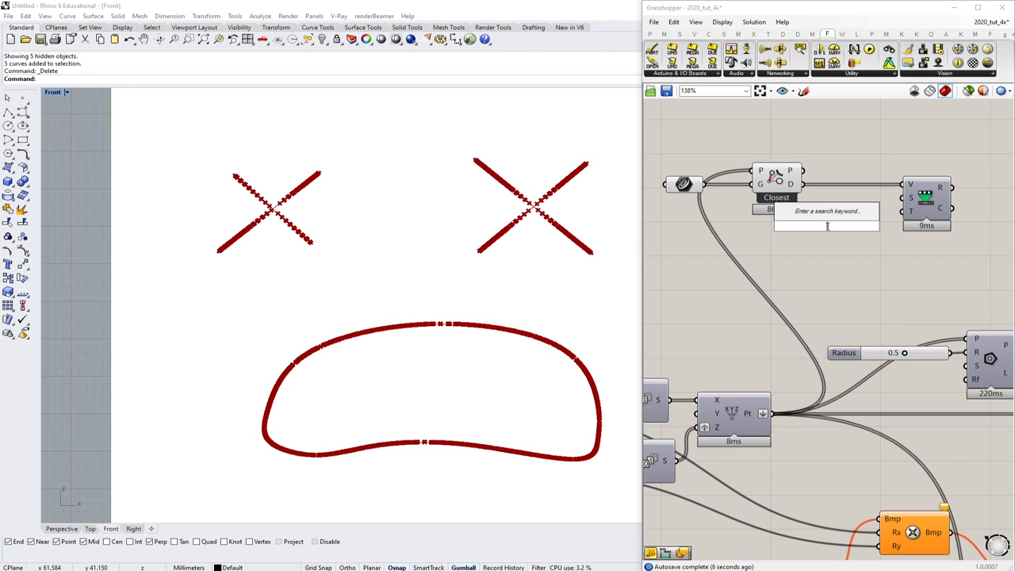
- Add Bounds and Remap Numbers on the Pull Point distance output
text(bou)
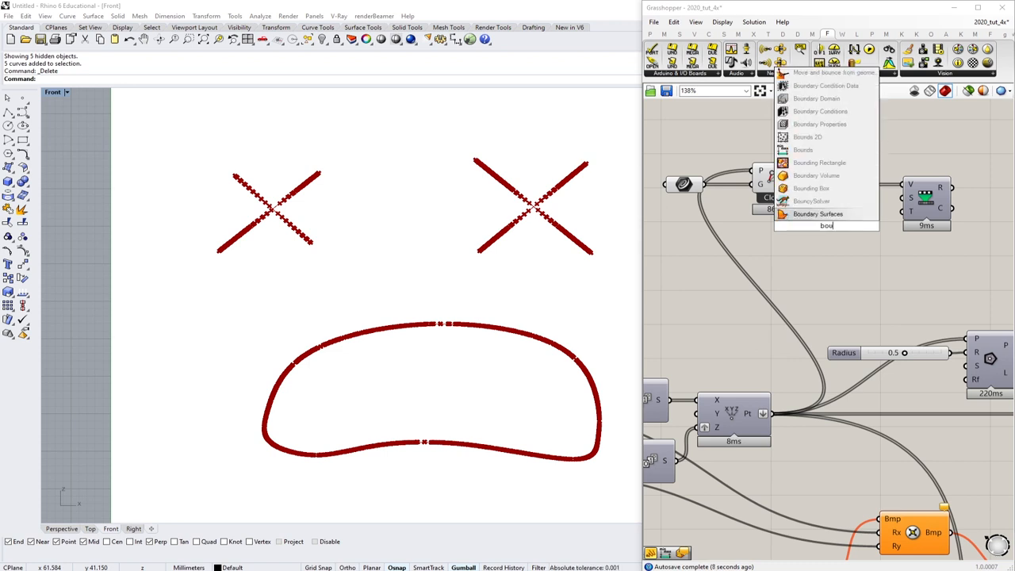
click(819, 212)
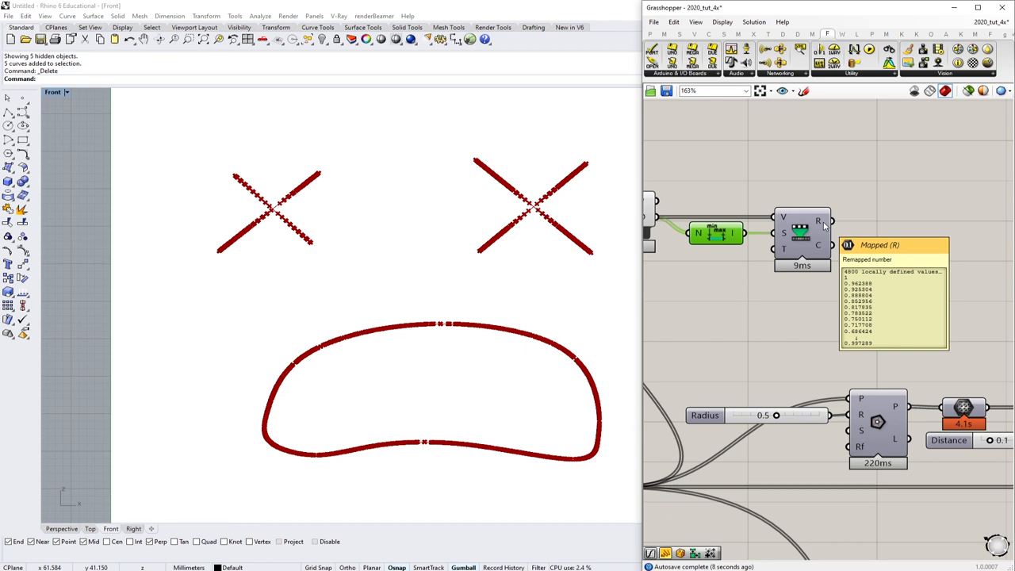
scroll(down, 3)
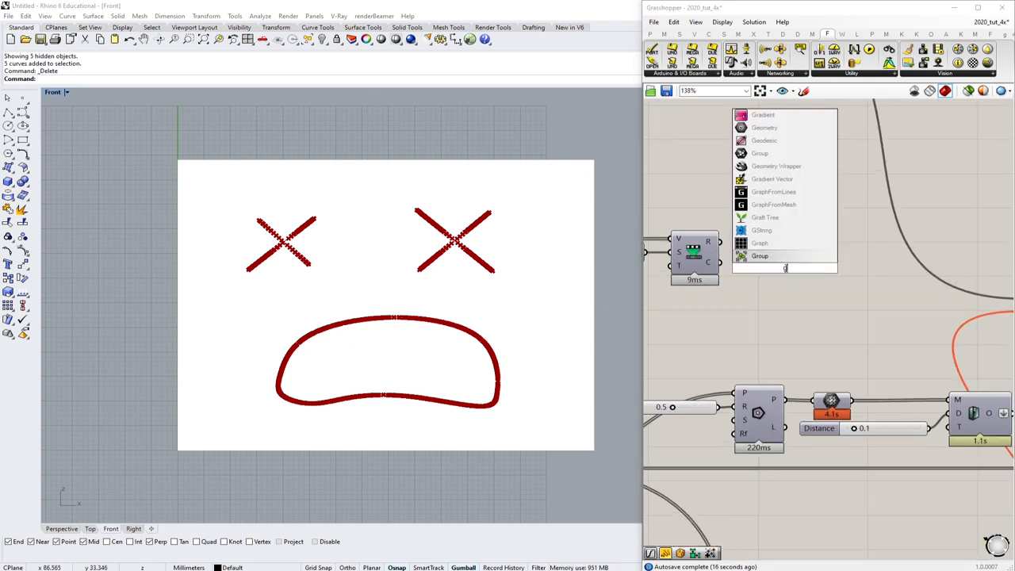
- Place a Graph Mapper after the remapped distance values
text(graph mapper)
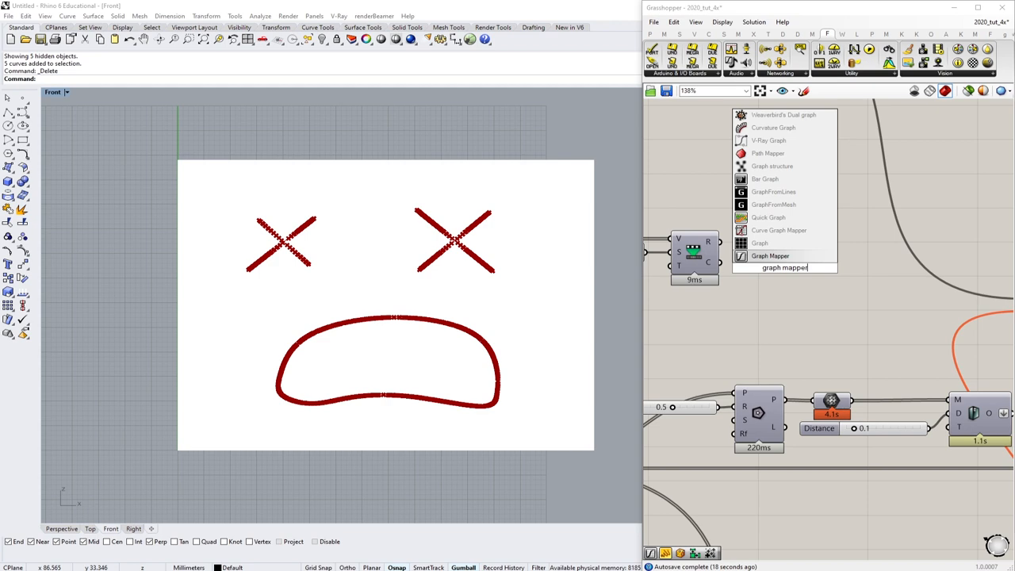
click(771, 255)
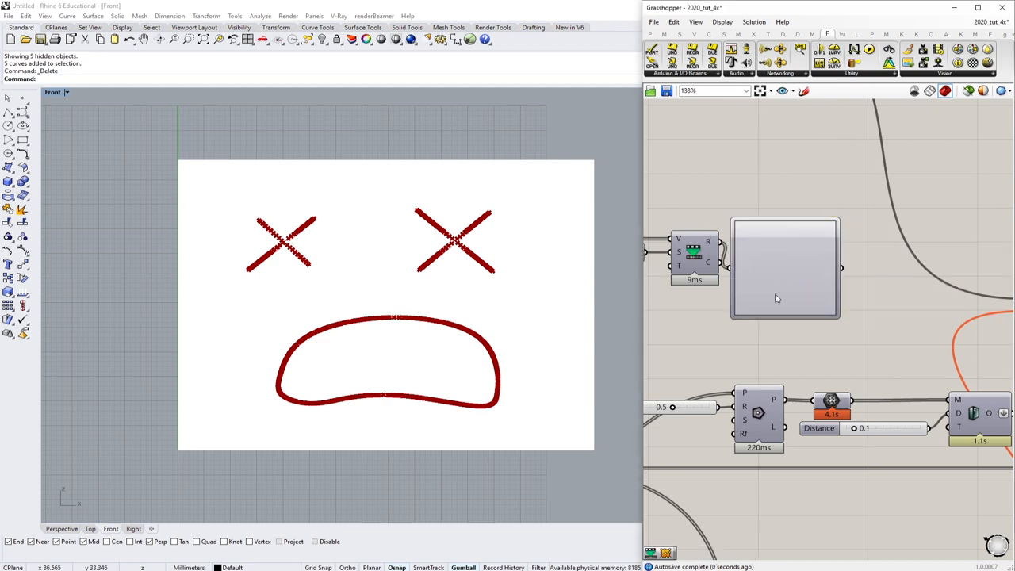
scroll(down, 3)
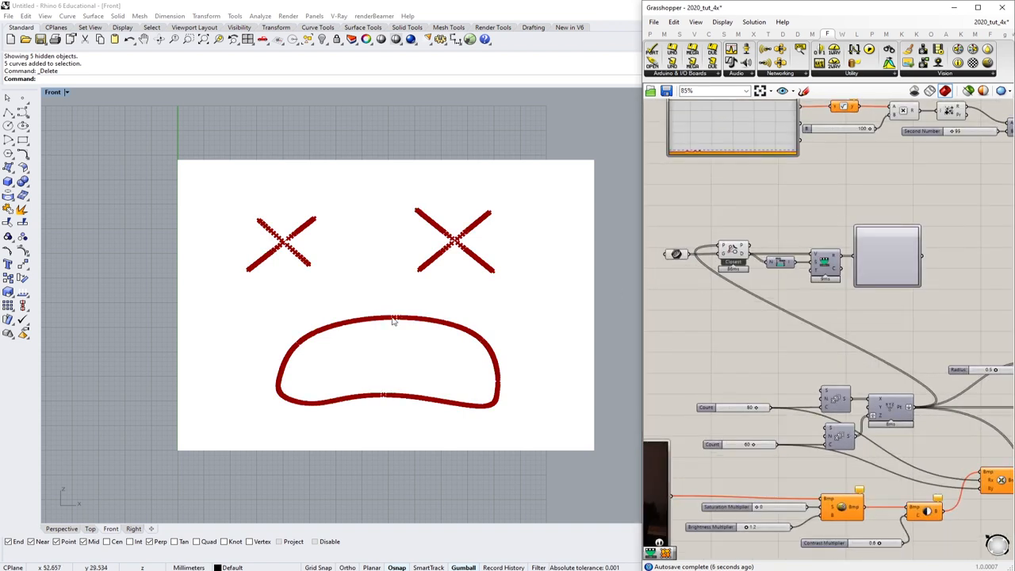
mouse_move(729, 289)
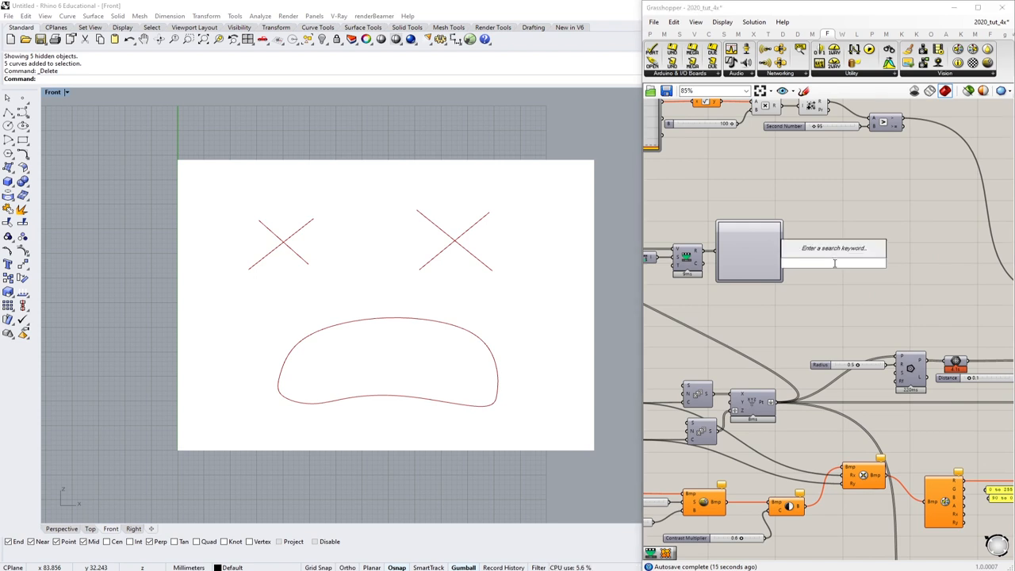
- Remap the graph-shaped values to a '0 To 90' panel domain and feed them into the plate grid
text(renm)
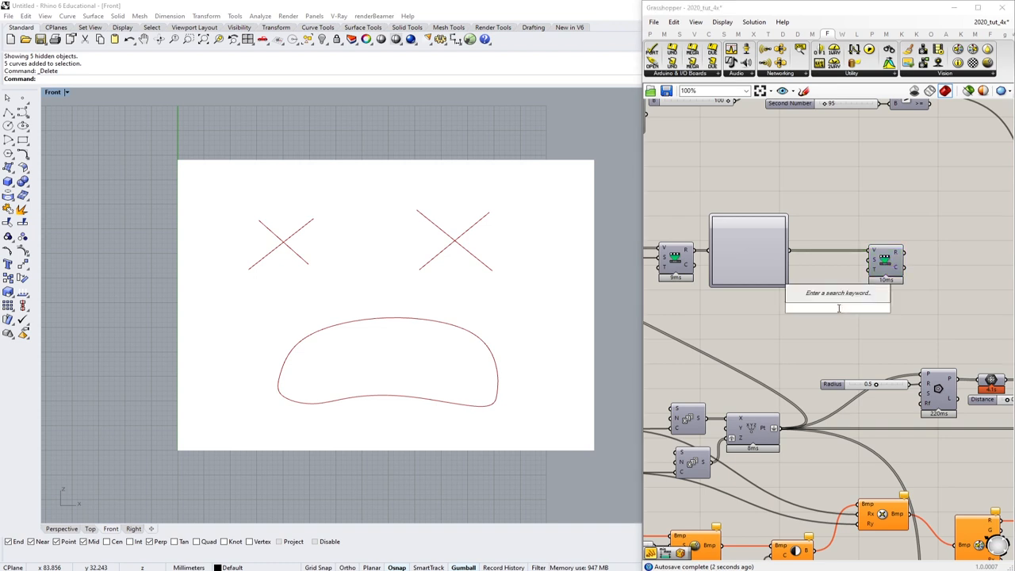
text(Panel)
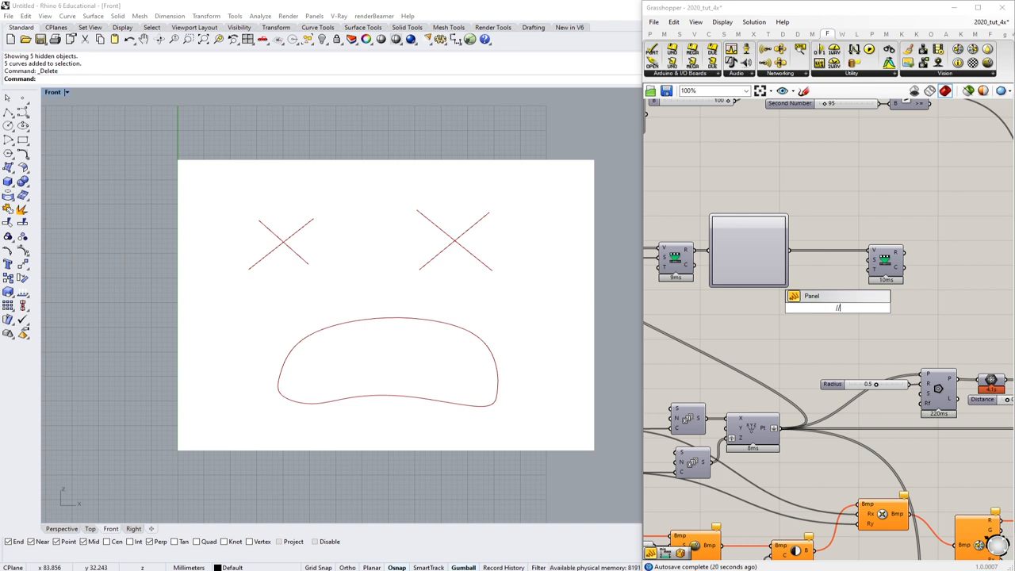
text(90)
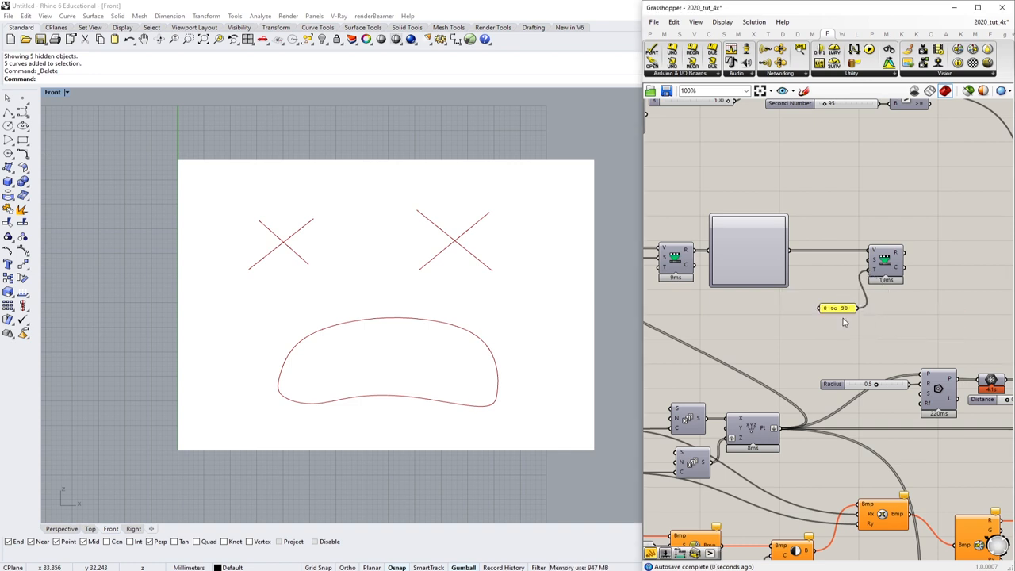
drag(834, 308, 834, 270)
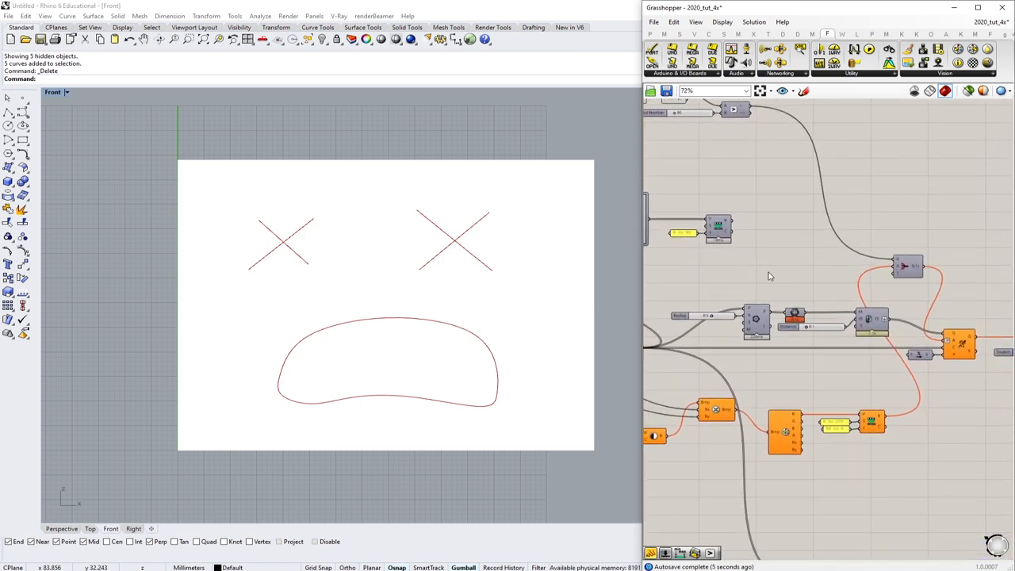
drag(733, 230, 796, 246)
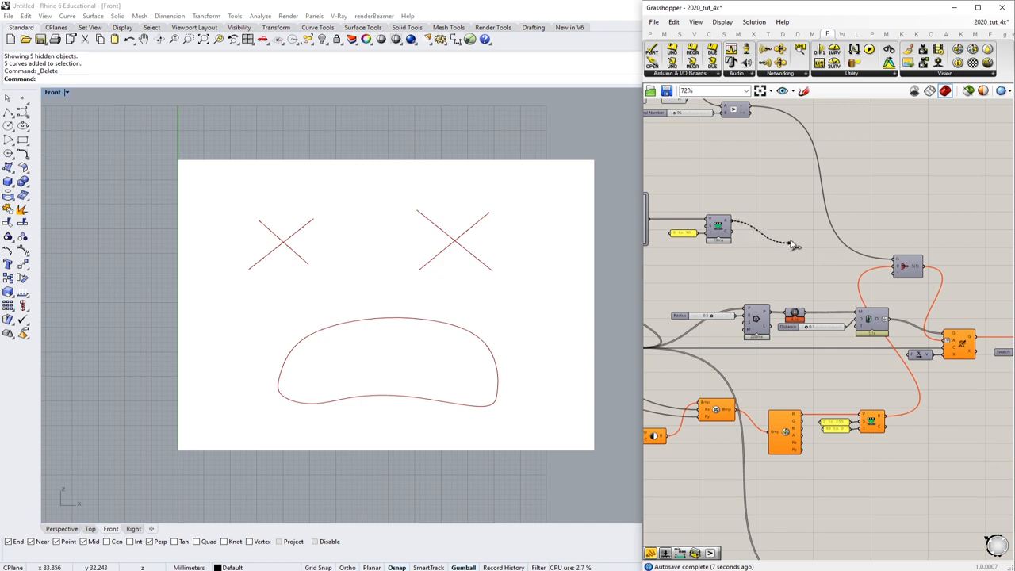
scroll(down, 3)
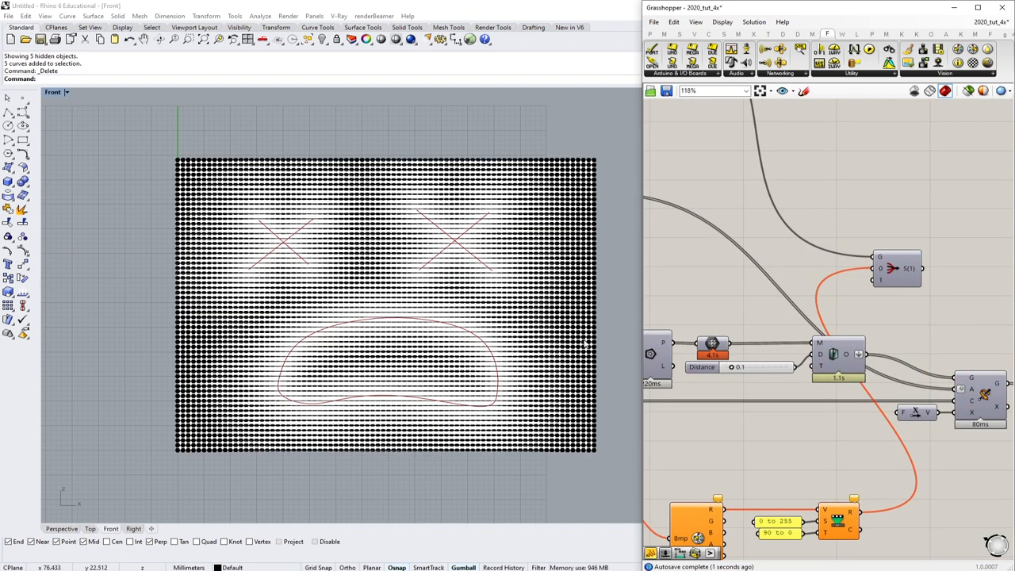
- Switch the Graph Mapper to a curved graph type such as Square Root for crisp bright face lines
scroll(down, 3)
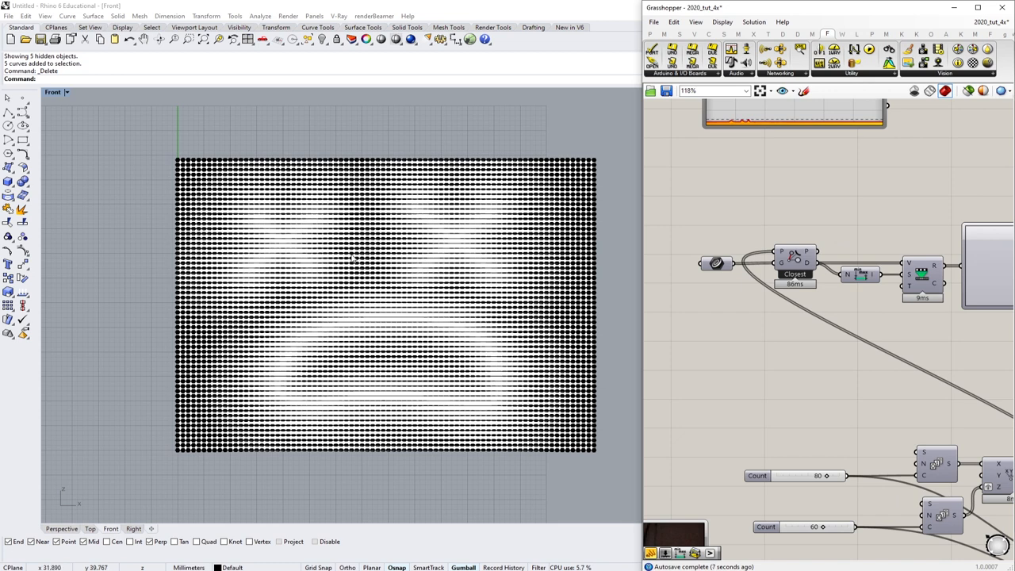
right_click(859, 262)
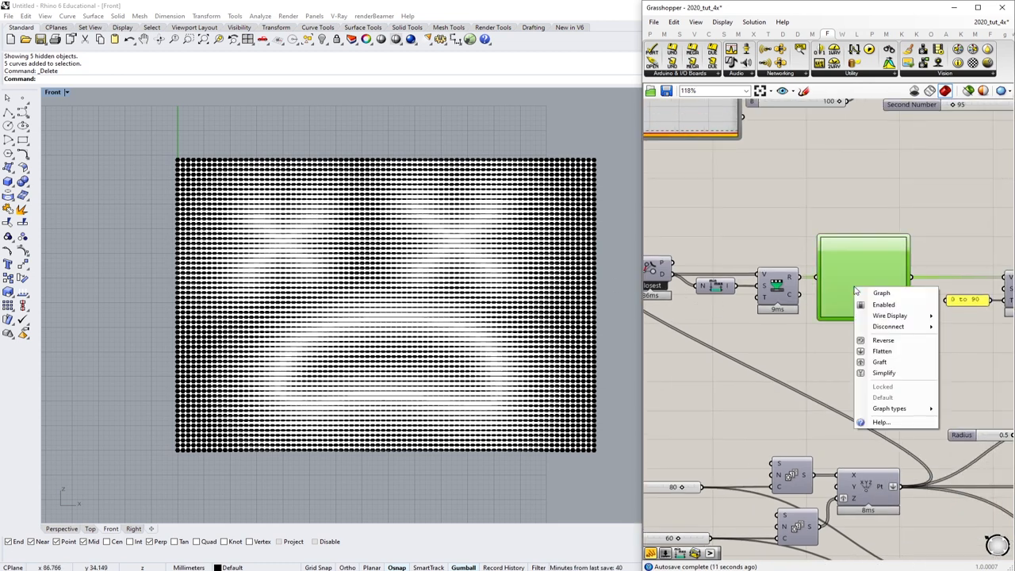
click(888, 409)
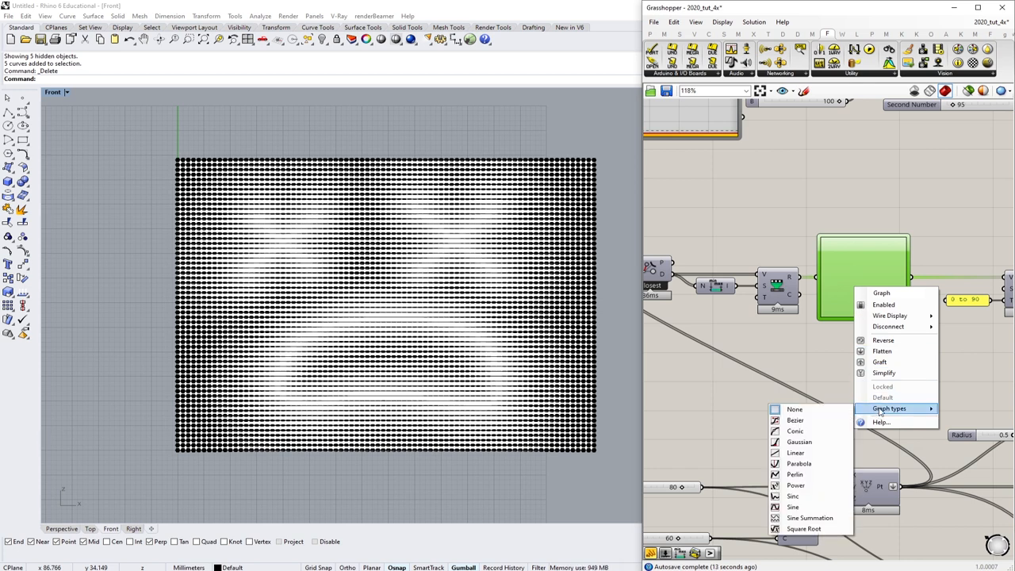
click(796, 452)
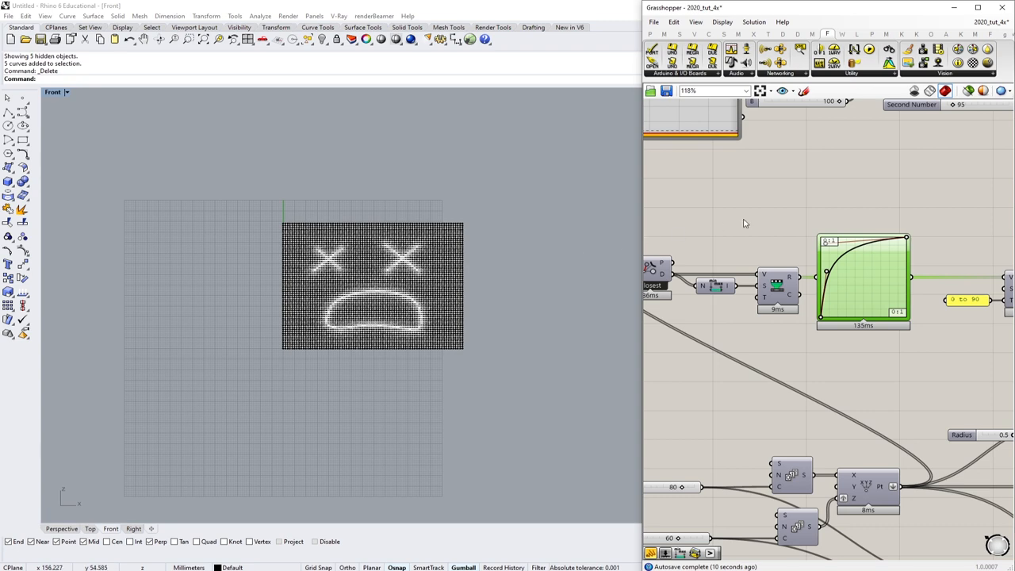
scroll(down, 3)
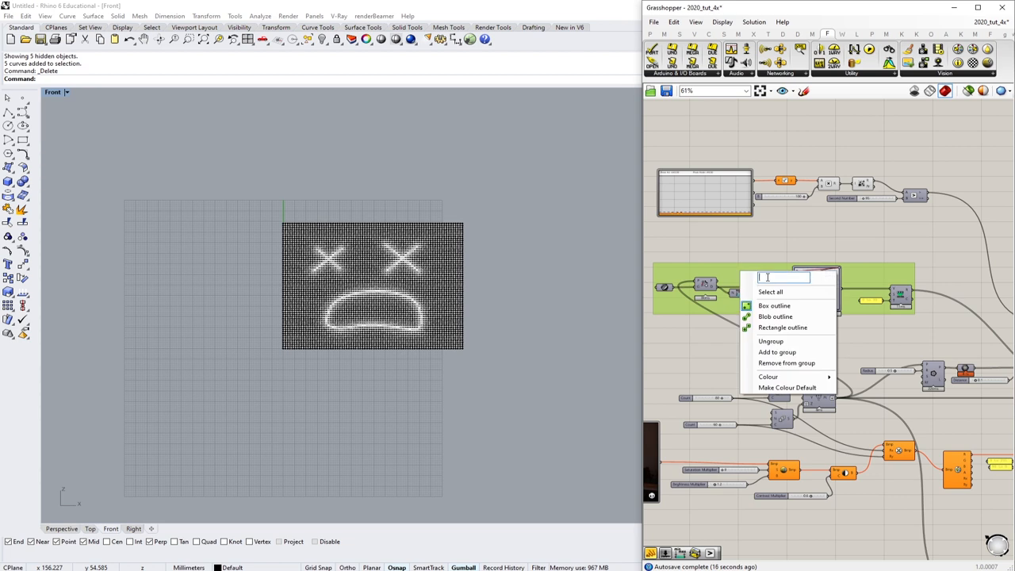
text(Scared)
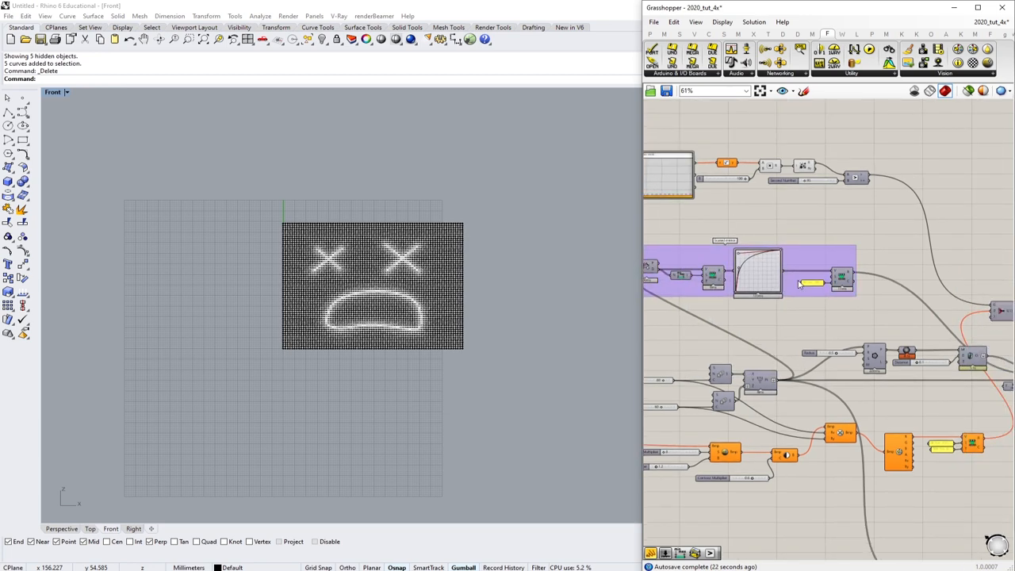
scroll(down, 3)
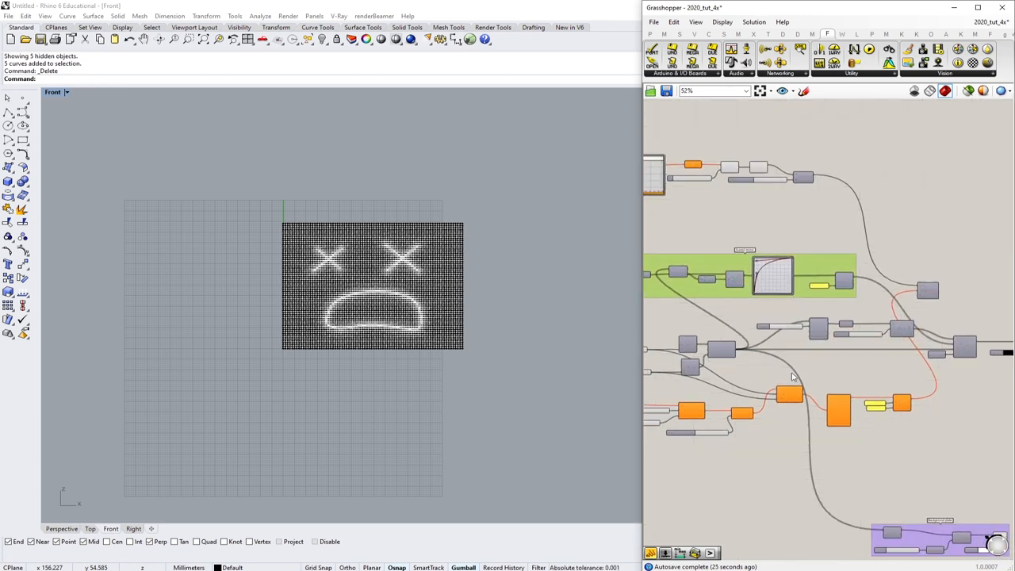
scroll(down, 3)
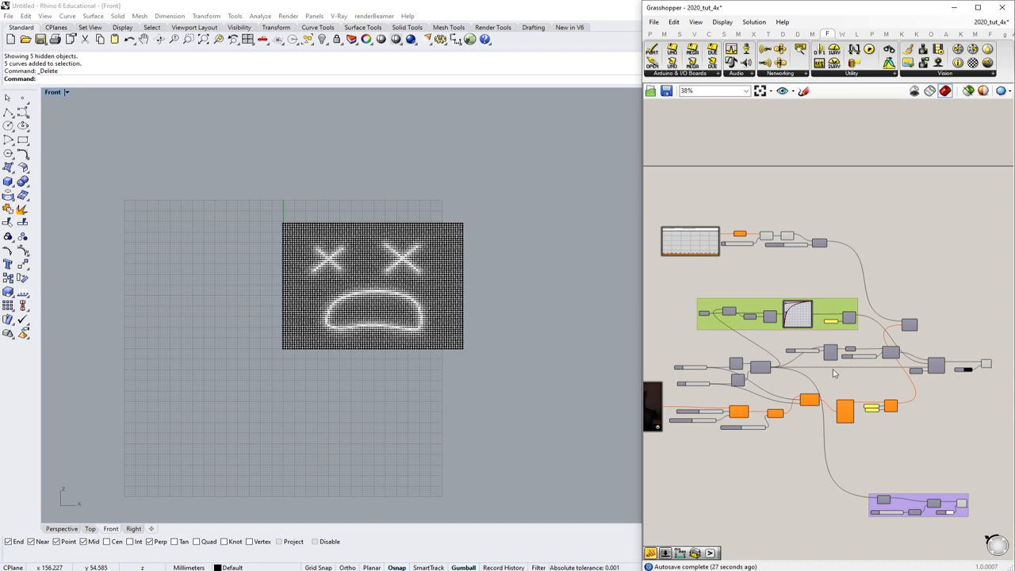
scroll(up, 3)
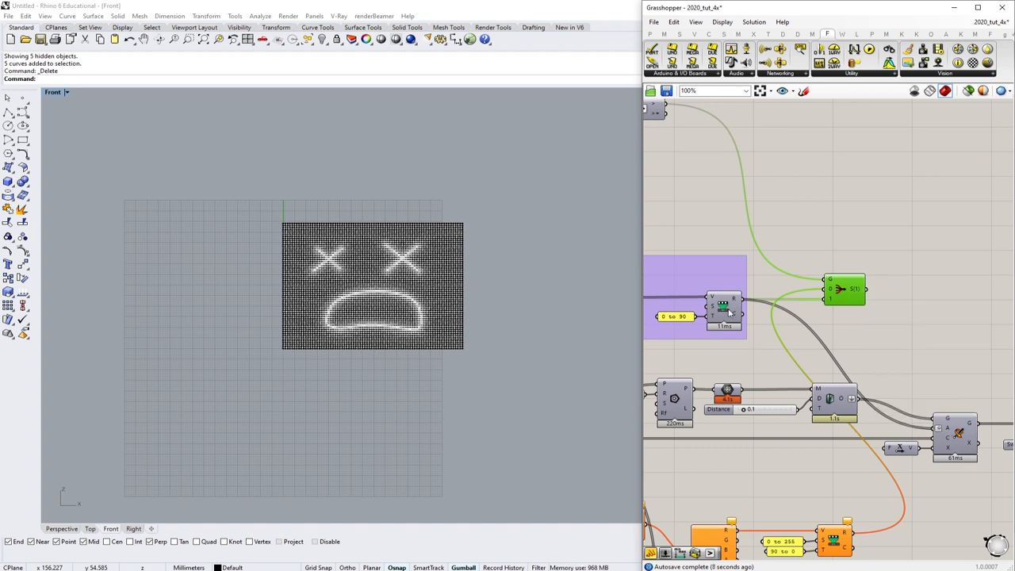
mouse_move(728, 311)
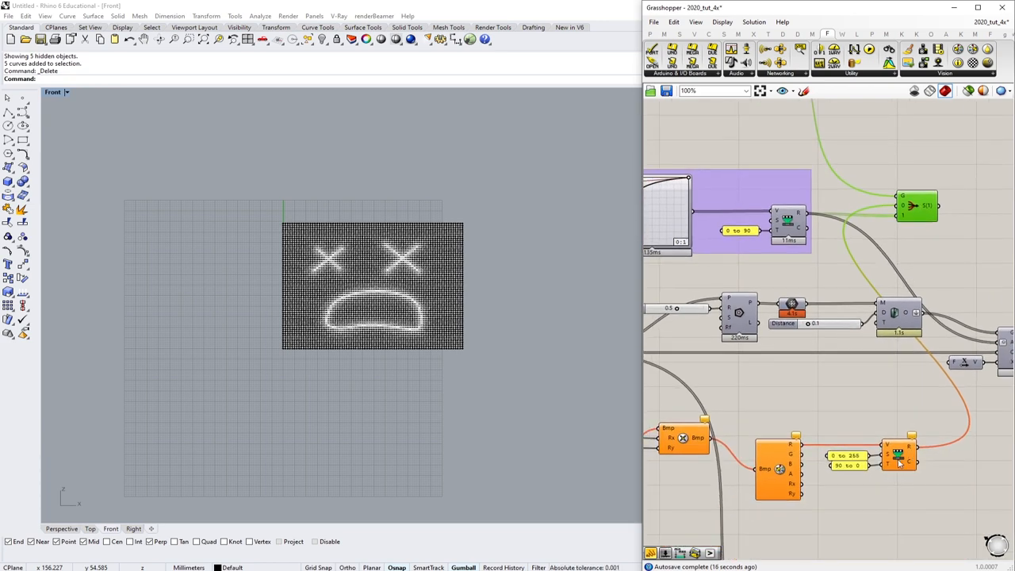
mouse_move(933, 523)
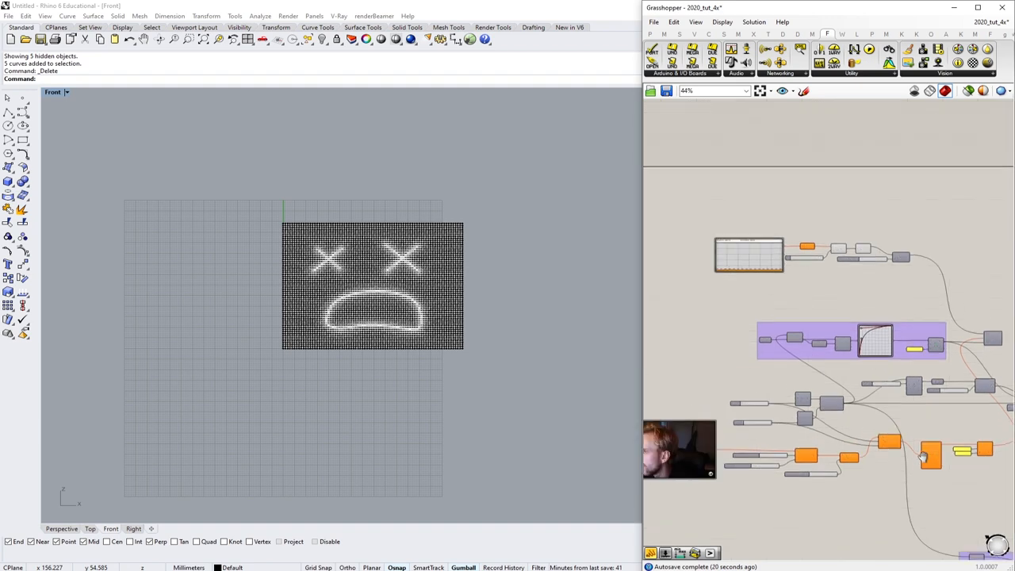
scroll(down, 3)
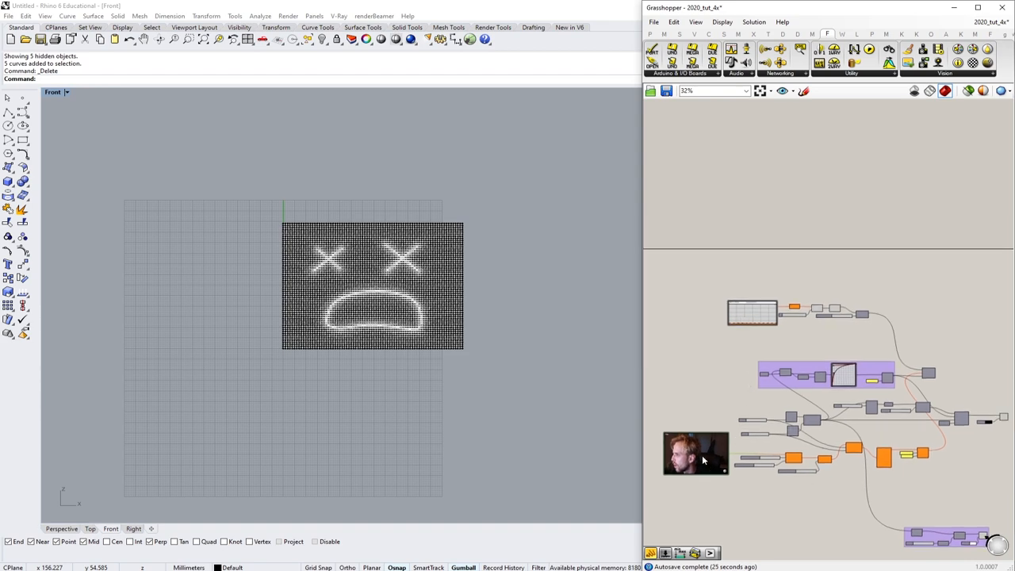
scroll(up, 3)
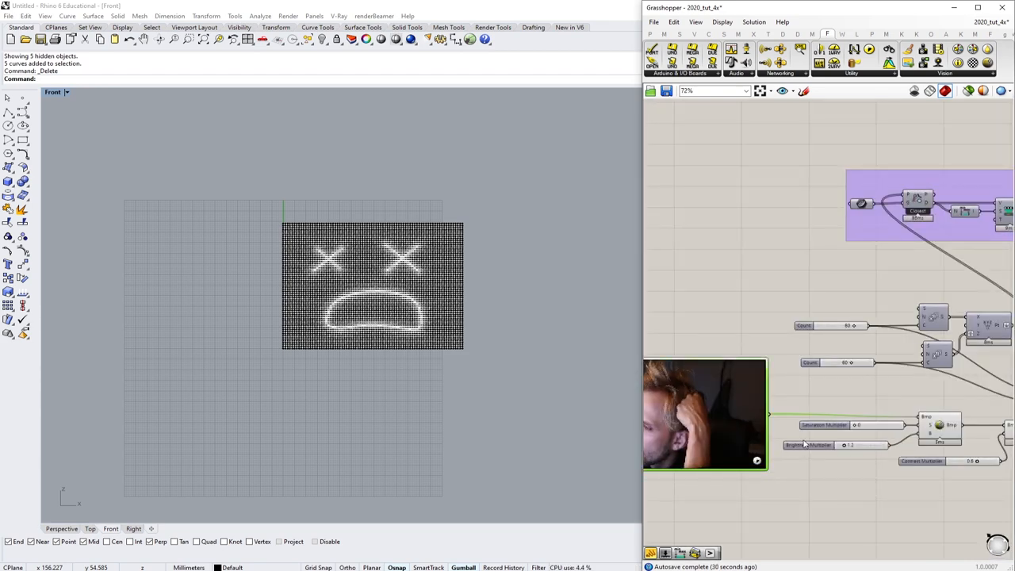
scroll(down, 3)
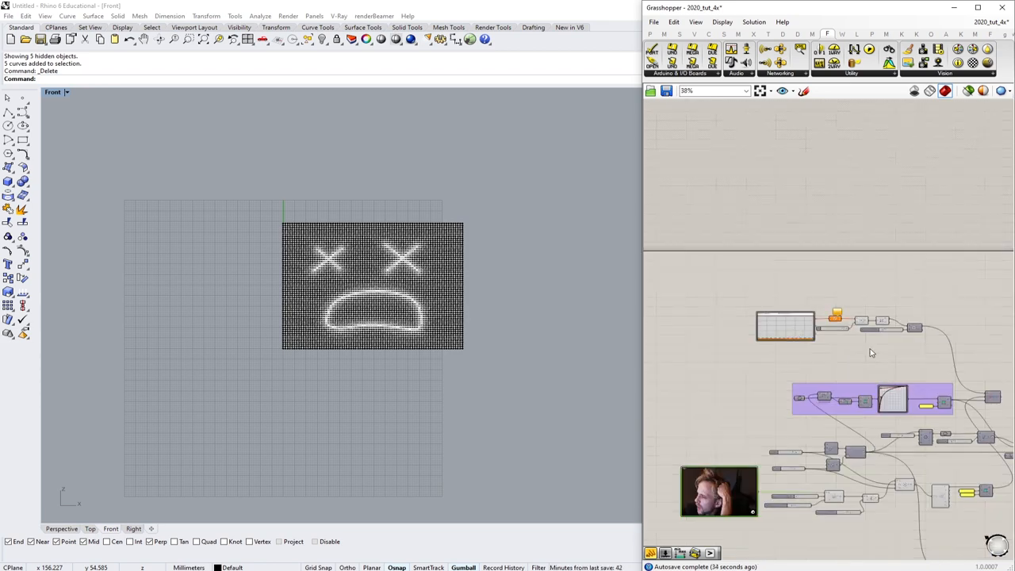
scroll(up, 3)
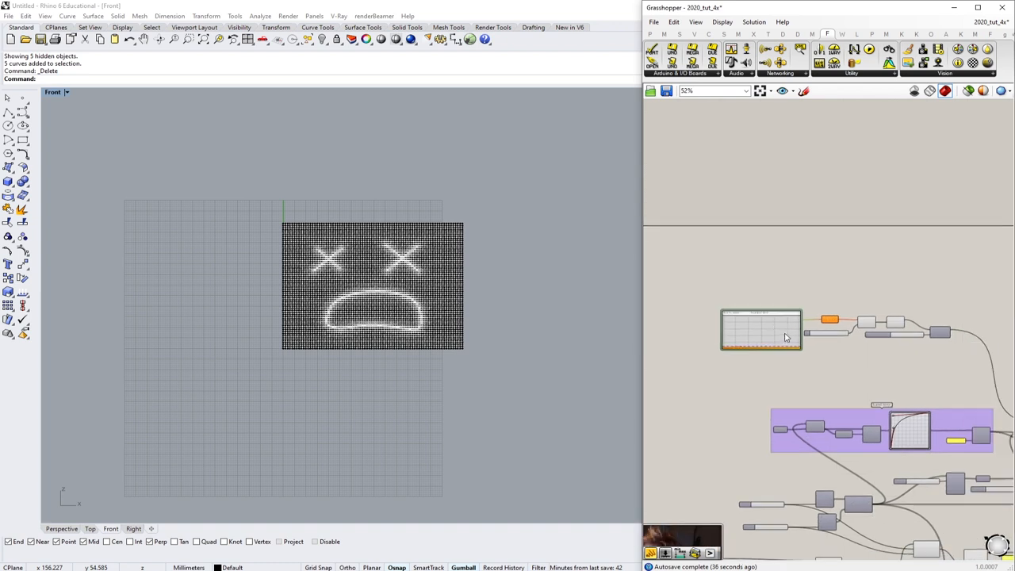
scroll(down, 3)
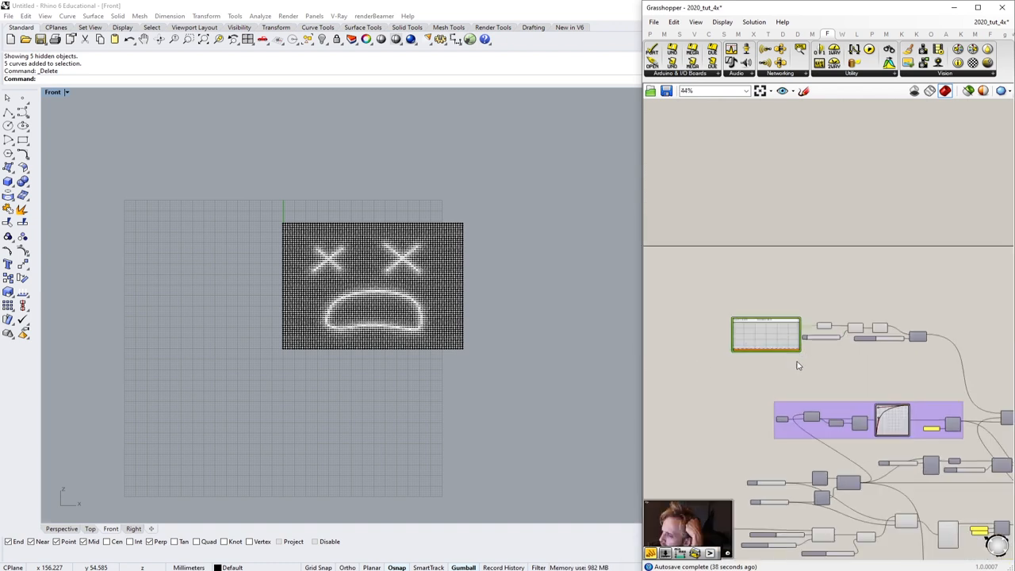
scroll(up, 3)
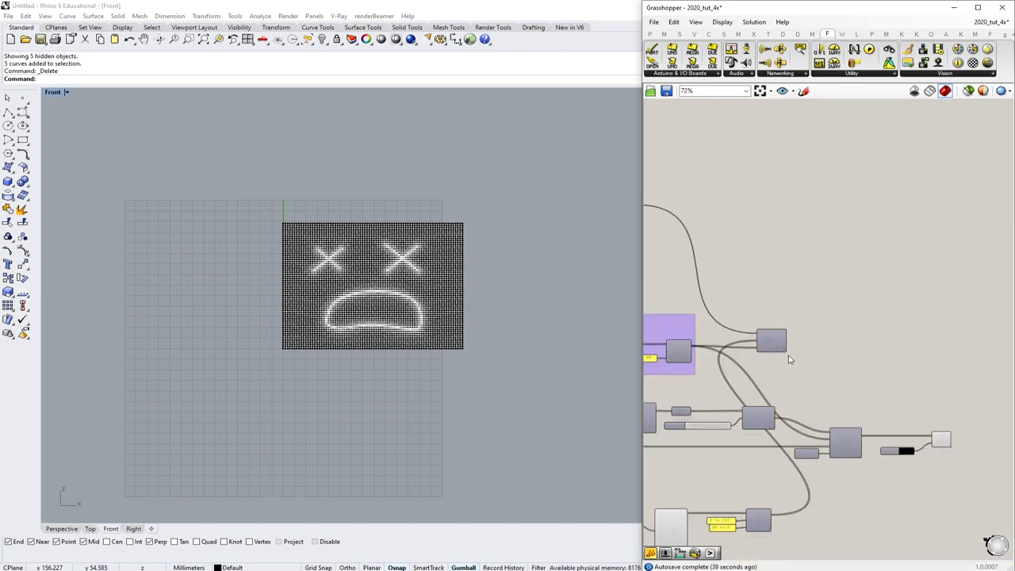
scroll(up, 3)
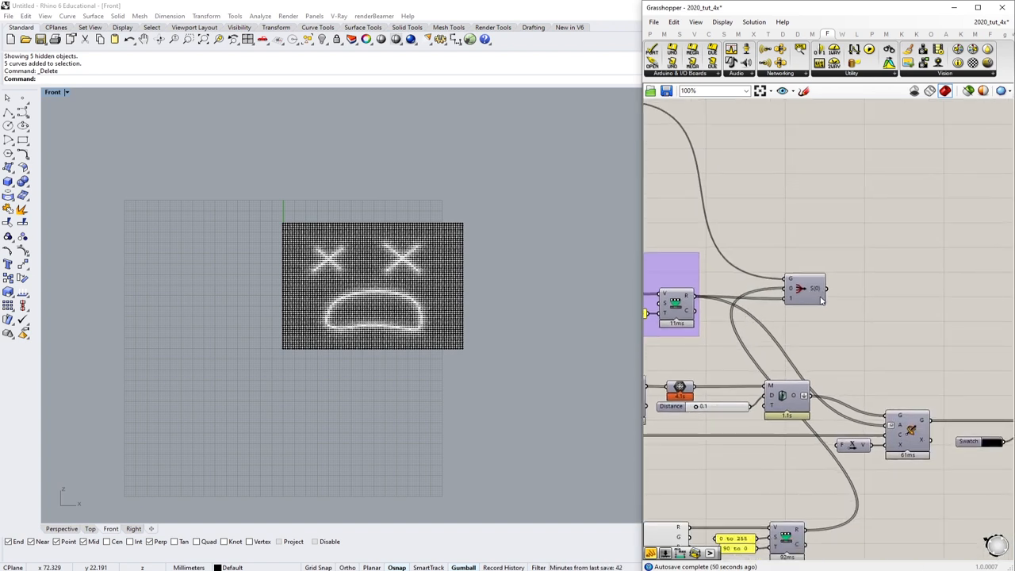
- Select the Second Number slider's group and begin its name with 'How brave'
drag(825, 300, 864, 420)
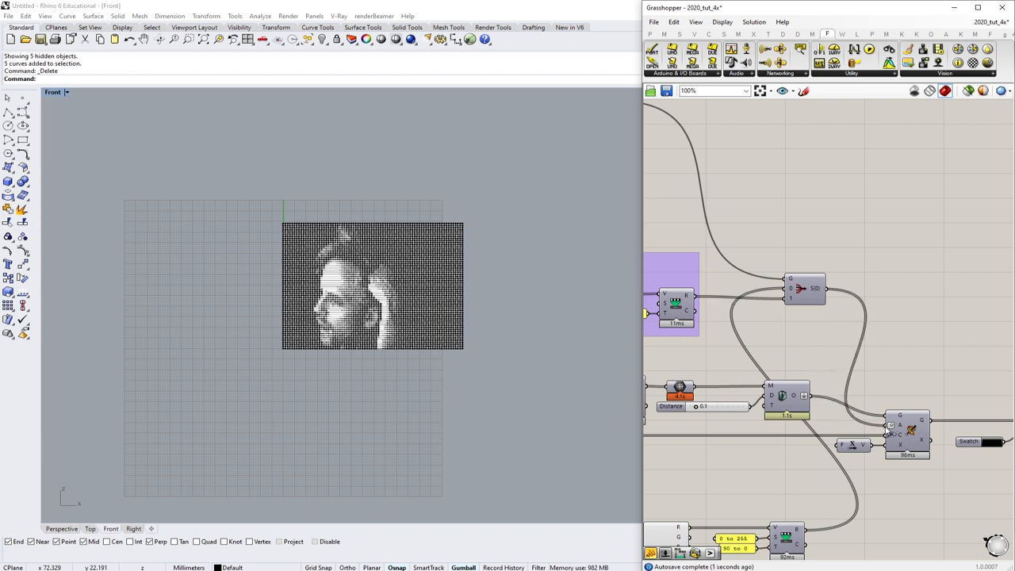
mouse_move(834, 365)
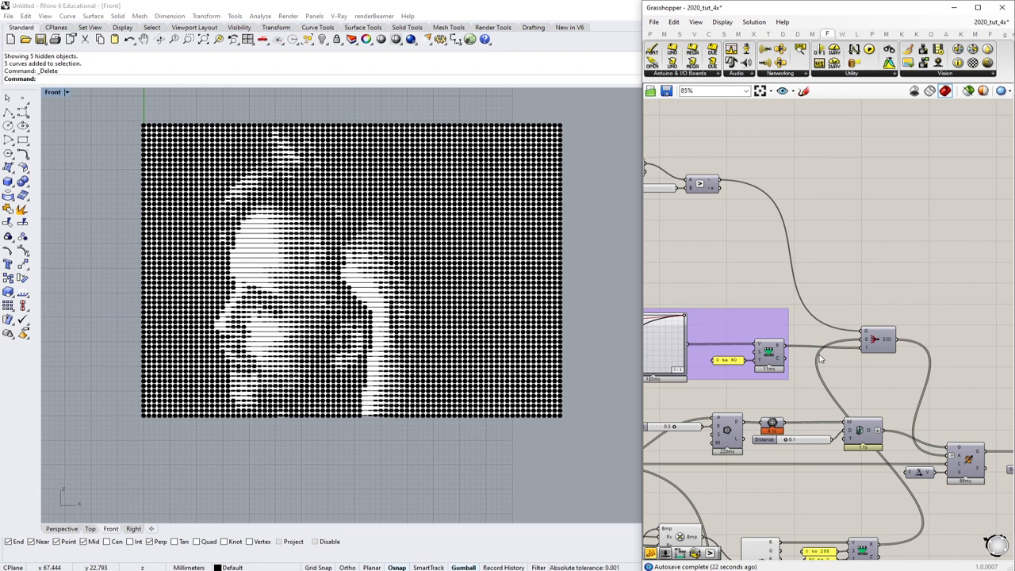
mouse_move(879, 387)
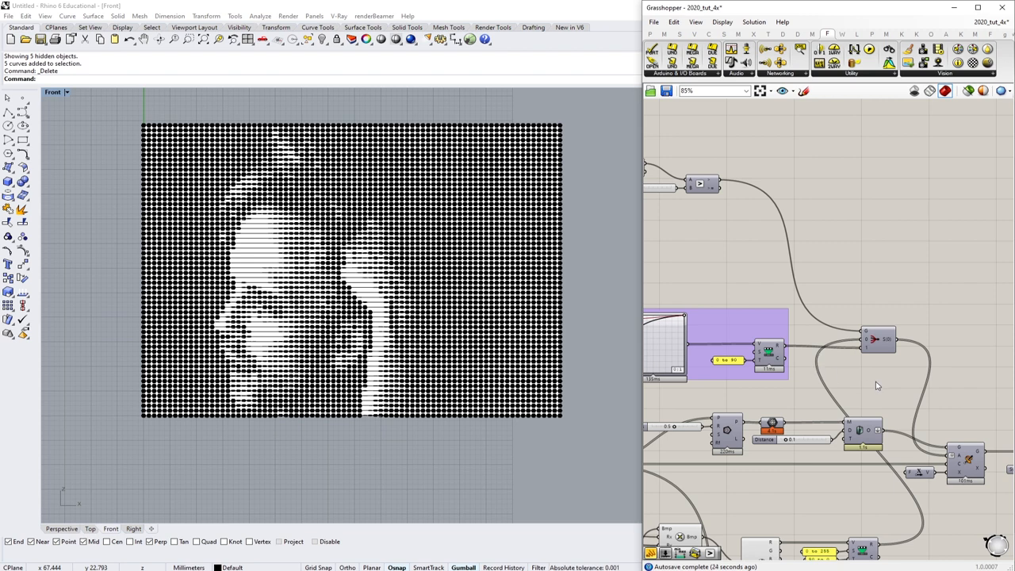
scroll(down, 3)
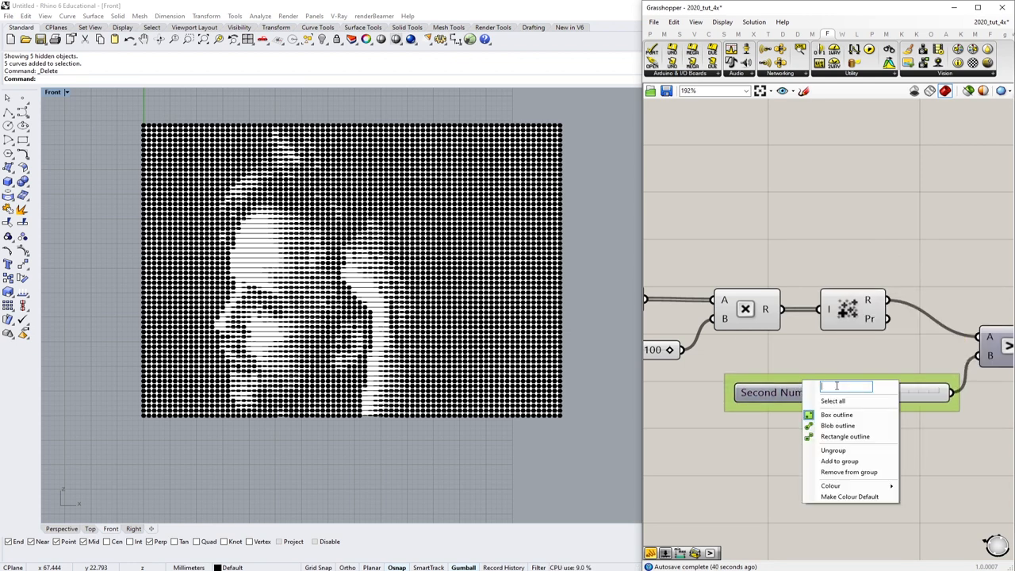
text(How)
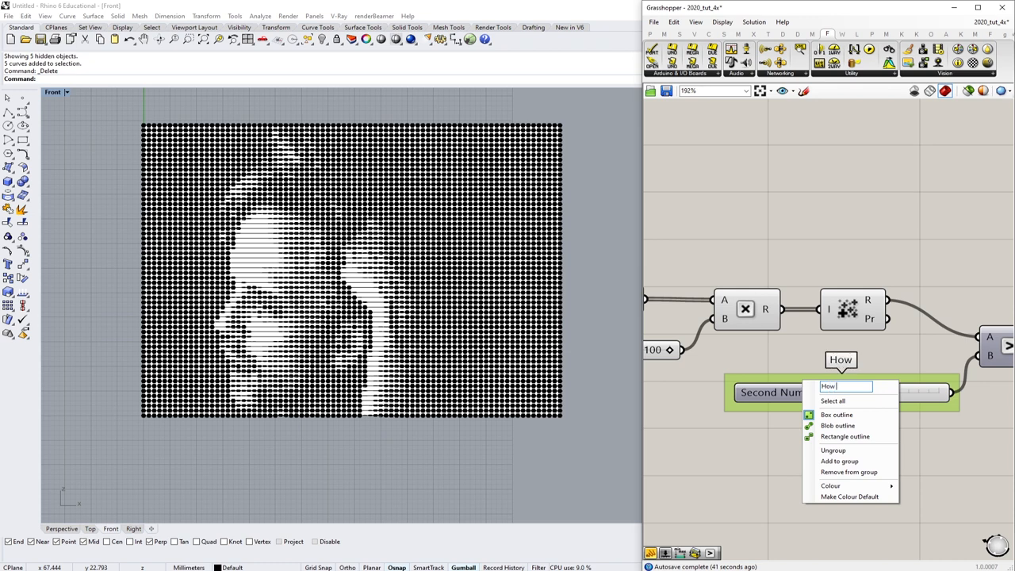
text(brave)
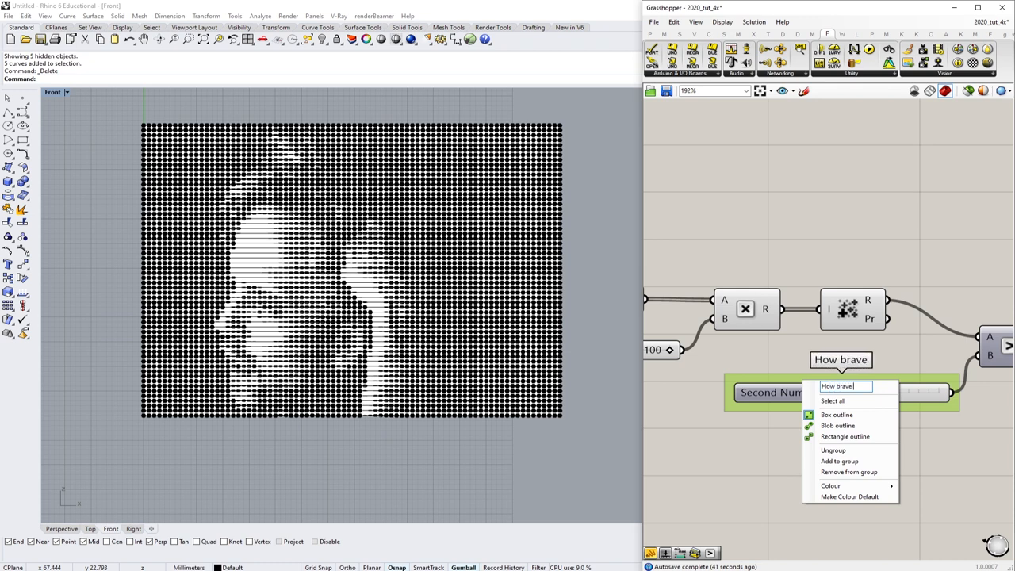
- Finish the group name 'How brave is the mirror' and settle the Second Number threshold at 85
text(is the)
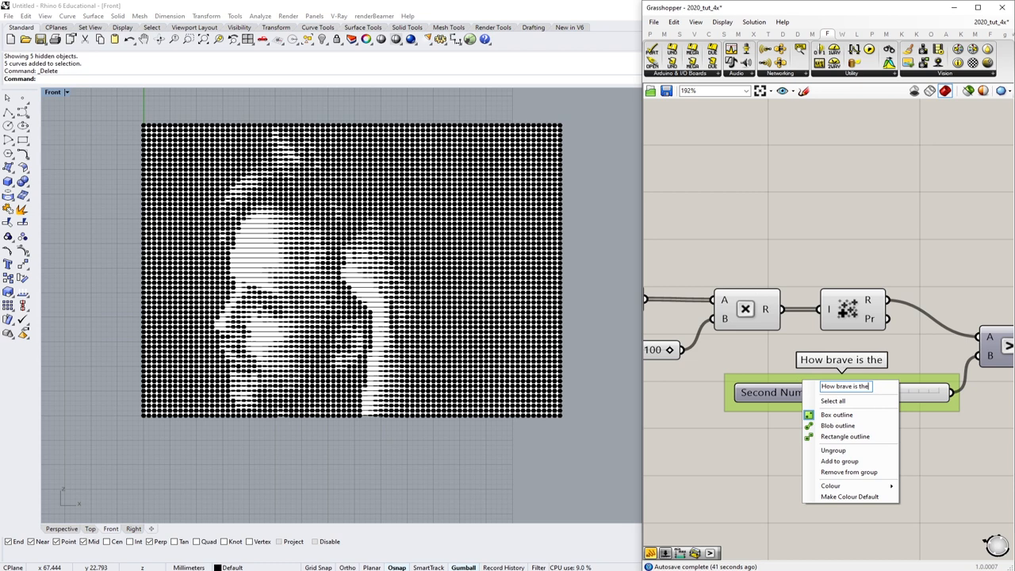
text(mirror)
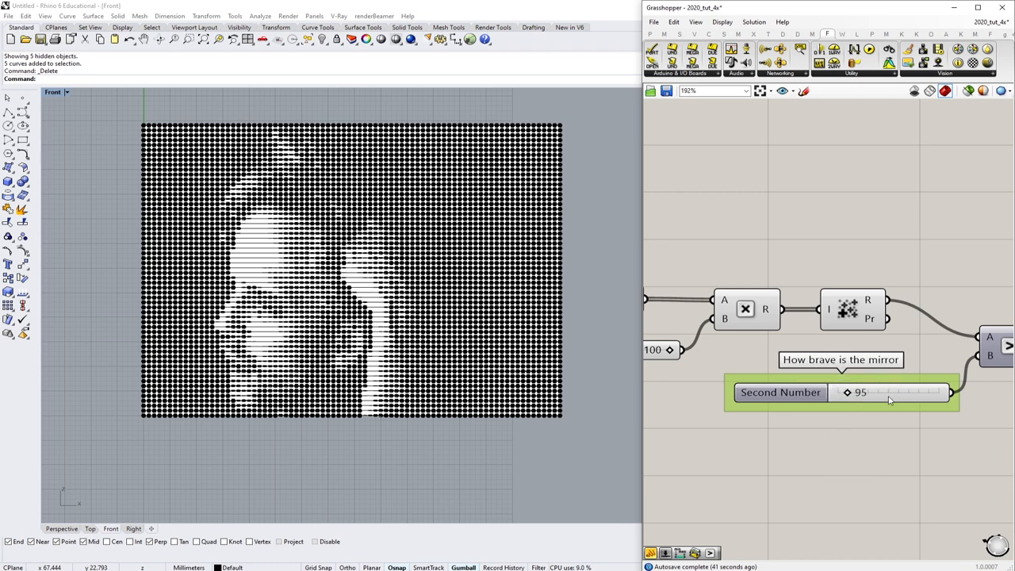
double_click(876, 392)
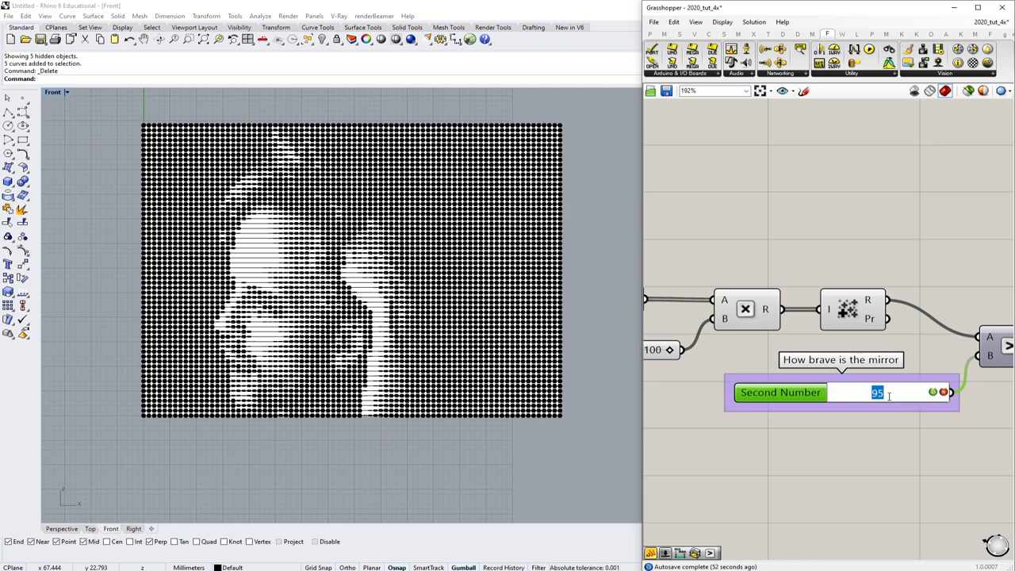
text(85)
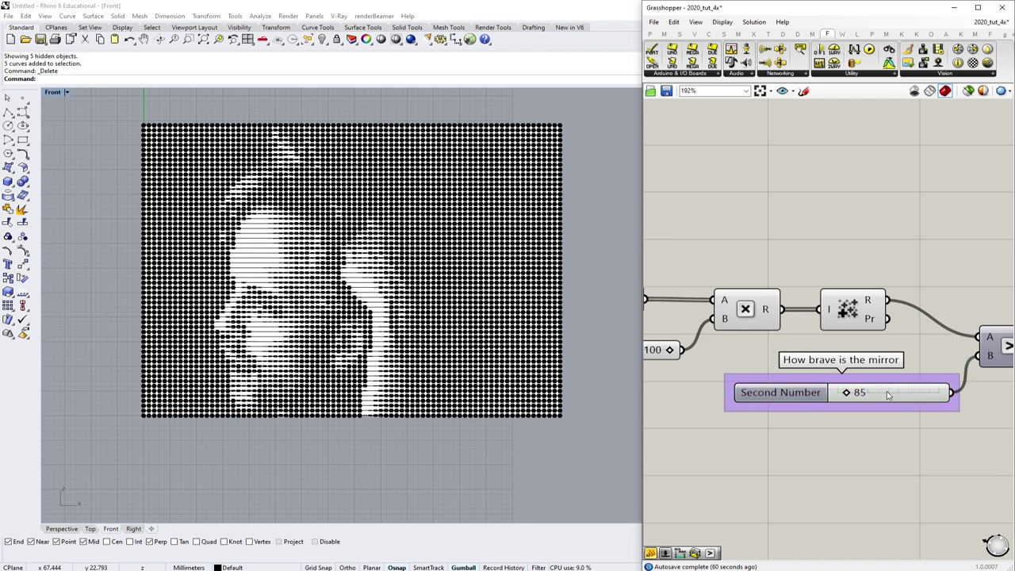
double_click(878, 393)
text(50)
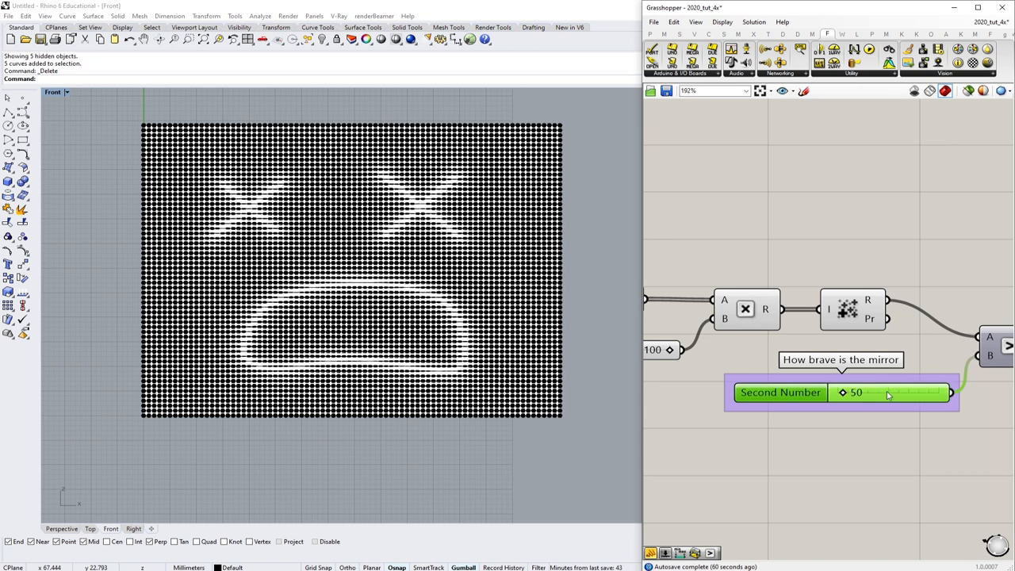
mouse_move(888, 394)
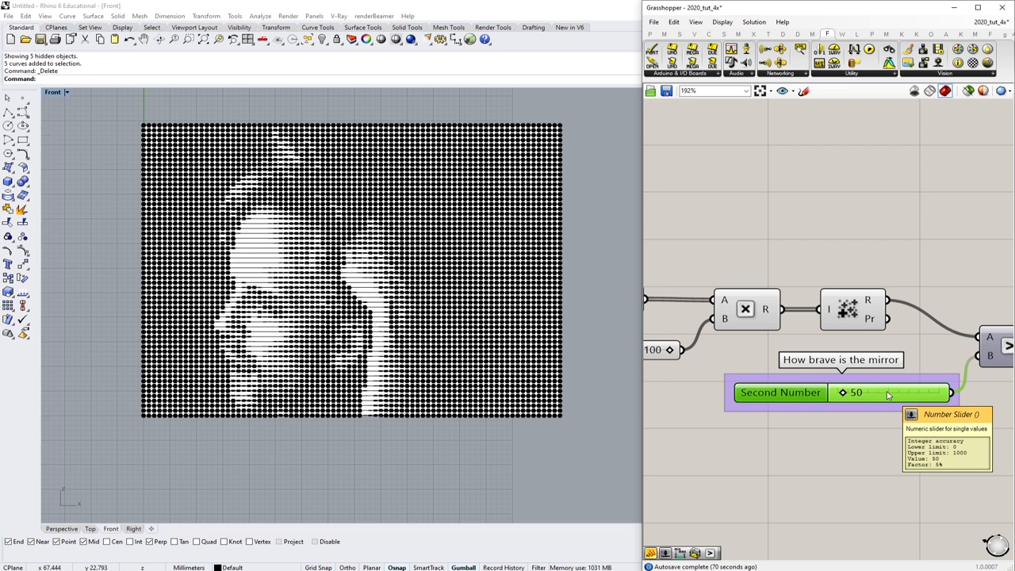
double_click(857, 393)
text(85)
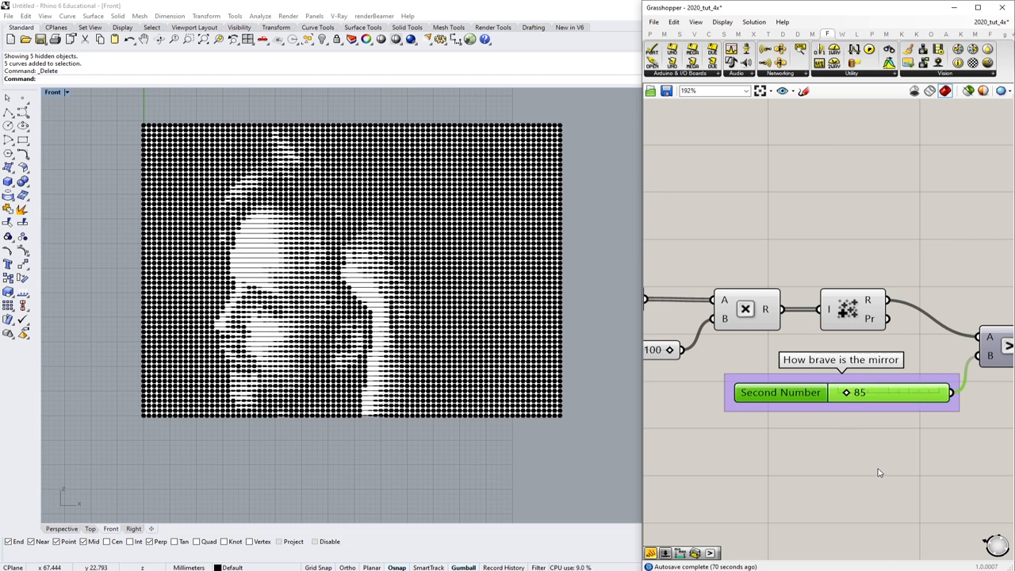
scroll(down, 3)
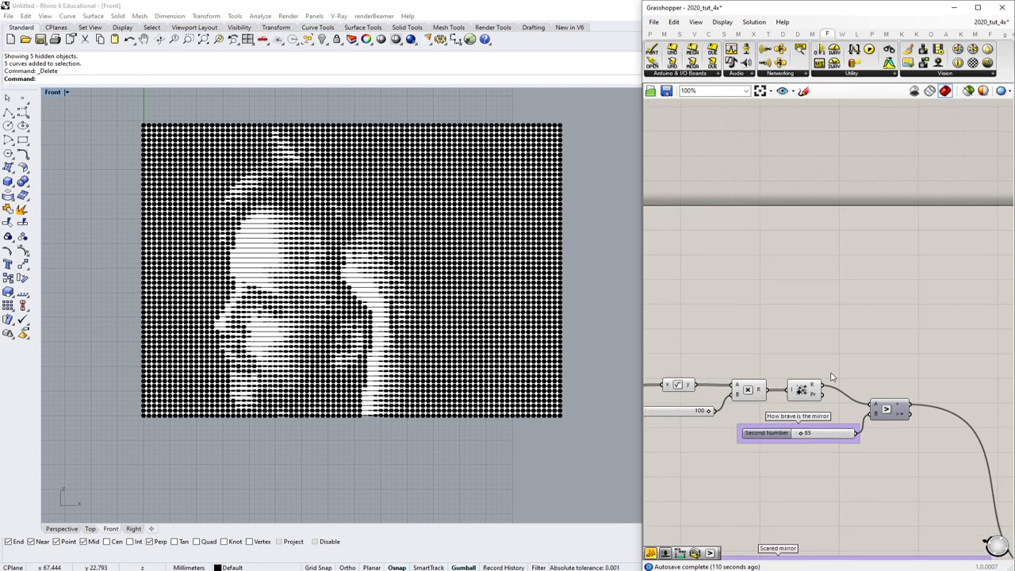
mouse_move(807, 388)
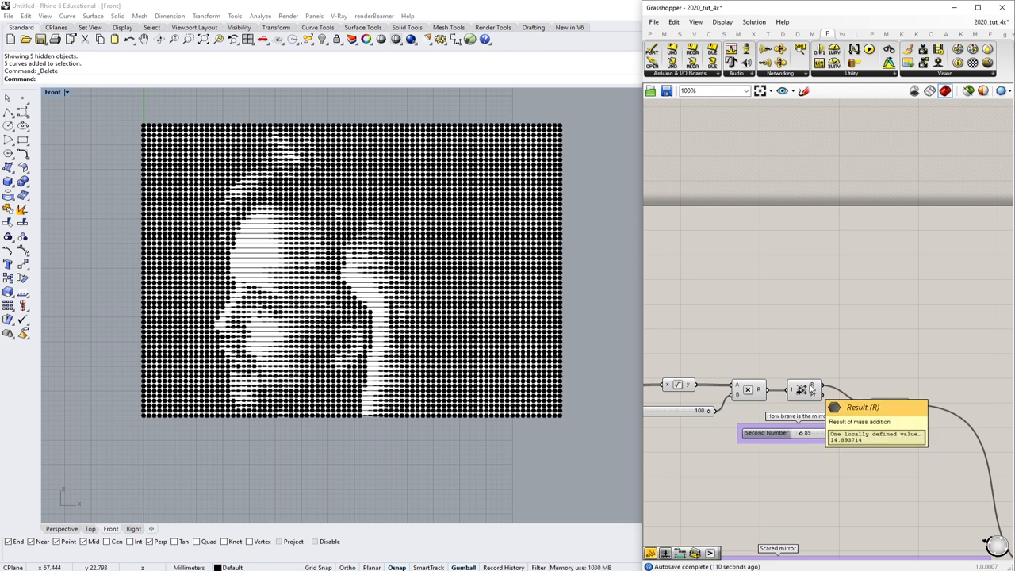
- Zoom out and bring up the component search box on empty canvas
scroll(up, 3)
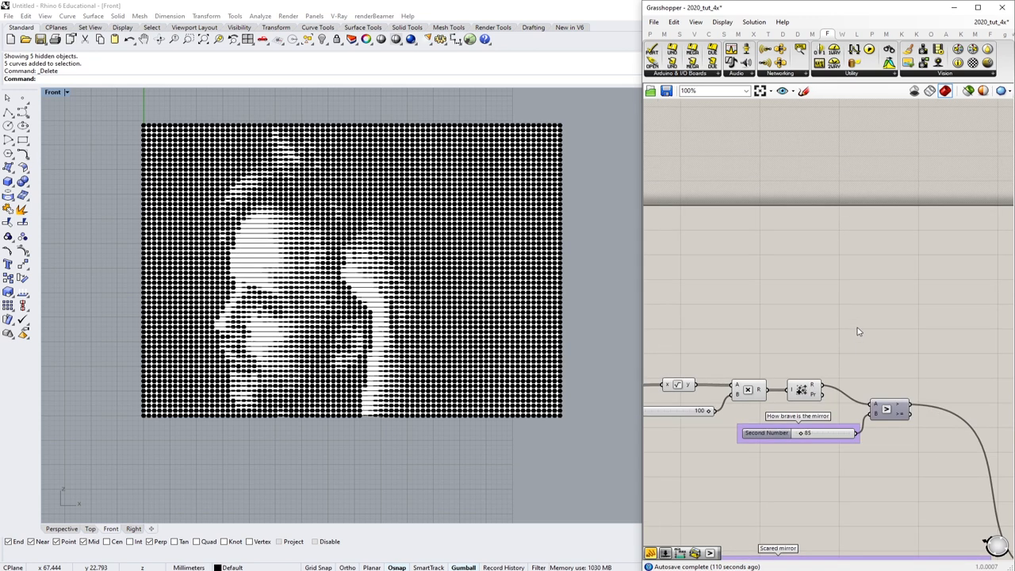
double_click(856, 329)
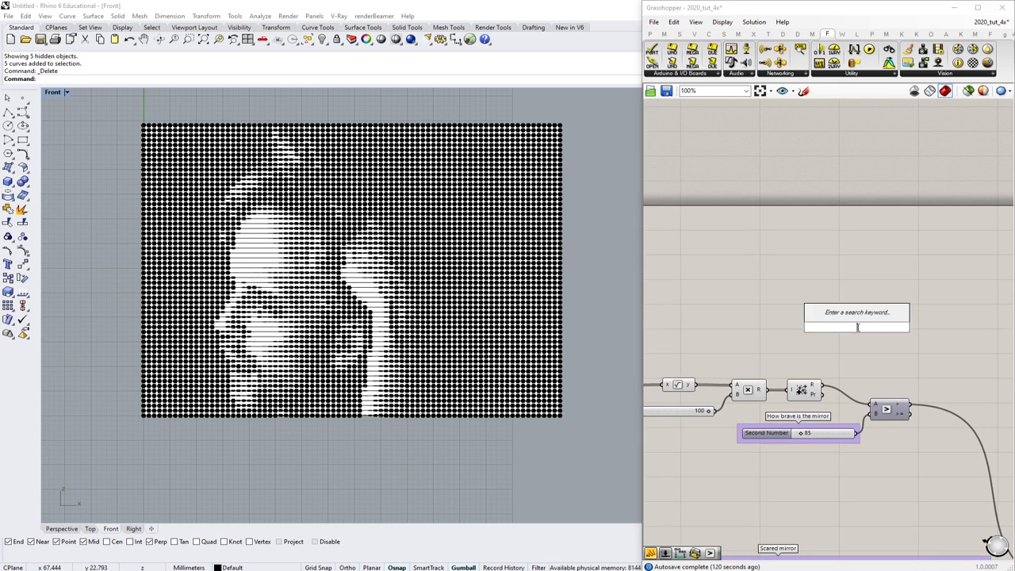
- Add a Data Recorder via search 're' and enable its record data limit
text(record data)
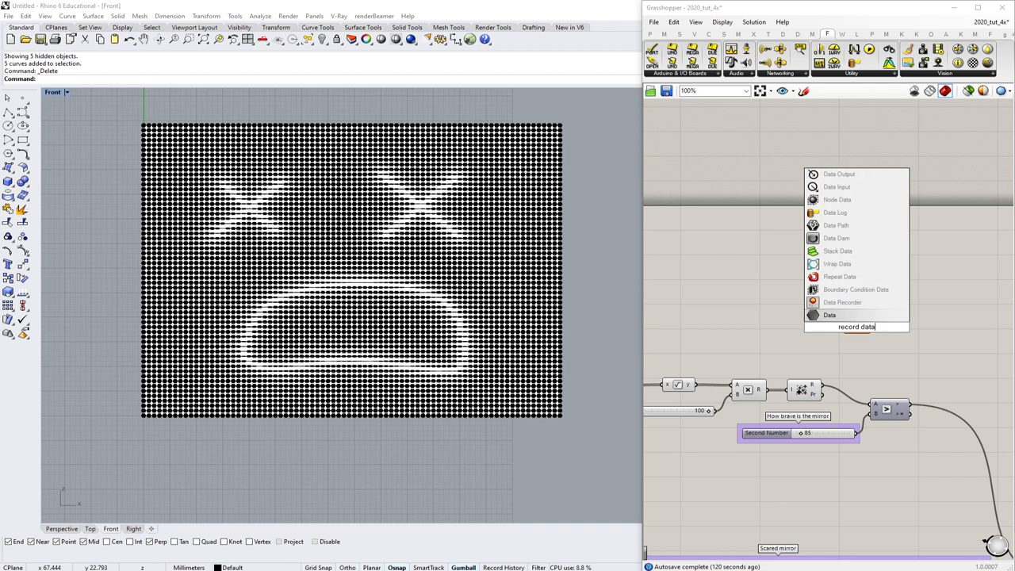
click(829, 314)
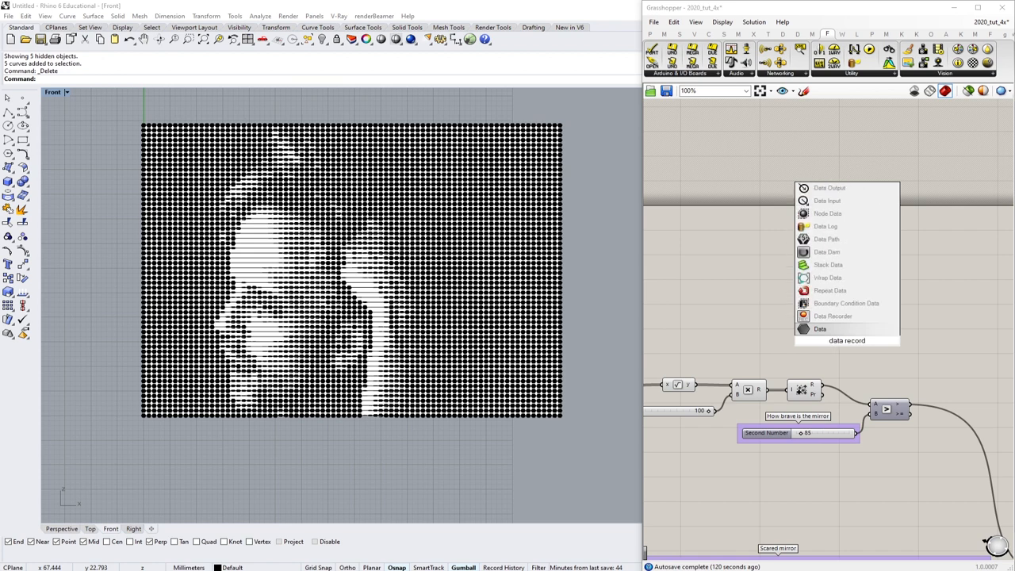
mouse_move(833, 315)
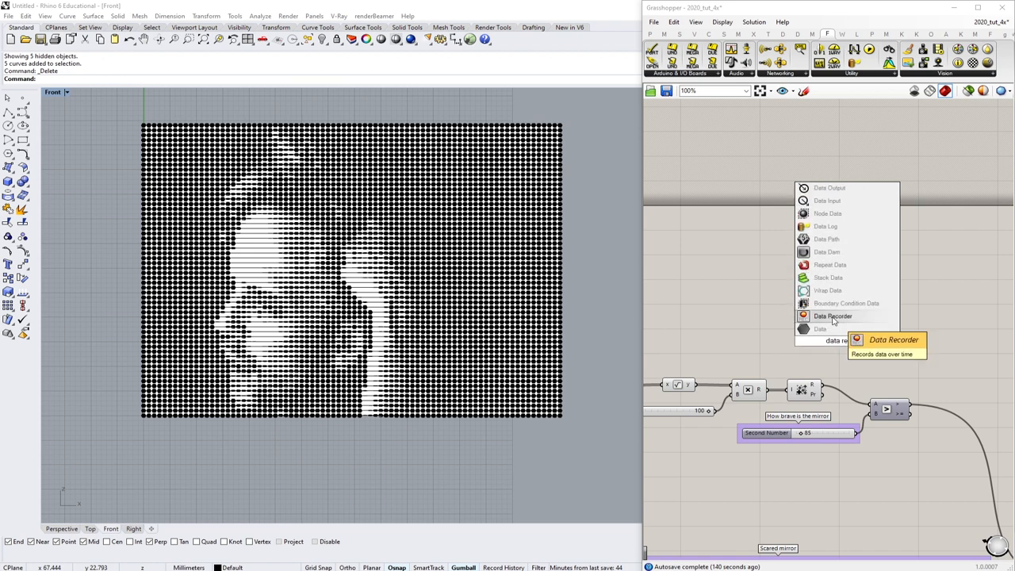
click(833, 316)
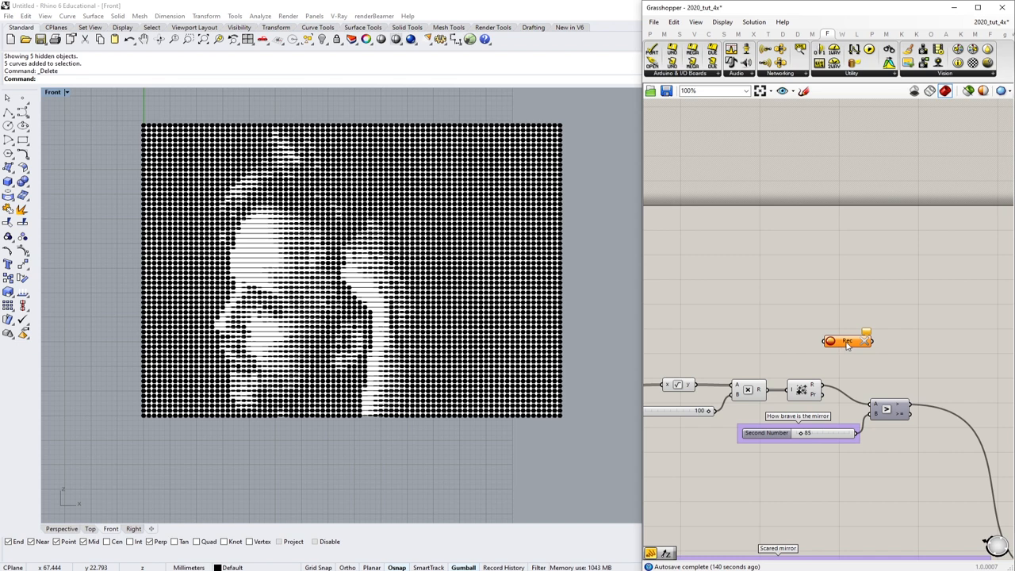
right_click(847, 341)
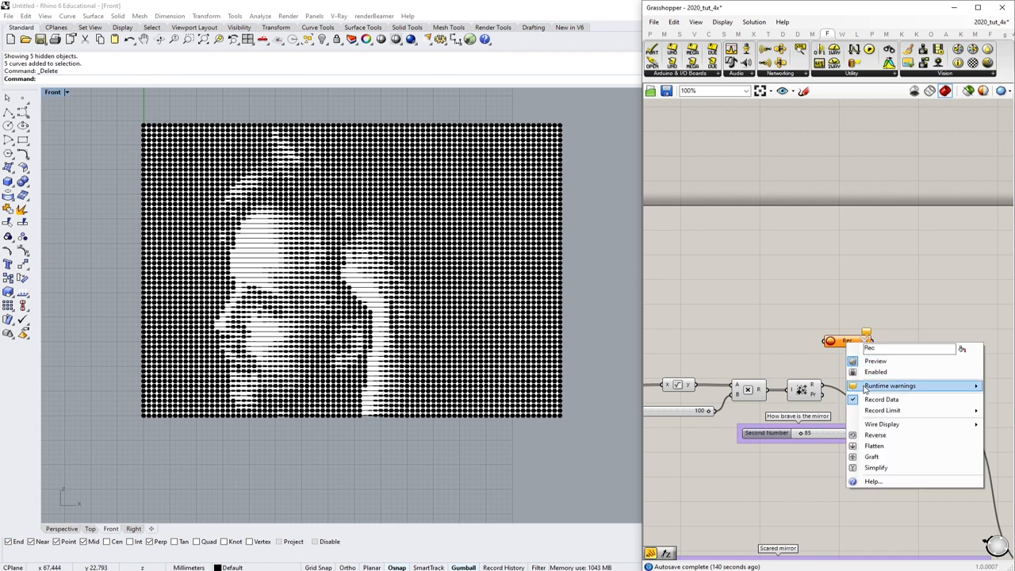
mouse_move(882, 409)
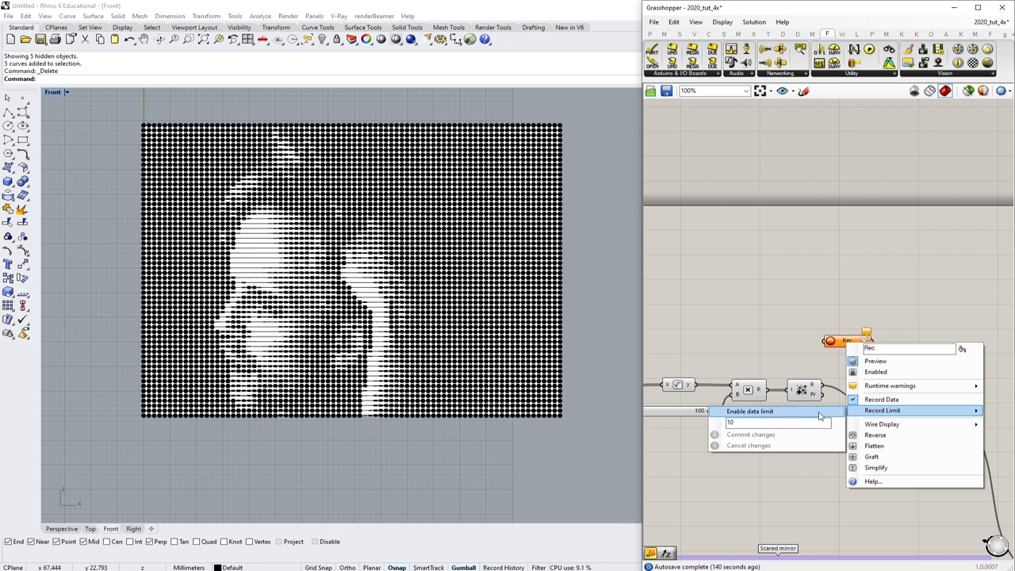
click(777, 422)
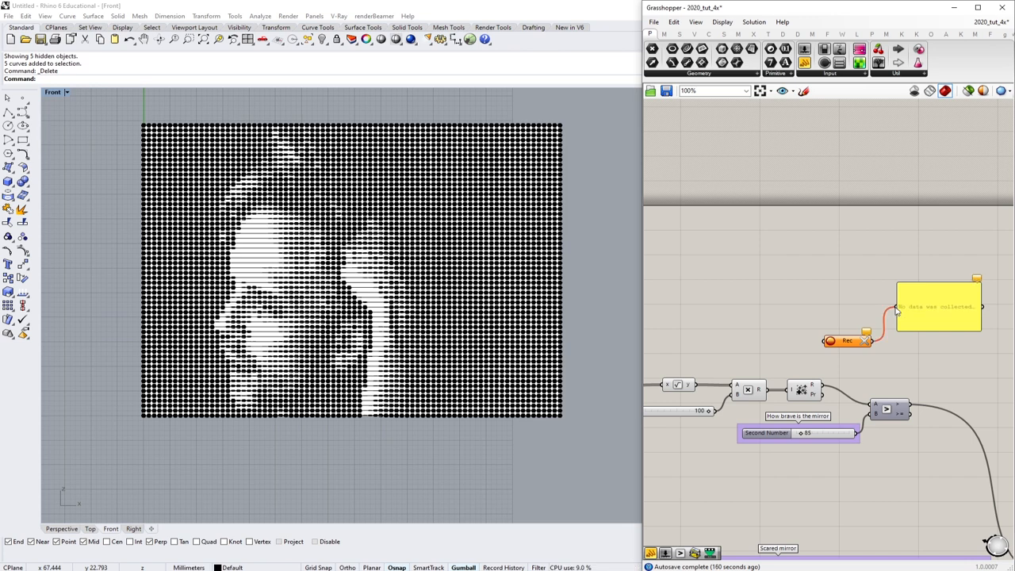
mouse_move(823, 344)
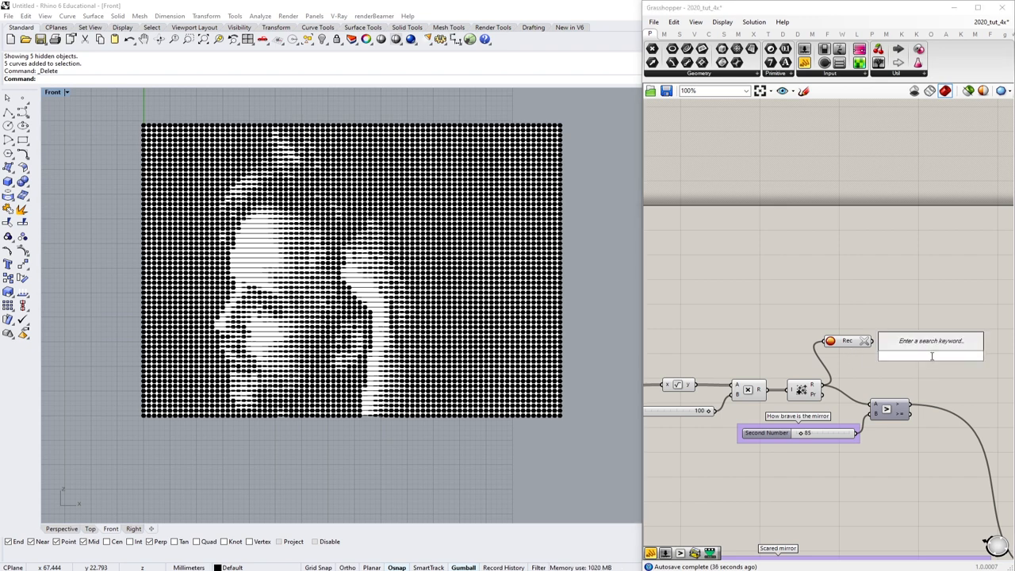
- Add a Sort List component fed by the recorder and flatten its K input
text(sort)
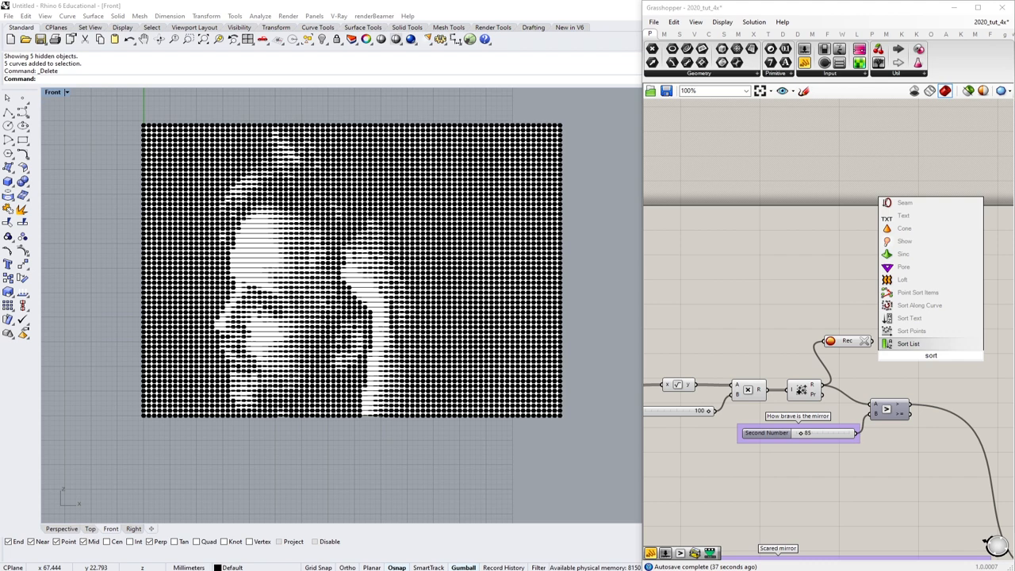
click(907, 343)
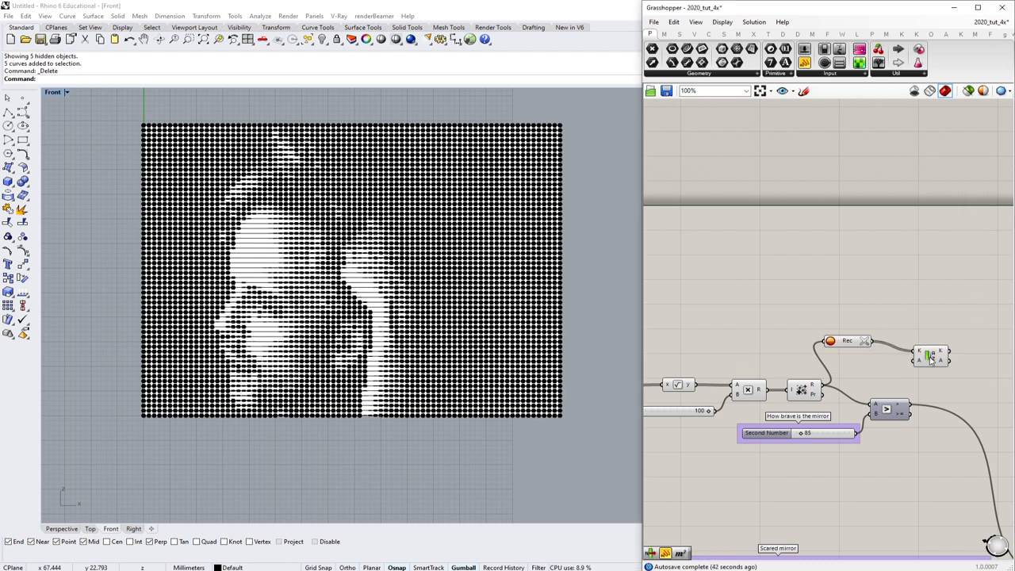
click(908, 345)
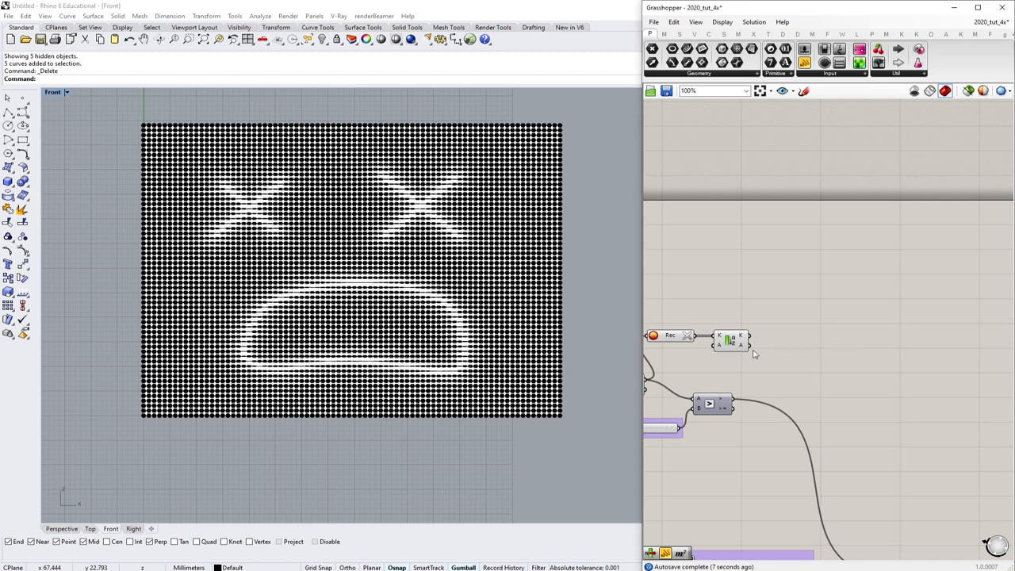
right_click(720, 336)
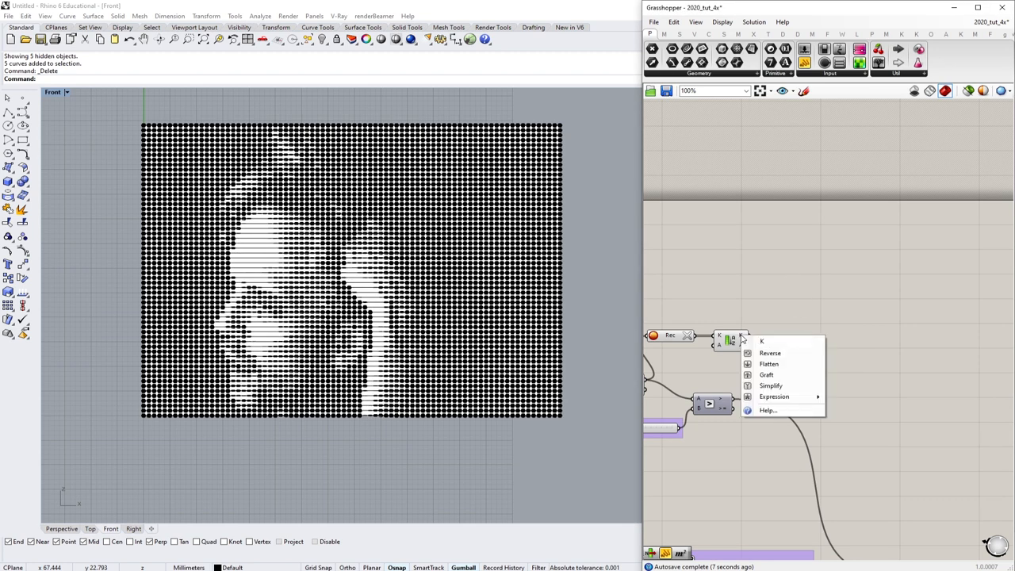
mouse_move(768, 363)
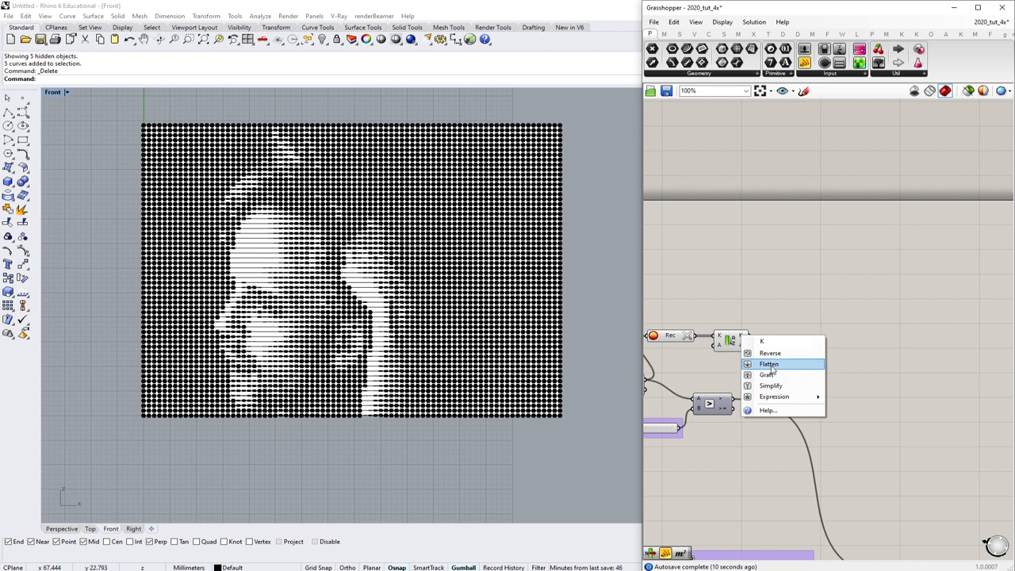
click(768, 363)
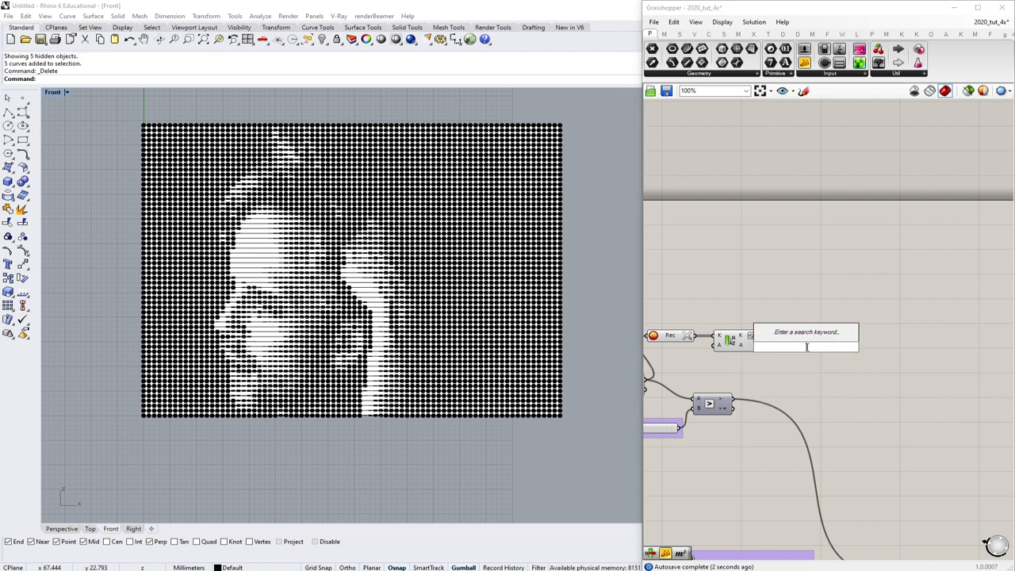
- Add a List Item component after the Sort List
text(L)
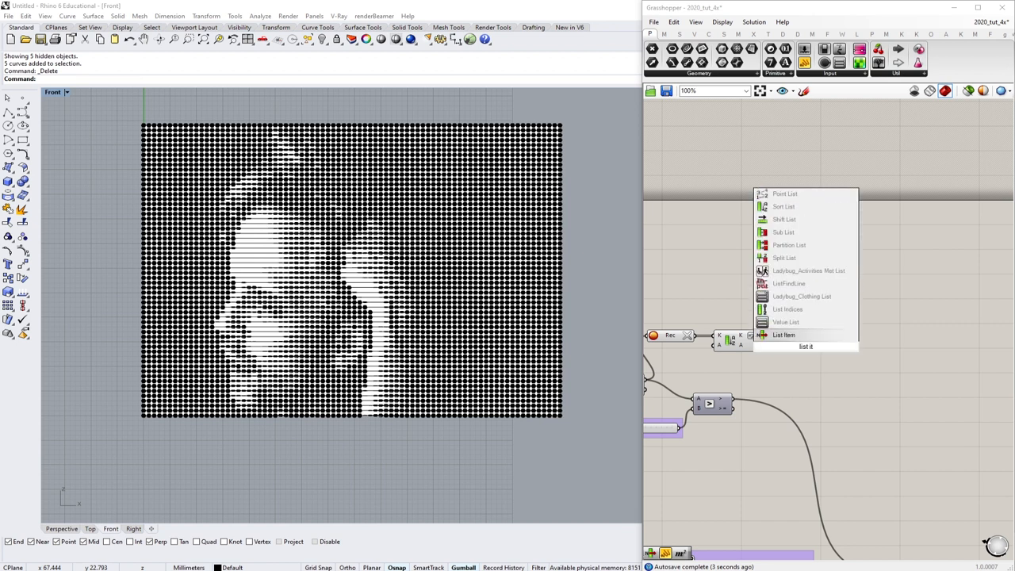
click(784, 334)
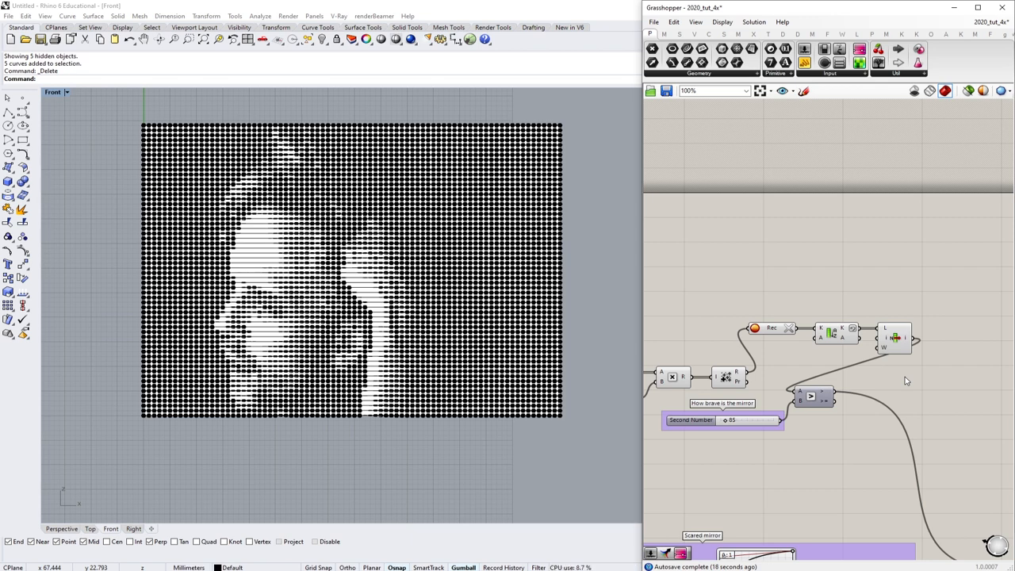
mouse_move(838, 297)
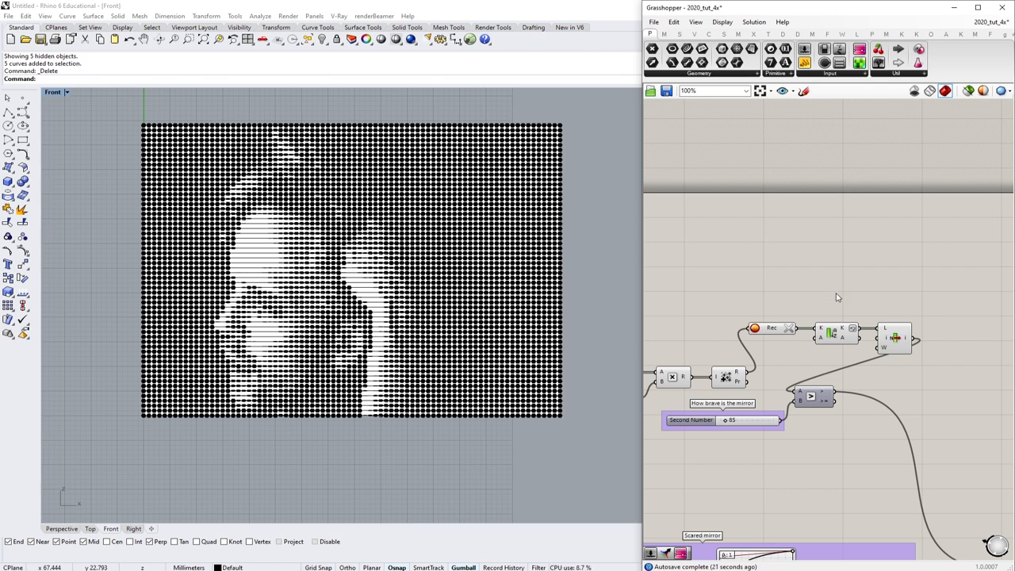
- Set the Data Recorder's record limit to 12 values and apply it
scroll(down, 3)
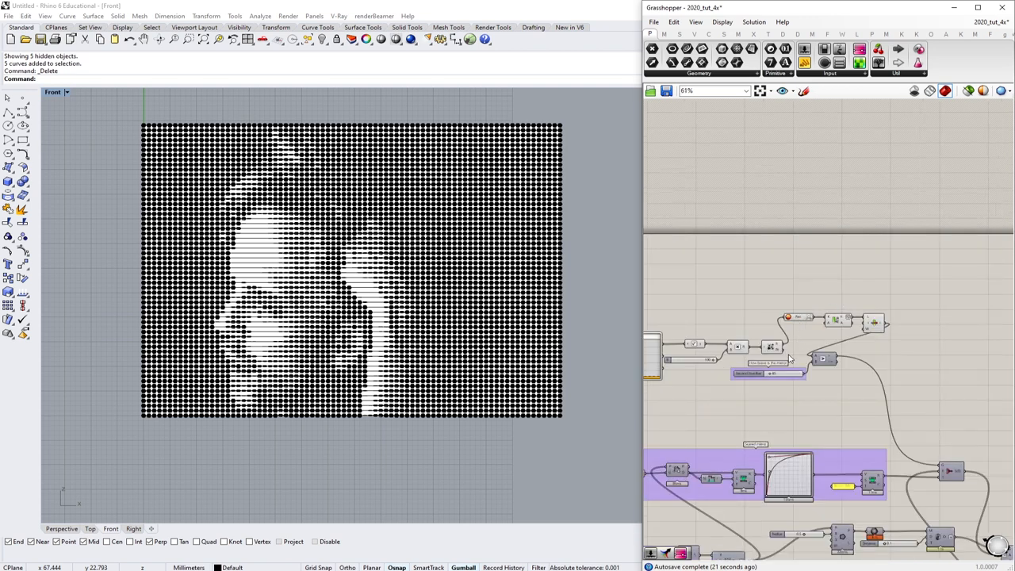
scroll(up, 3)
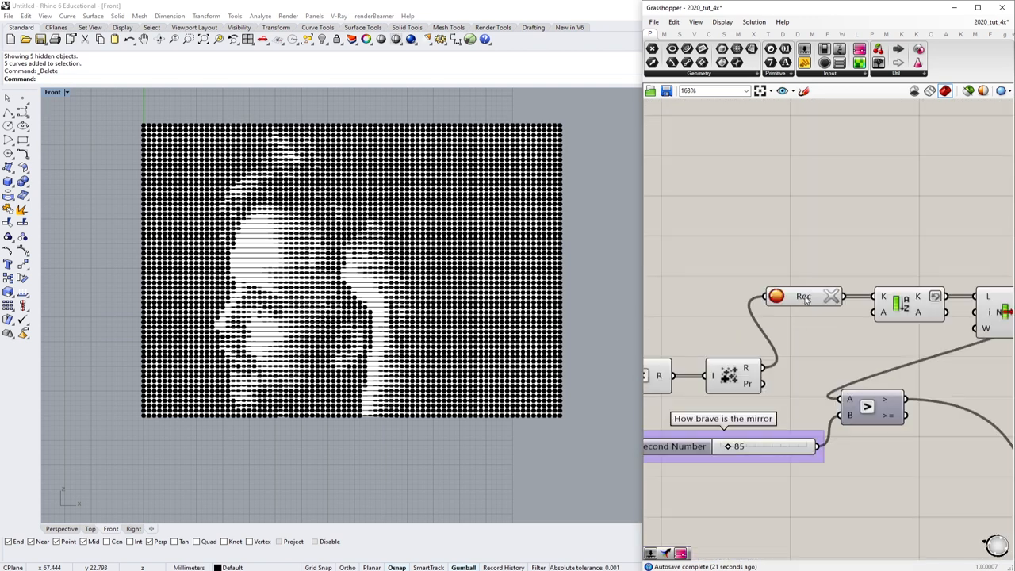
right_click(803, 297)
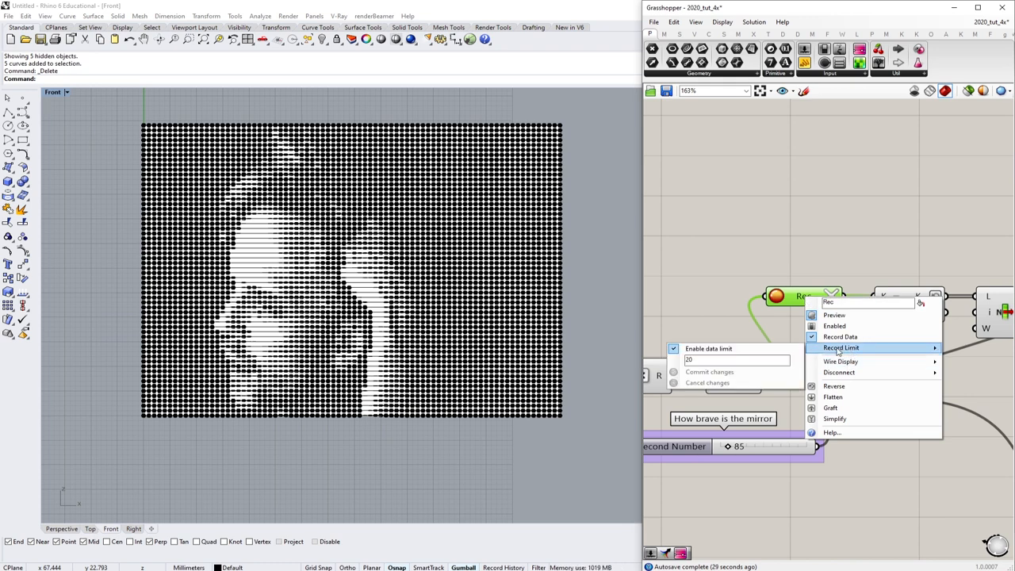
click(720, 362)
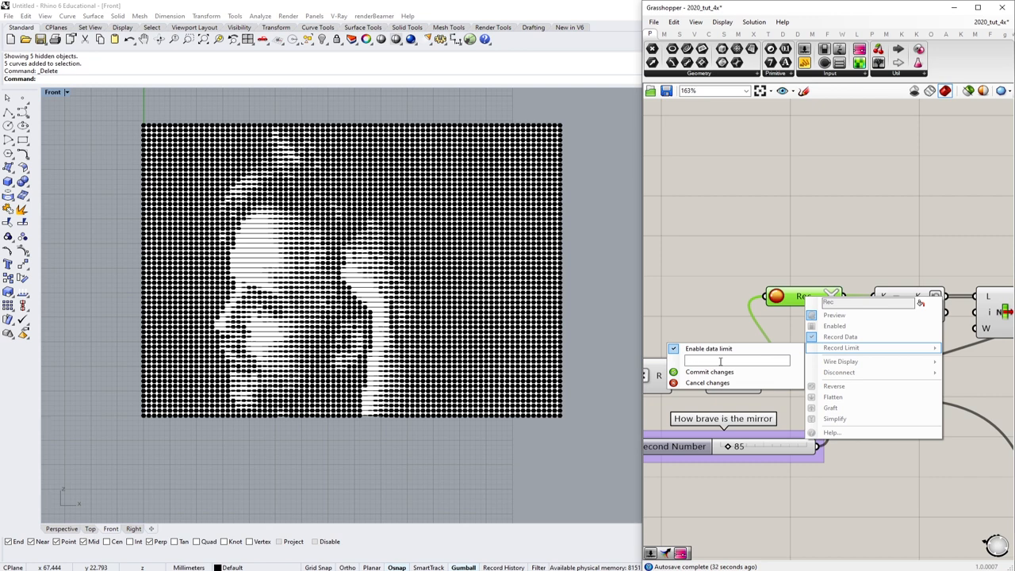
text(12)
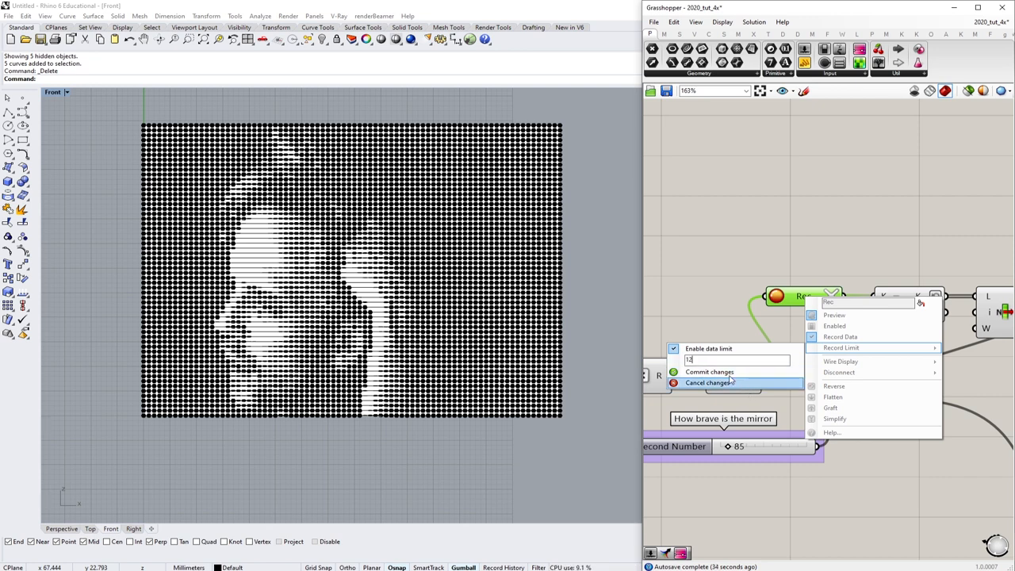
click(709, 382)
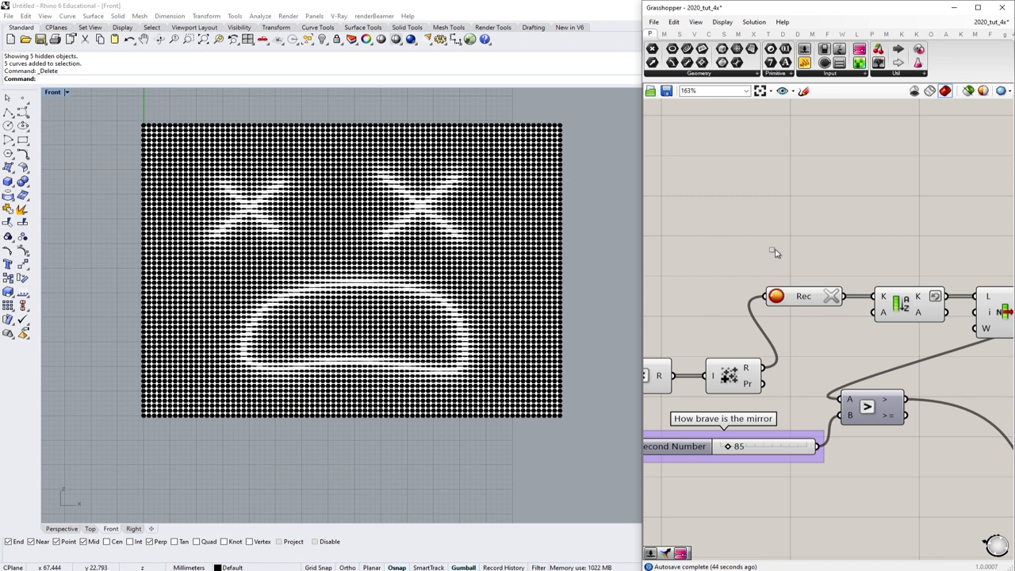
scroll(down, 3)
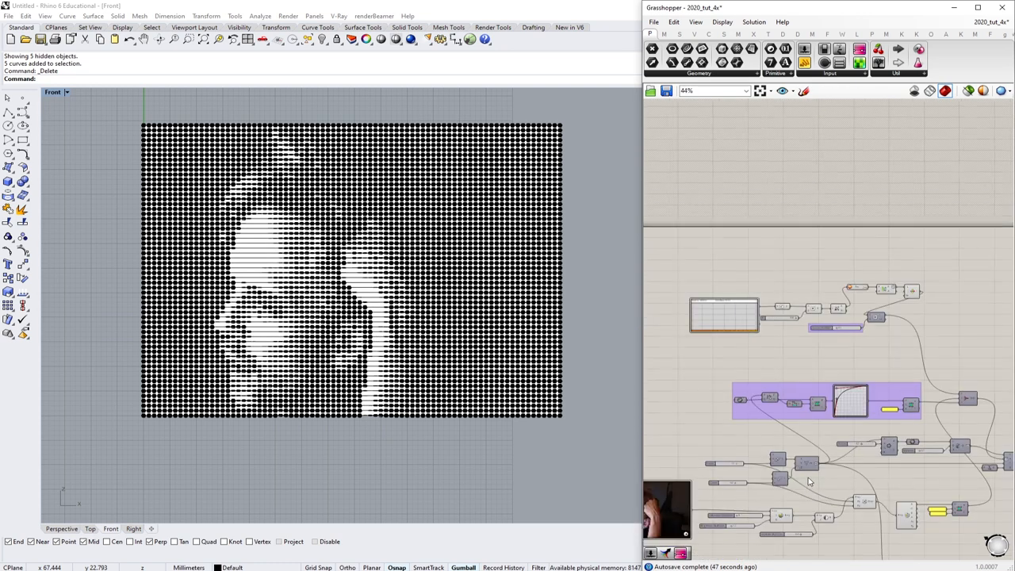
scroll(down, 3)
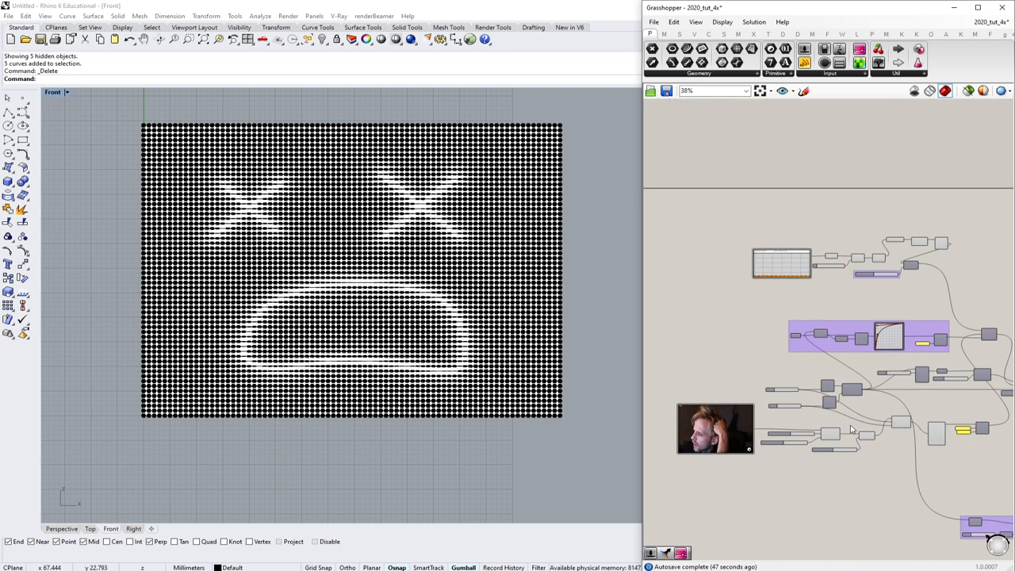